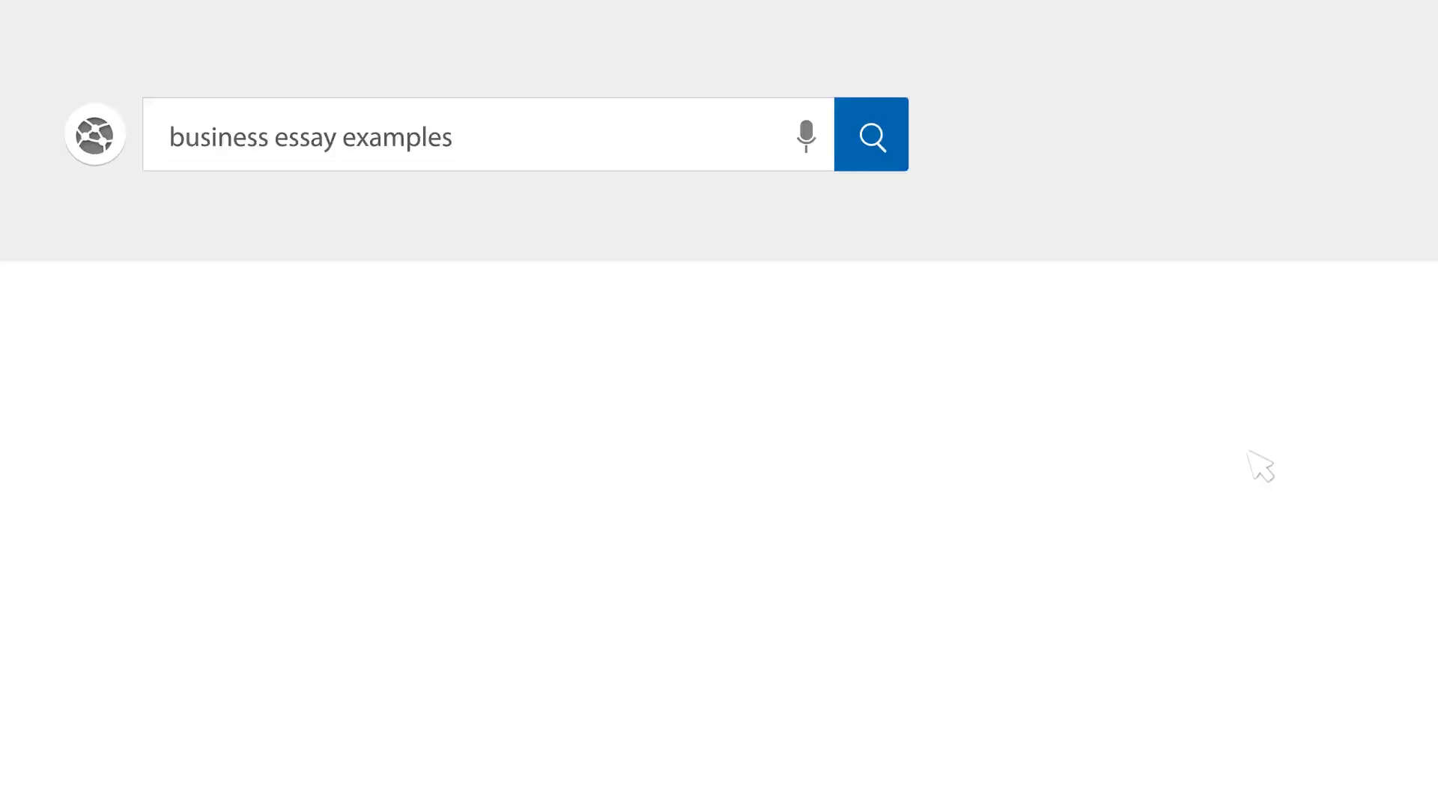
Type the title 'PepsiCo Company's Management Effectiveness' and begin the 'History and' heading
left_click(870, 134)
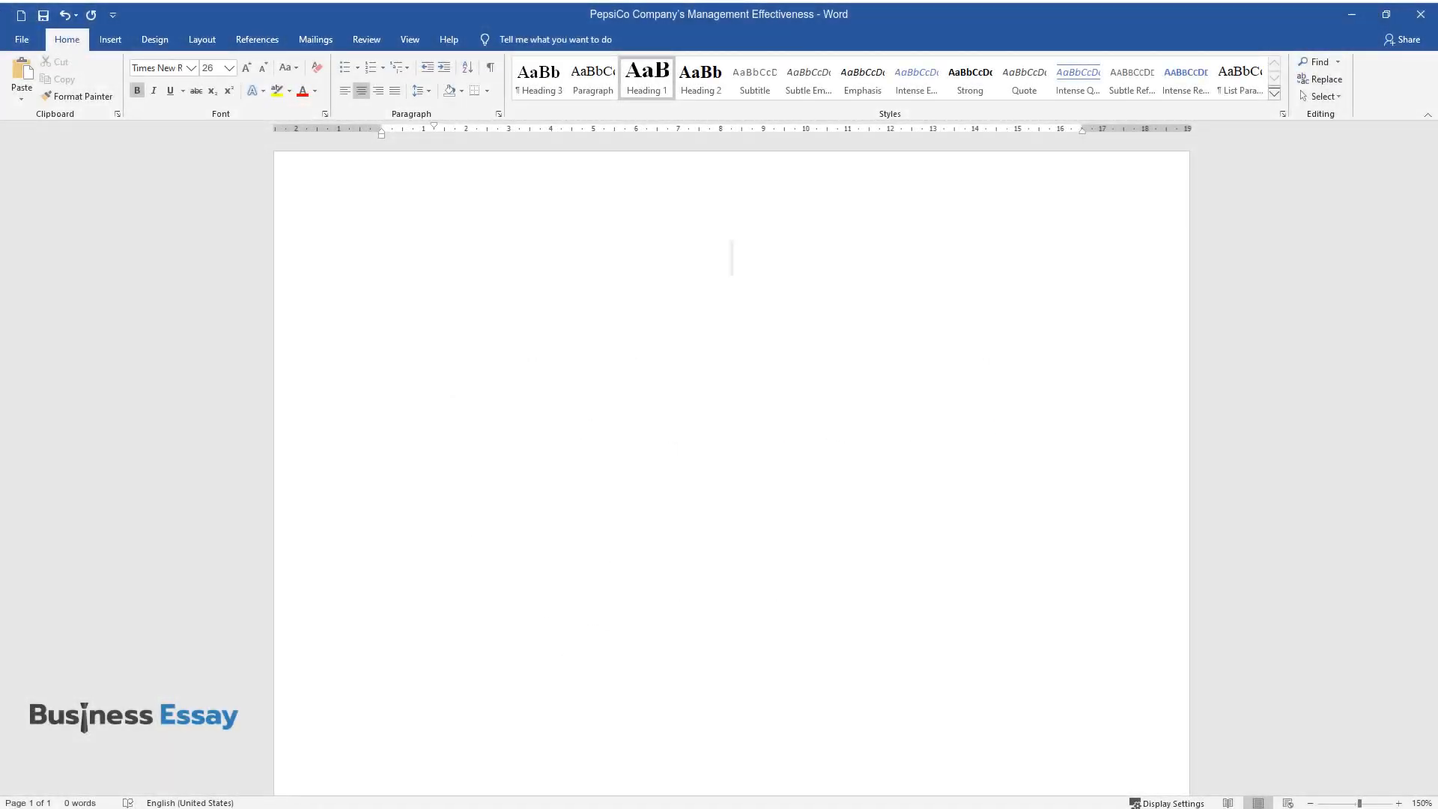
type("PepsiCo Compa")
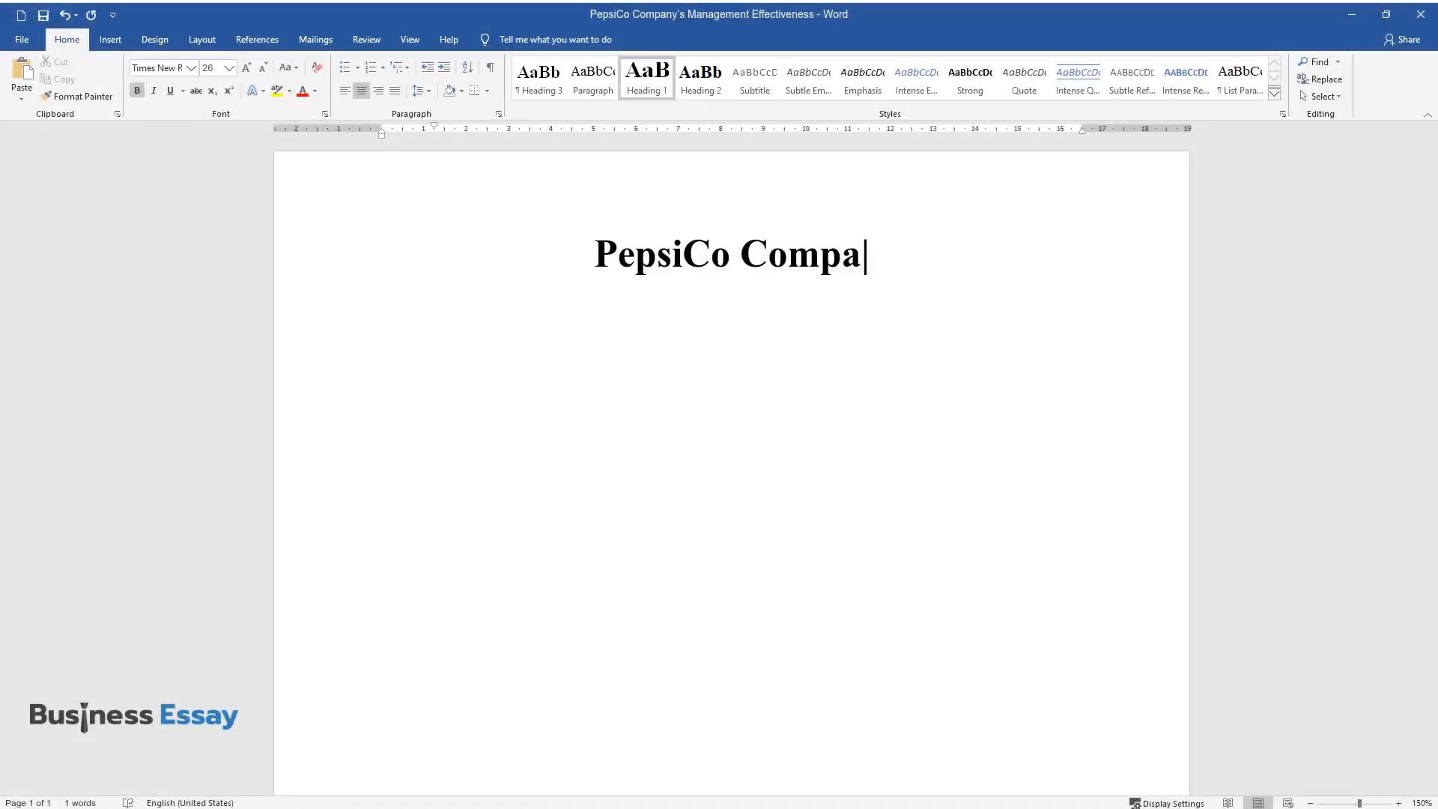
type("ny's Management Effectivenes")
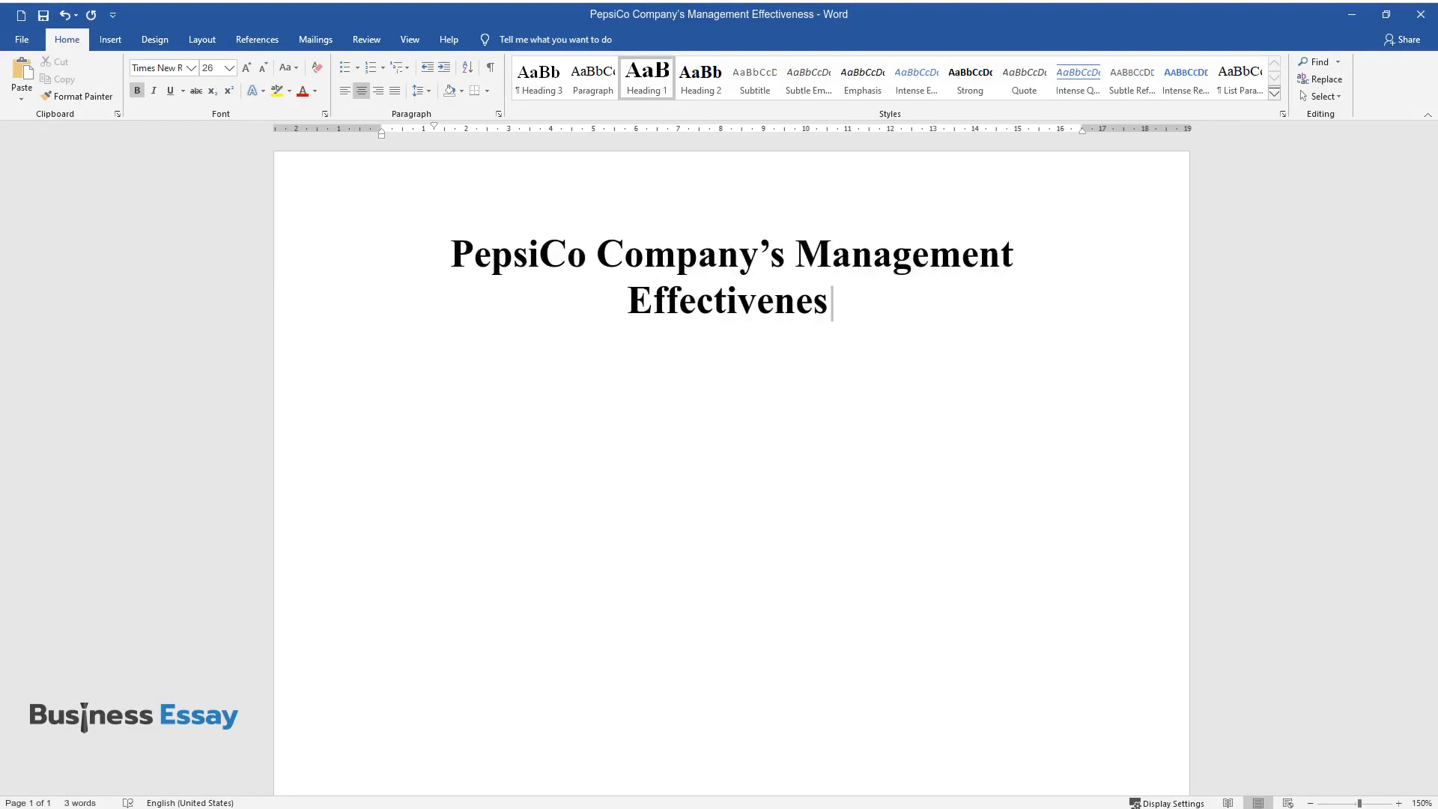
type("History and")
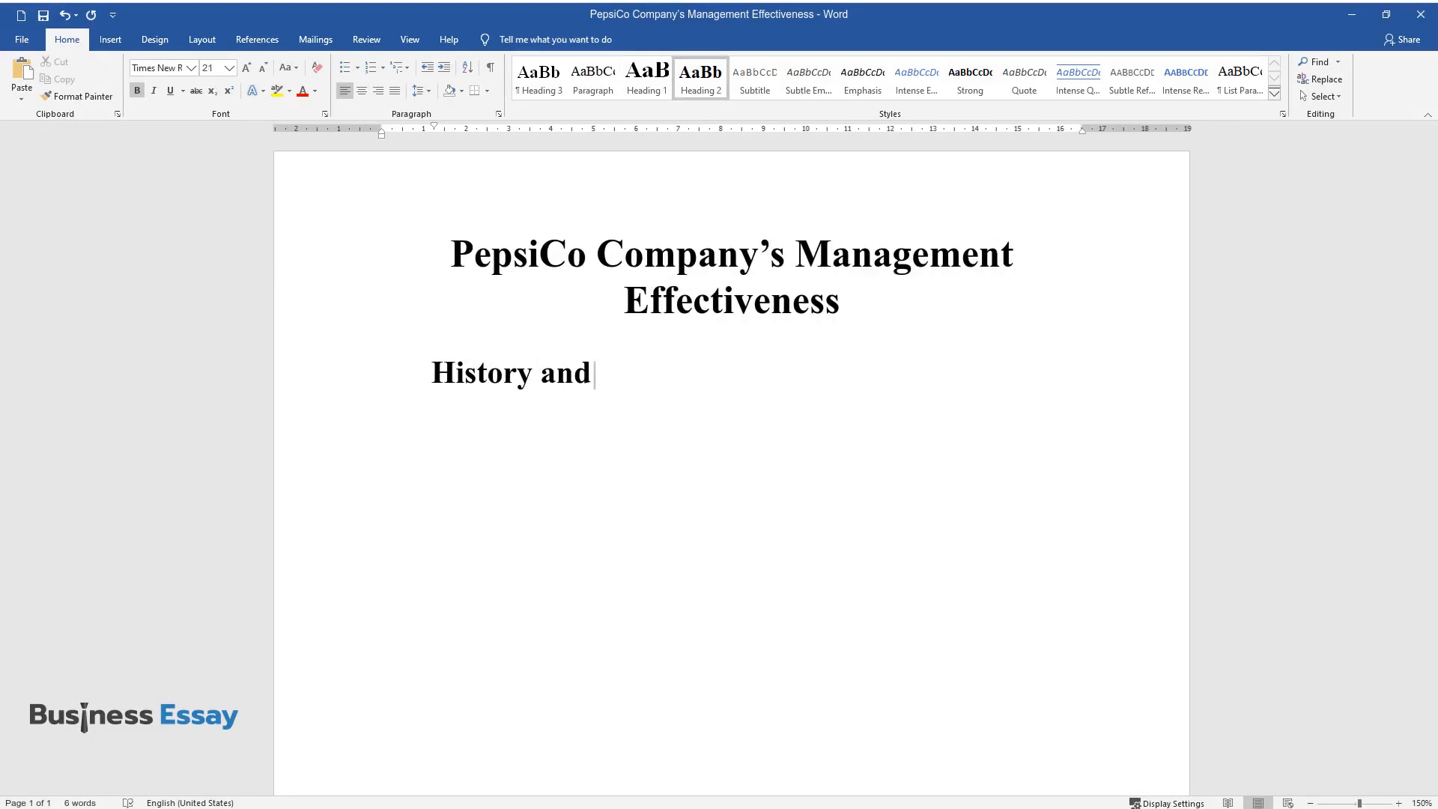
Complete the 'History and Background' heading and introduce PepsiCo as a global food and beverage leader
type("Background")
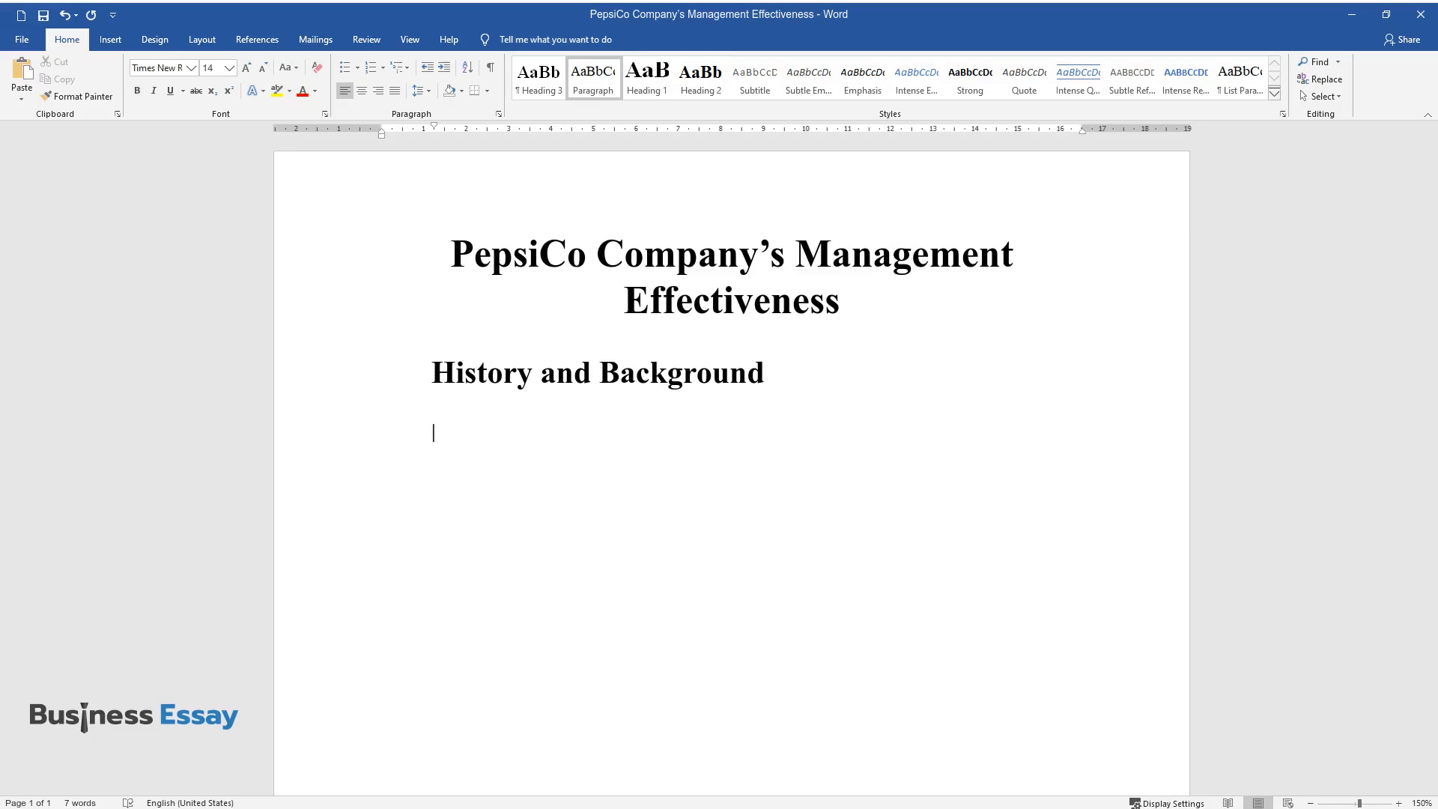
type("PepsiCo is a food and beverag")
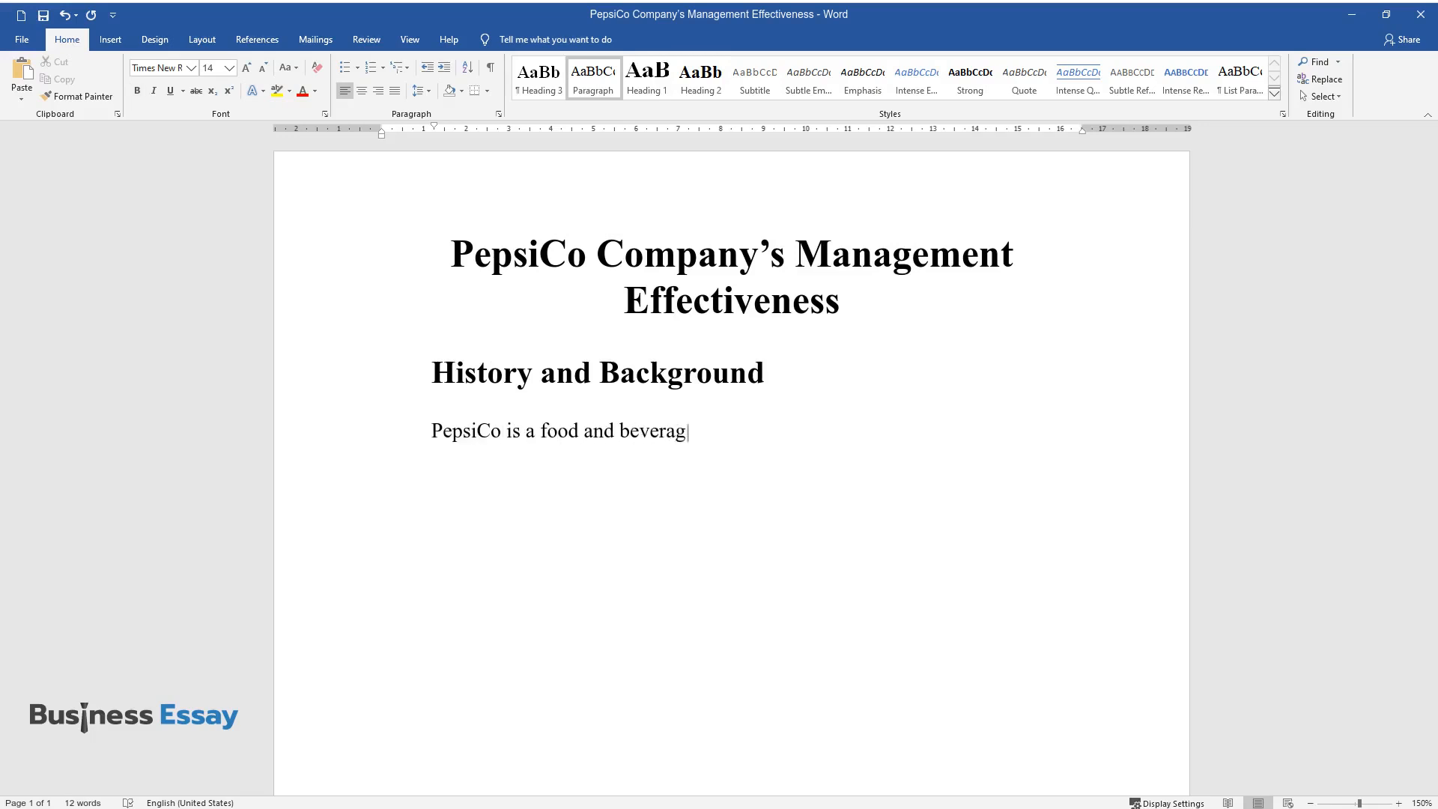
type("e company operating on a global level")
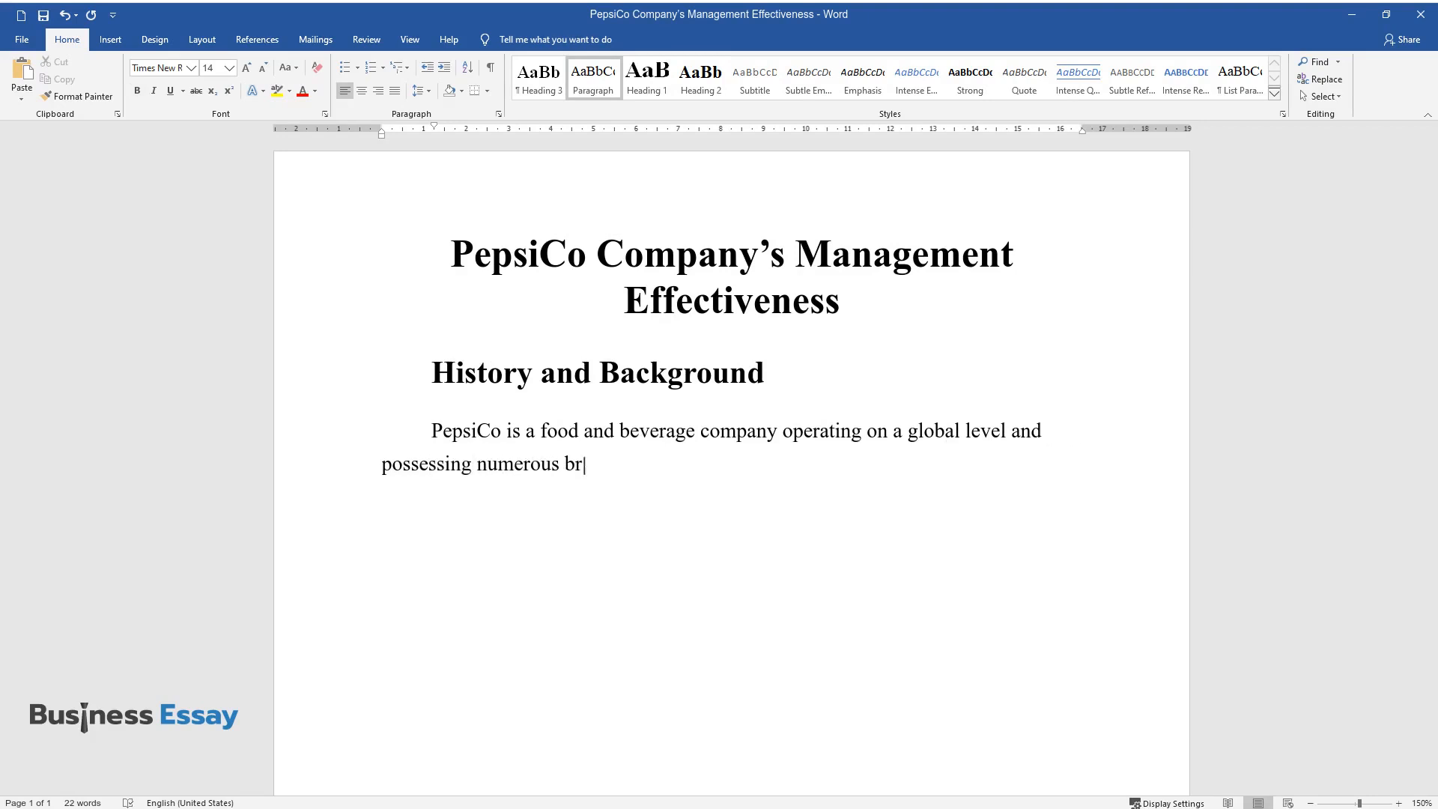
type("ands. It poses itself as a leader in the field, and its revenue")
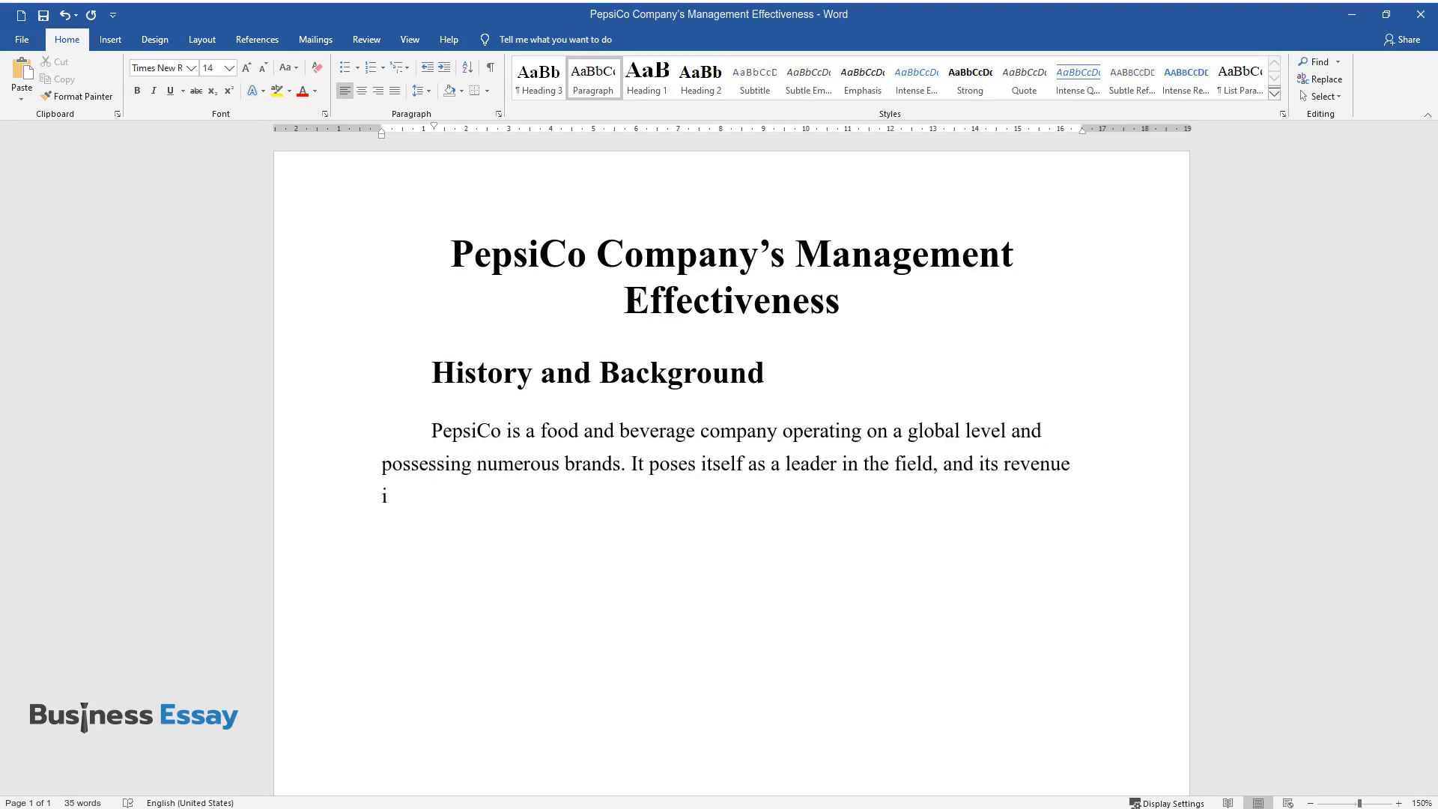
type("ncreased in 2019 compared to the")
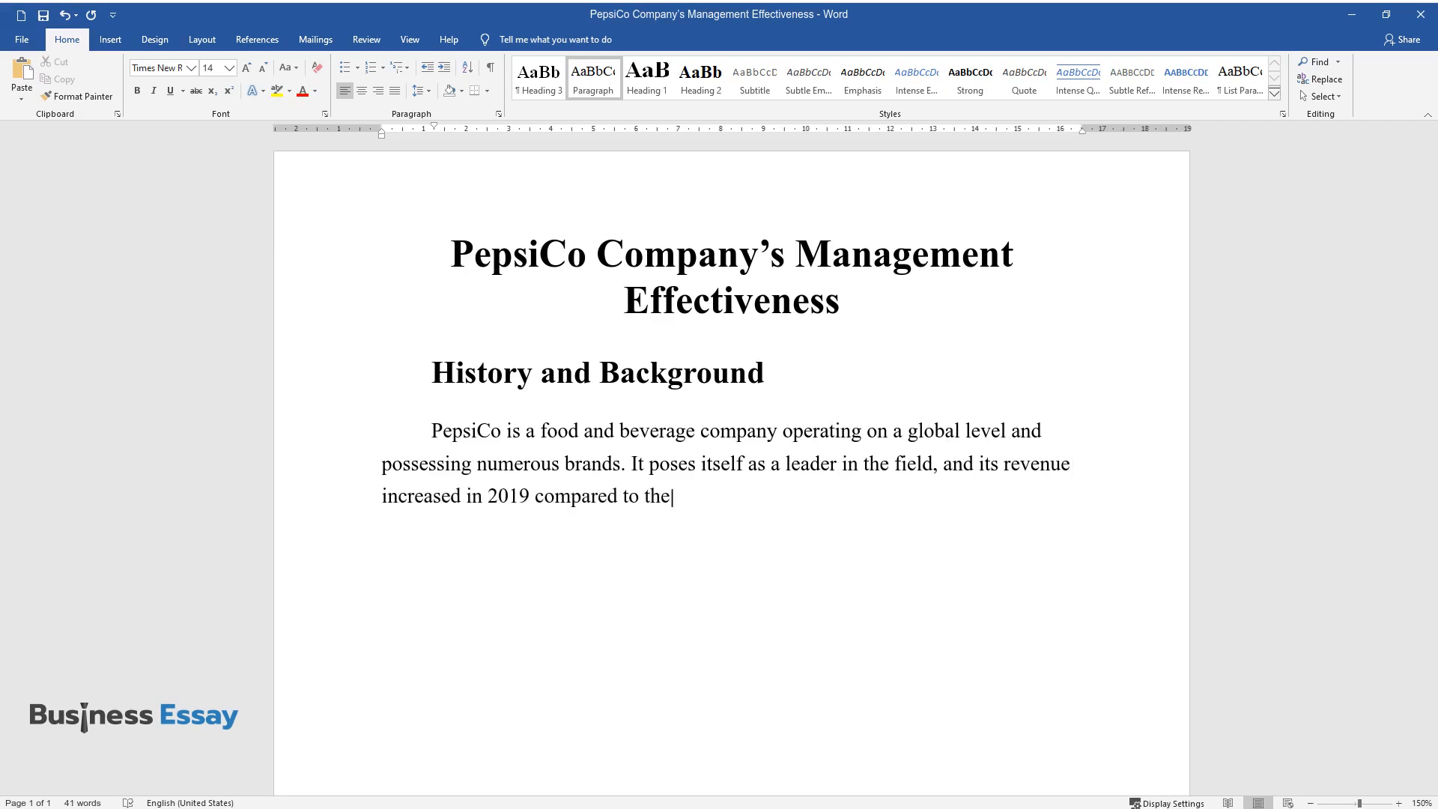
type("previous year. The company is p")
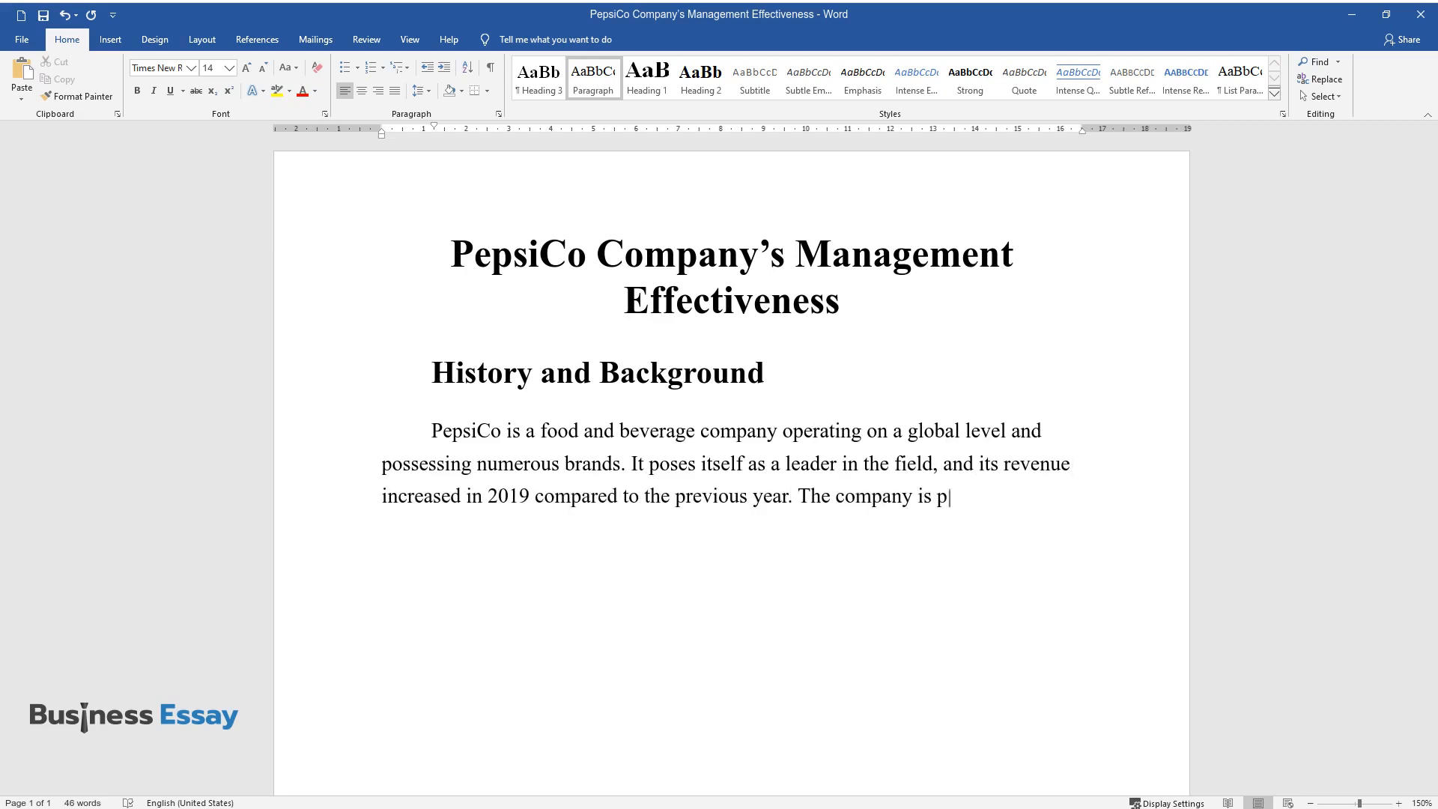
Add that PepsiCo operates in 200 countries and earns more from food than beverages
type("resent in all major world region")
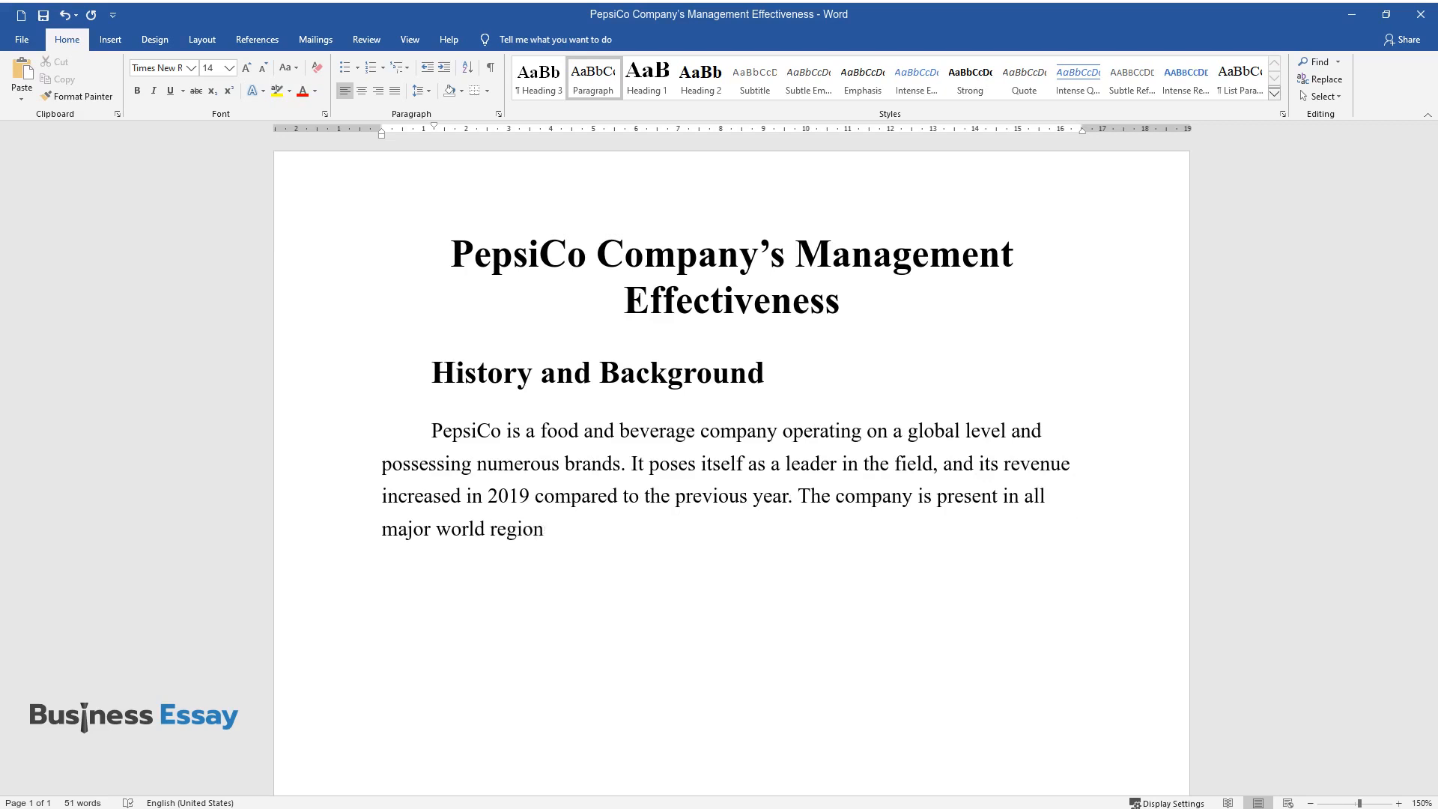
type("s, totaling 200 countries, although it still wishes to expand")
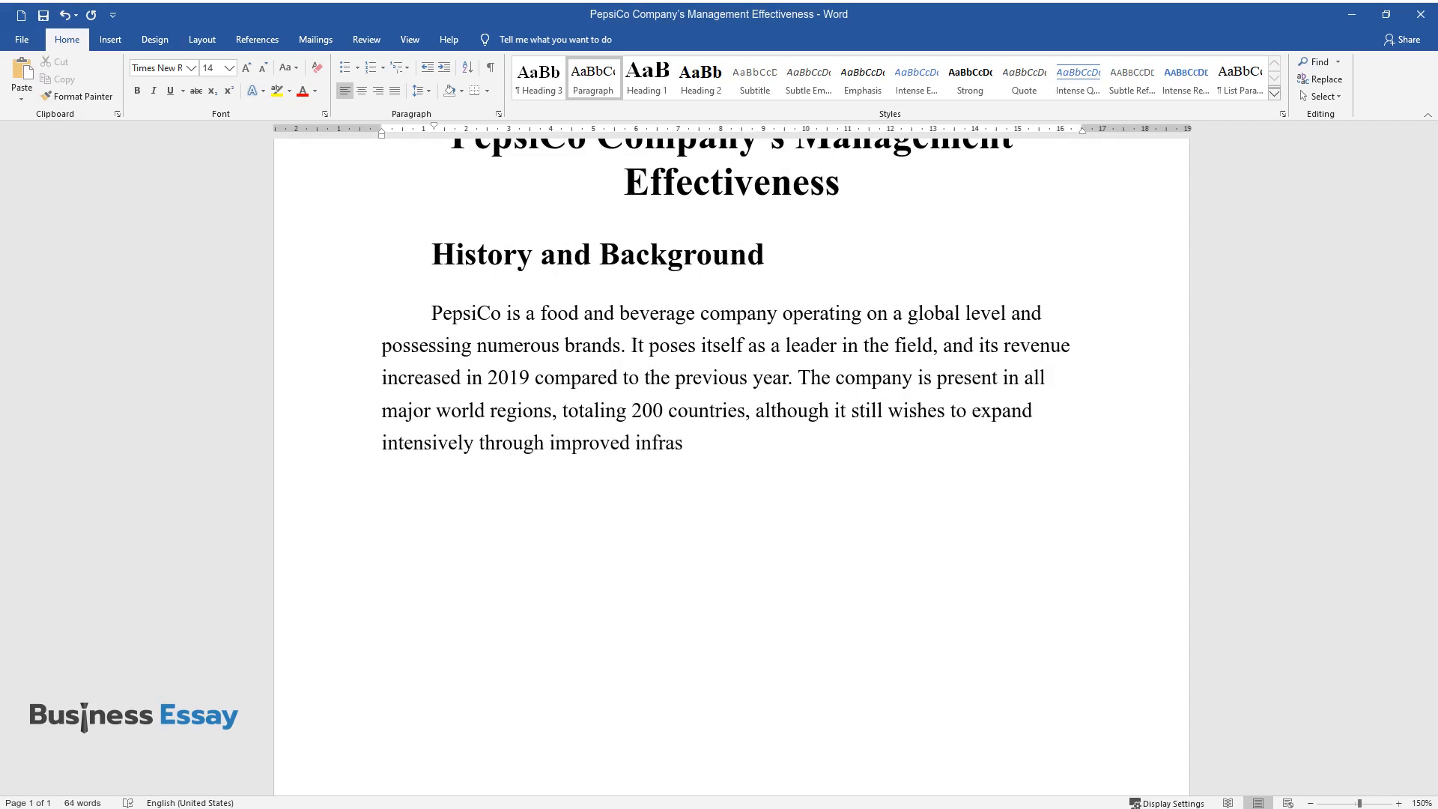
type("tructure and technologies. Produc")
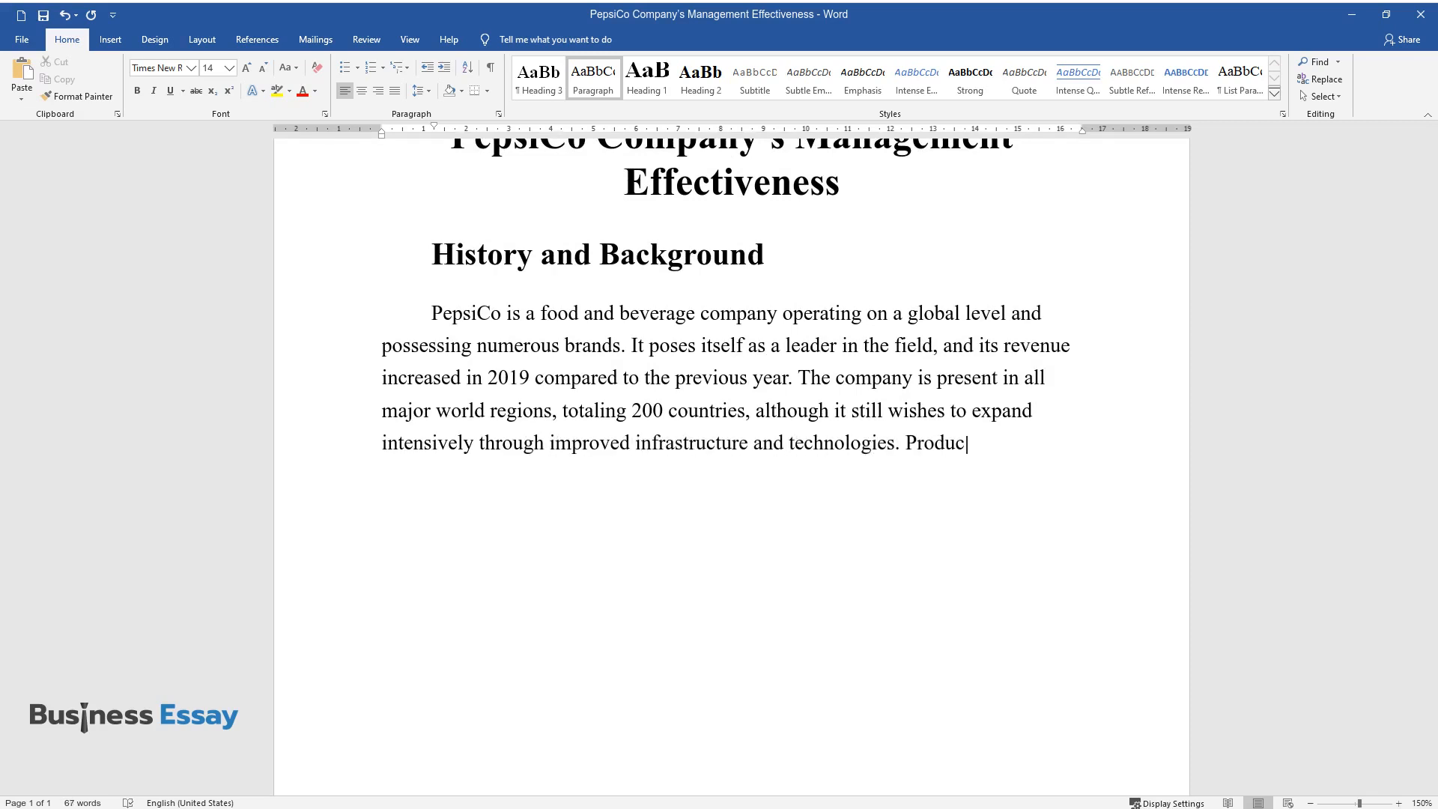
type("t-wise, PepsiCo is moving towards healthy drinks and a bigger emphasis on snacks, which account")
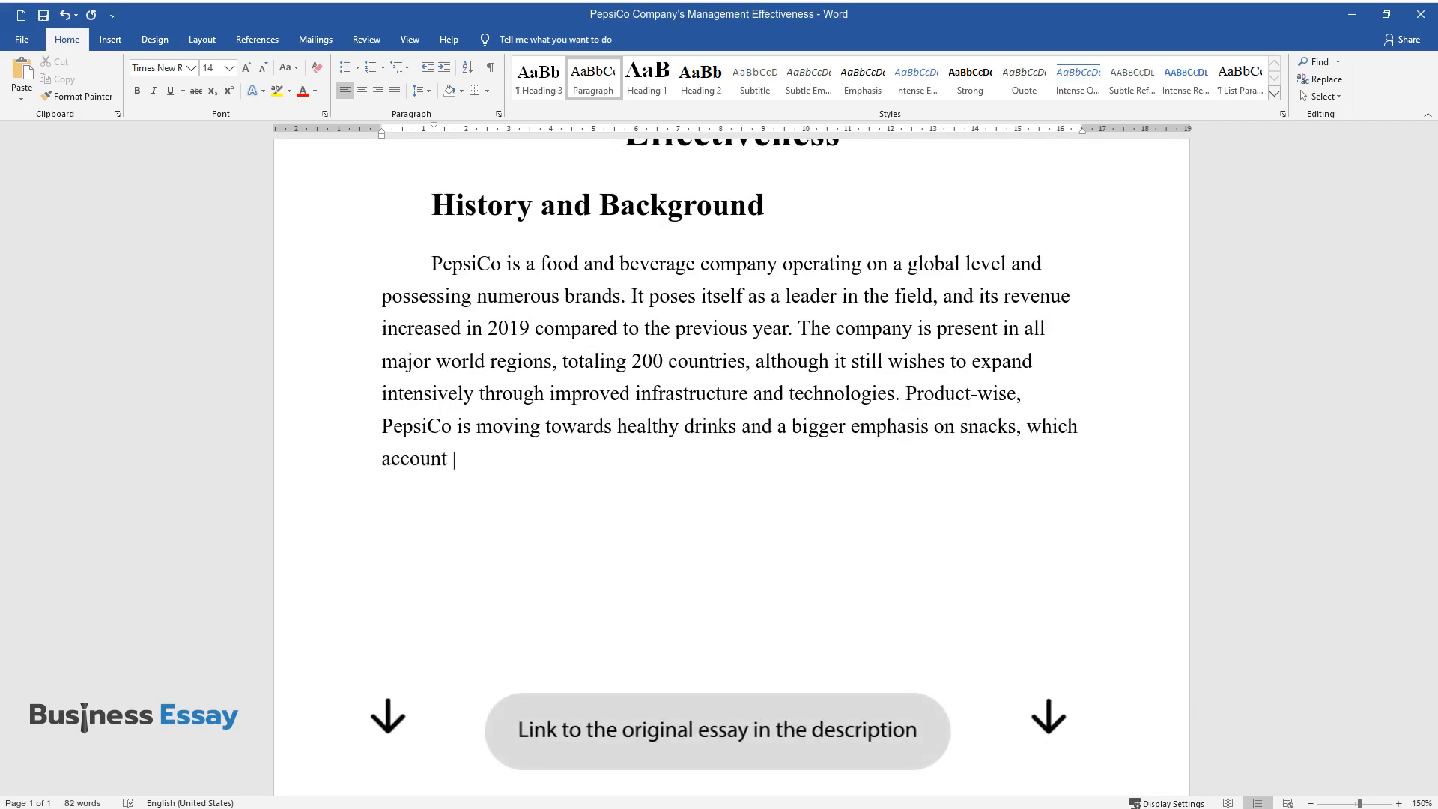
type("for more revenue than beverages.")
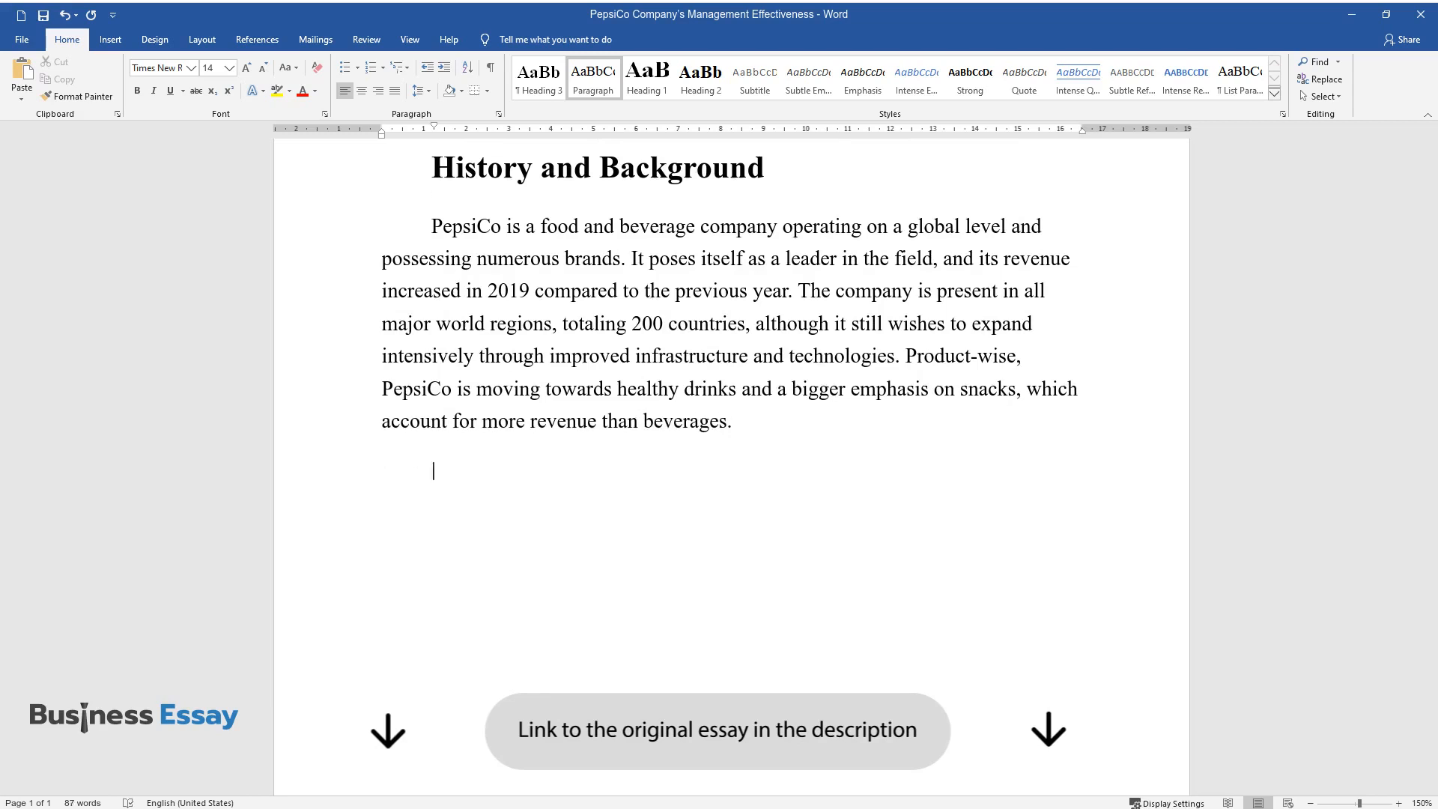
Write about new acquisitions like BFY Brands and Pioneer Foods, reorganization, and privacy incidents
type("New acquisitions")
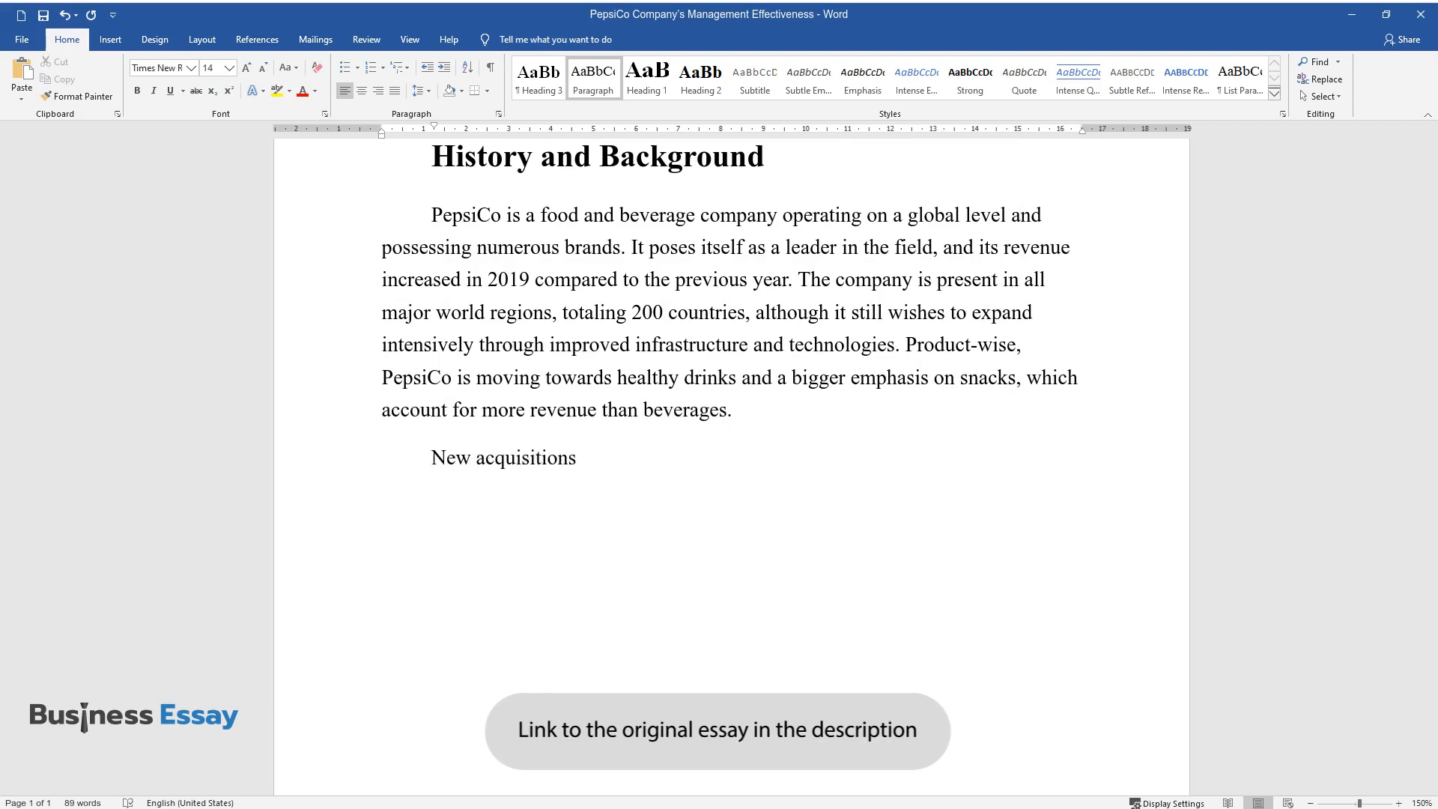
type("such as BFY Brands, Pioneer Foods, Be & Cheery, and")
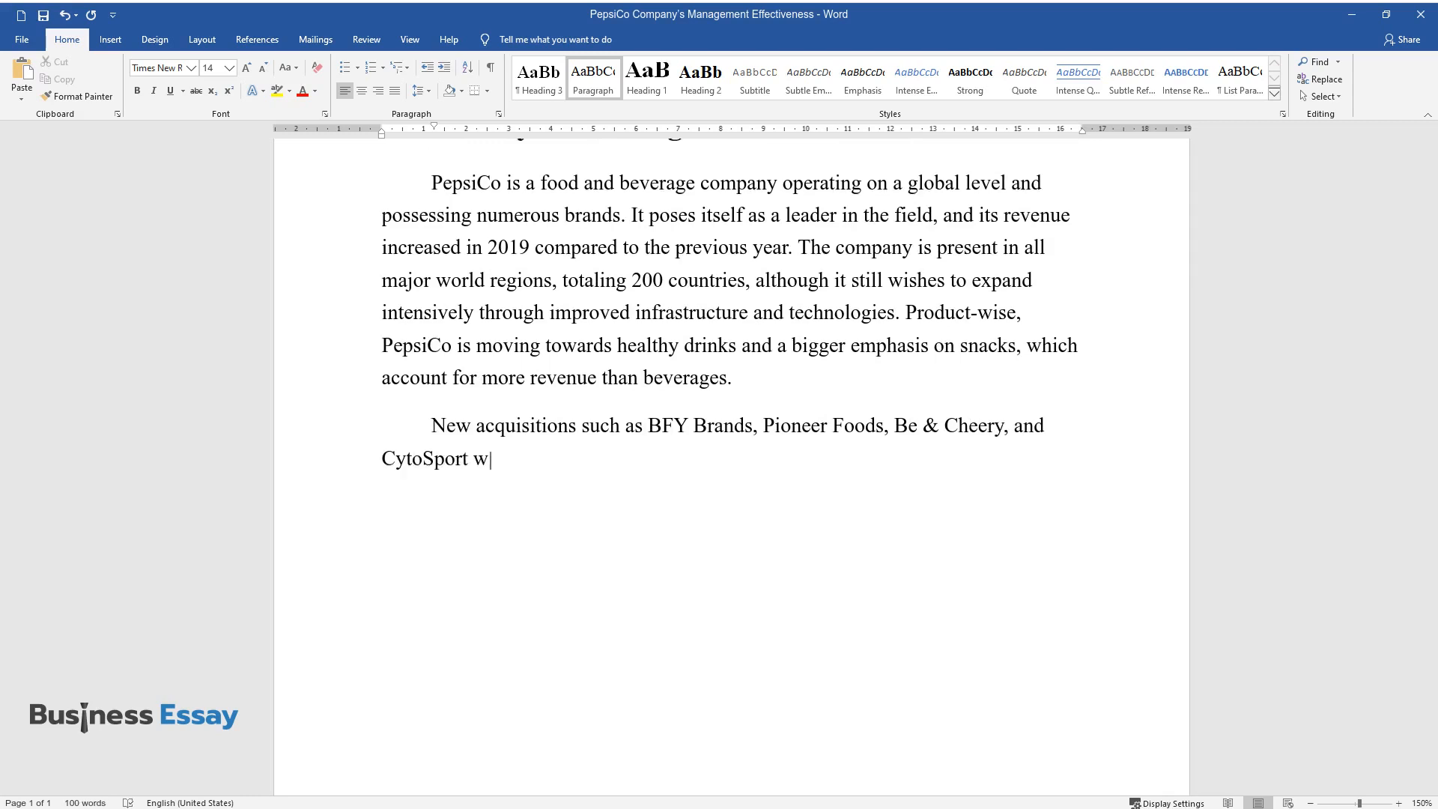
type("ill facilitate those trends, with the first three contributing to the latter")
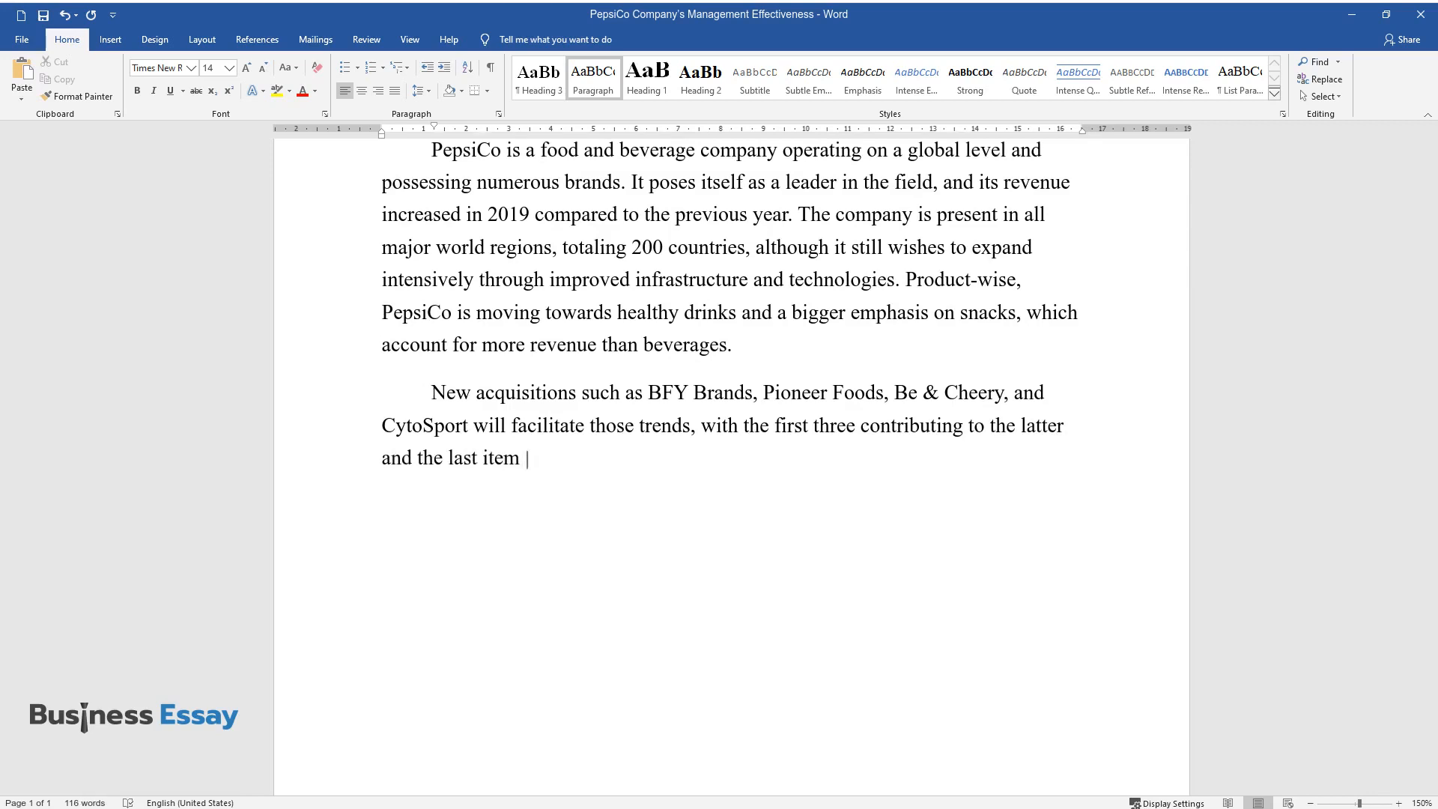
type("assisting the former. The company has no plans to exit a region,")
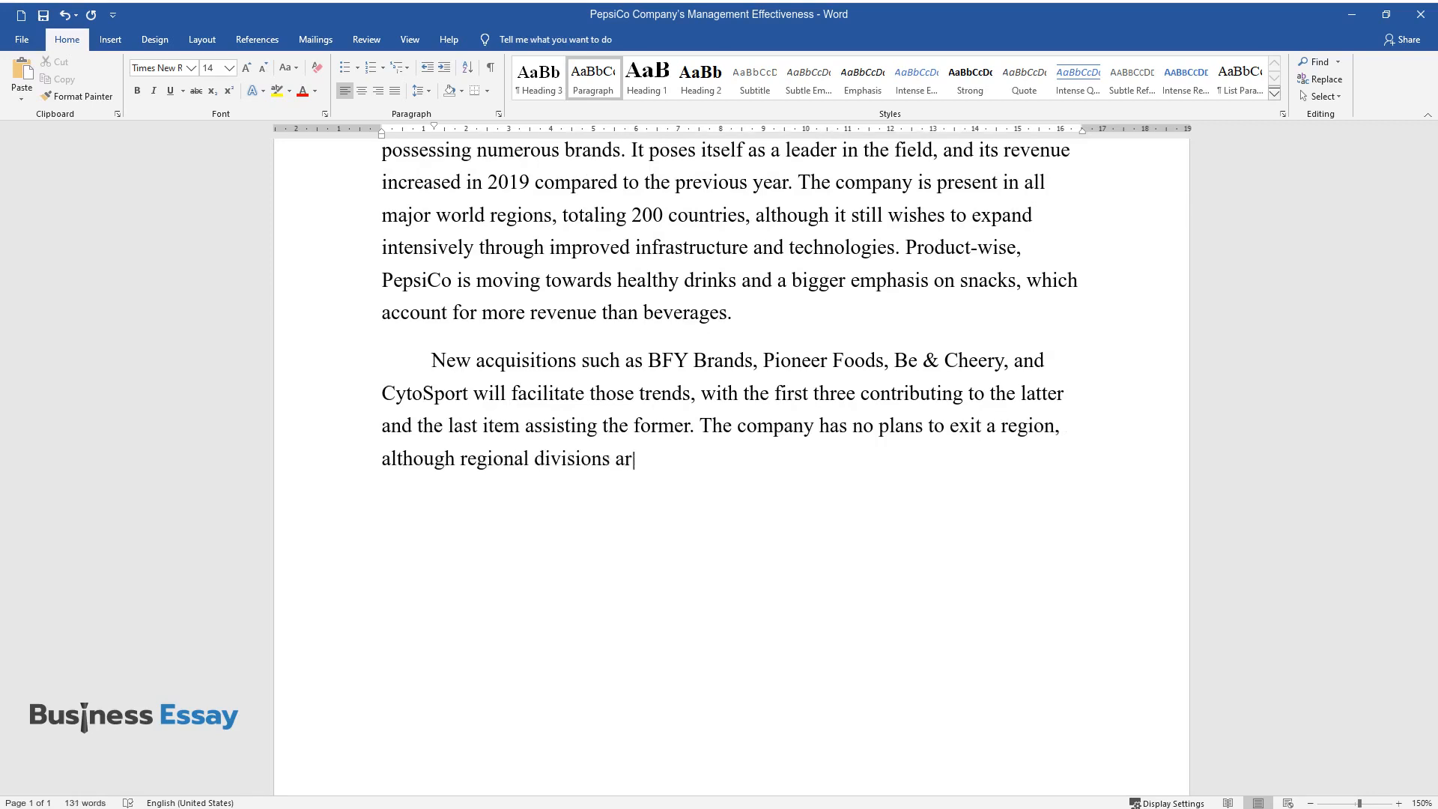
type("e subject to reorganization. PepsiCo reports no Labor")
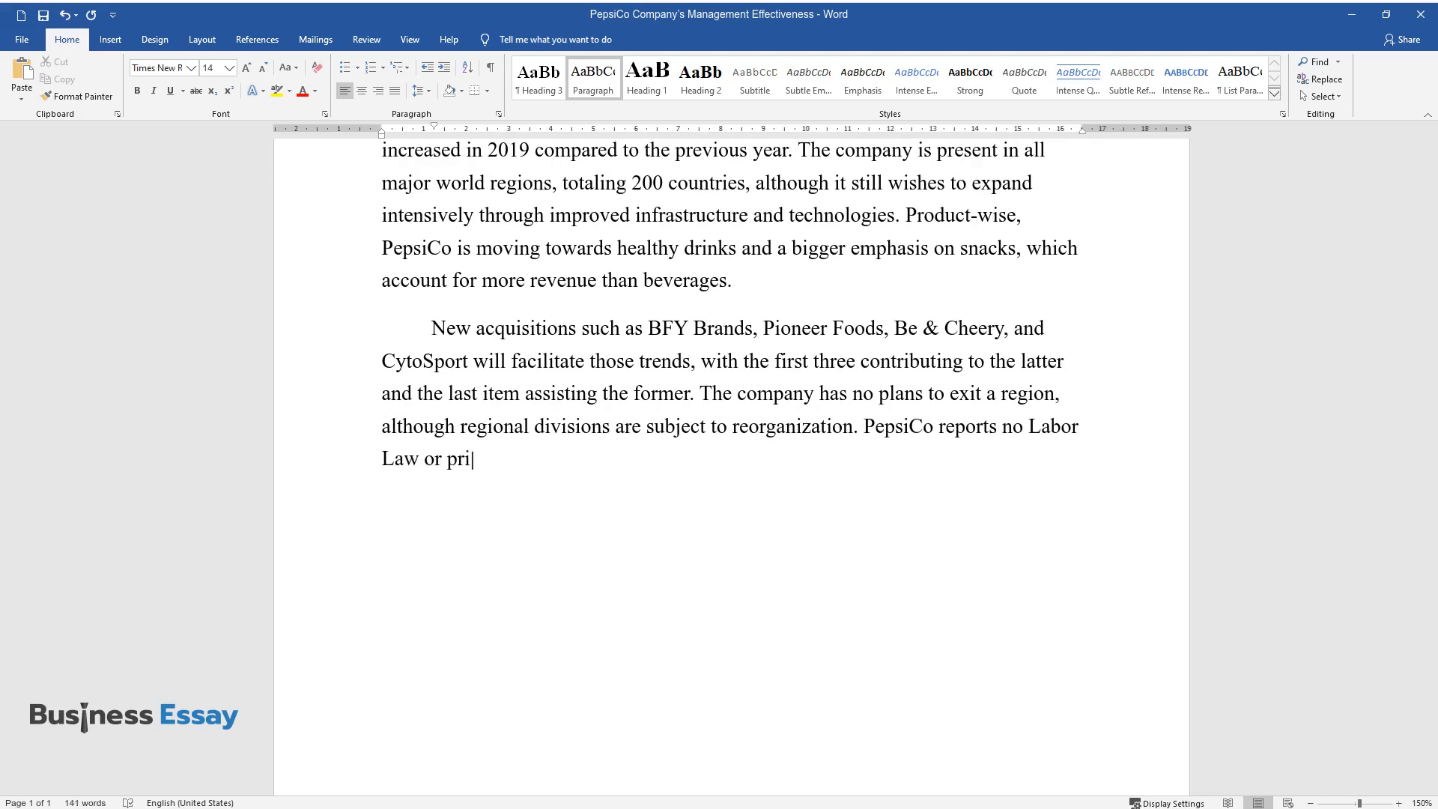
type("vacy violations, although the s")
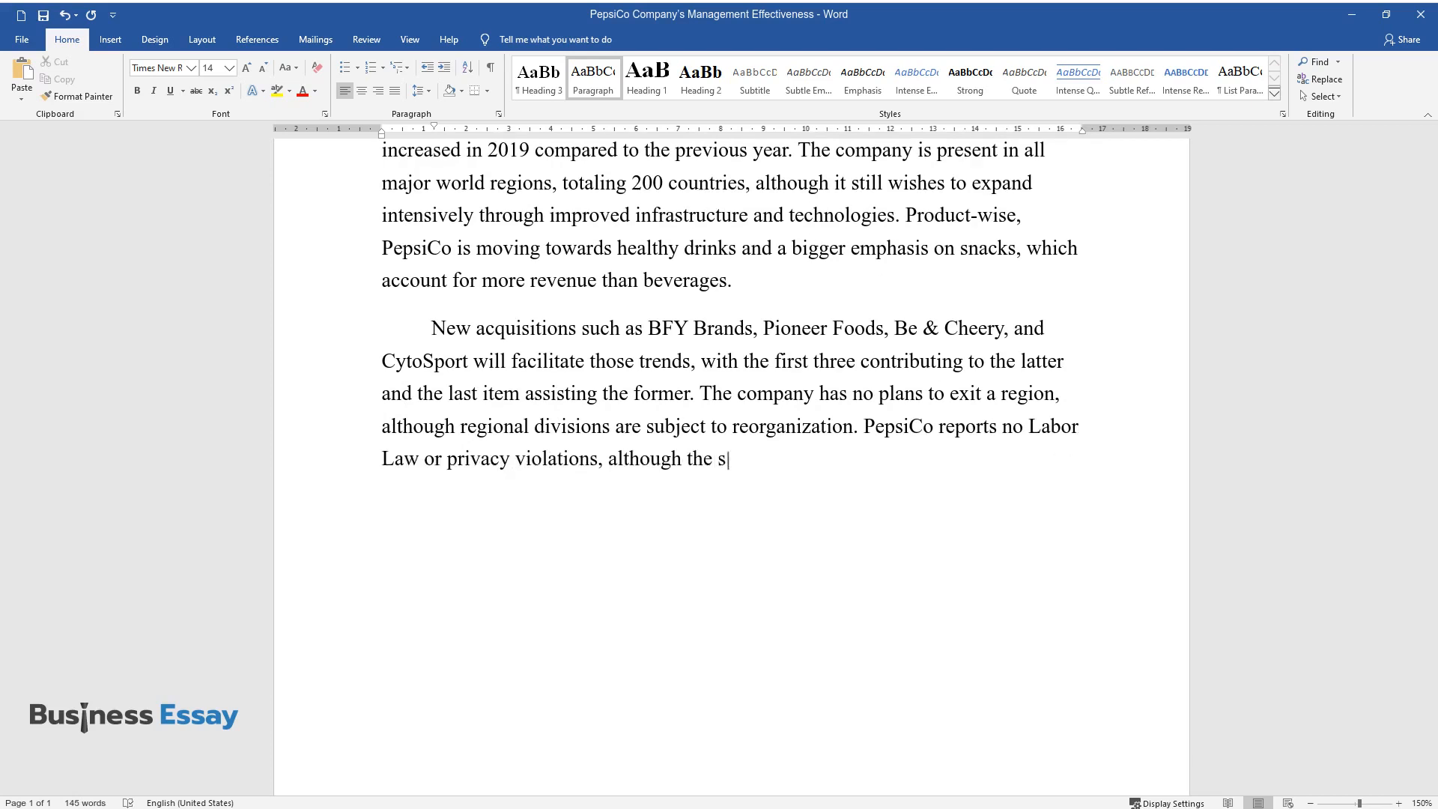
type("ubsidiaries had several incidents in 2019")
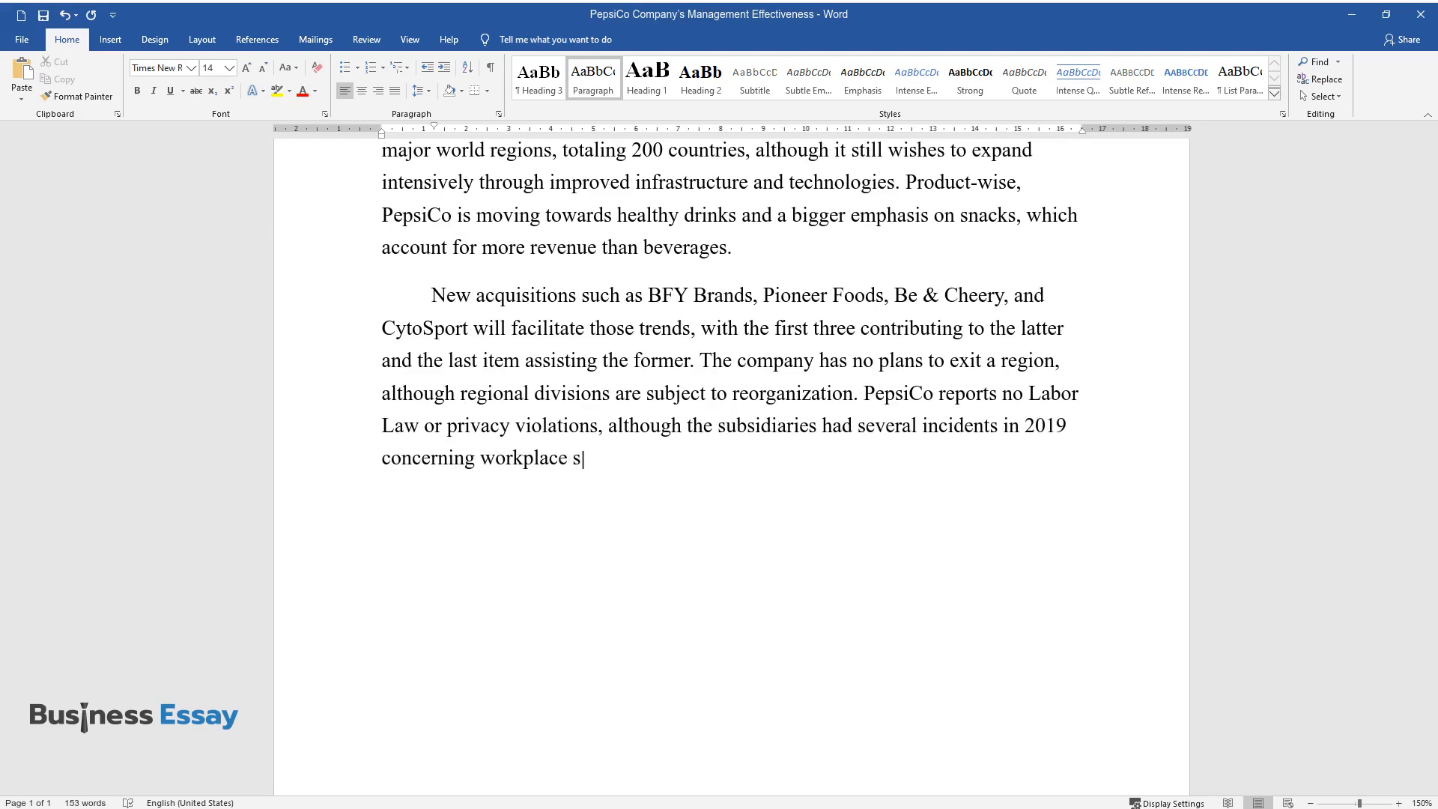
Finish the paragraph on labor issues and global dominance, then begin the 'Industry B' heading
type("afety, labor relations, and employment screening. Overall,")
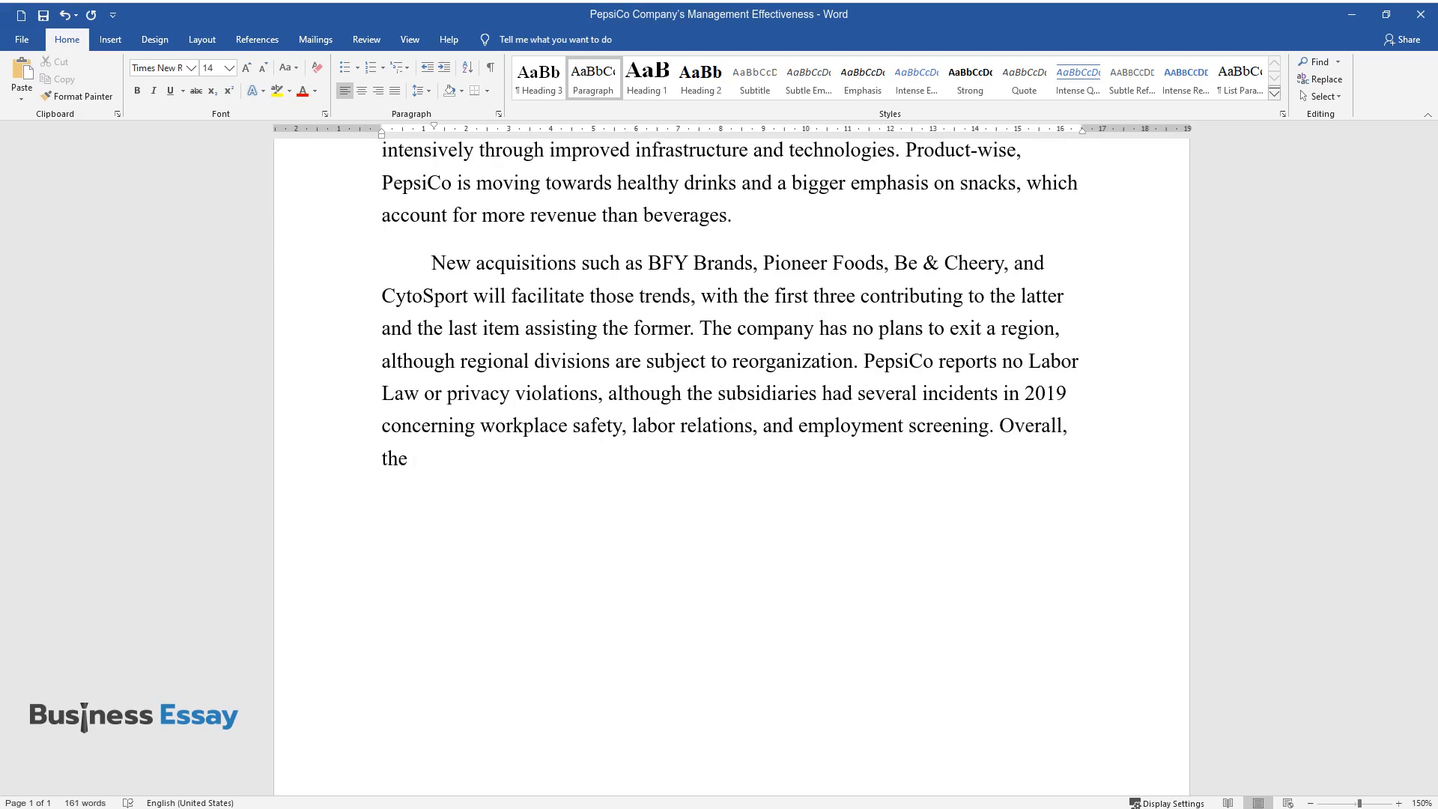
type("company is a dominant figure in")
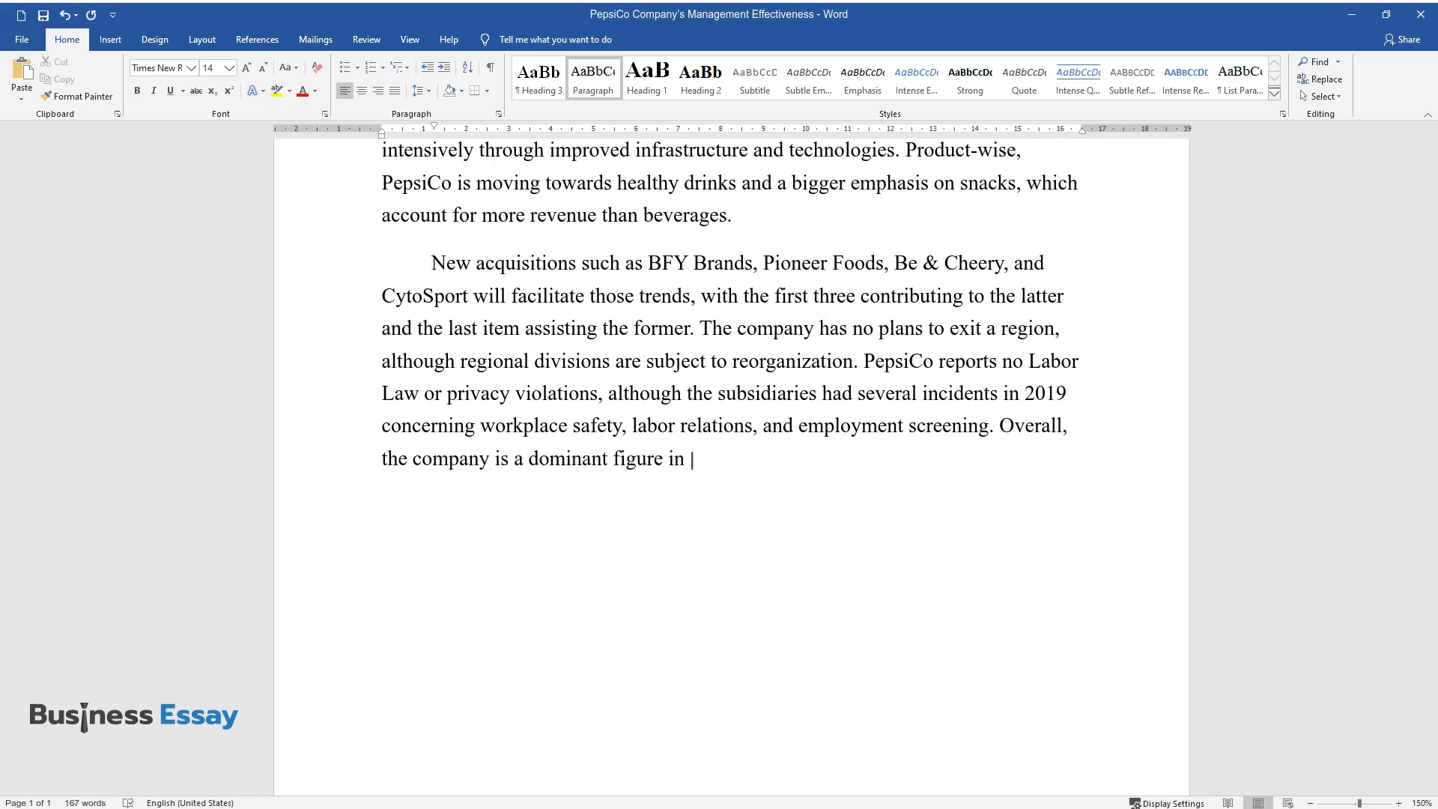
type("the respective industry with a g")
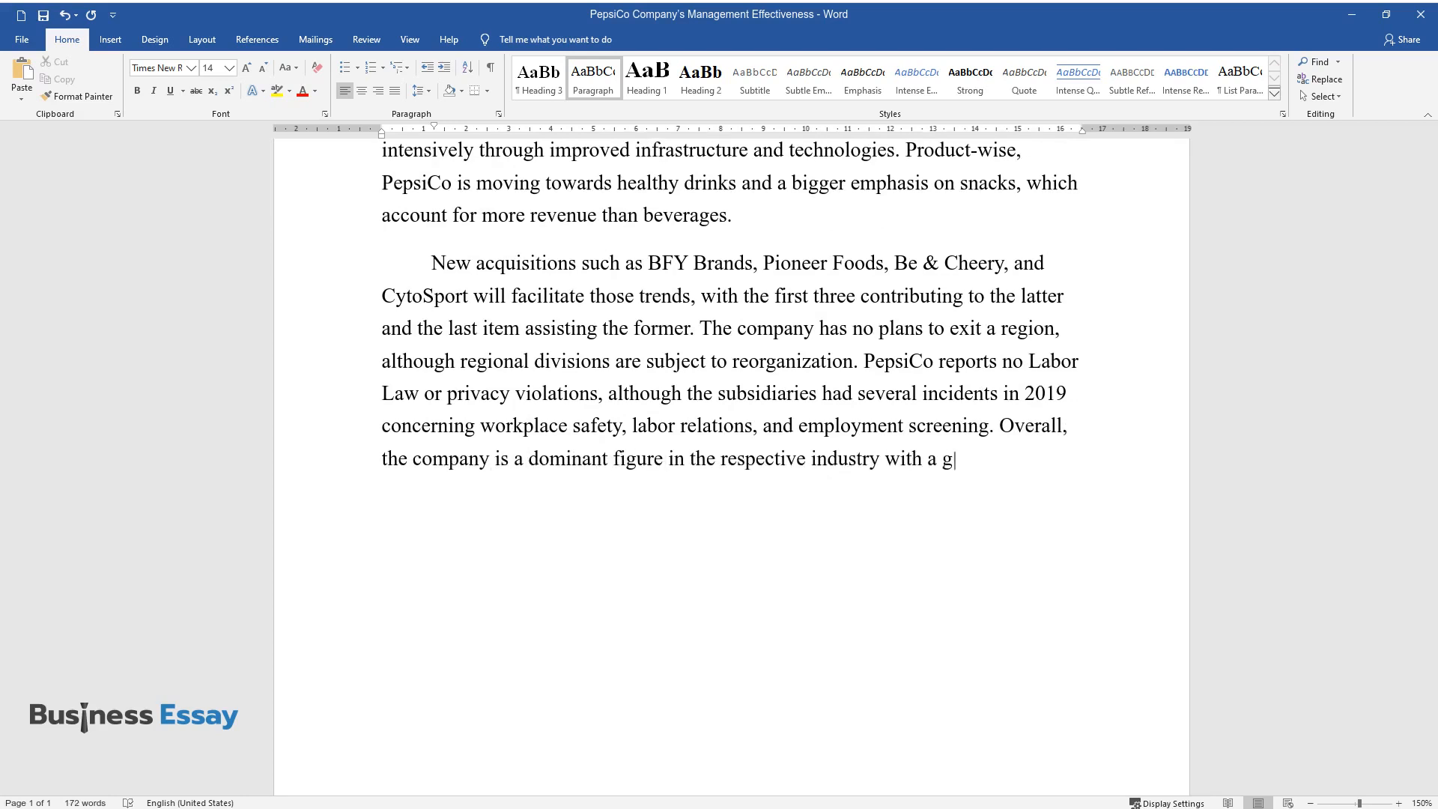
type("lobal presence and continuing product expansion, but it is not")
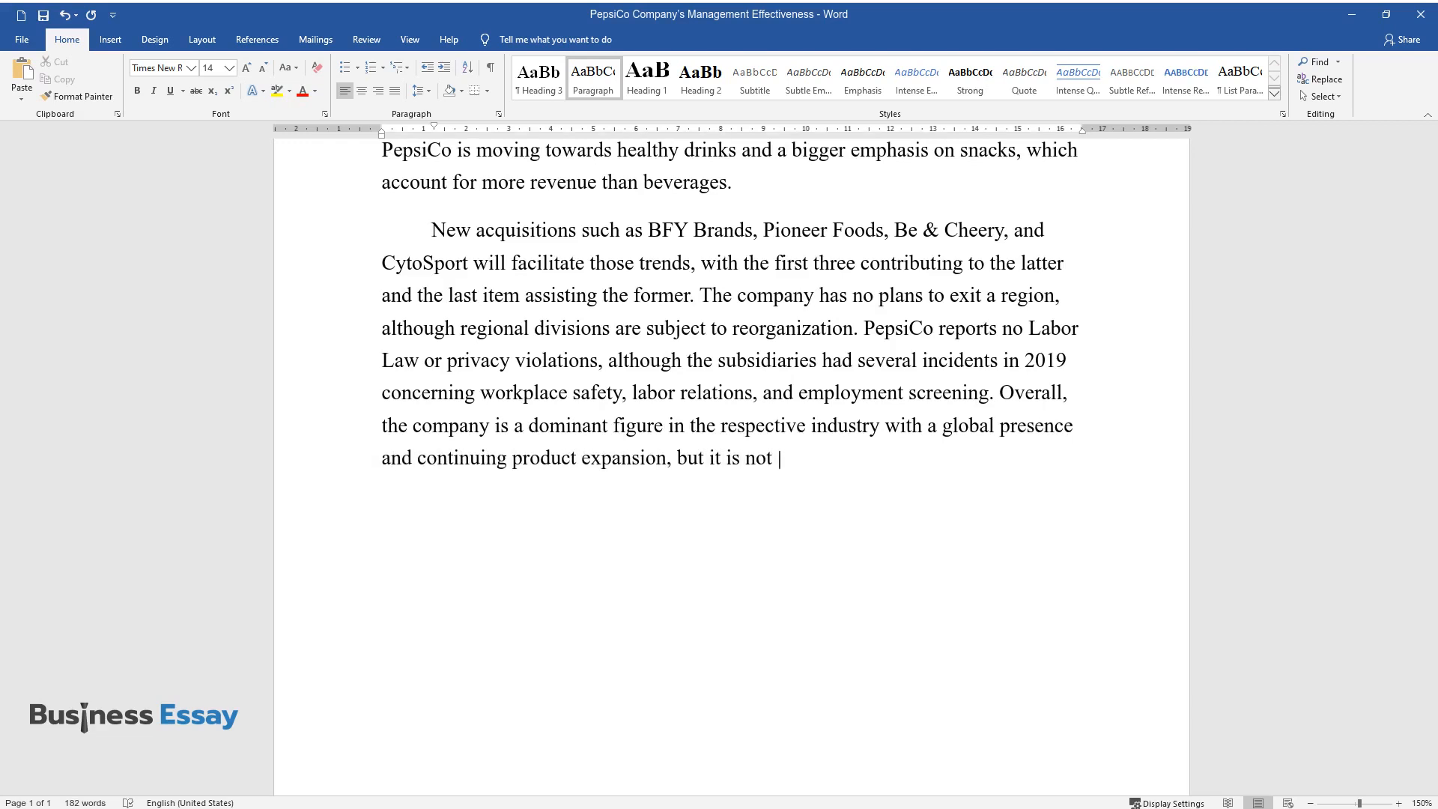
type("without Labor Law-related issues")
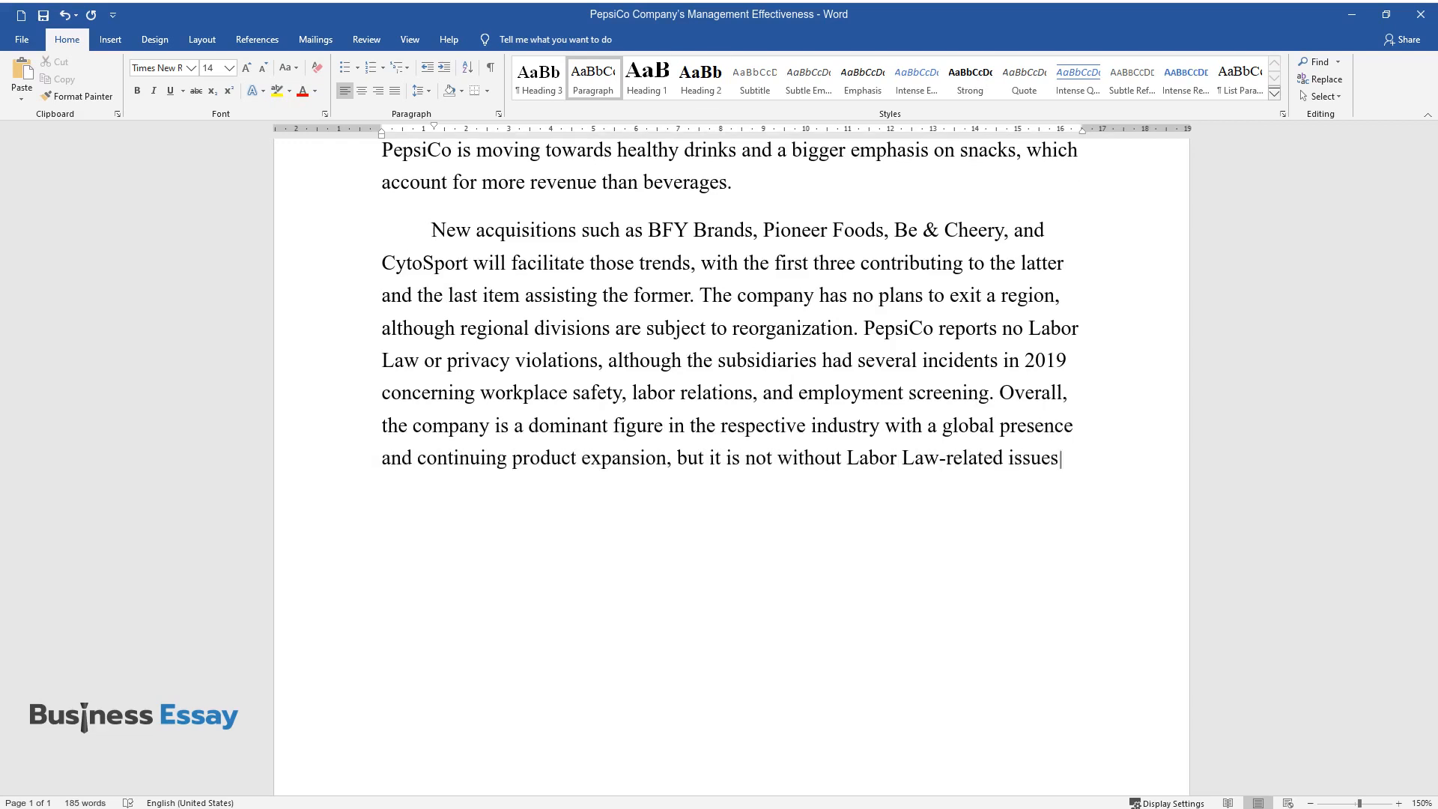
type("Industry B")
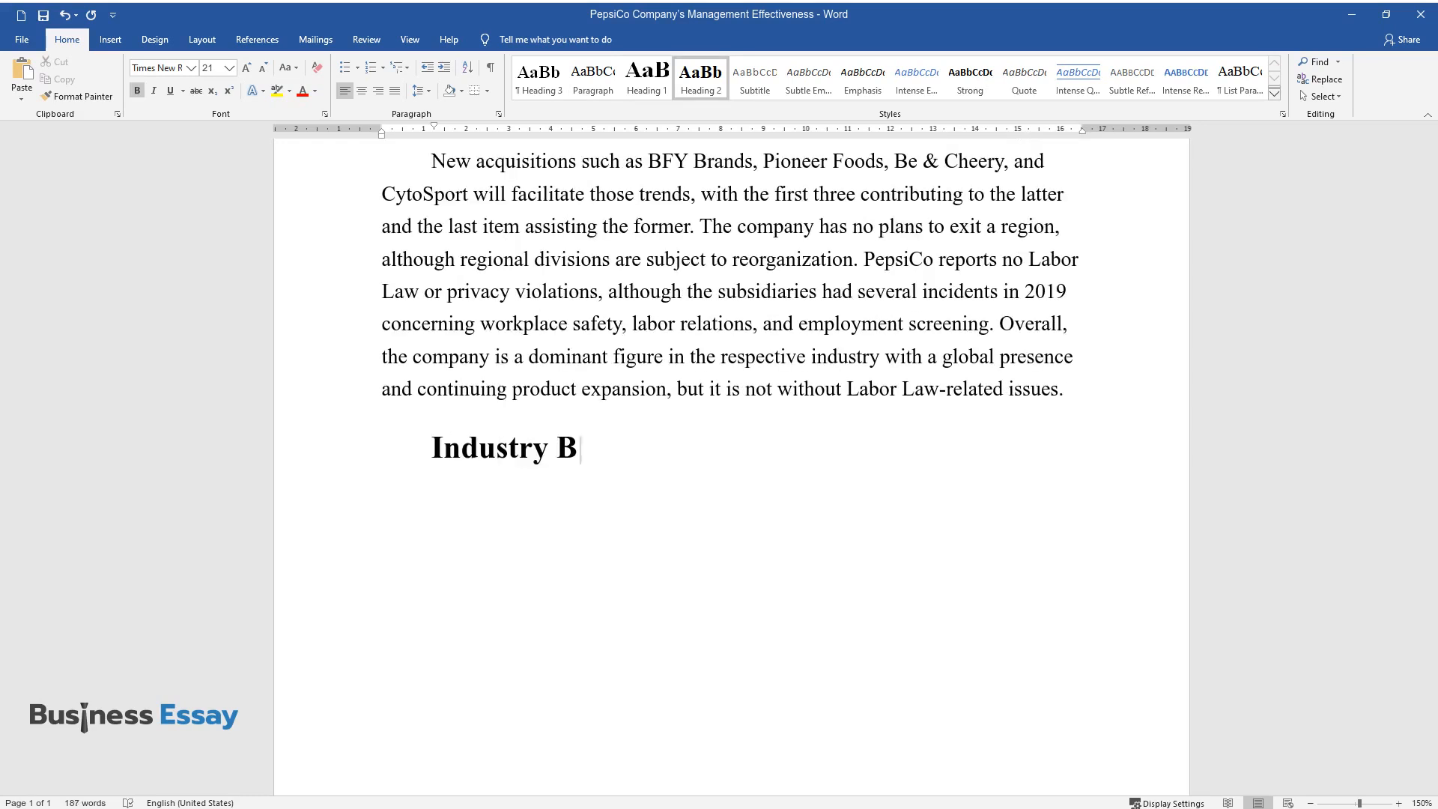
Complete 'Industry Background' and name competitors Campbell Soup, Keurig Dr Pepper and Nestlé S.A
type("ackground")
type("While PepsiCo is a dominant company,")
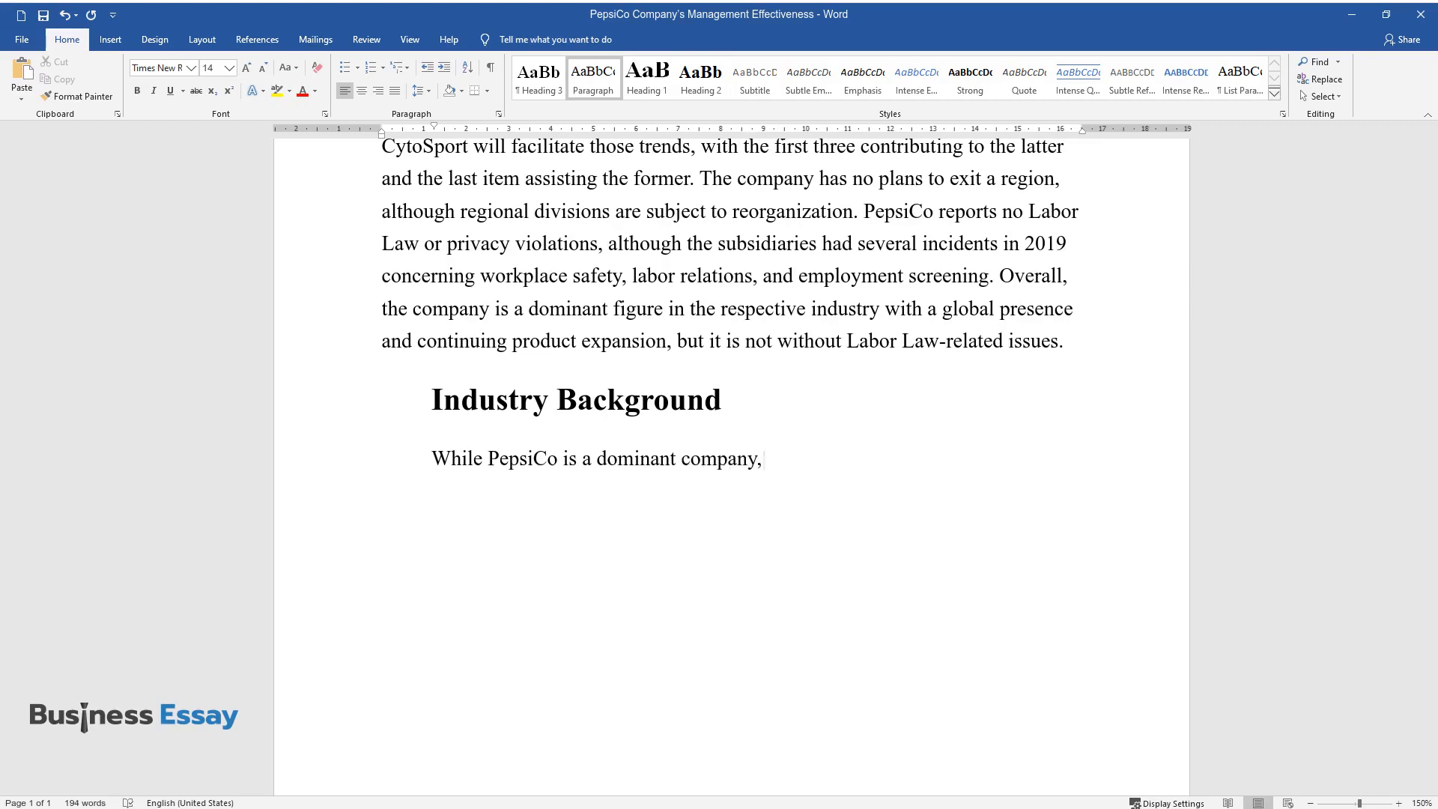
type("it is not the only major player in the")
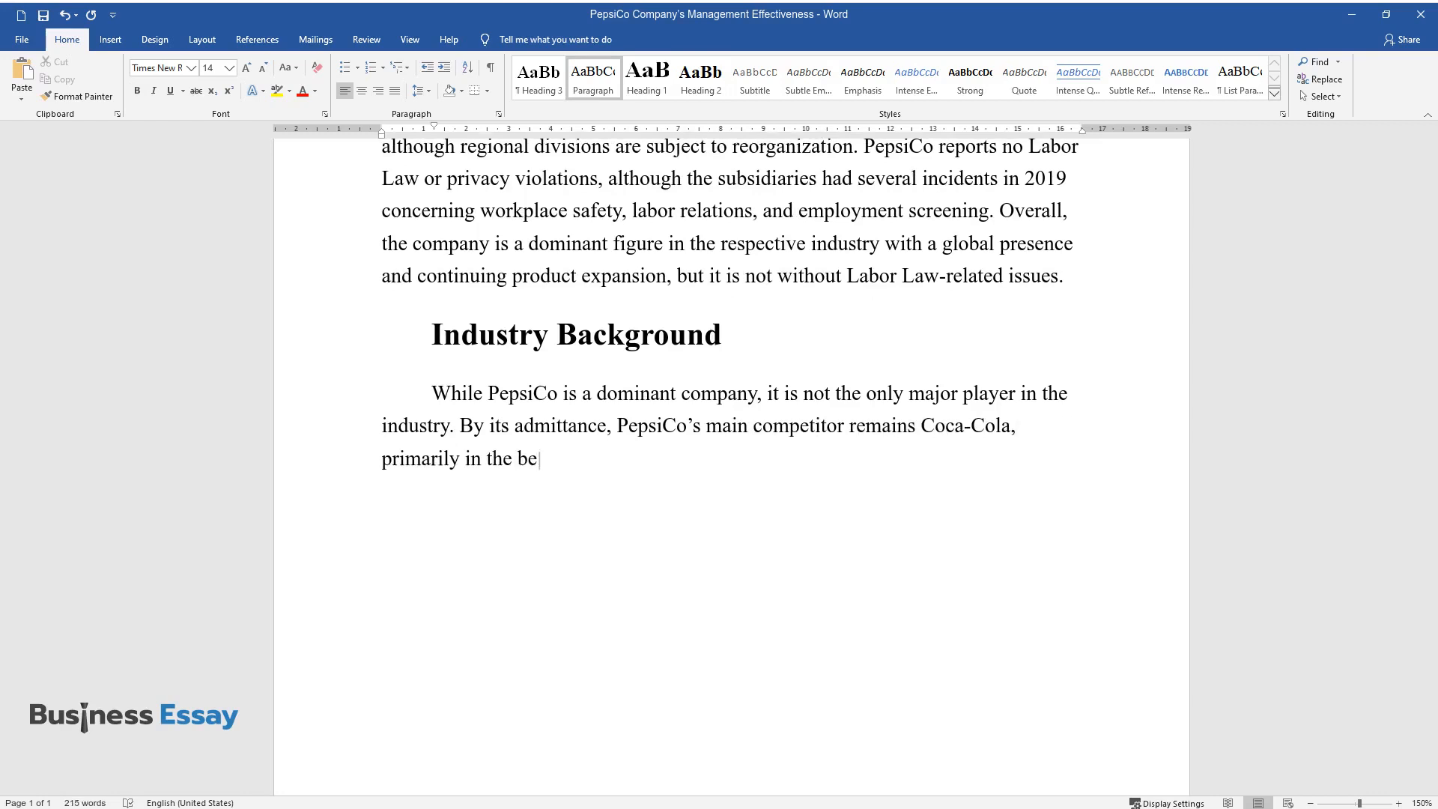
type("verage department. In the food and snack industry, the company")
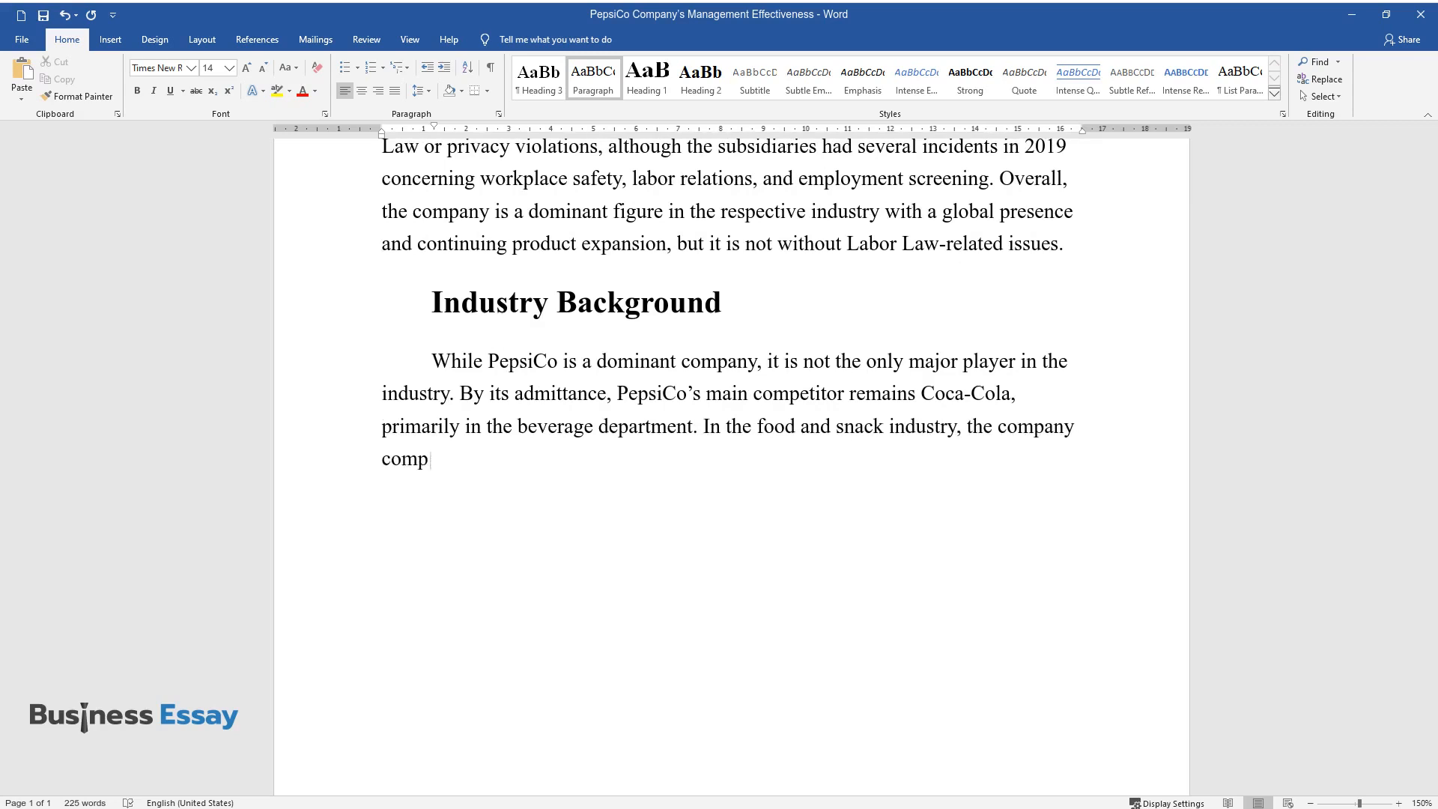
type("etes with Campbell Soup Company, w")
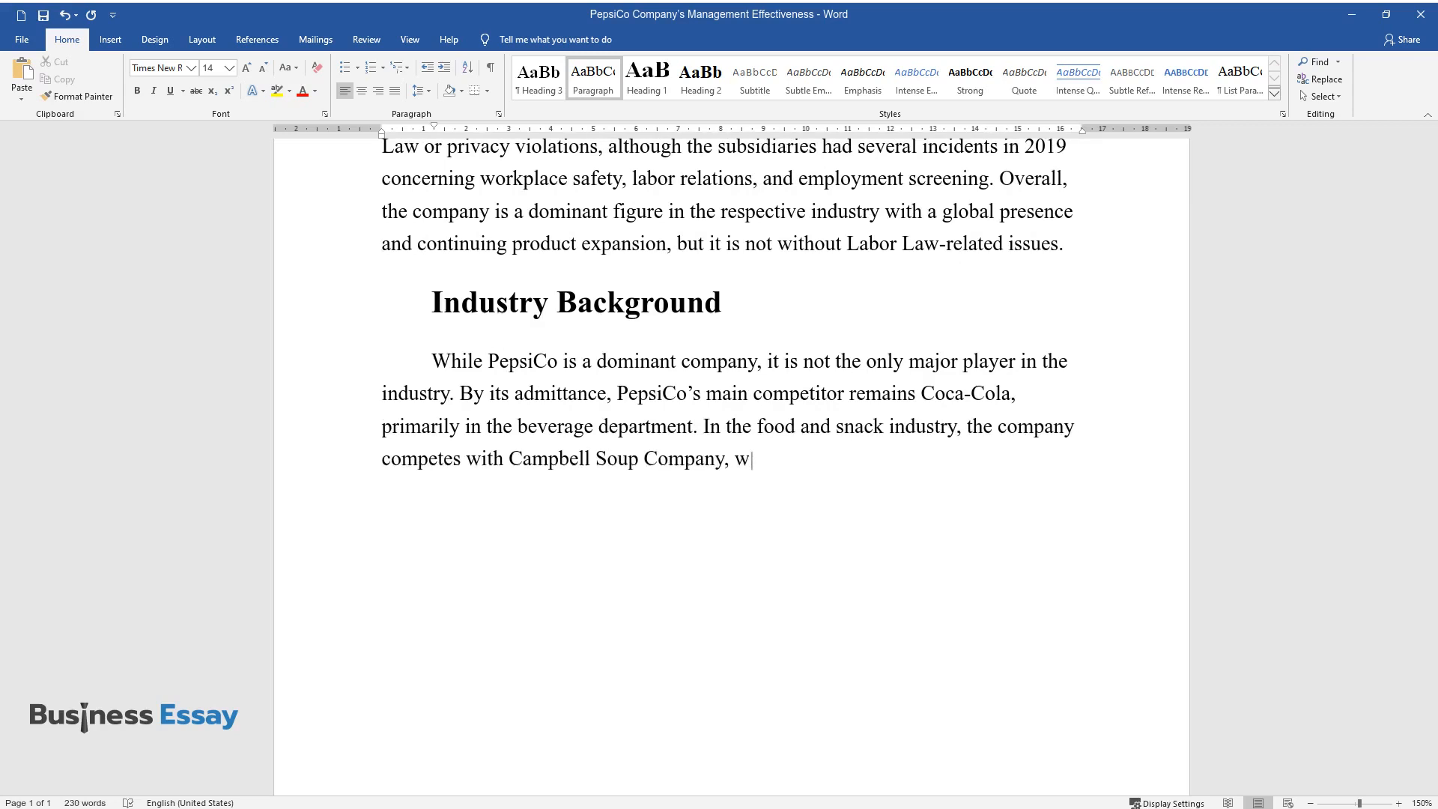
type("hile Keurig Dr Pepper and Nestlé")
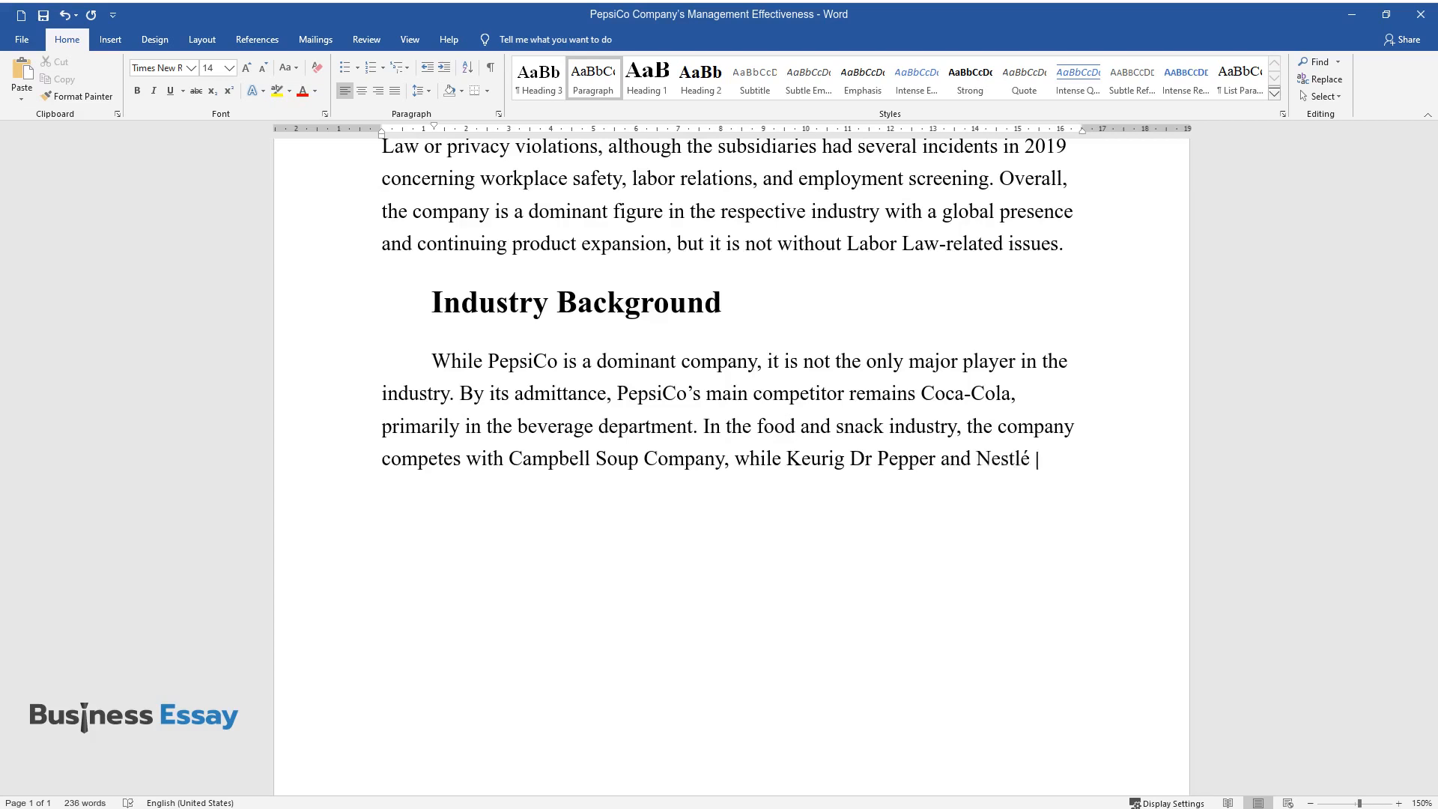
type("S.A. are among other competitors")
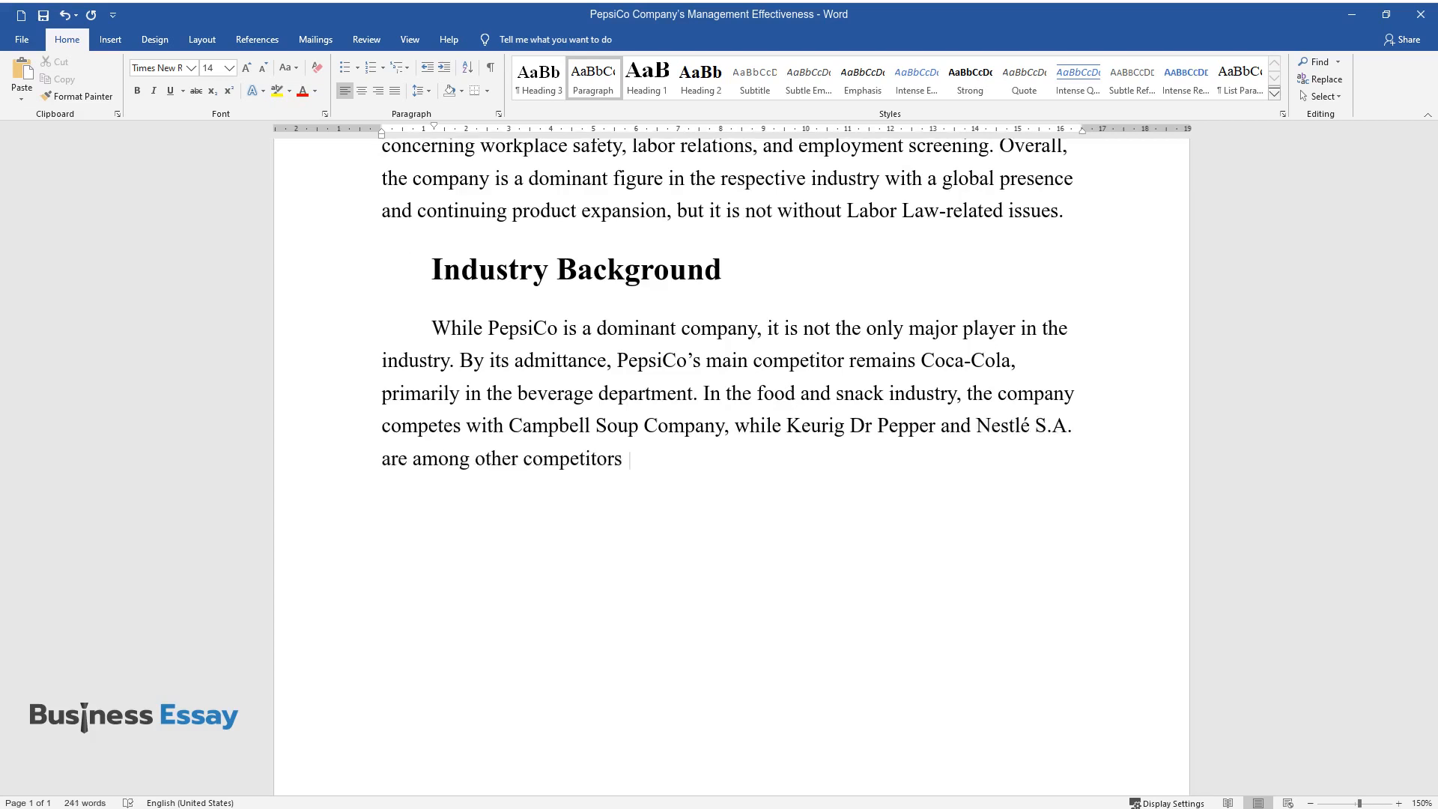
Describe the high competition level, losing to Coca-Cola, and competing in two industries
type("in the beverage industry. According to Porter’s Five")
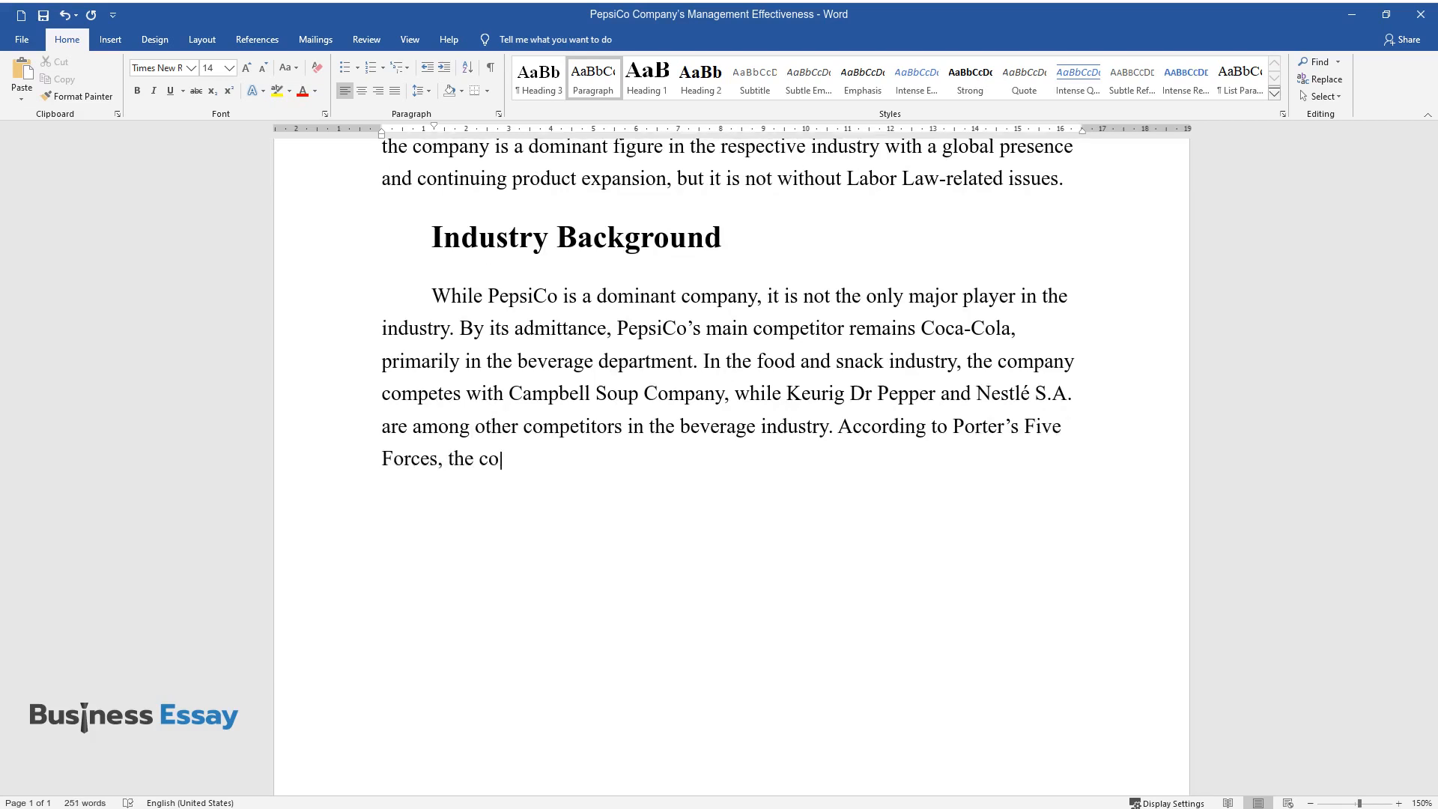
type("mpetition level is high, as the c")
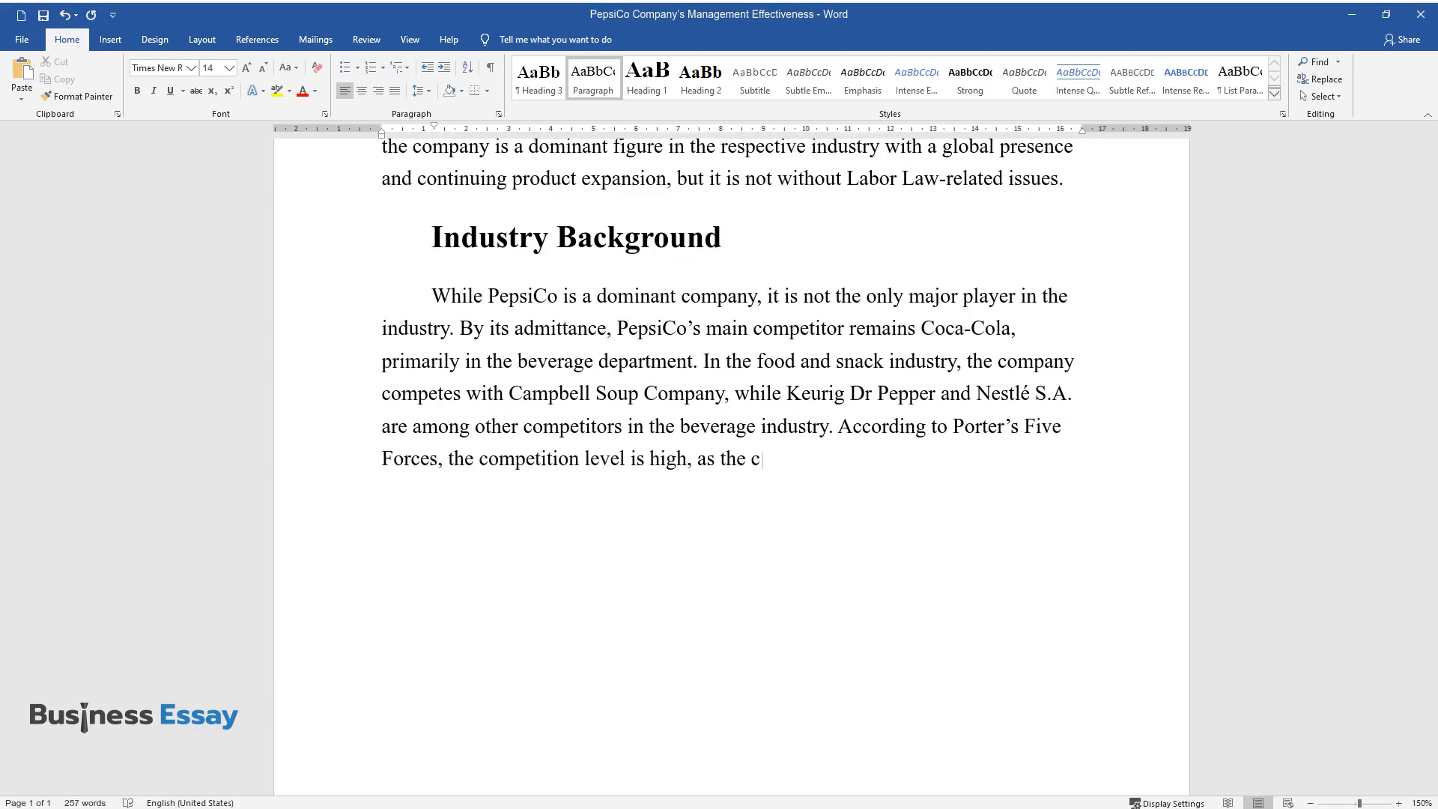
type("ompany admits it loses to Coca-Cola")
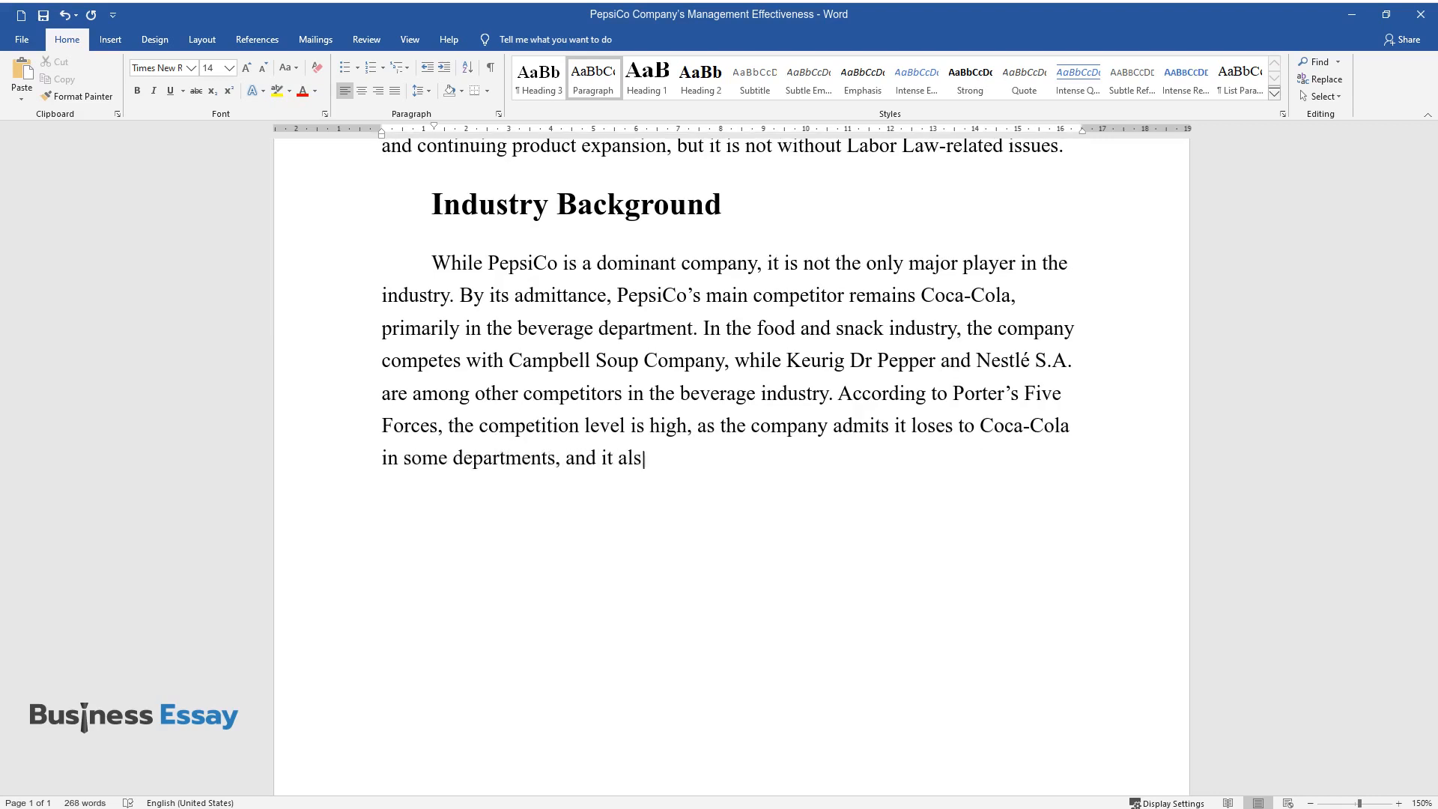
type("o has to compete in two industries with established")
type("Considering that customers are well aware")
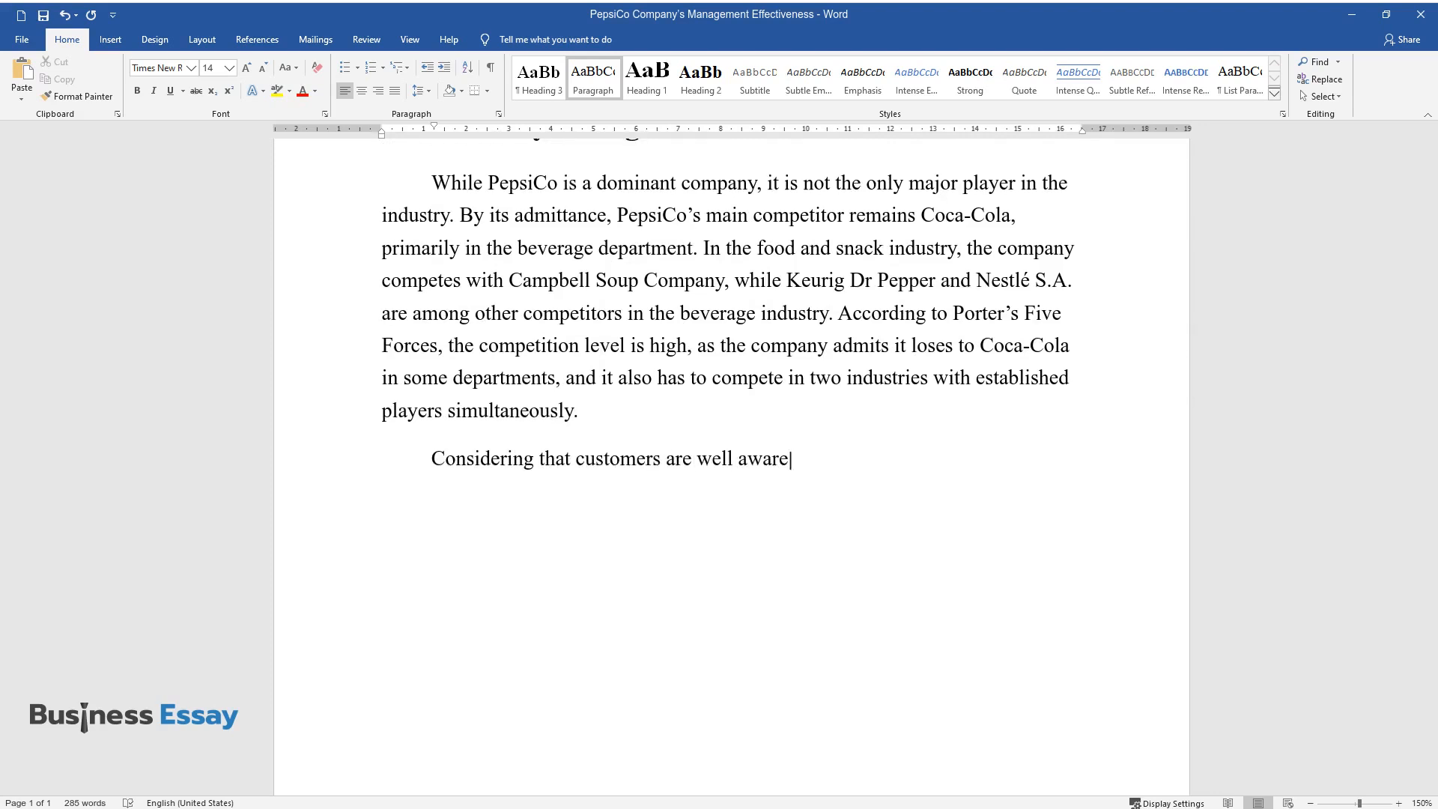
Explain that buyers easily switch to rivals while robust supply chains weaken supplier power
type("of PepsiCo's rivals, they can eas")
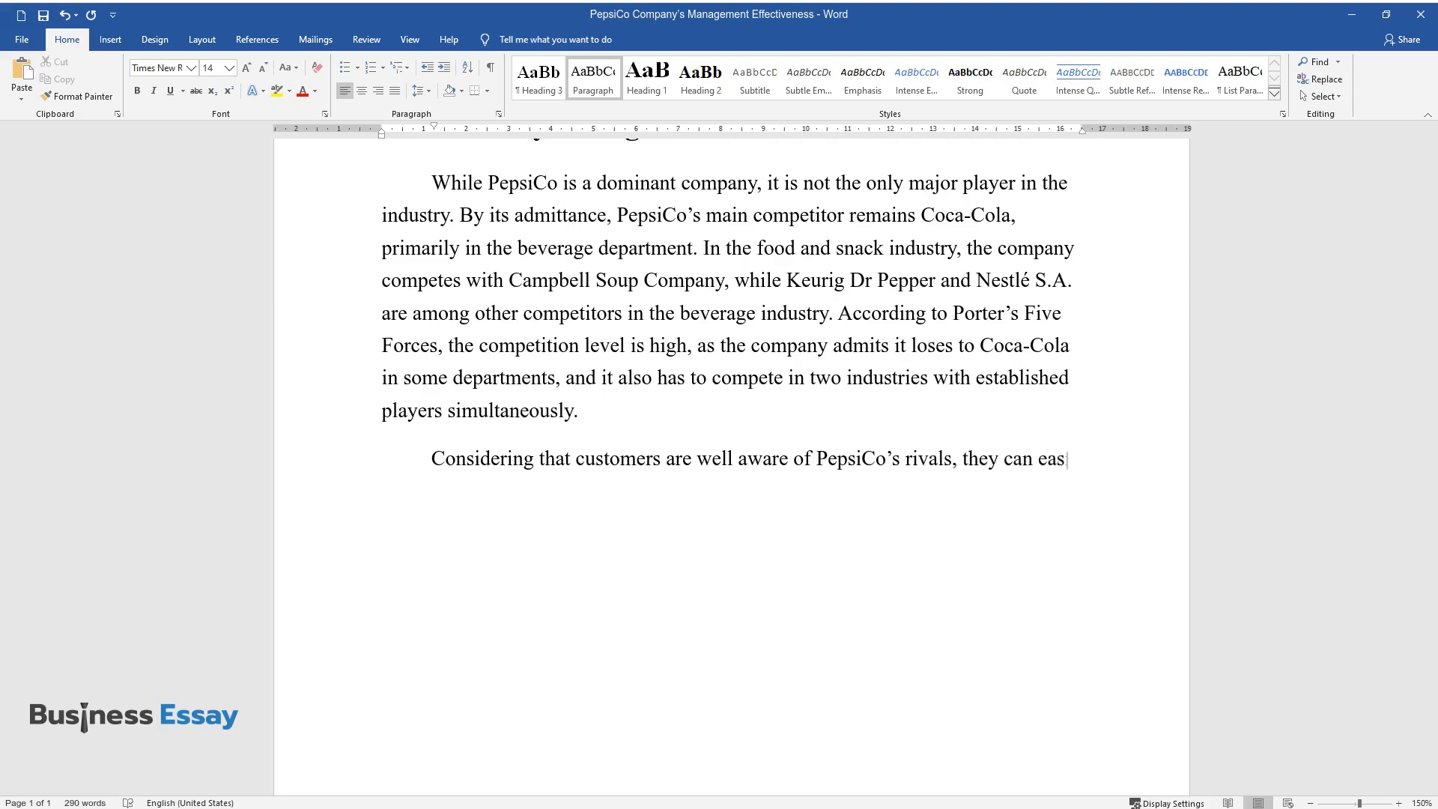
type("ily switch to them in the case of g")
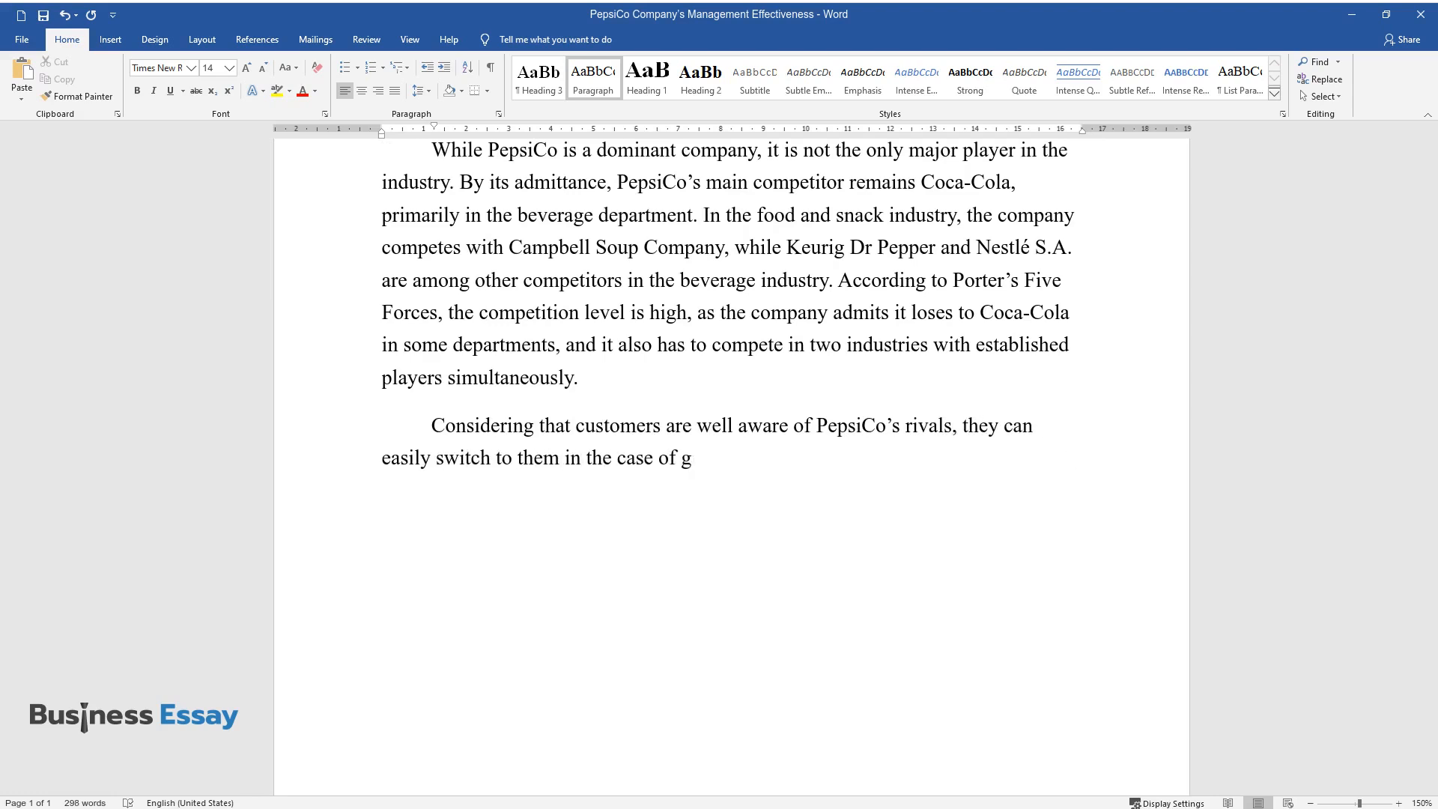
type("rowing prices or other changes that will be")
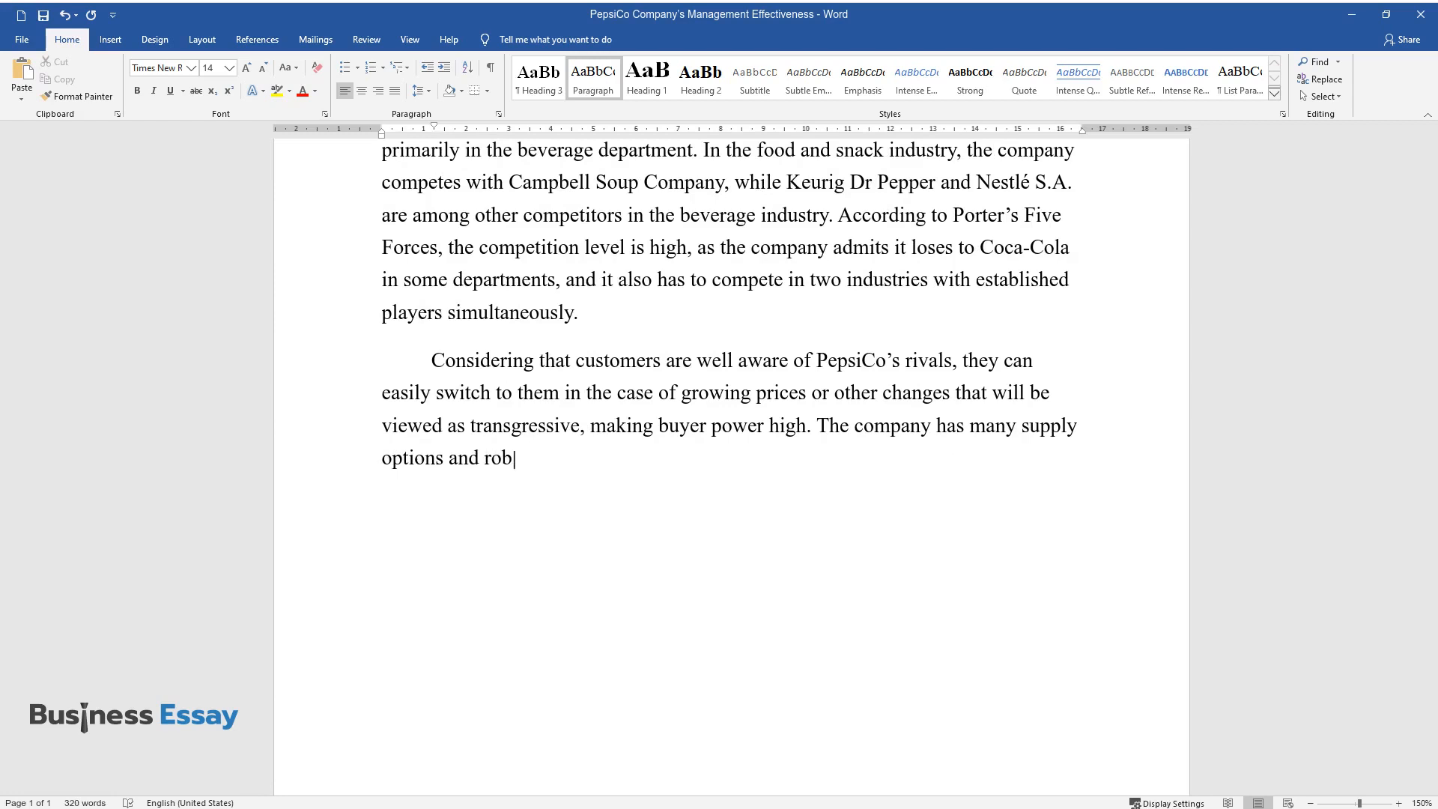
type("ust supply chains with backup optio")
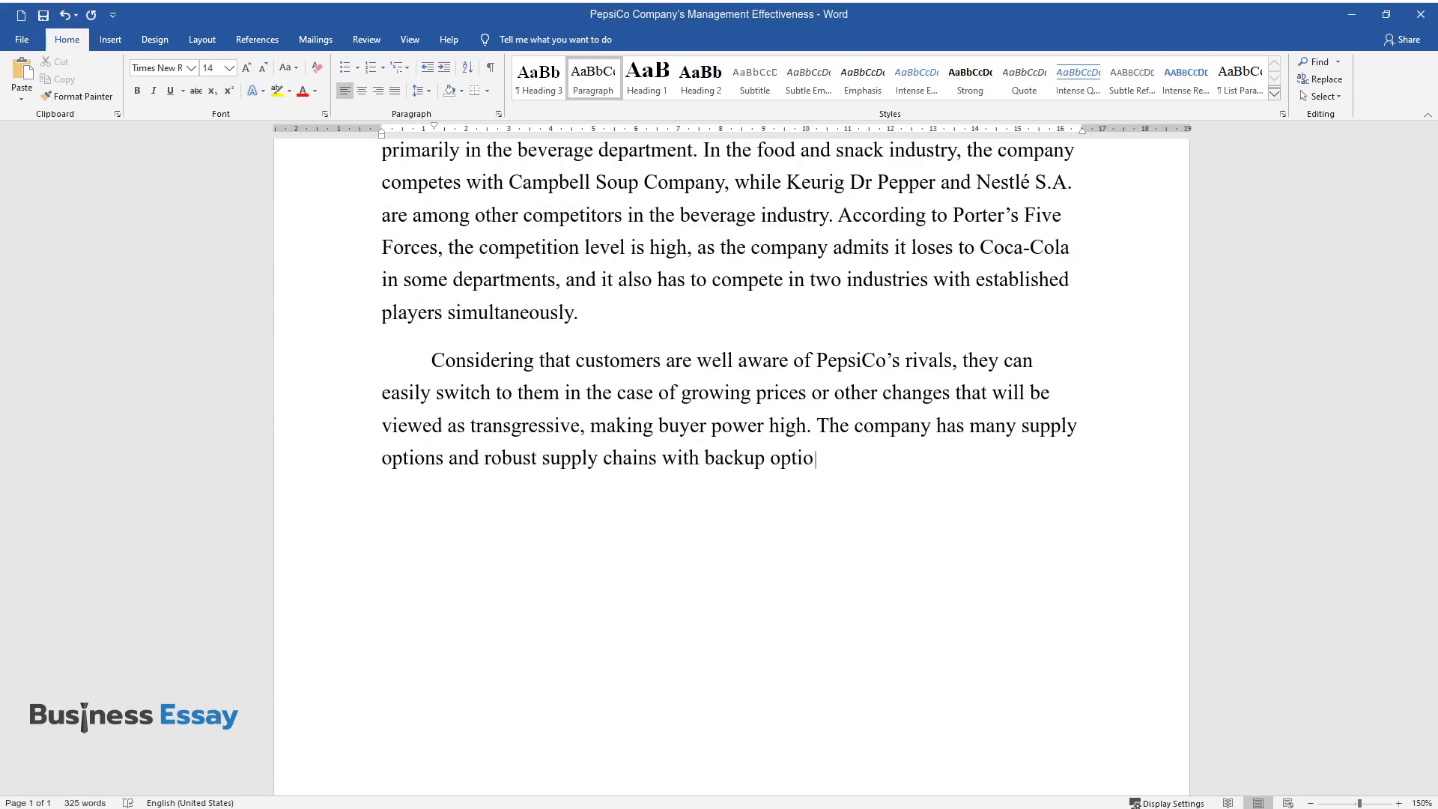
type("ns, which makes the supplier power")
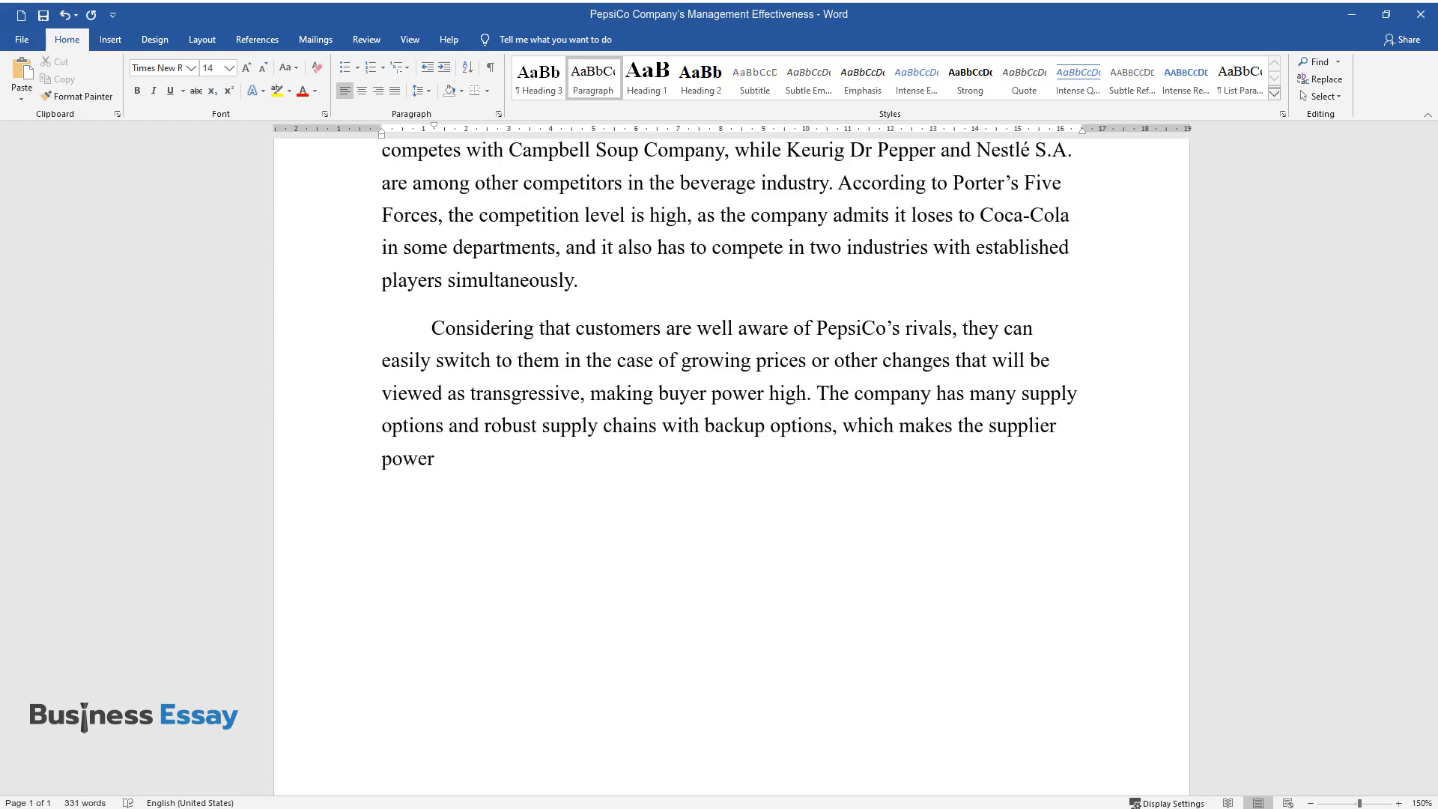
Conclude that competition and buyer power are strong while suppliers have limited influence
type("relatively weak. Thus, the competi")
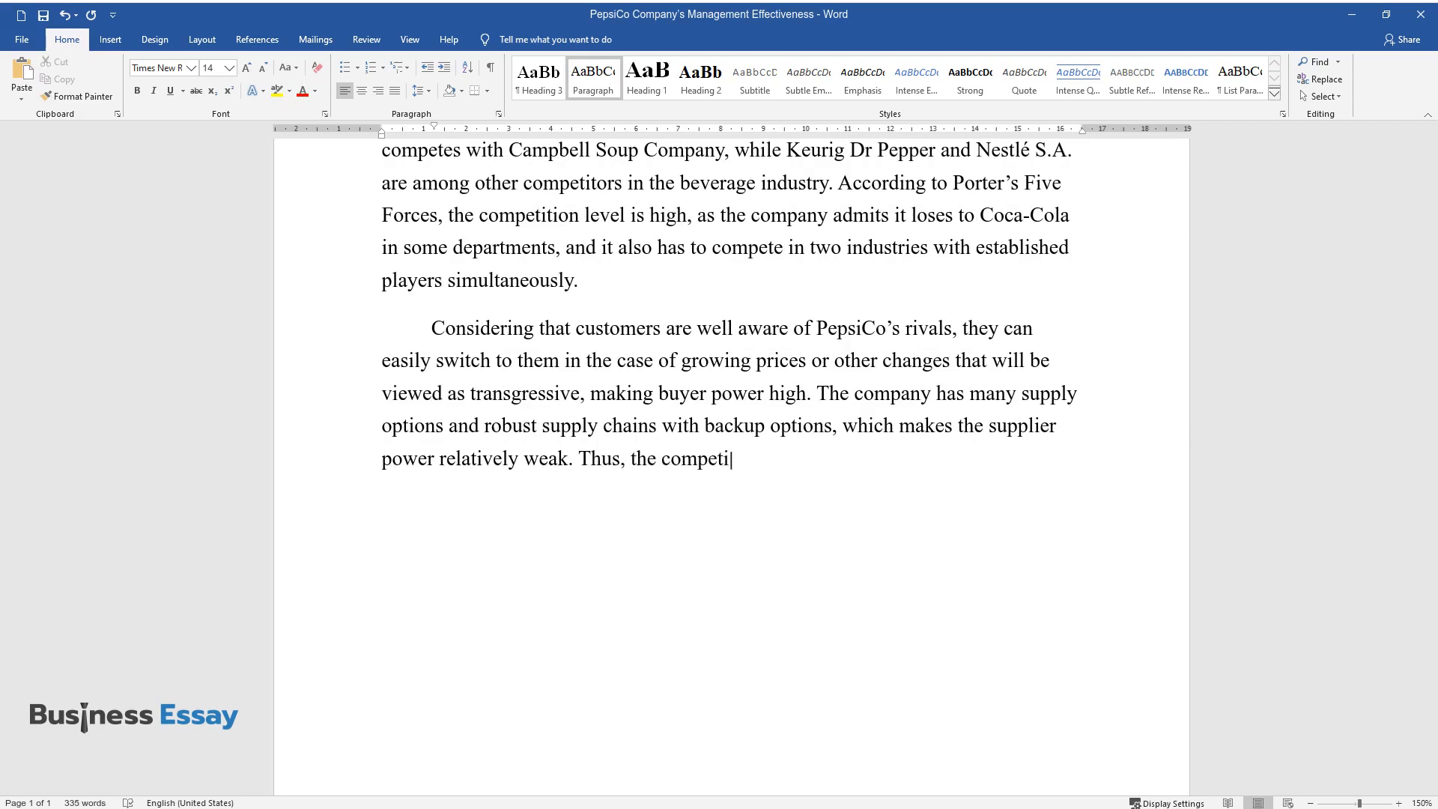
type("tion and buyer power are strong fo")
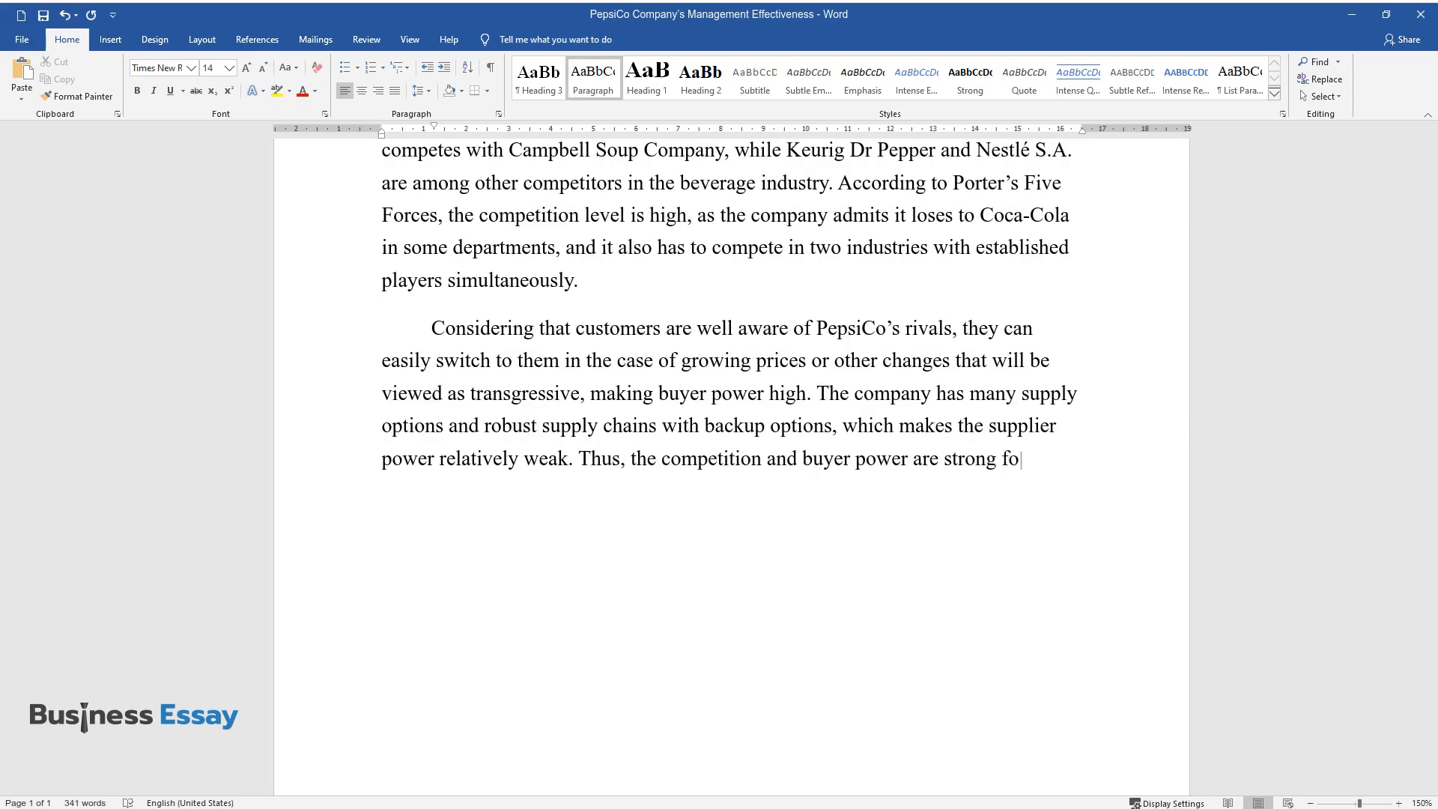
type("r the company and the industry alik")
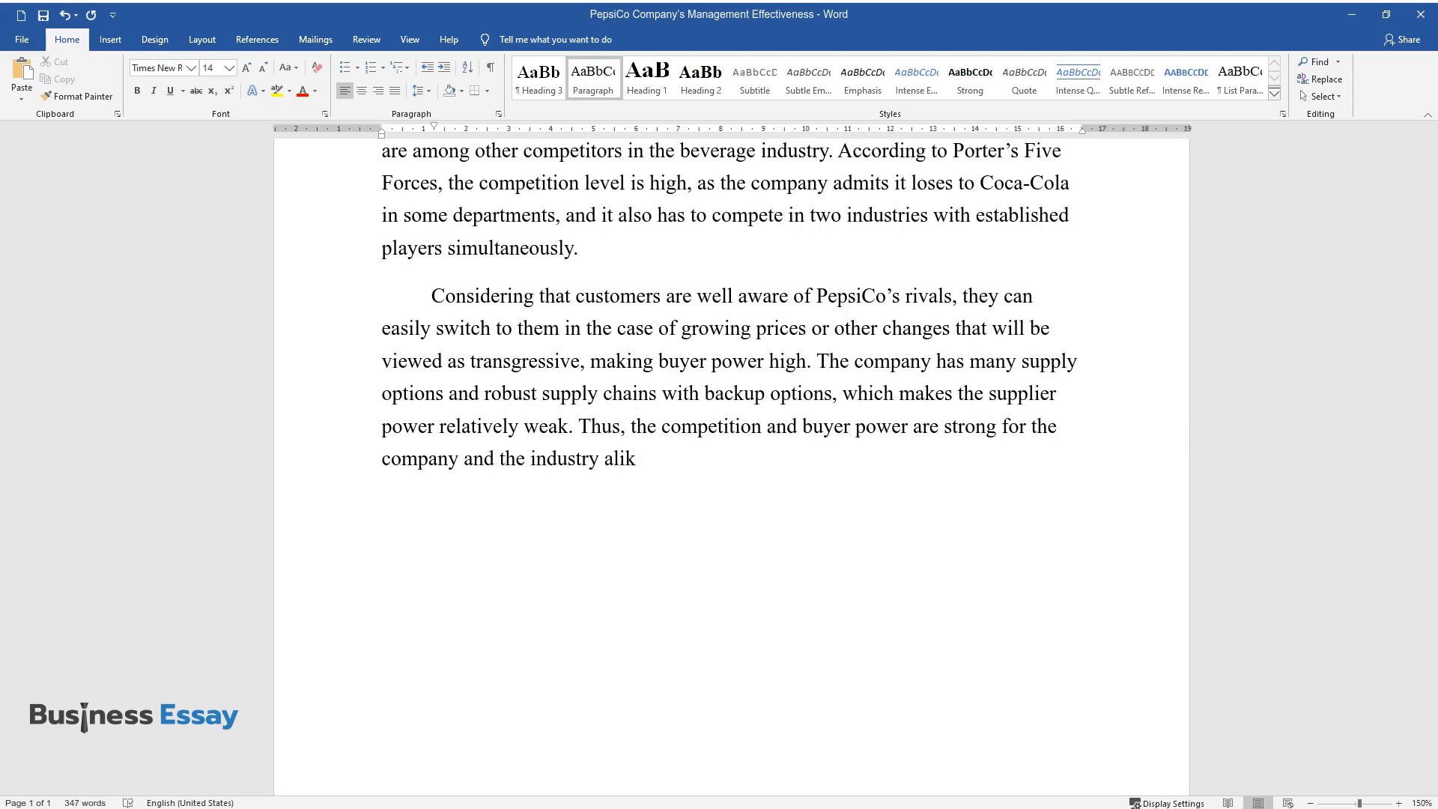
type("e, while the suppliers have limite")
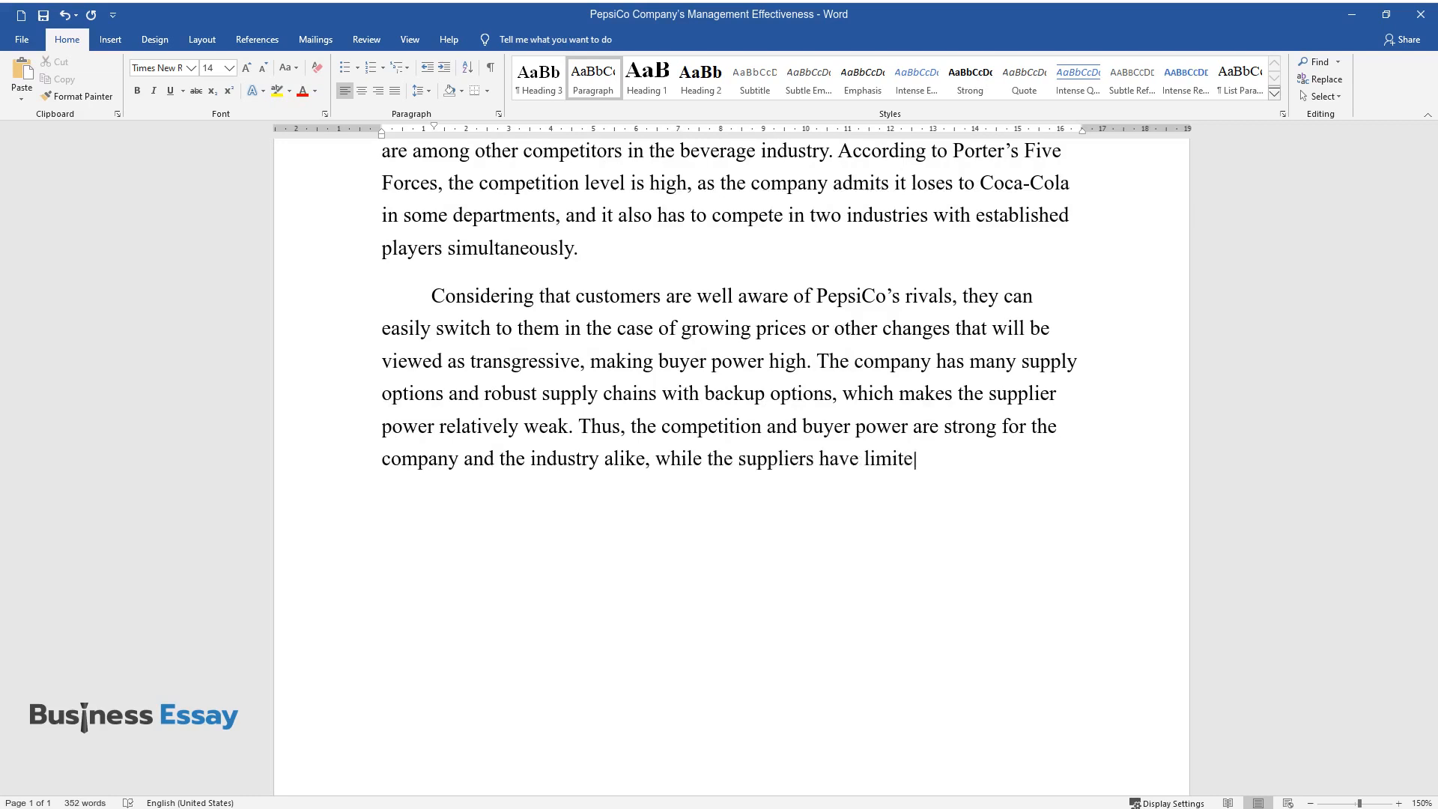
type("d influence.")
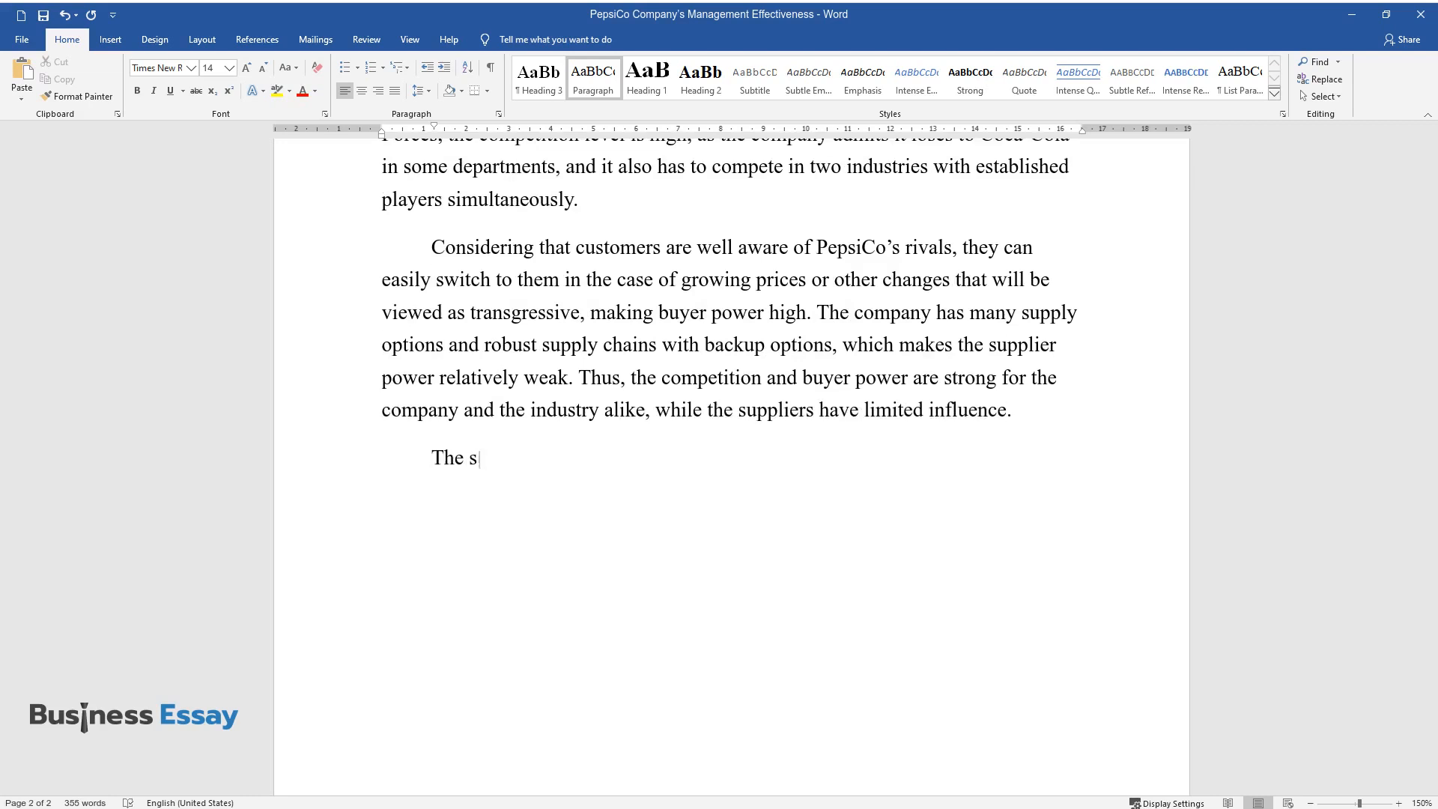
Write about higher substitution threat and lower entry threat, then begin 'As for the regulation'
type("trong competition enables an incre")
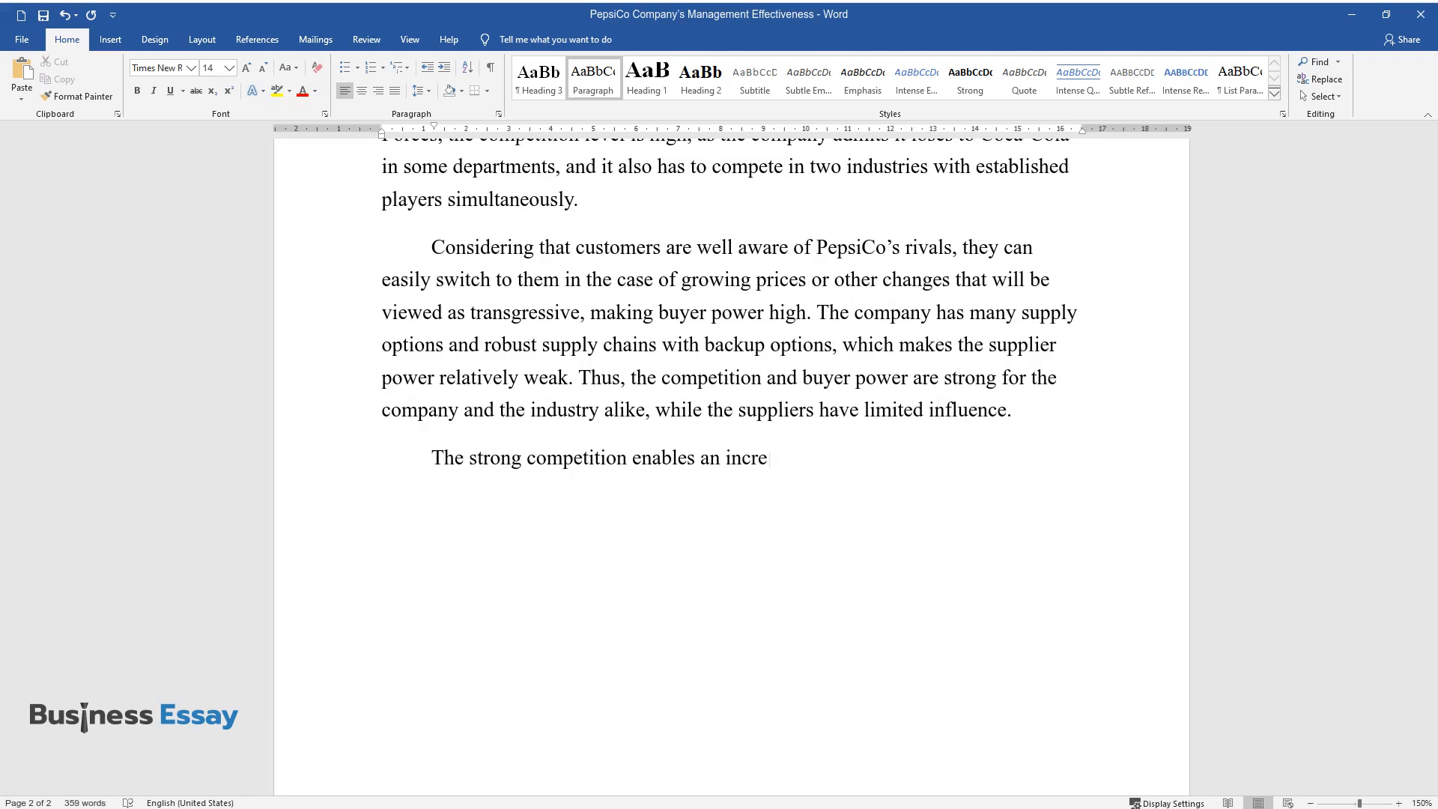
type("ased threat of substitution and a")
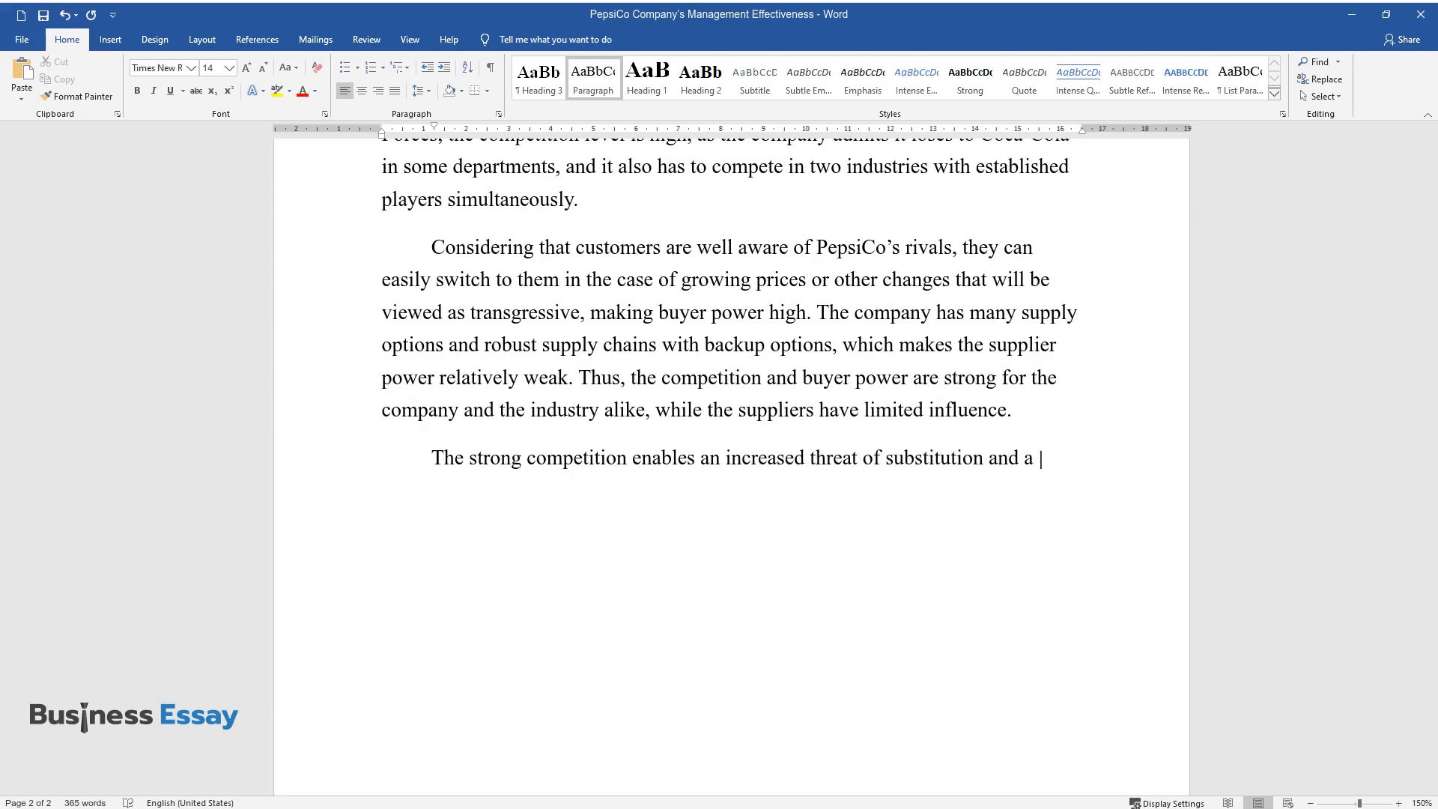
type("decreased threat of low entry. The former is evident, as the competitors can offer")
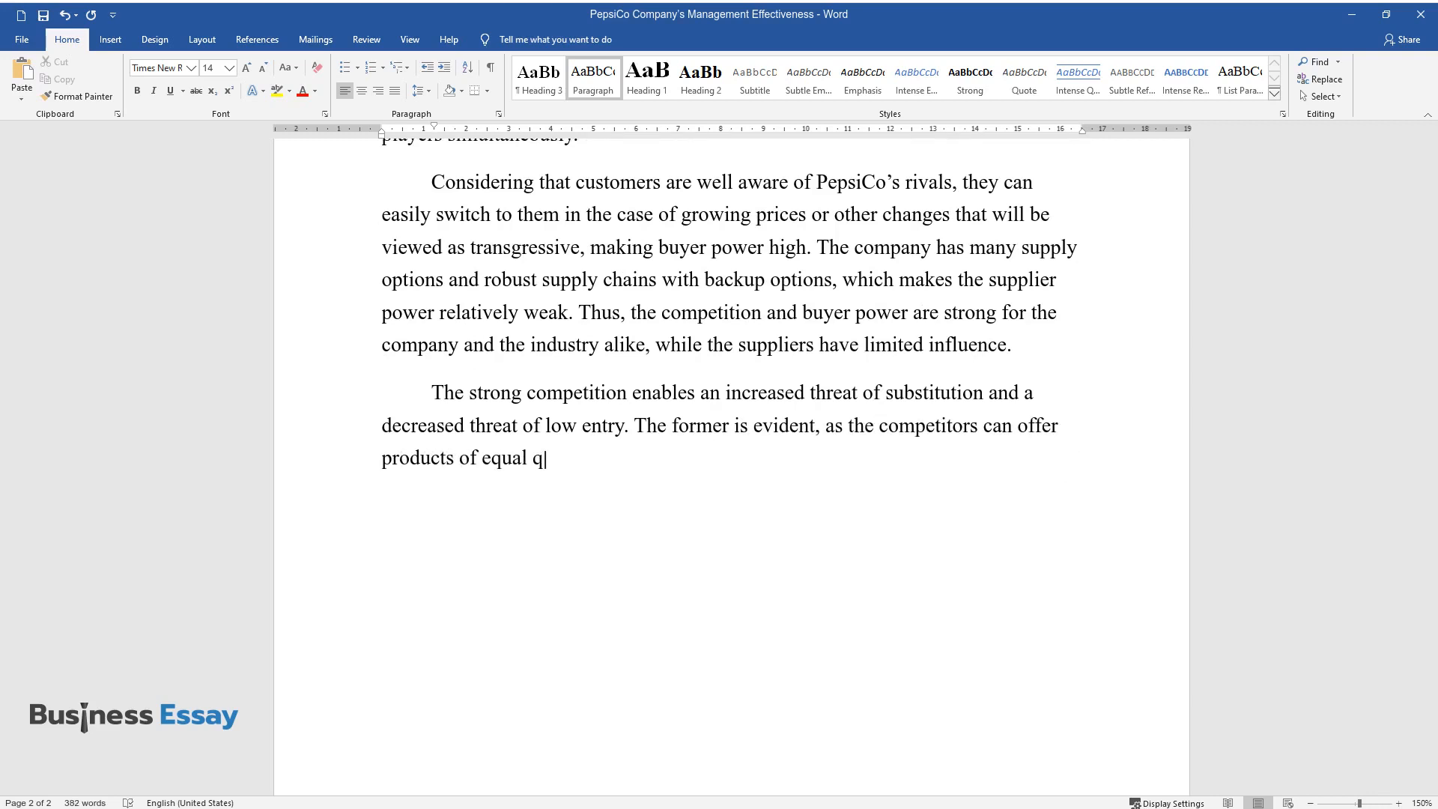
type("uality and compensate for a low variety or high prices, and the")
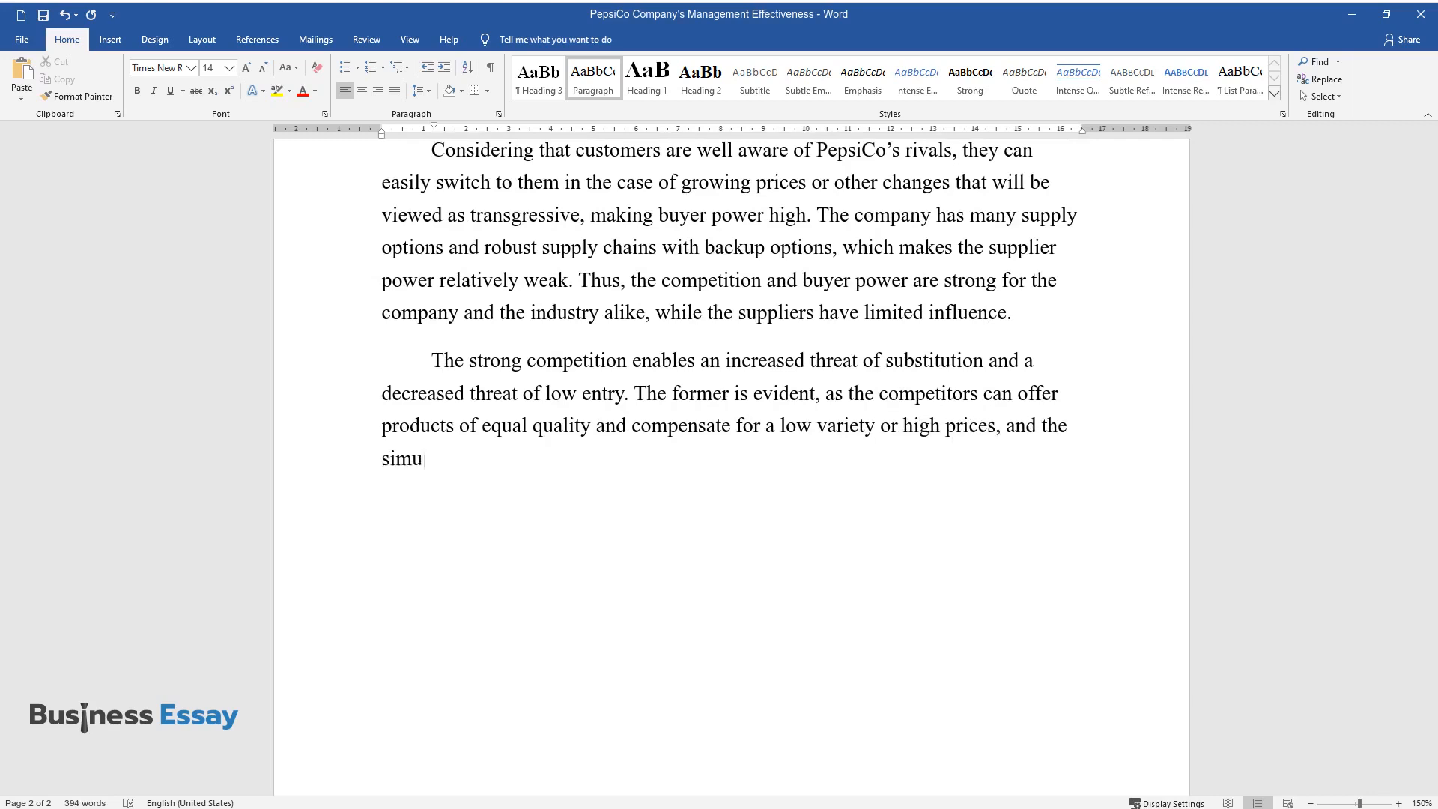
type("ltaneous presence in two industrie")
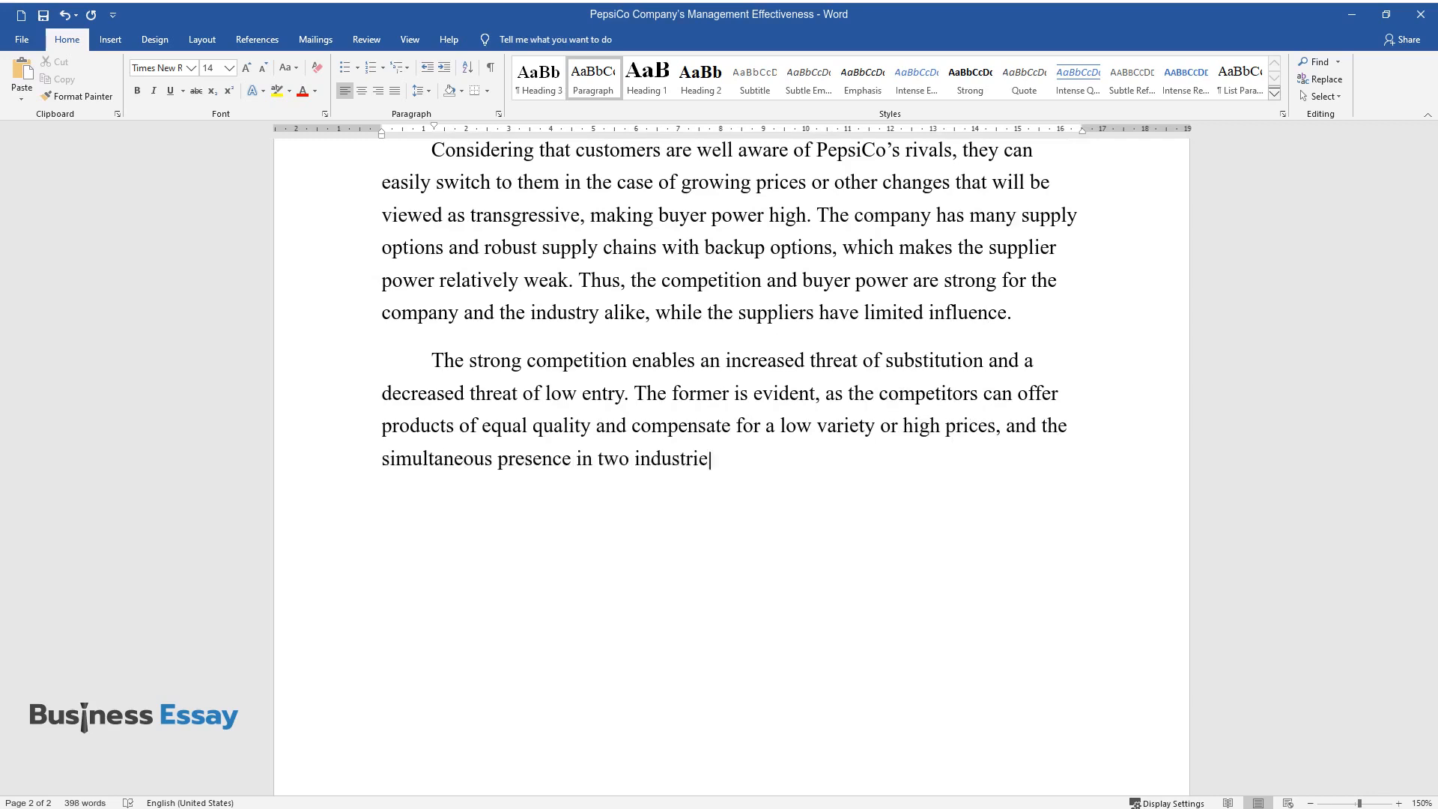
type("s complicates the issue. On the other hand,")
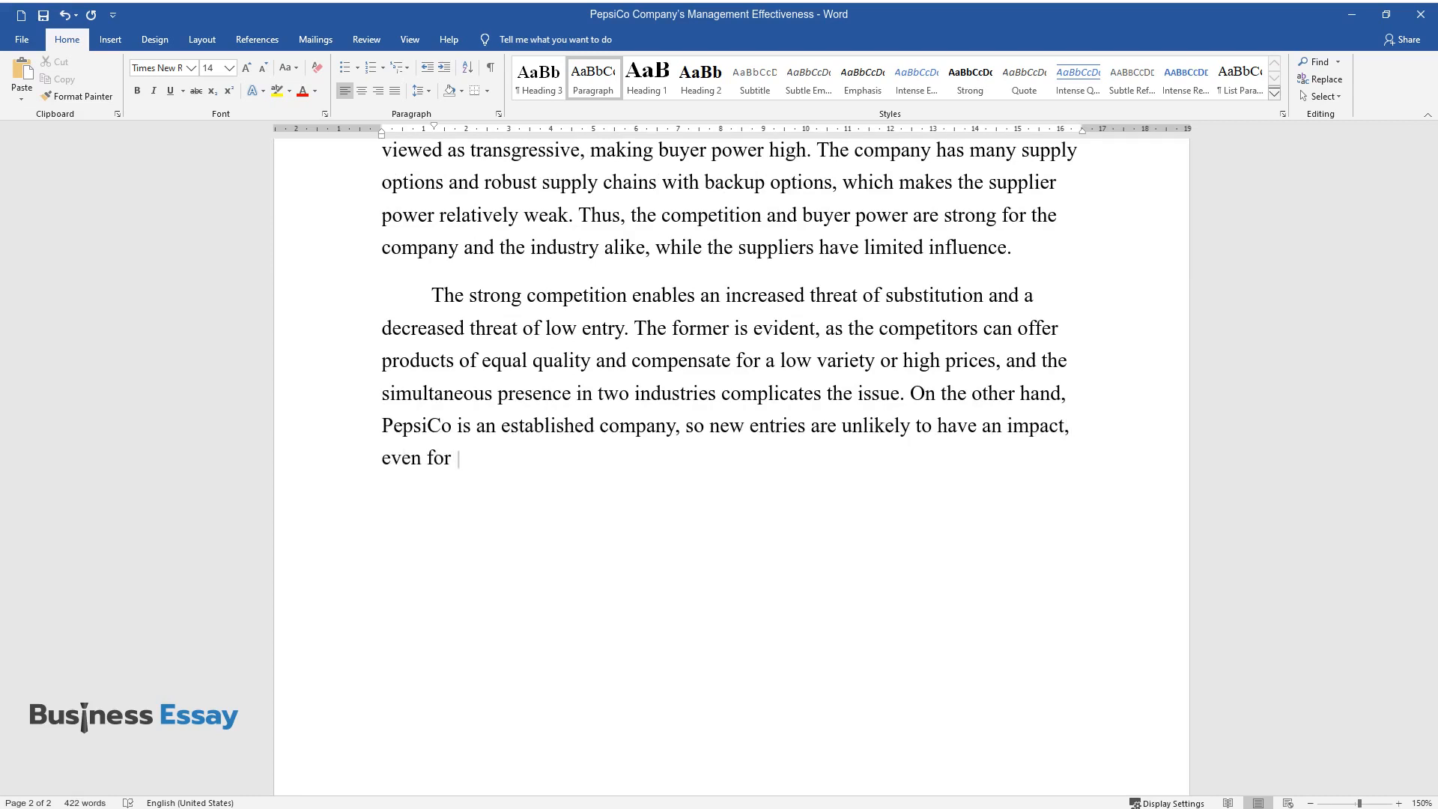
type("the food and snack department.")
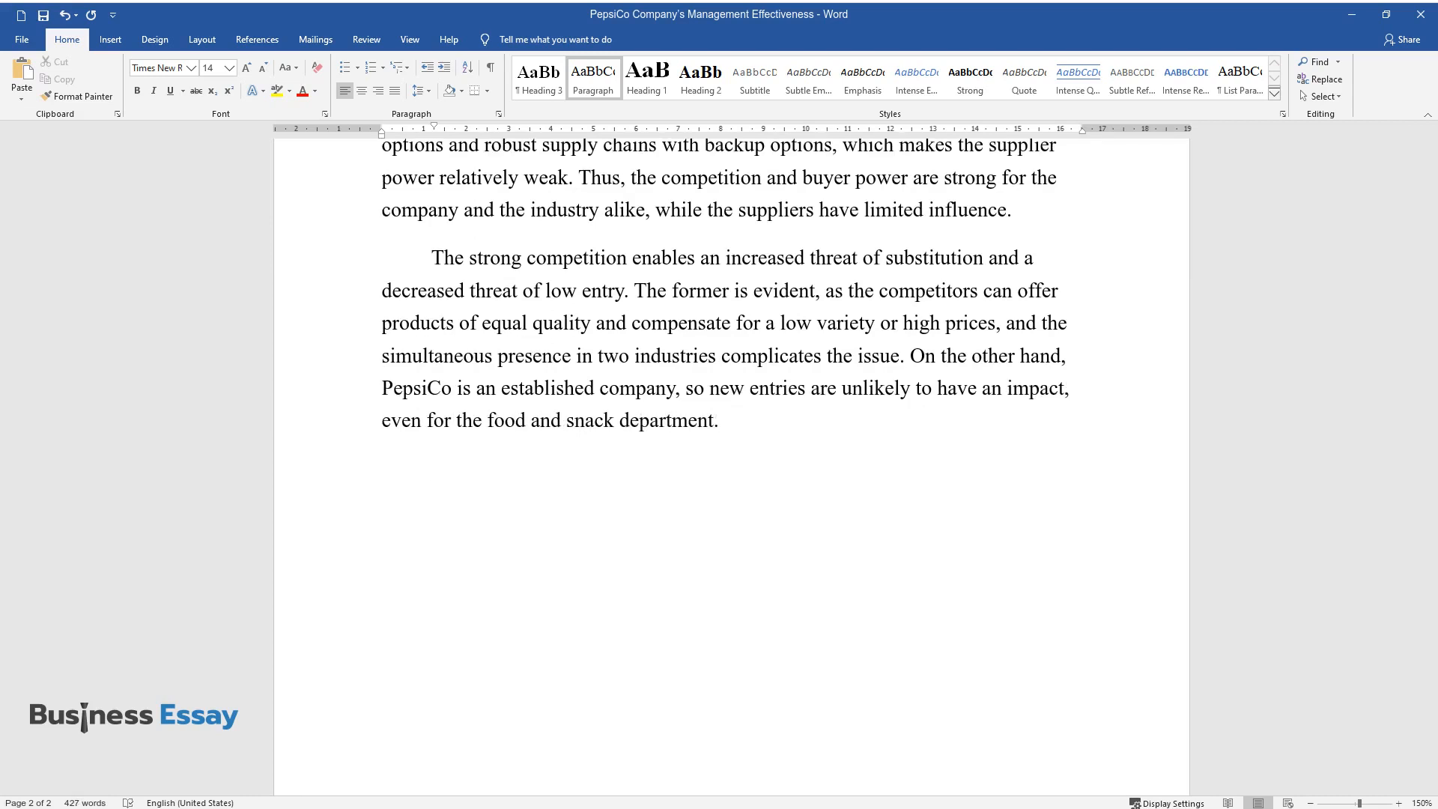
type("As for the regulatio")
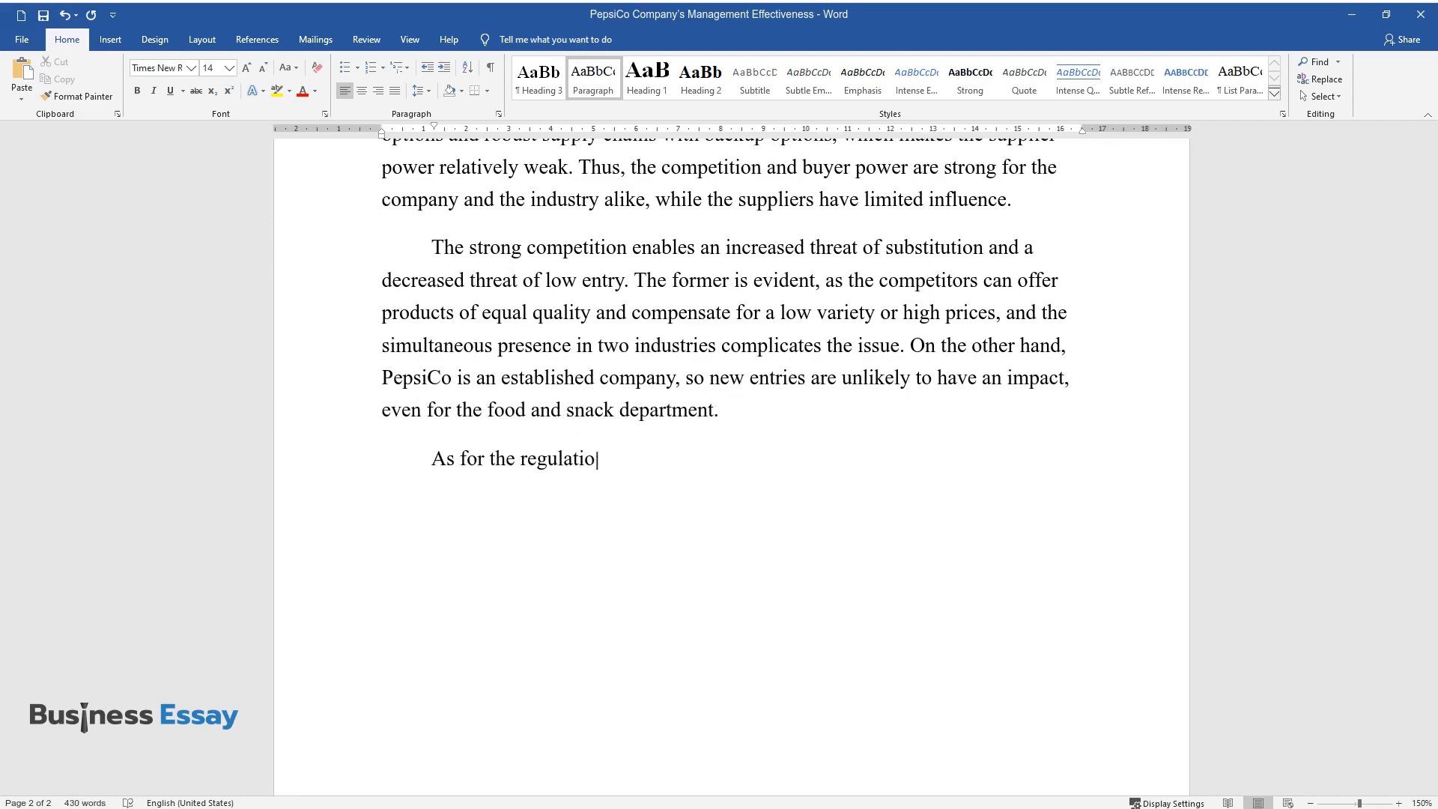
Describe packaging-standard regulation issues and summarize PepsiCo's ability to weather tough competition
type("n issues, the company lists the inability to comply with")
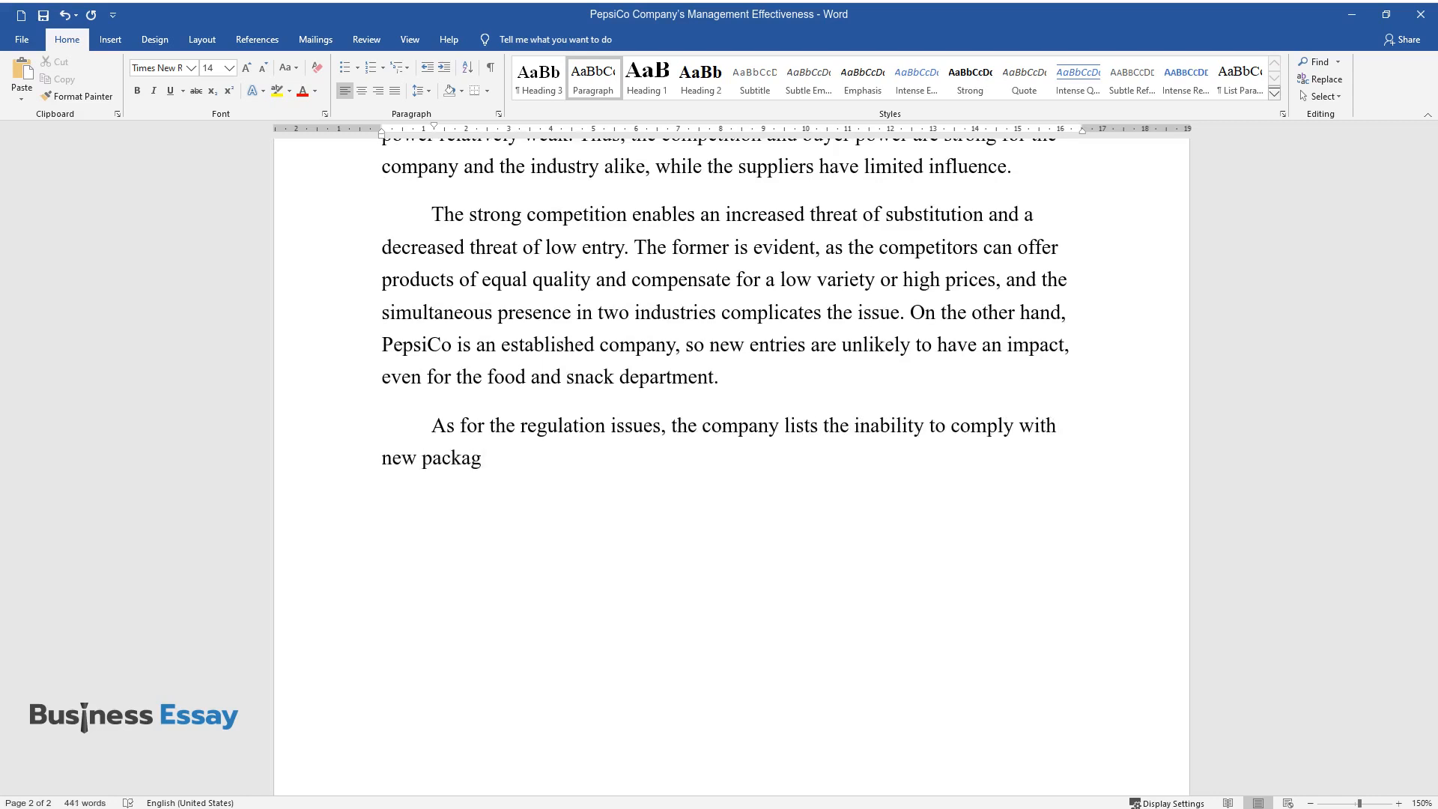
type("ing standards, although PepsiCo st")
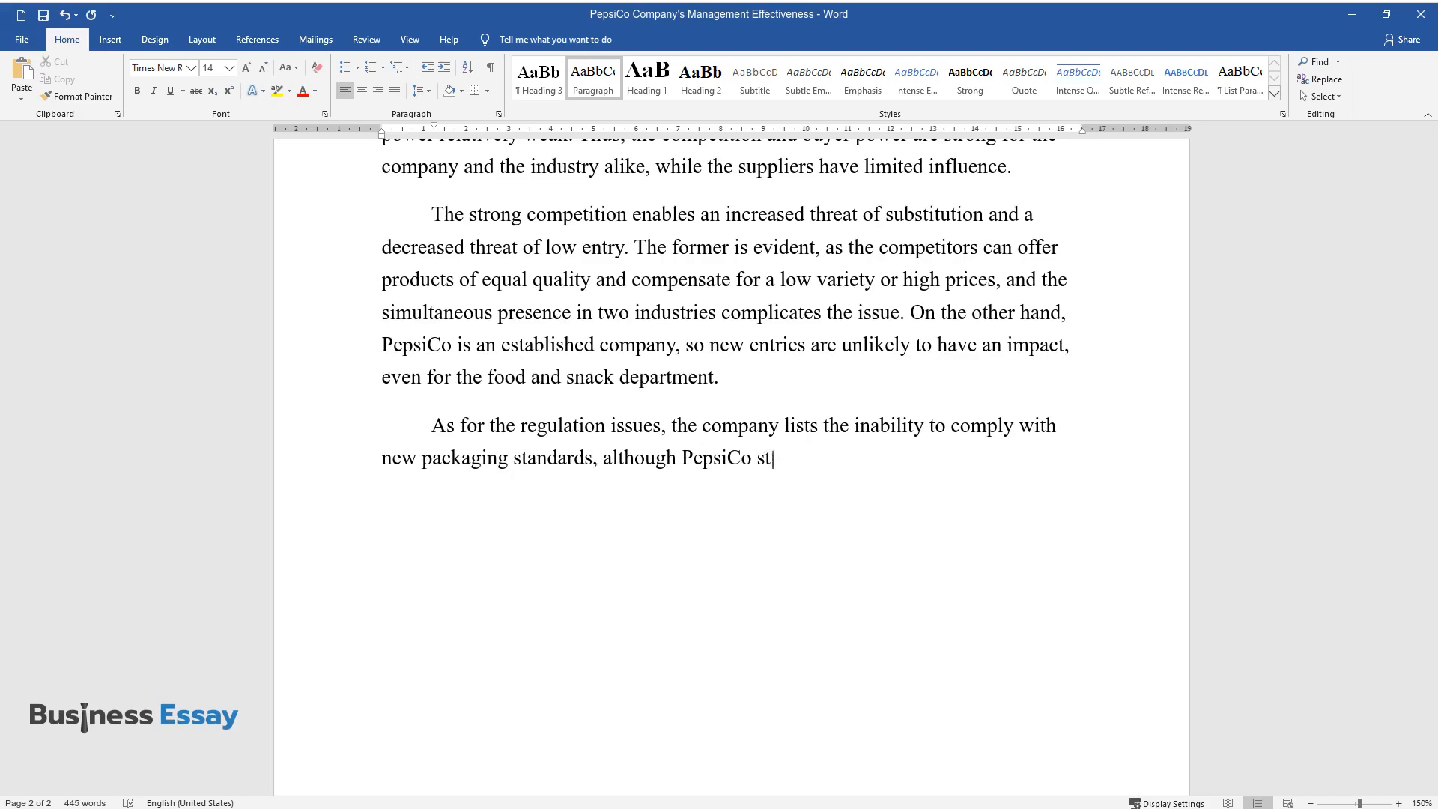
type("rives for sustainability to avoid")
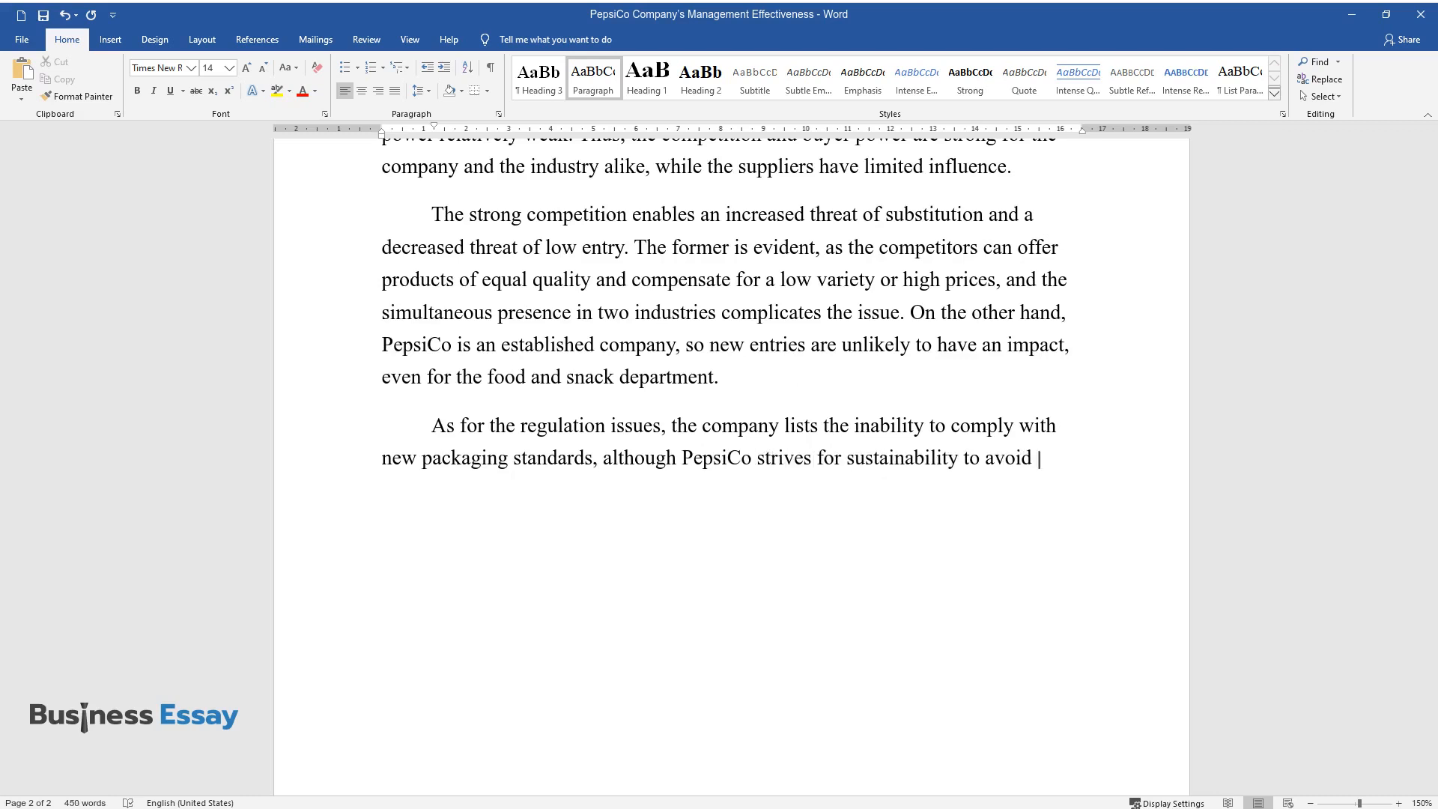
type("it. Altogether, while the company")
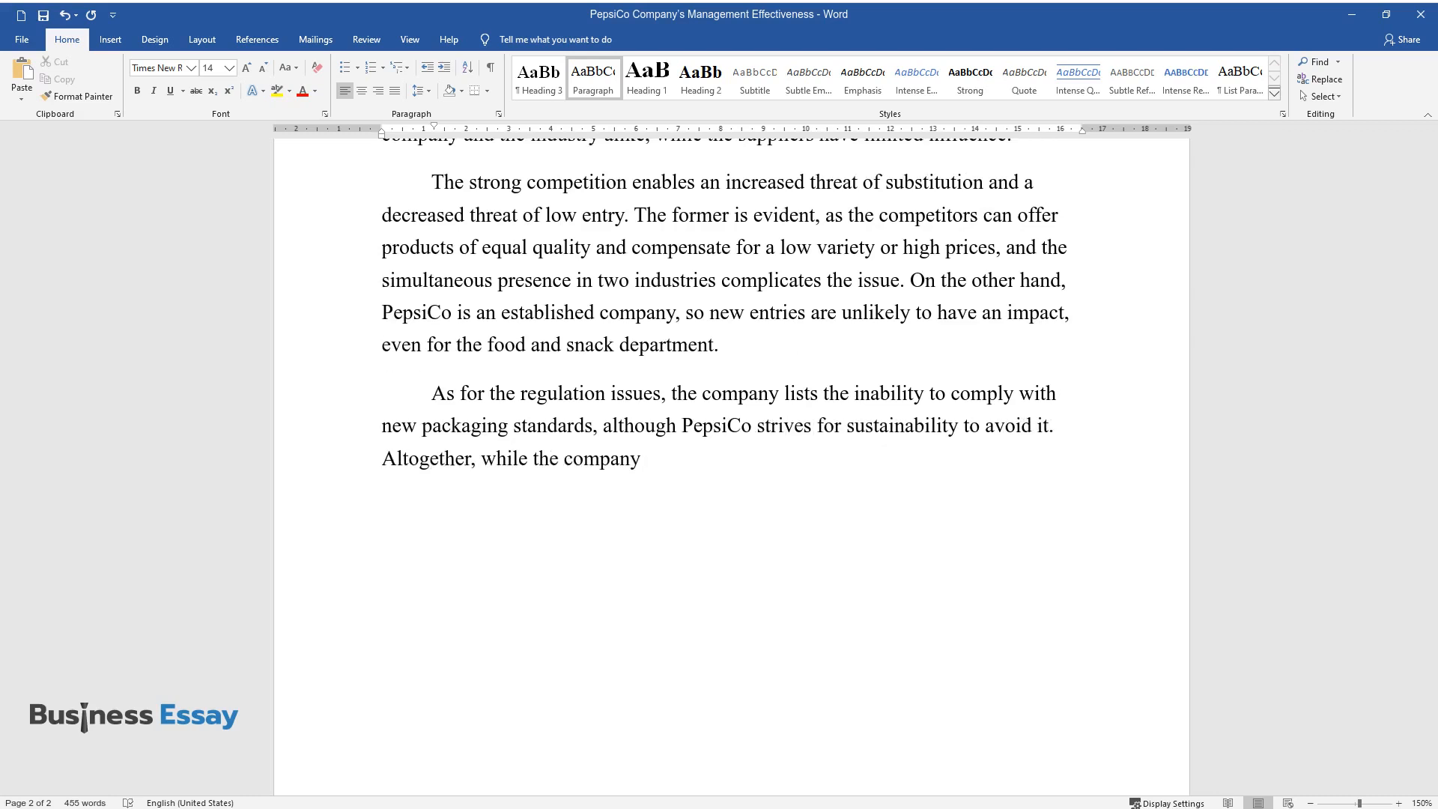
type("faces tough competition in the industry, it is")
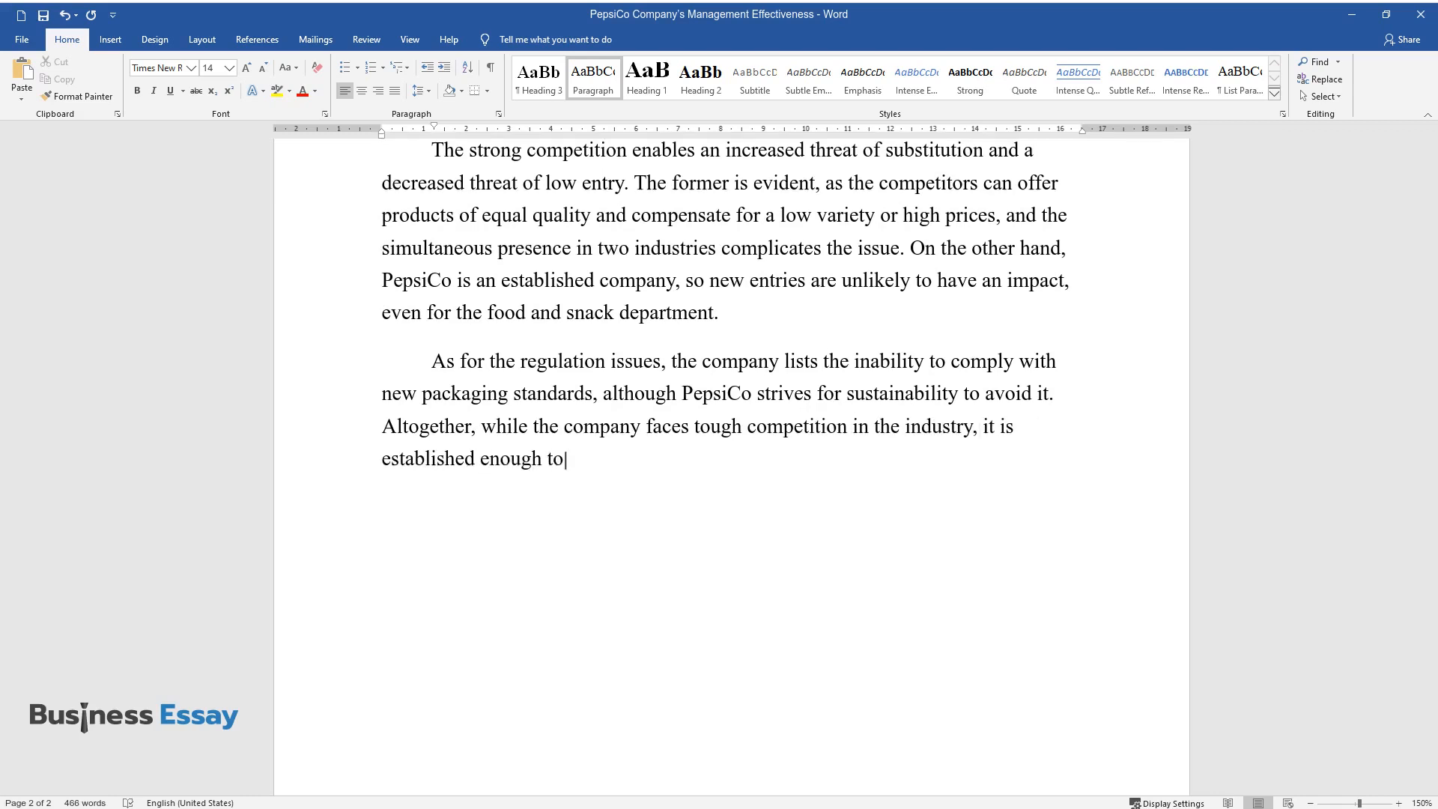
type("weather new entries, choose suppliers, and address")
type("Company’s Success")
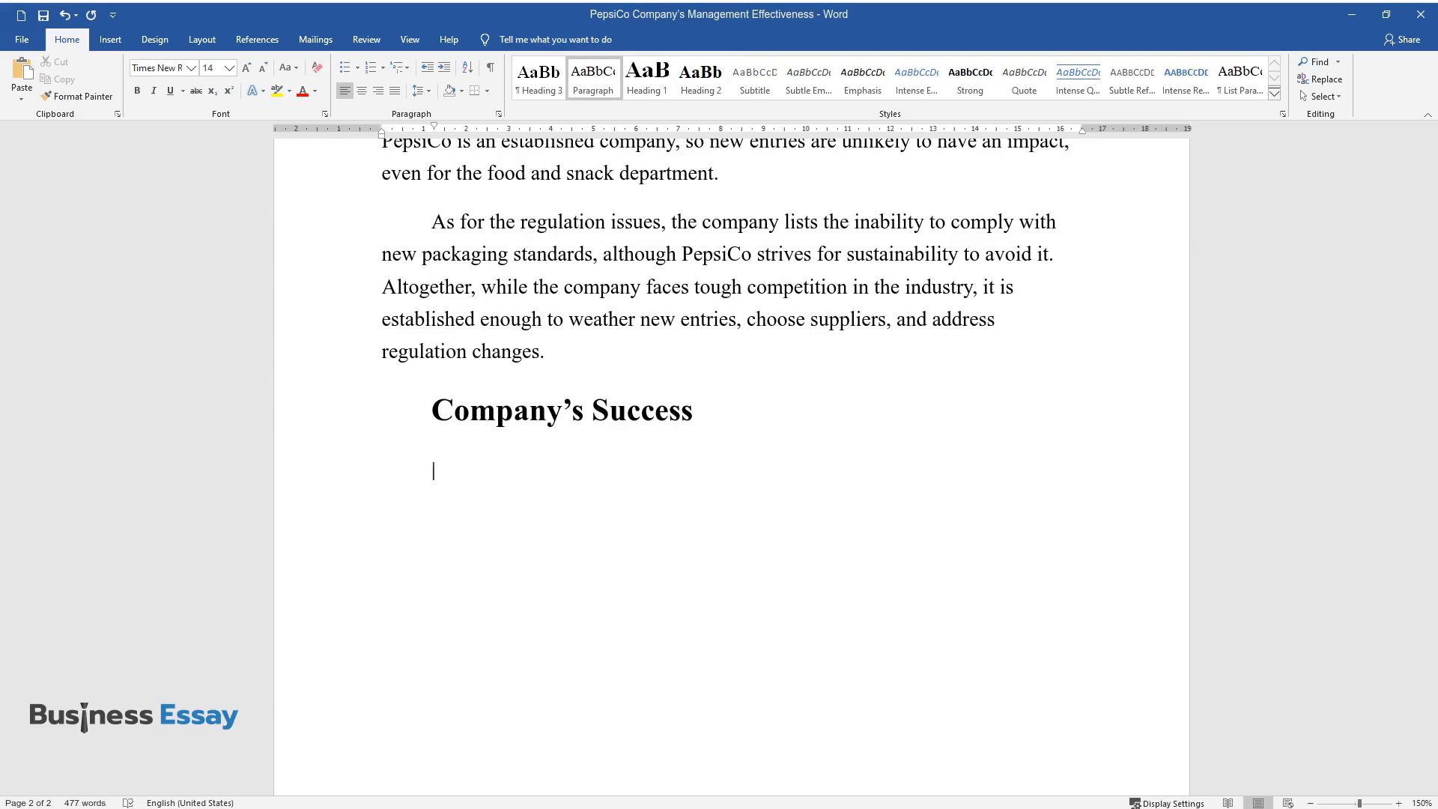
Attribute PepsiCo's success to innovations, promotion, technologies, advertising and pricing
type("PepsiCo's consistent success c")
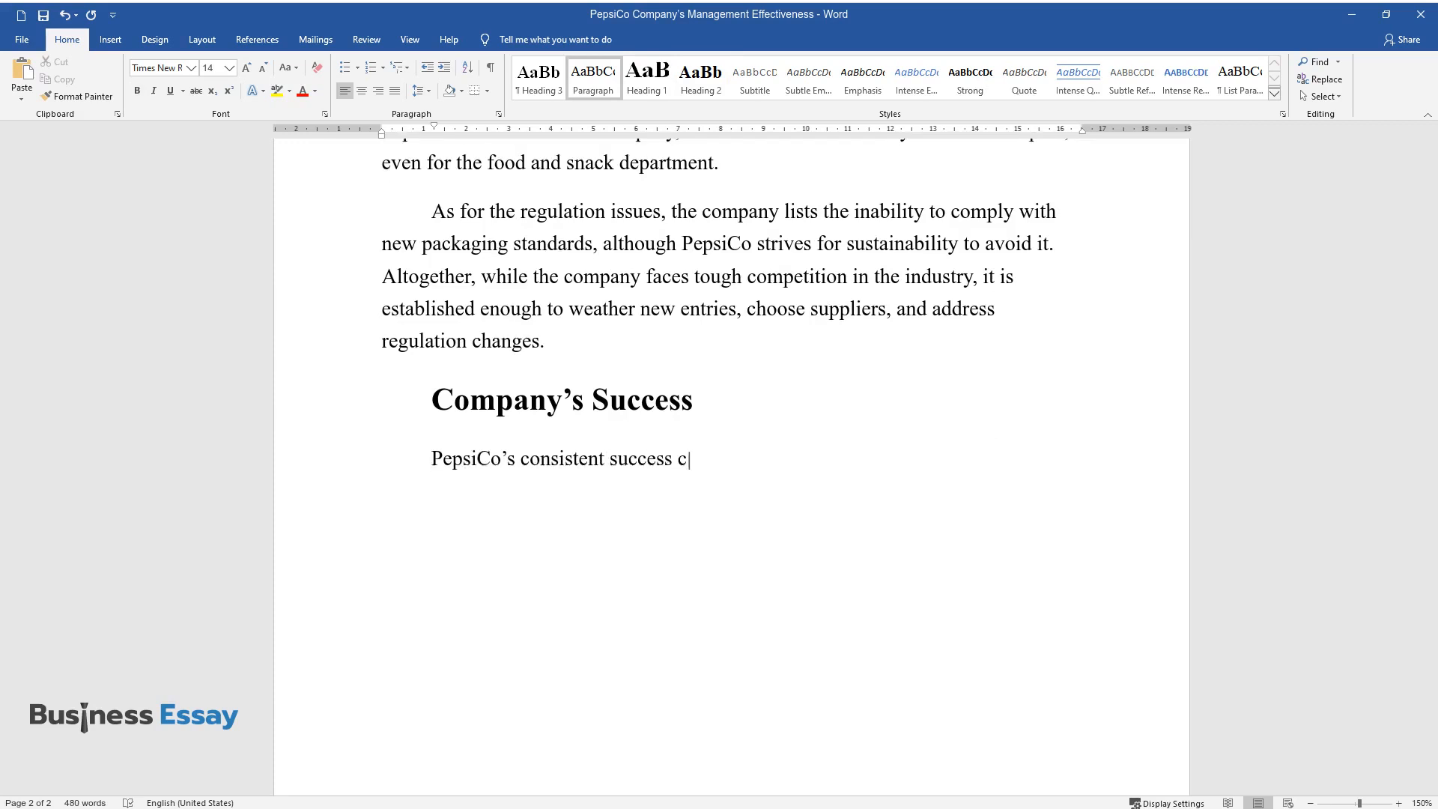
type("an be attributed to many factors, including its")
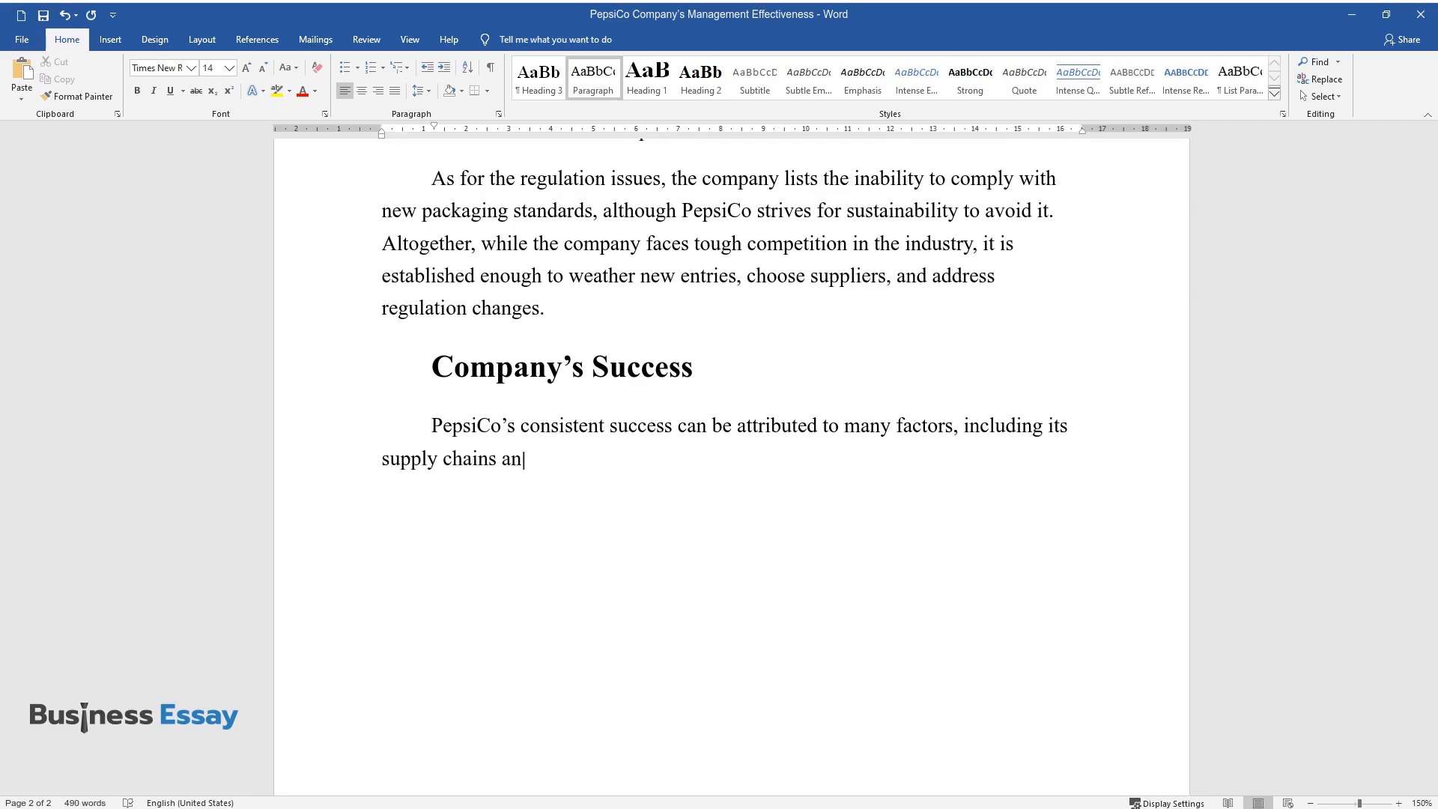
type("d innovations. The company high")
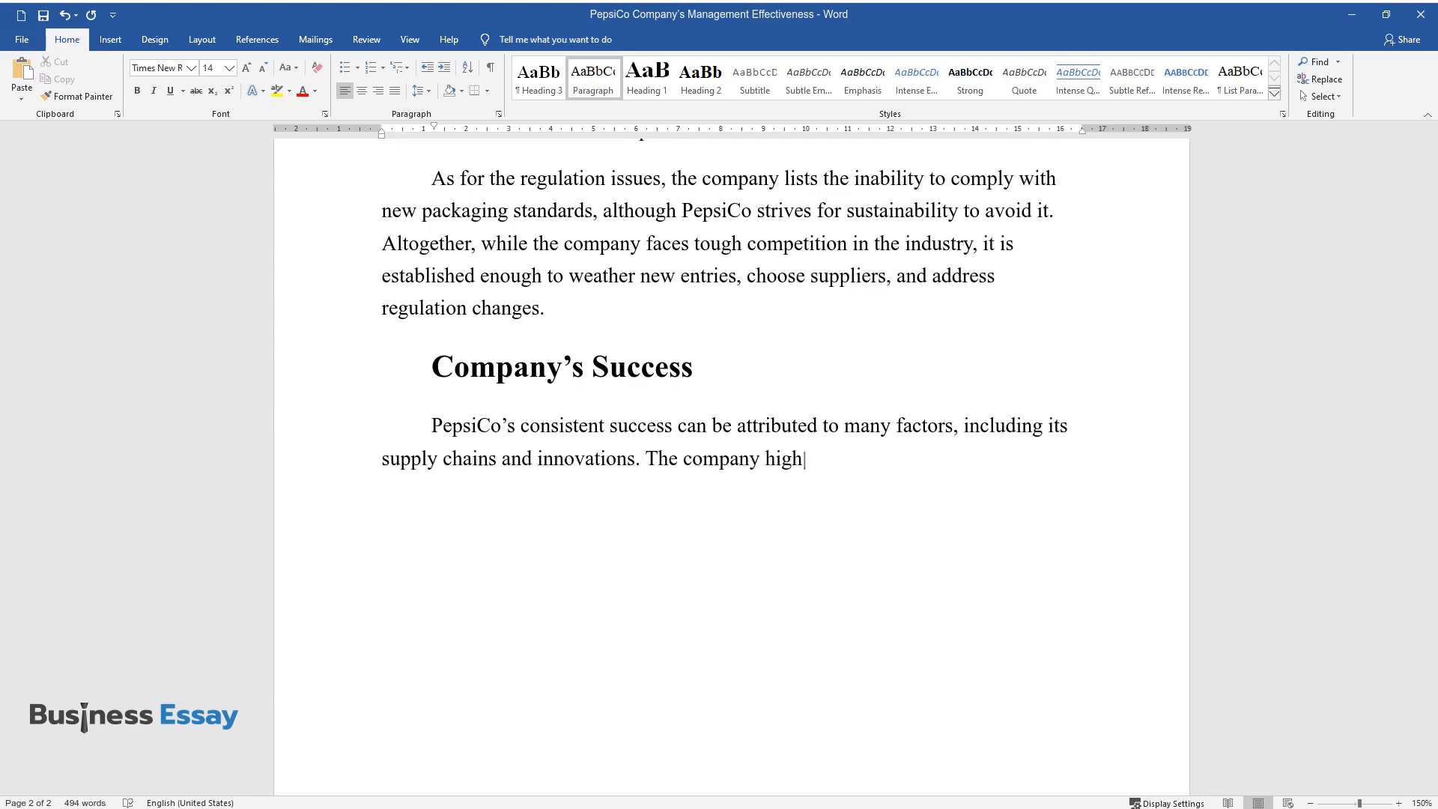
type("lights product promotion, techno")
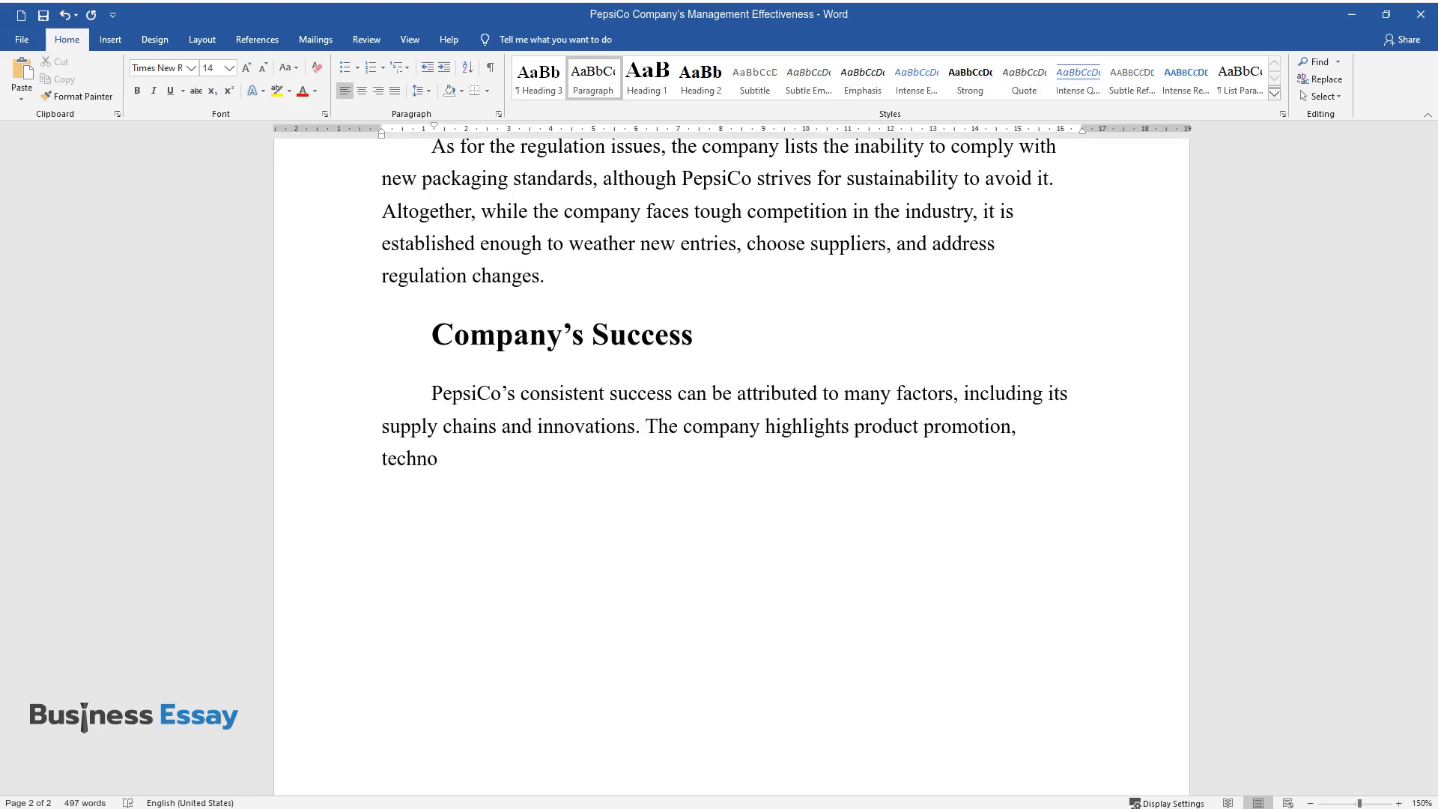
type("logies, advertising, pricing, an")
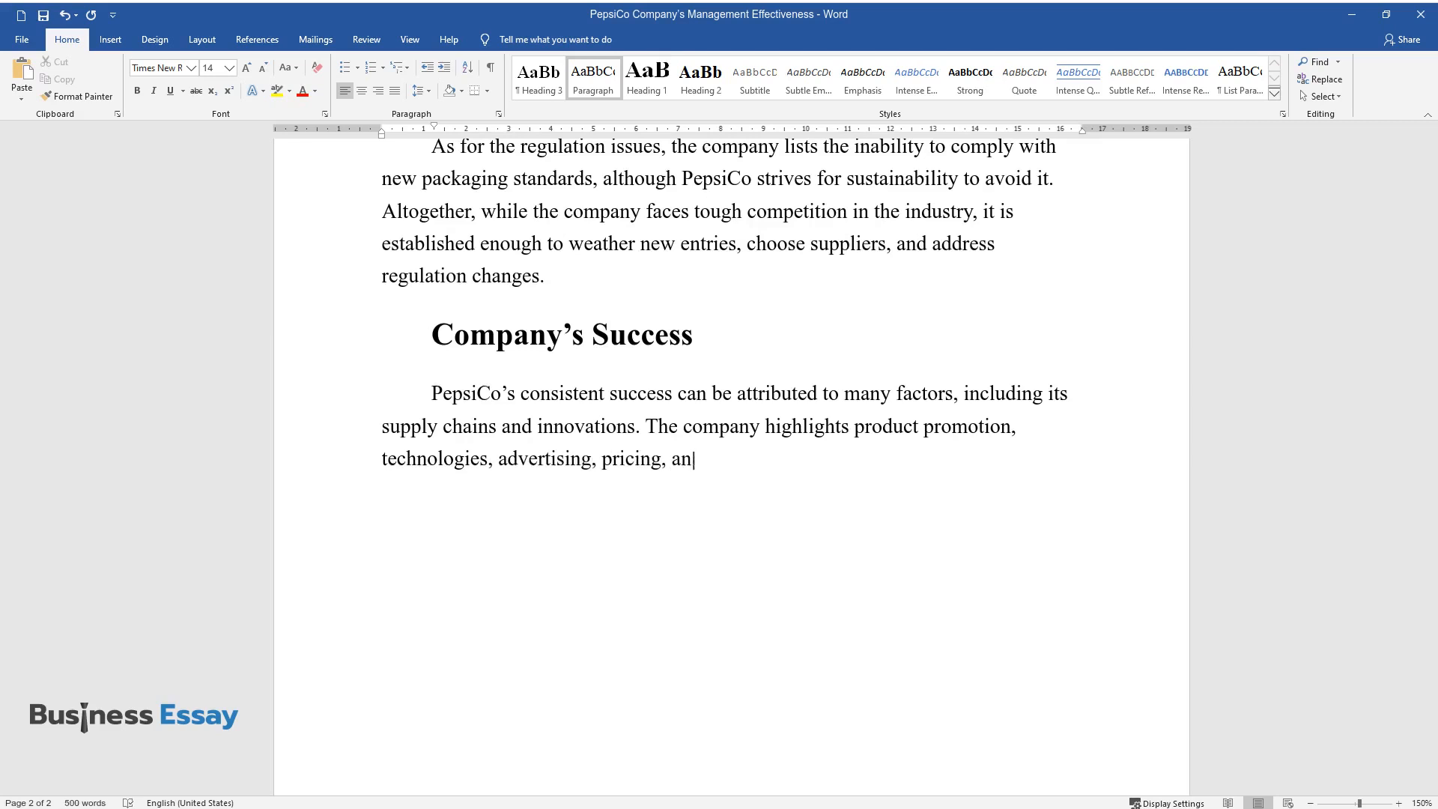
Add brand recognition, low production costs and a stable supply chain as success pillars
type("d brand recognition as the pilla")
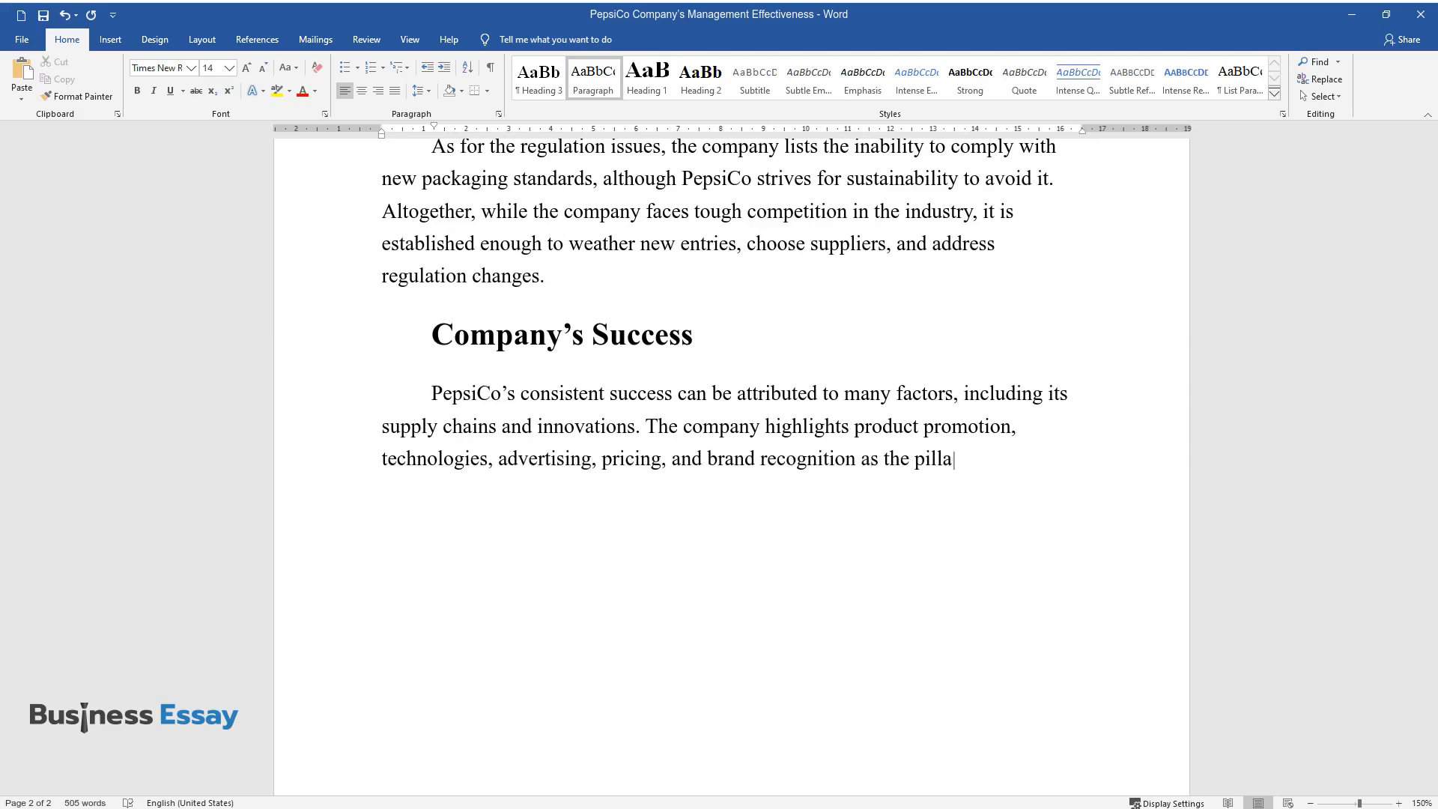
type("rs of success. It also emphasiz")
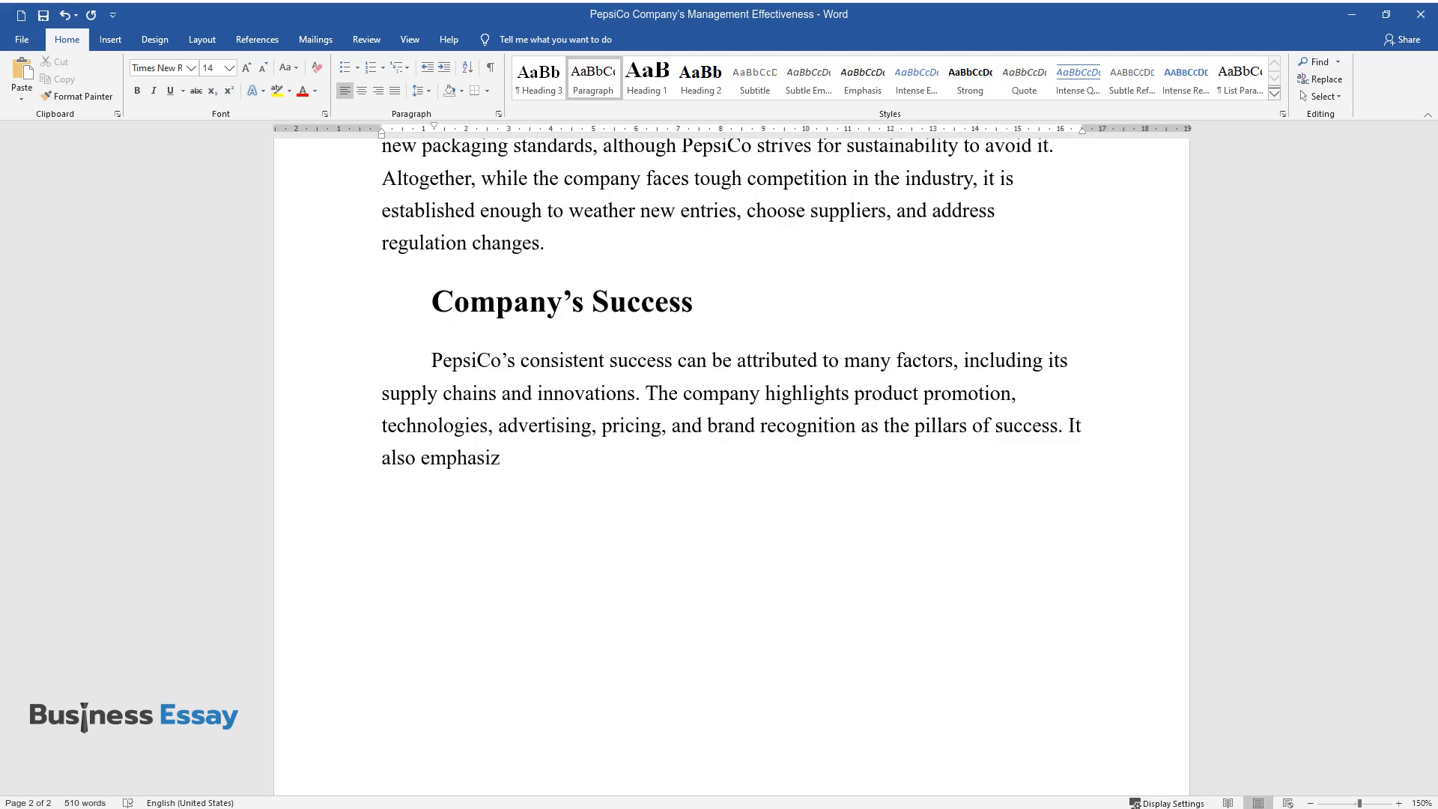
type("es the low costs of production a")
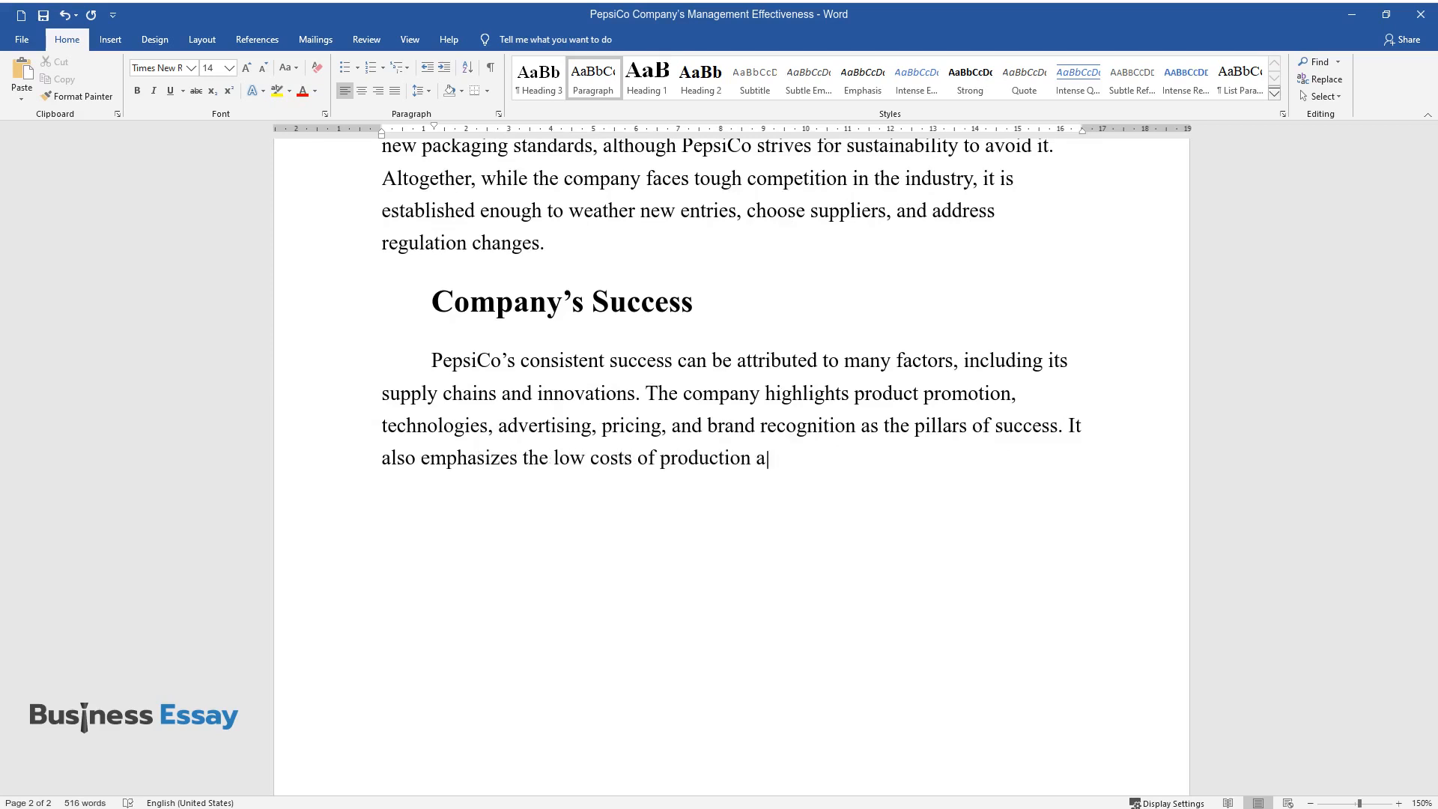
type("nd a stable supply chain as impo")
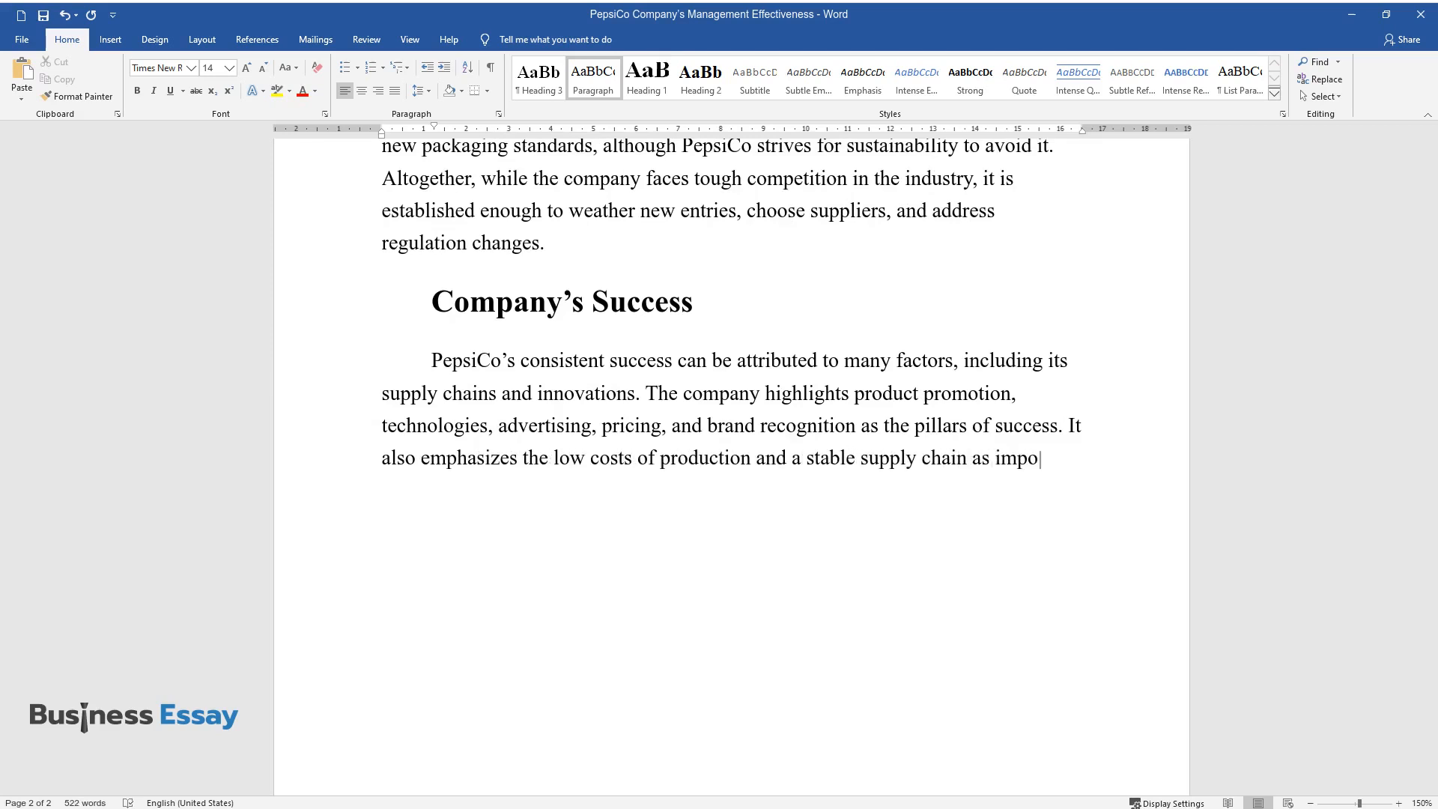
type("rtant components of PepsiCo’s o")
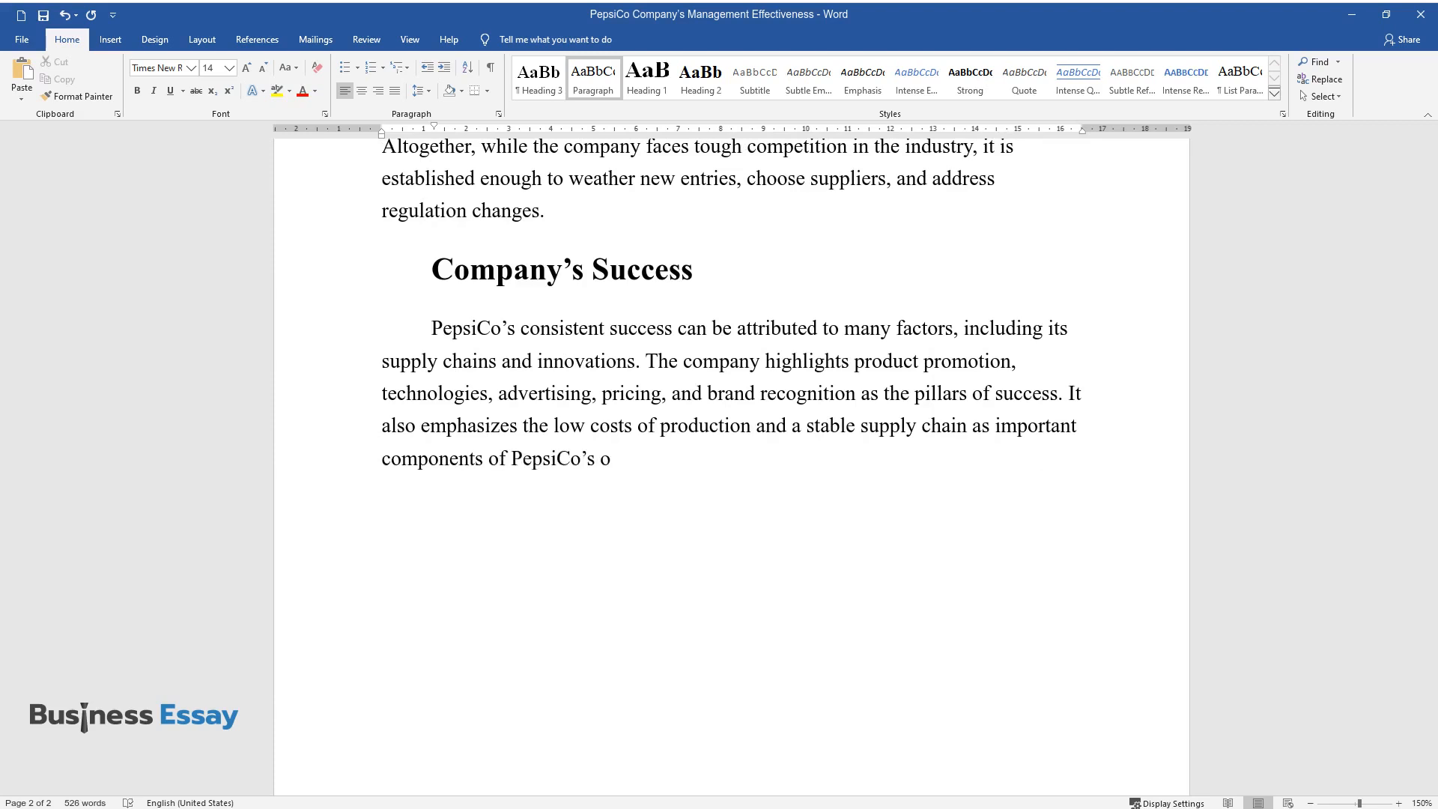
type("peration.")
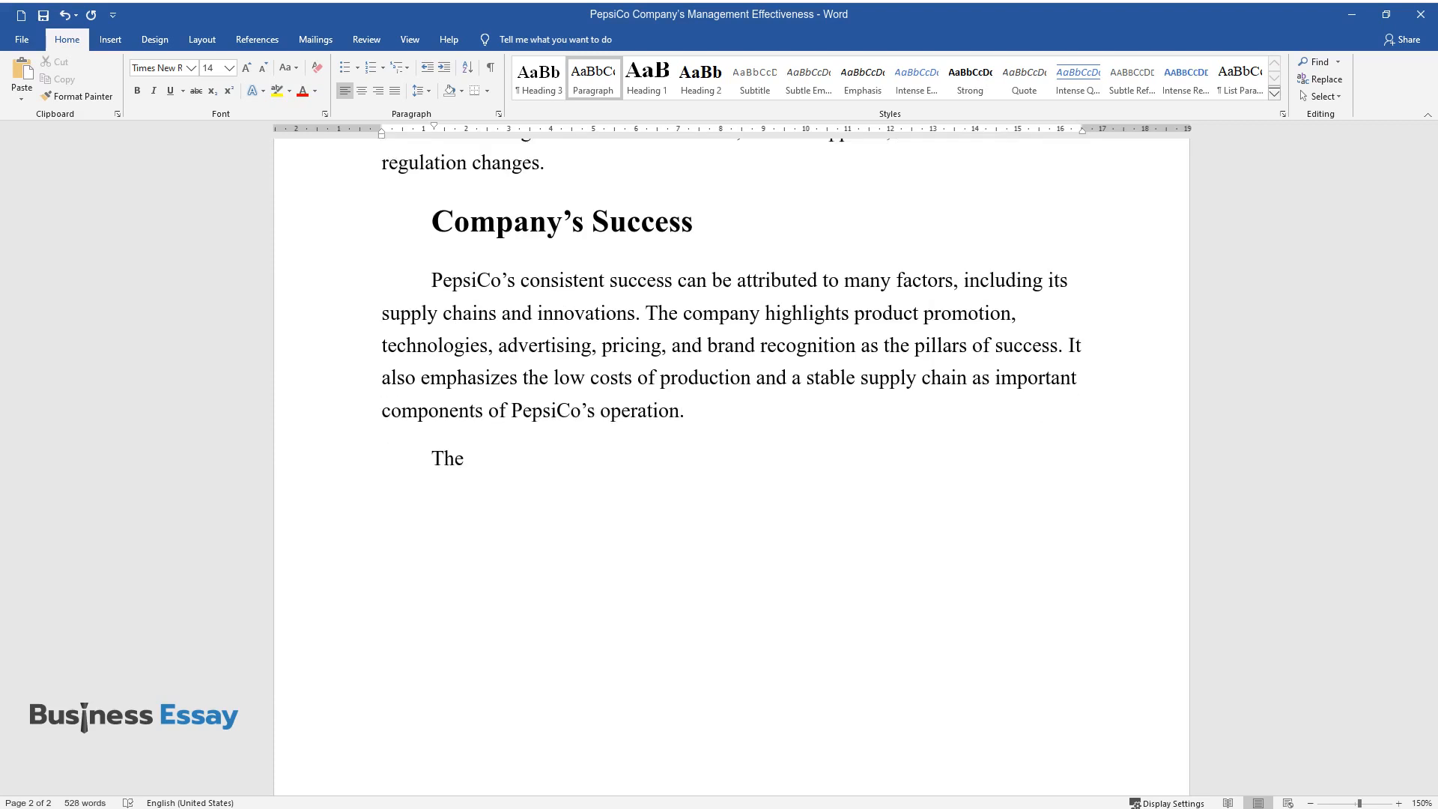
Write about growth plans, attracting talent, expanding the portfolio and next-generation technologies
type("company wishes to grow and attra")
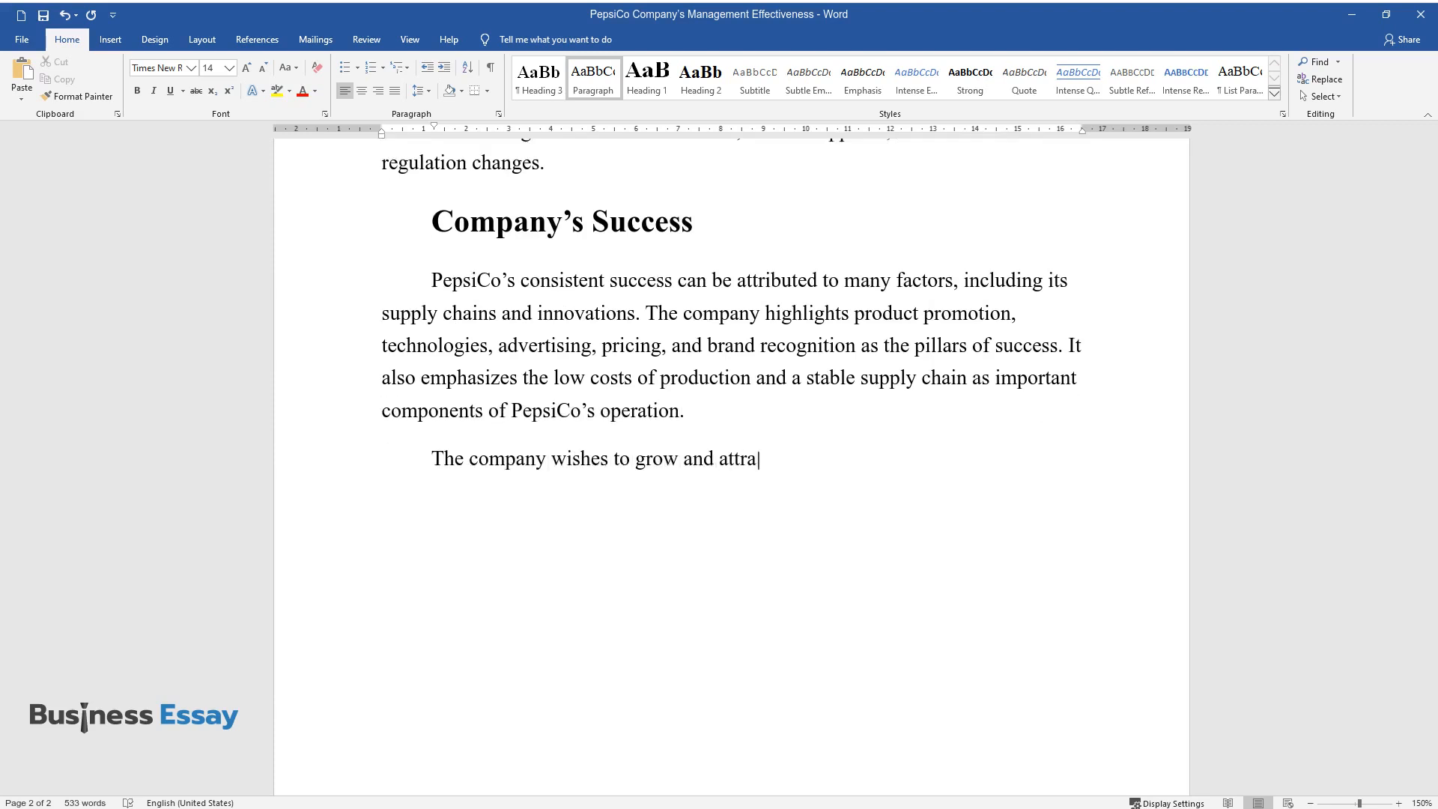
type("ct talent through investments and")
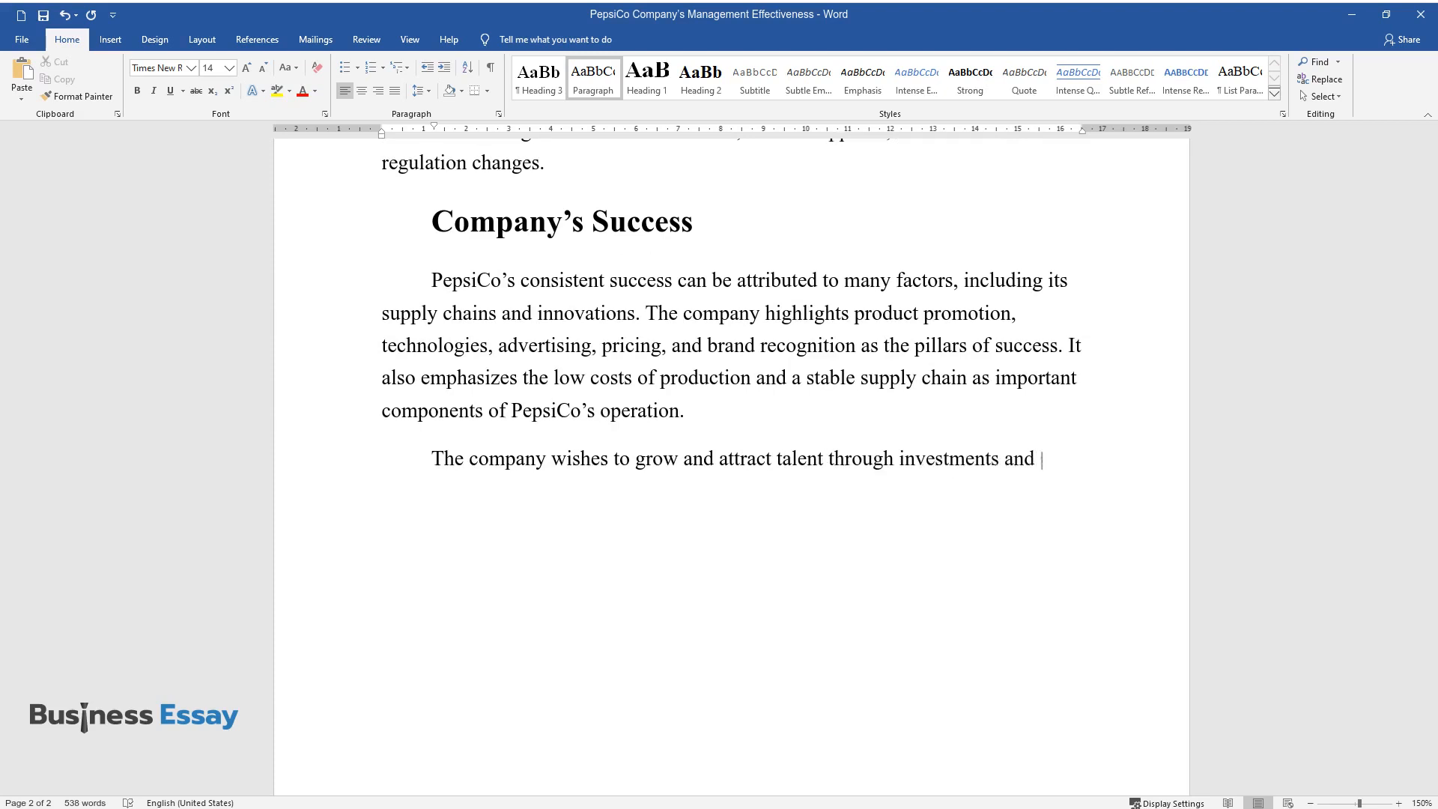
type("continue to expand its portfolio by reducing costs for new ventures")
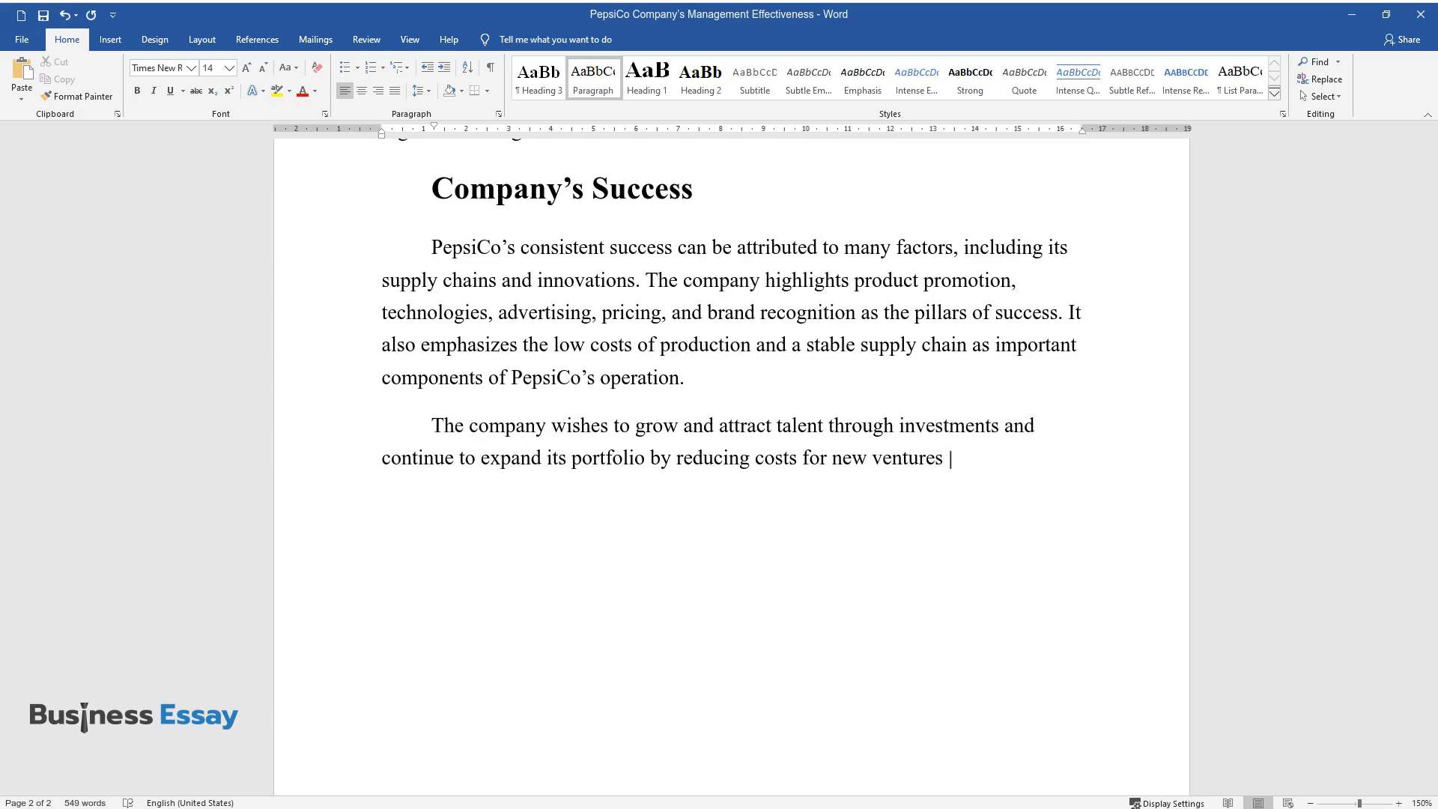
type("and applying next-generation technologies. PepsiCo also places great")
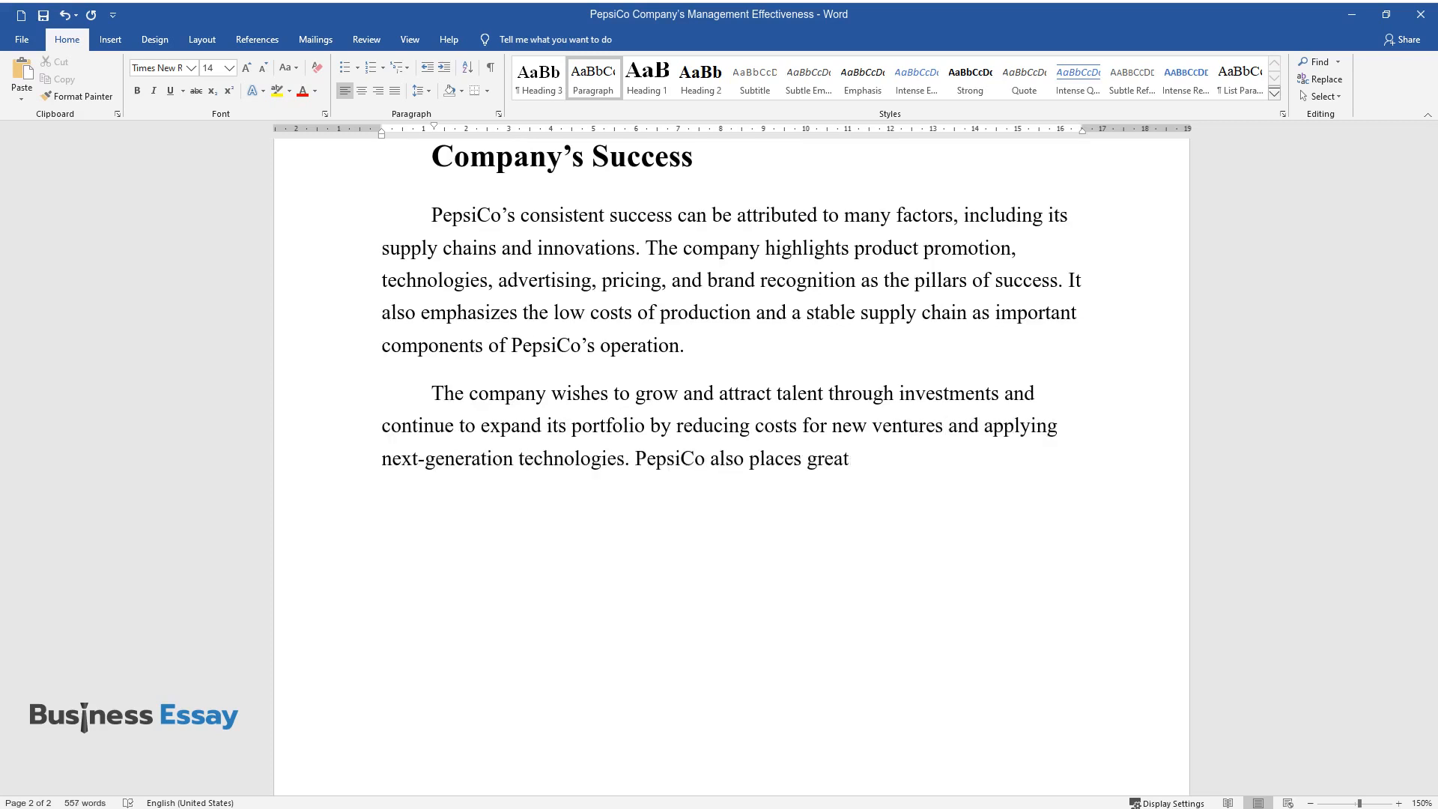
Cover direct store delivery, third-party distributors and e-commerce, ending with success from many factors
type("importance on distribution networ")
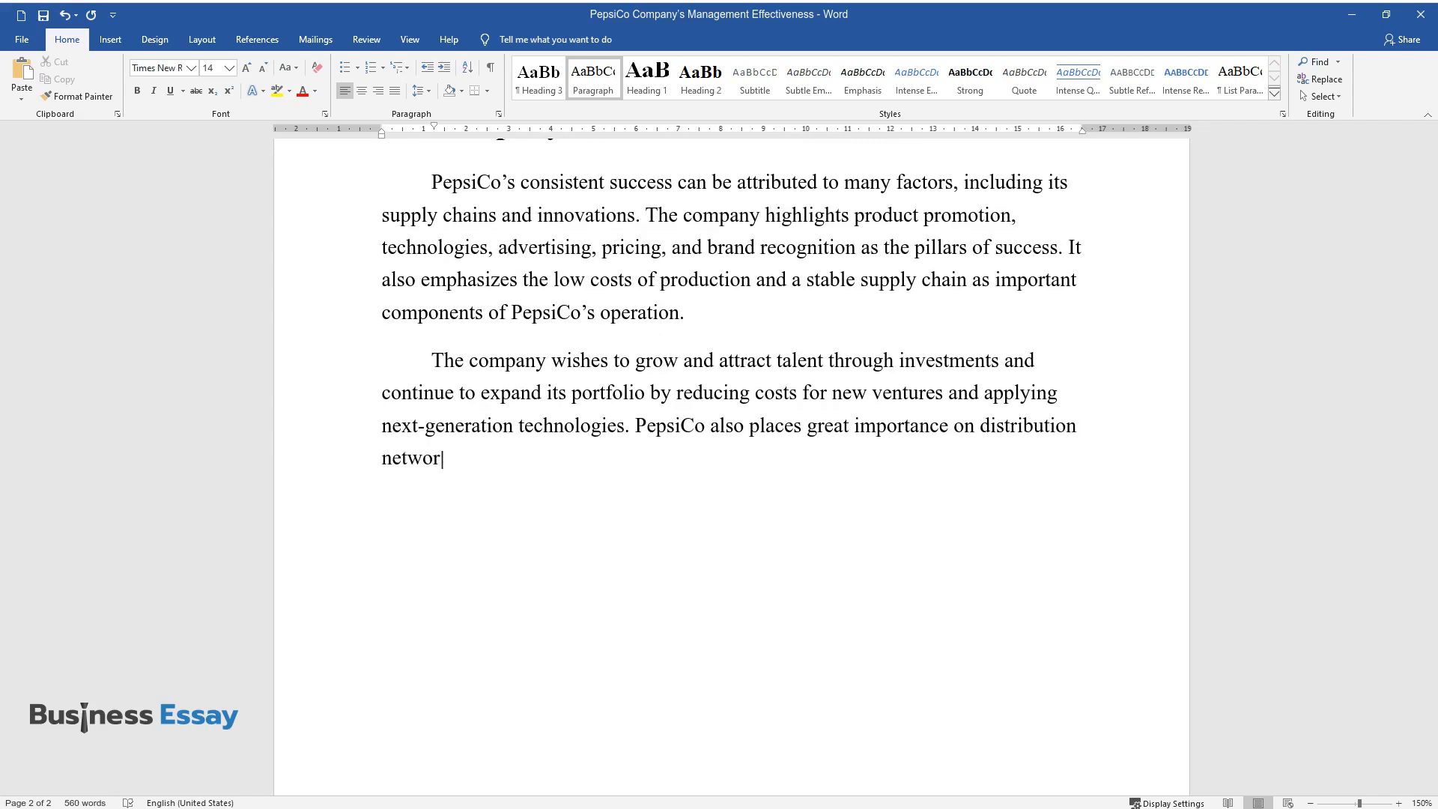
type("ks, including direct store deliver")
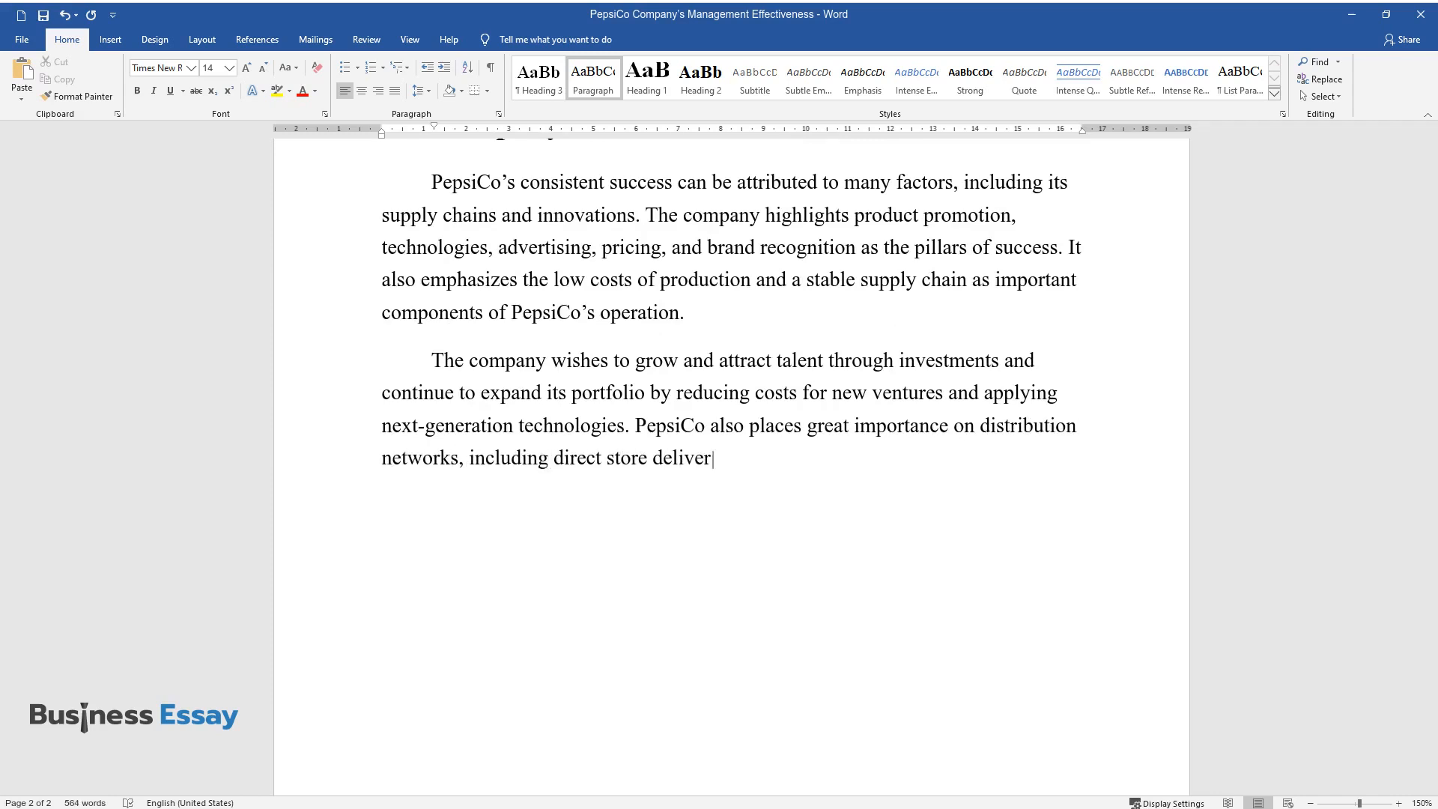
type("y, third-party distributors, and e")
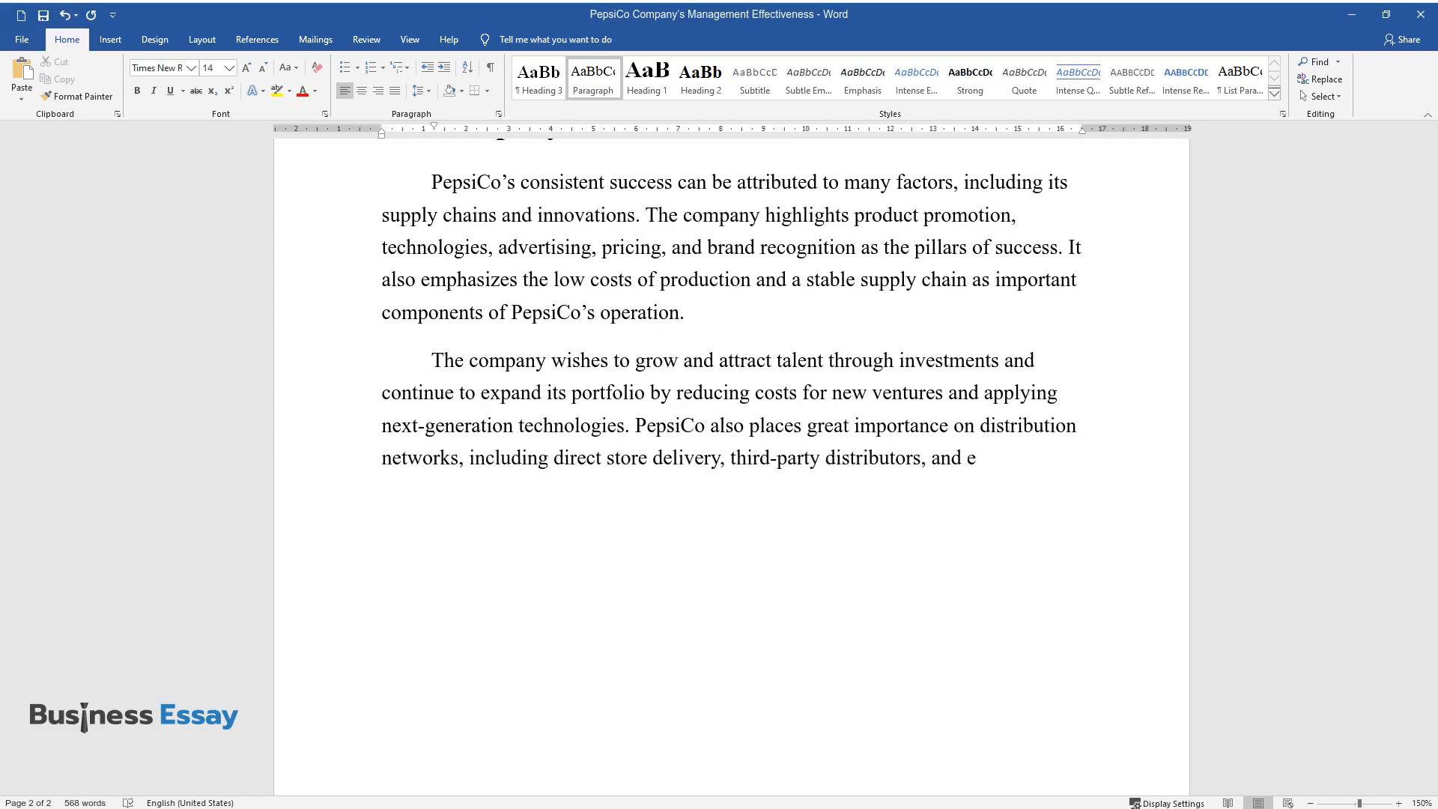
type("-commerce, which also considerably contribute to the company’s success. Thus, the company is successf")
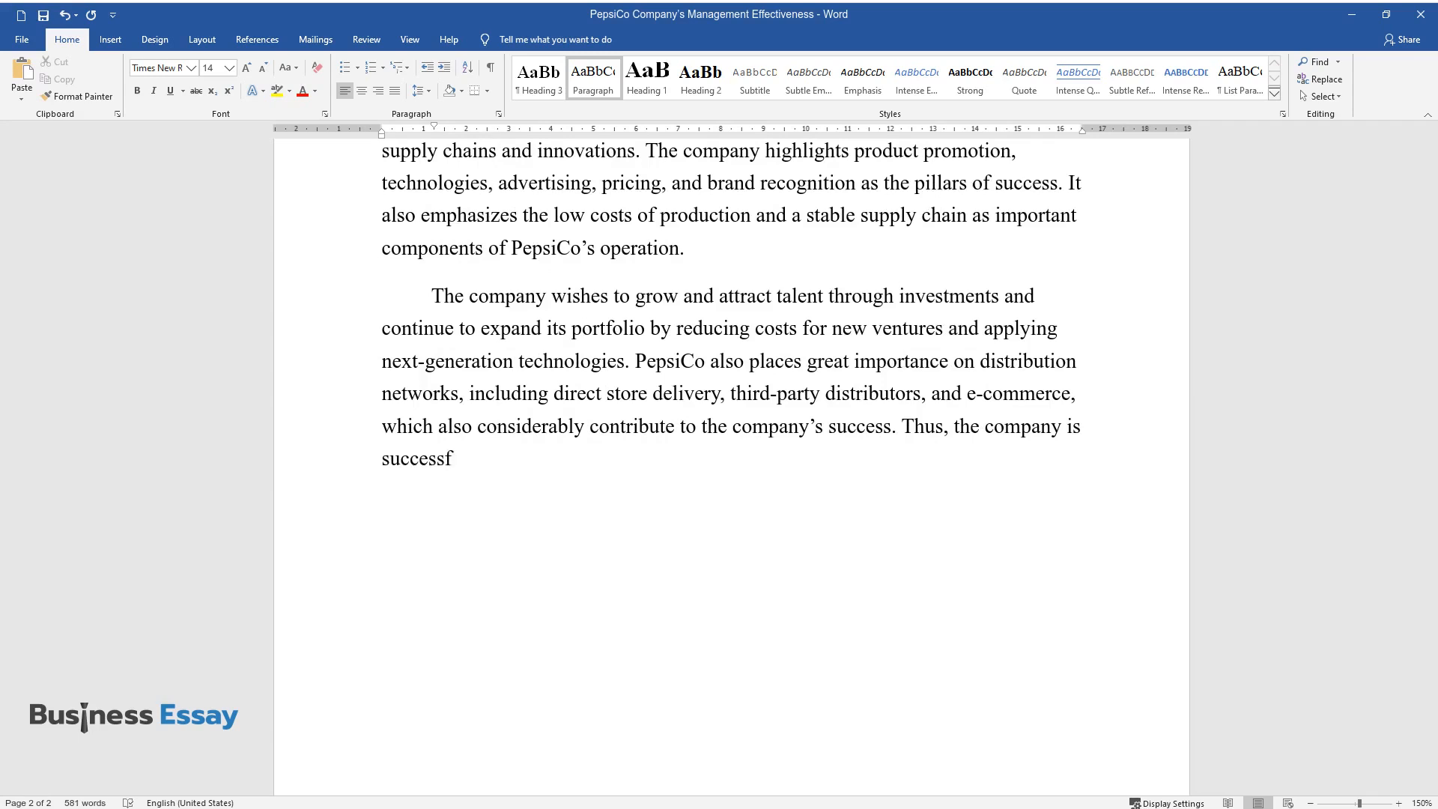
type("ul due to a sum of many essential")
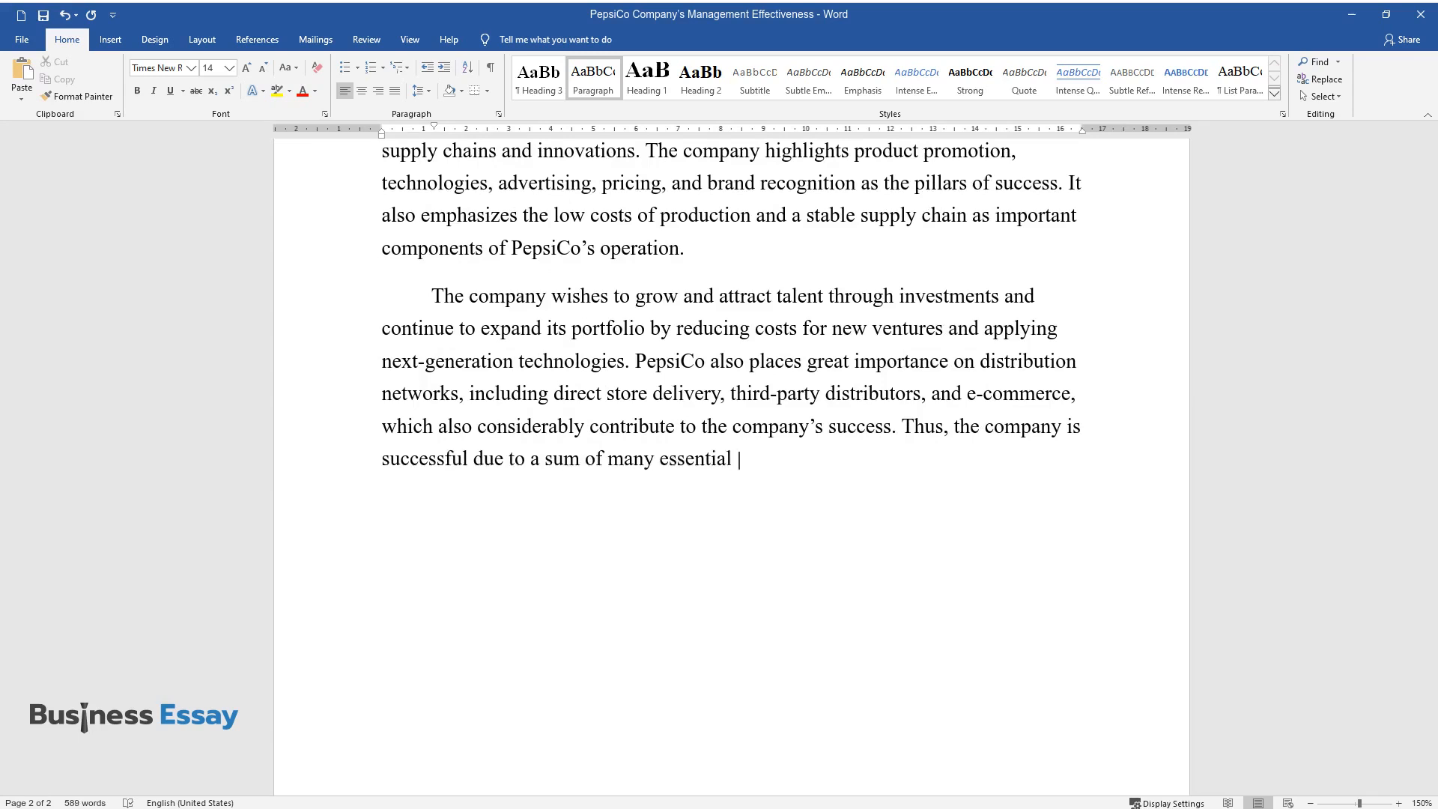
type("factors, and it is difficult to hi")
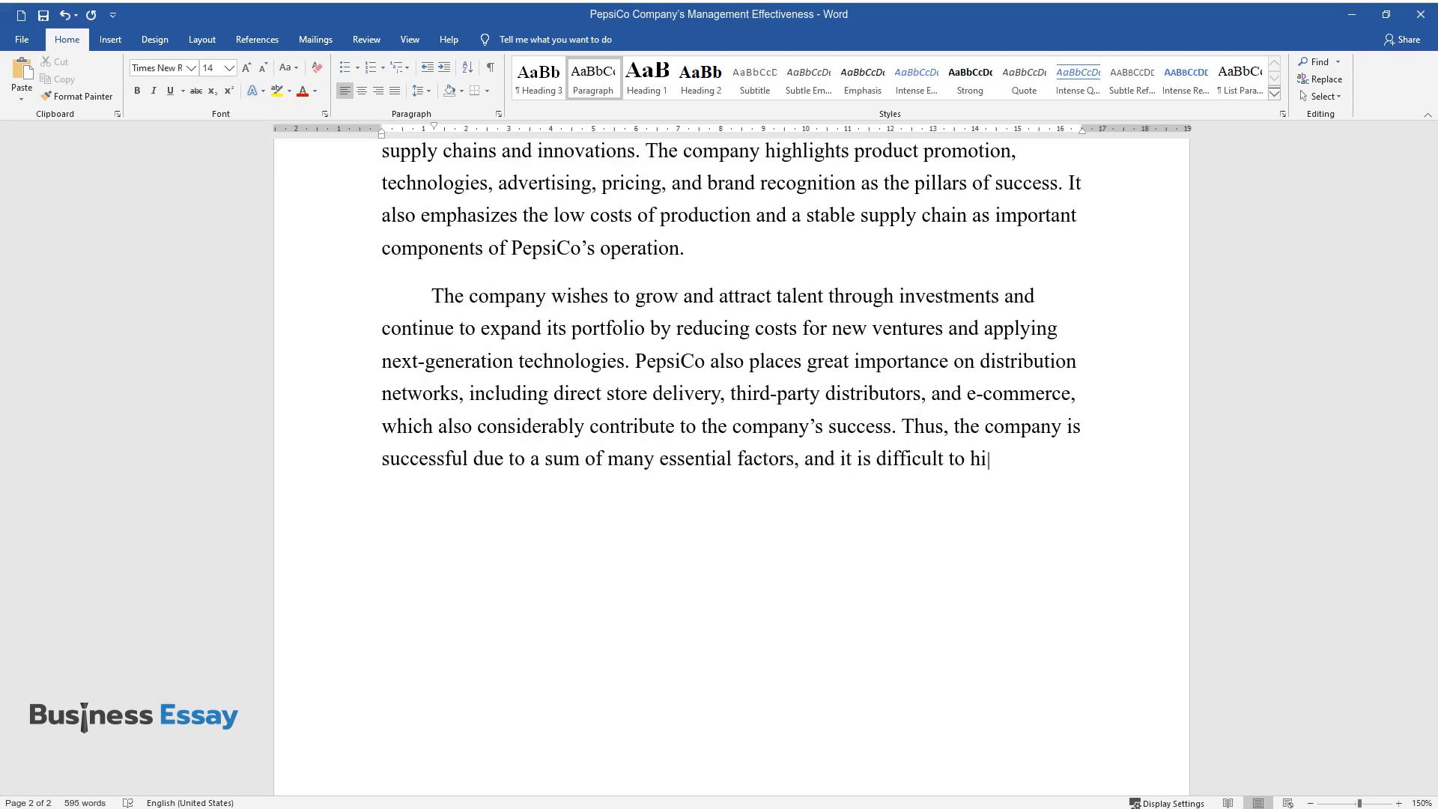
type("ghlight one as decisive.")
type("Risks")
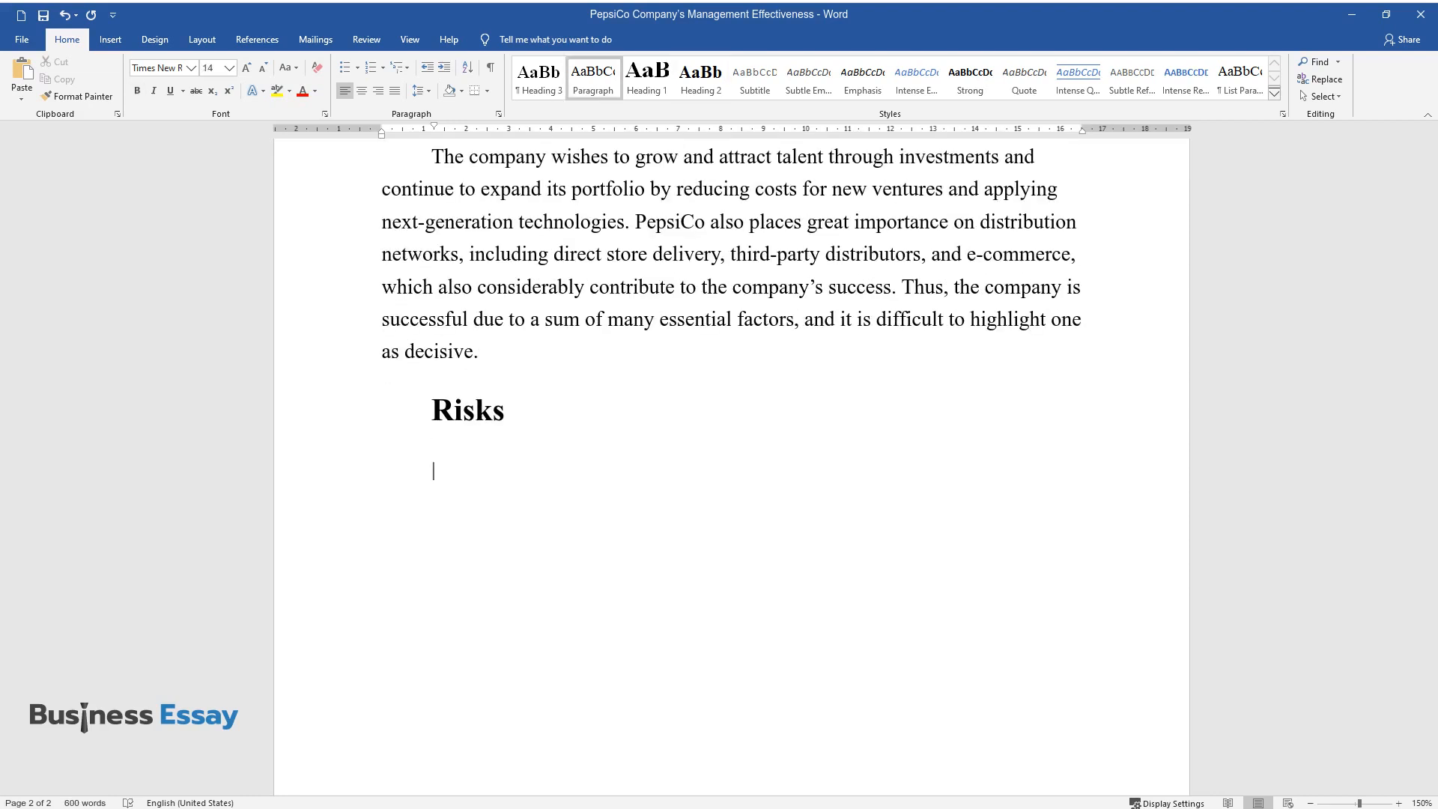
Open the Risks paragraph on competition, laws, competing effectively and protecting information
type("Due to the strong competi")
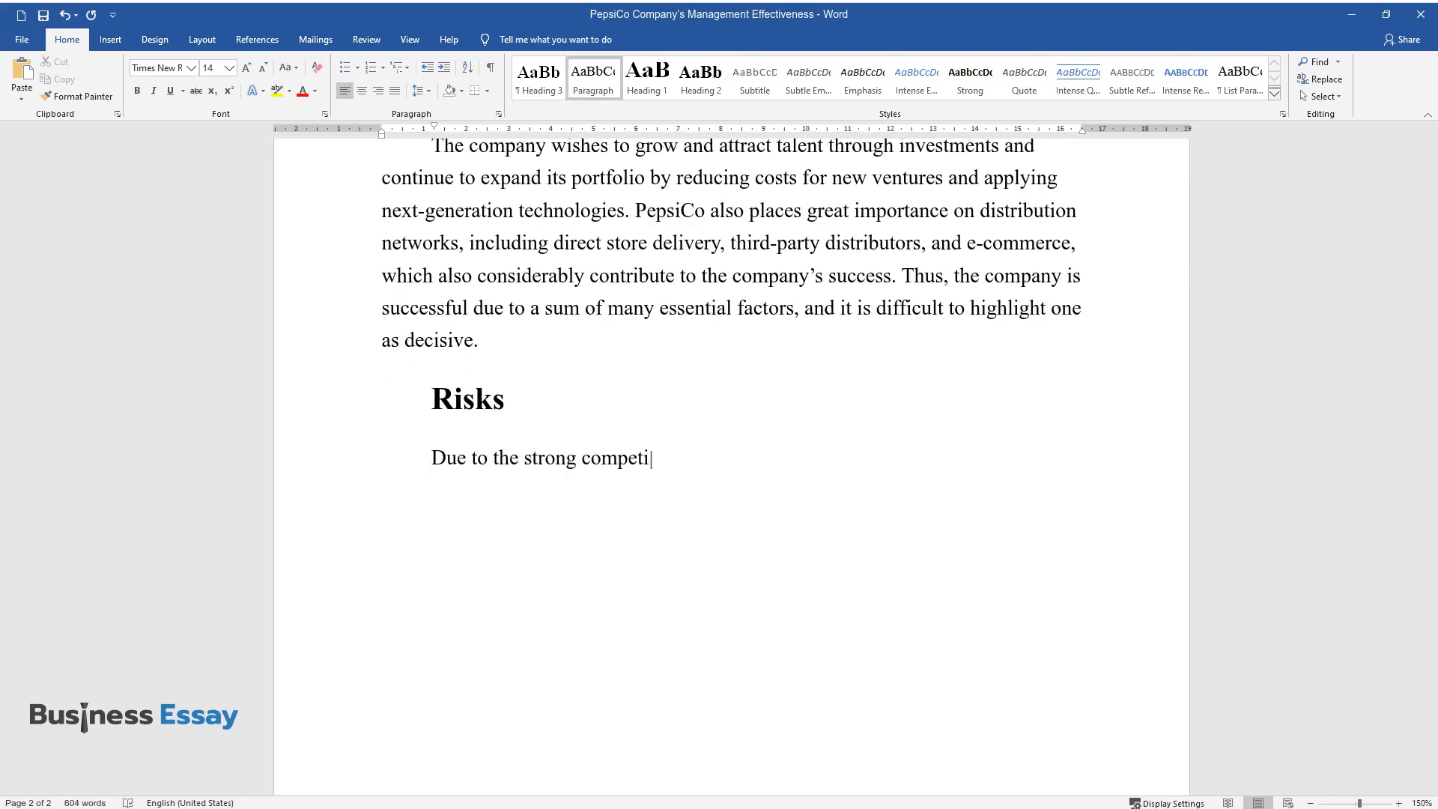
type("tion in the industry and impending regulations,")
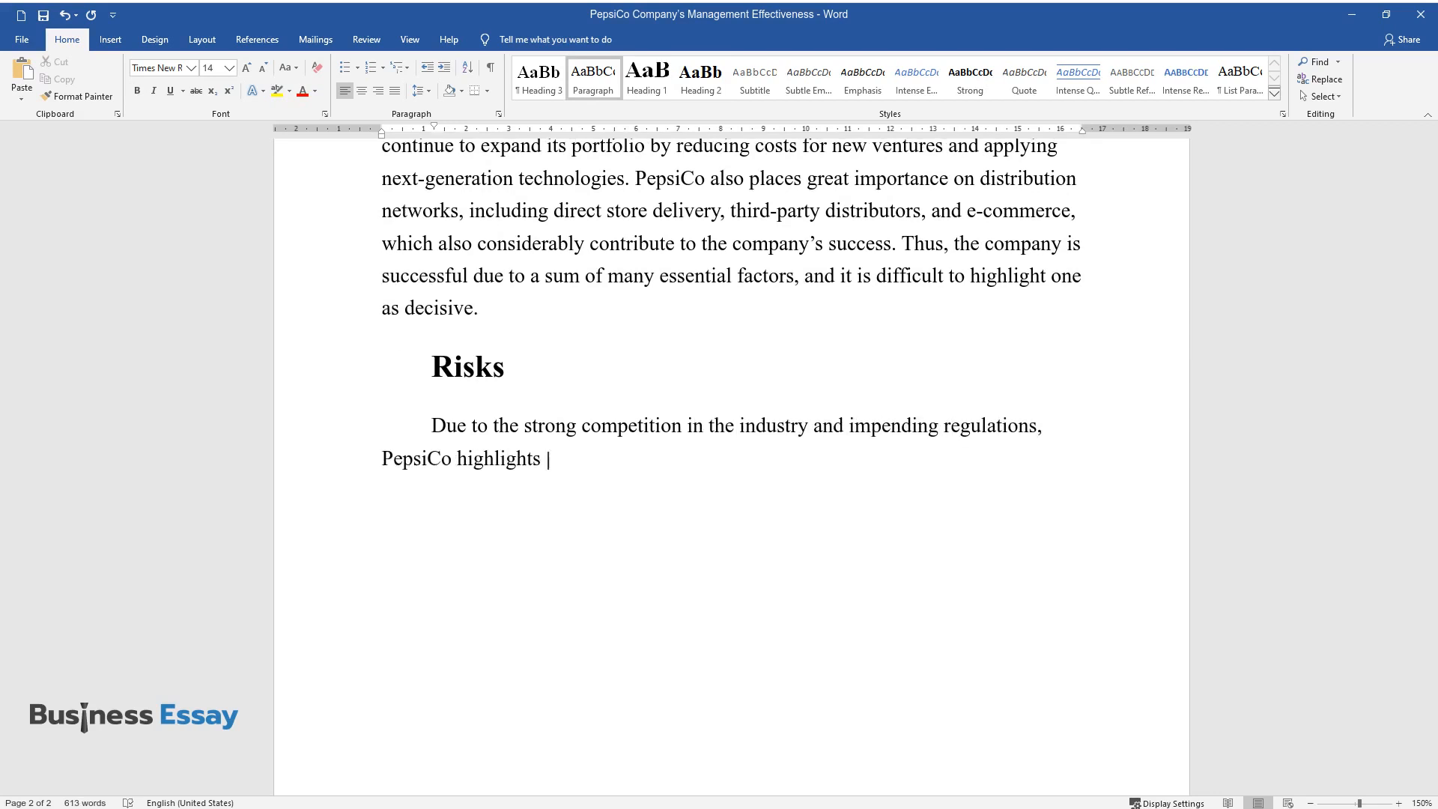
type("many potential risks it may face. They include changes i")
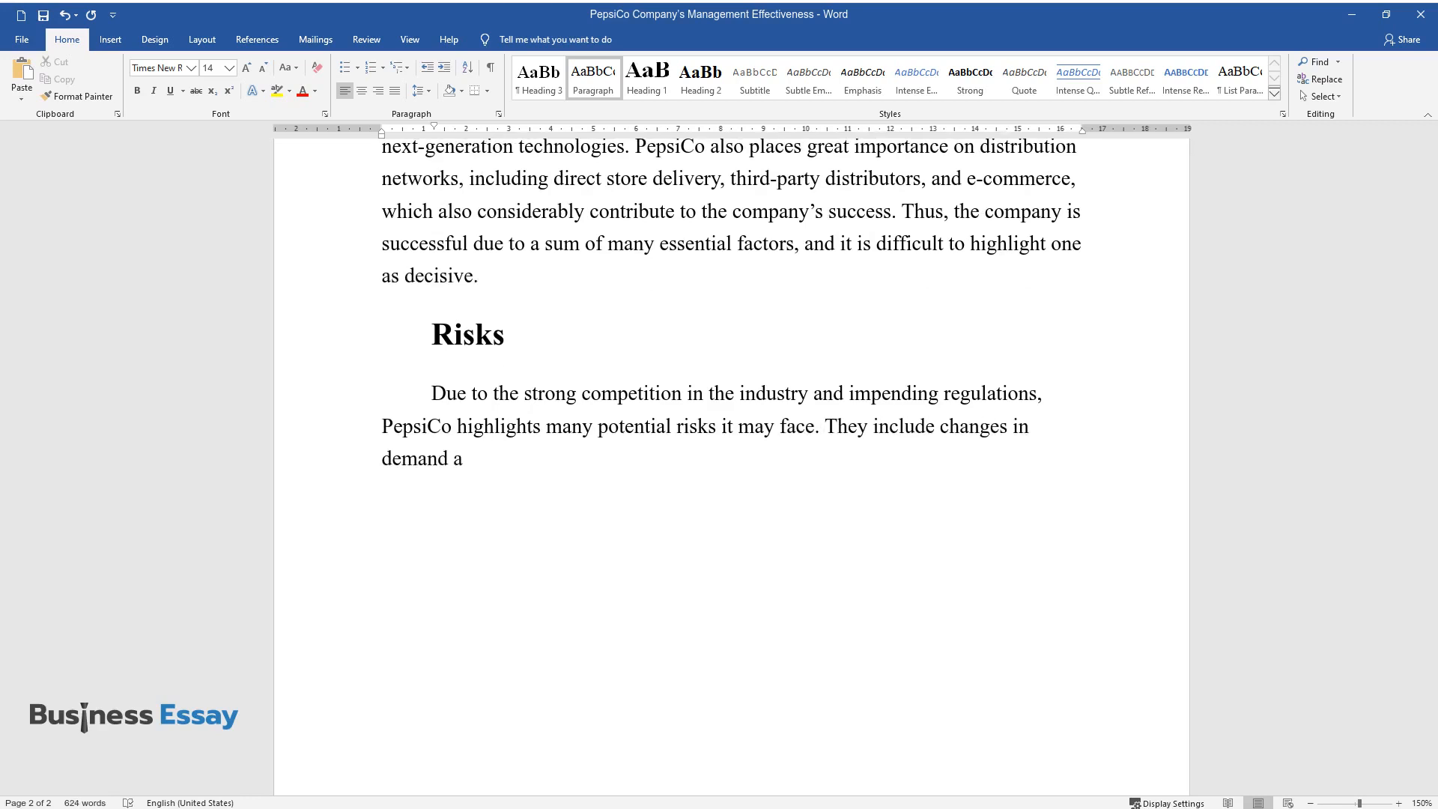
type("nd laws, the inability to compete")
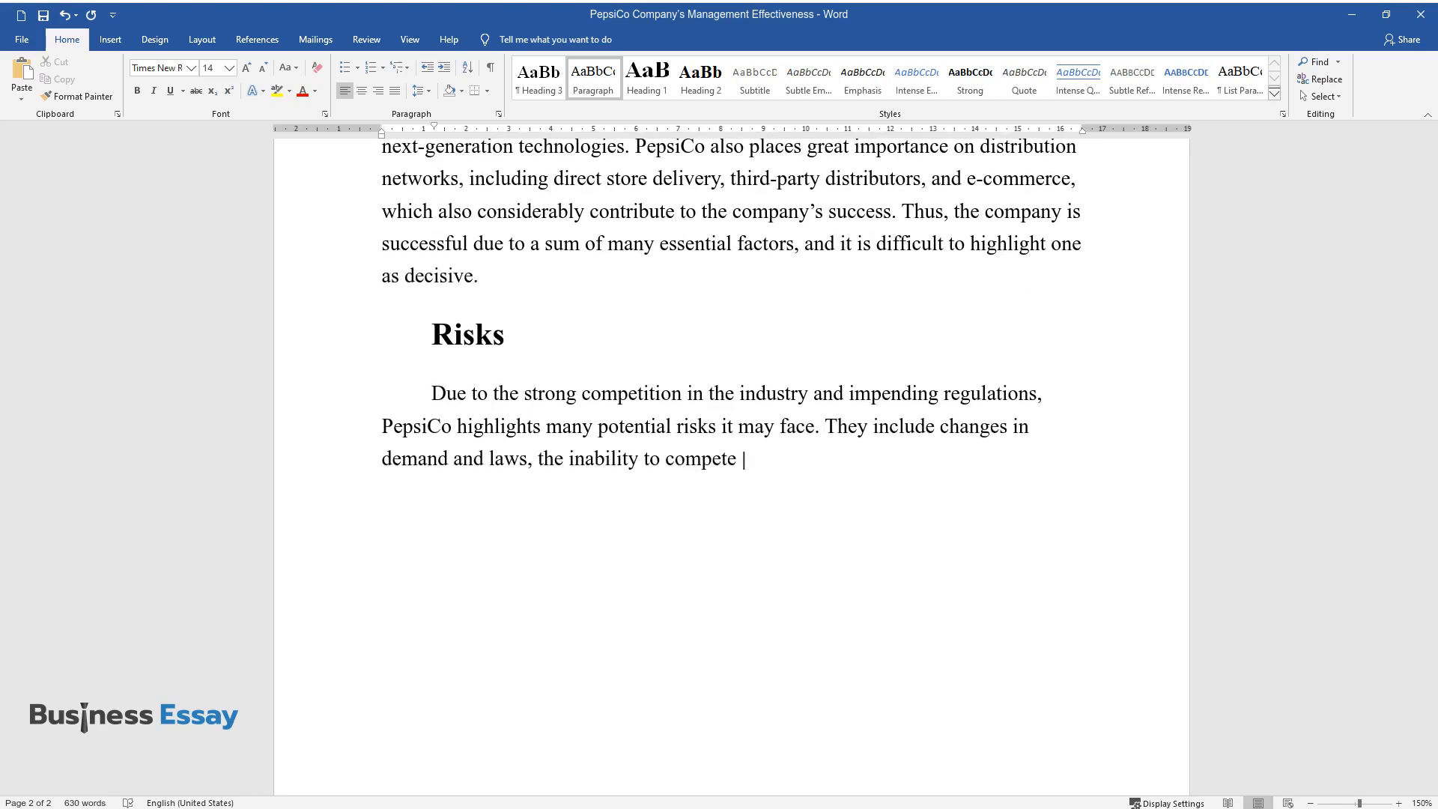
type("effectively, protect the informatio")
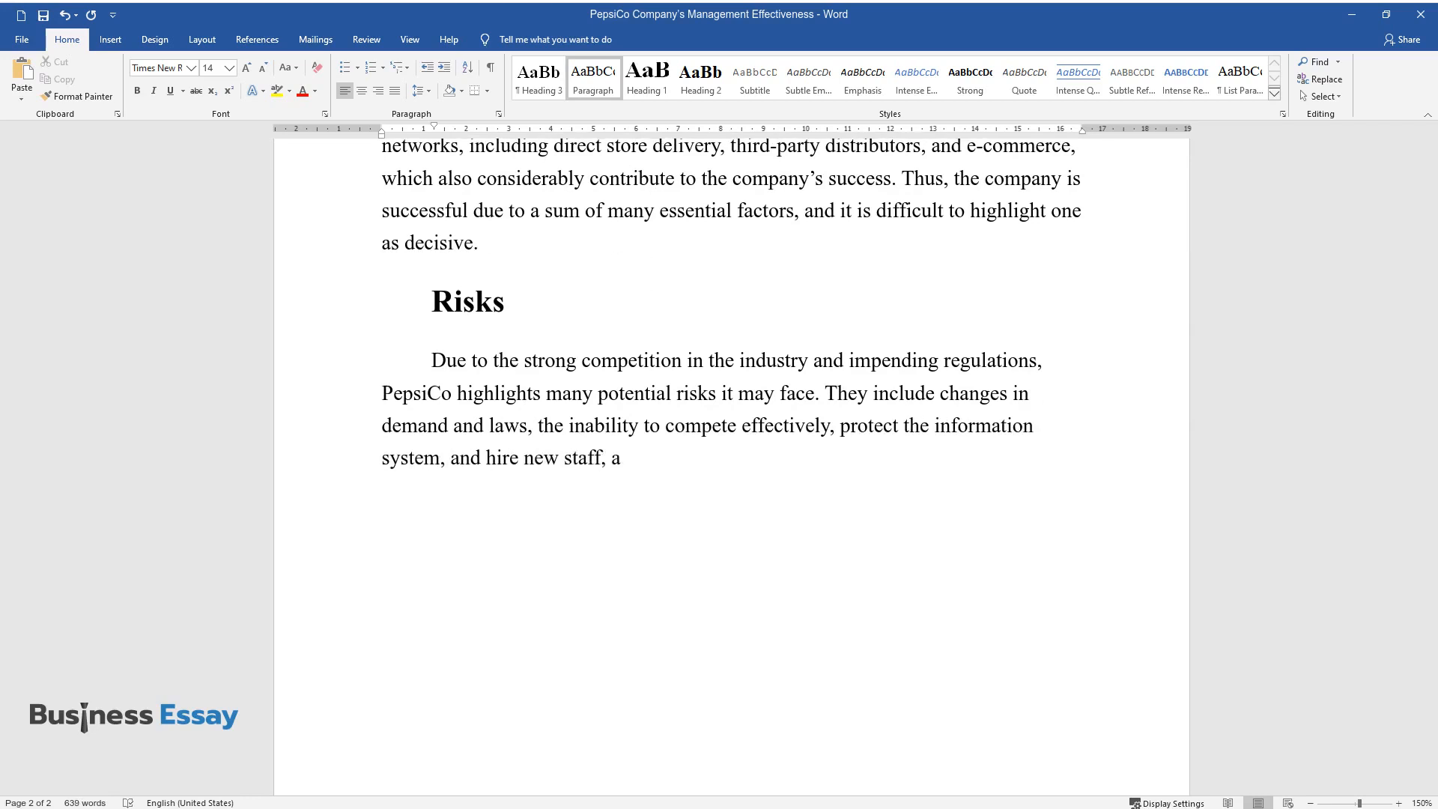
Add reputation damage, climate change and the pandemic's significant risk to operations
type("nd other cases, such as reputation")
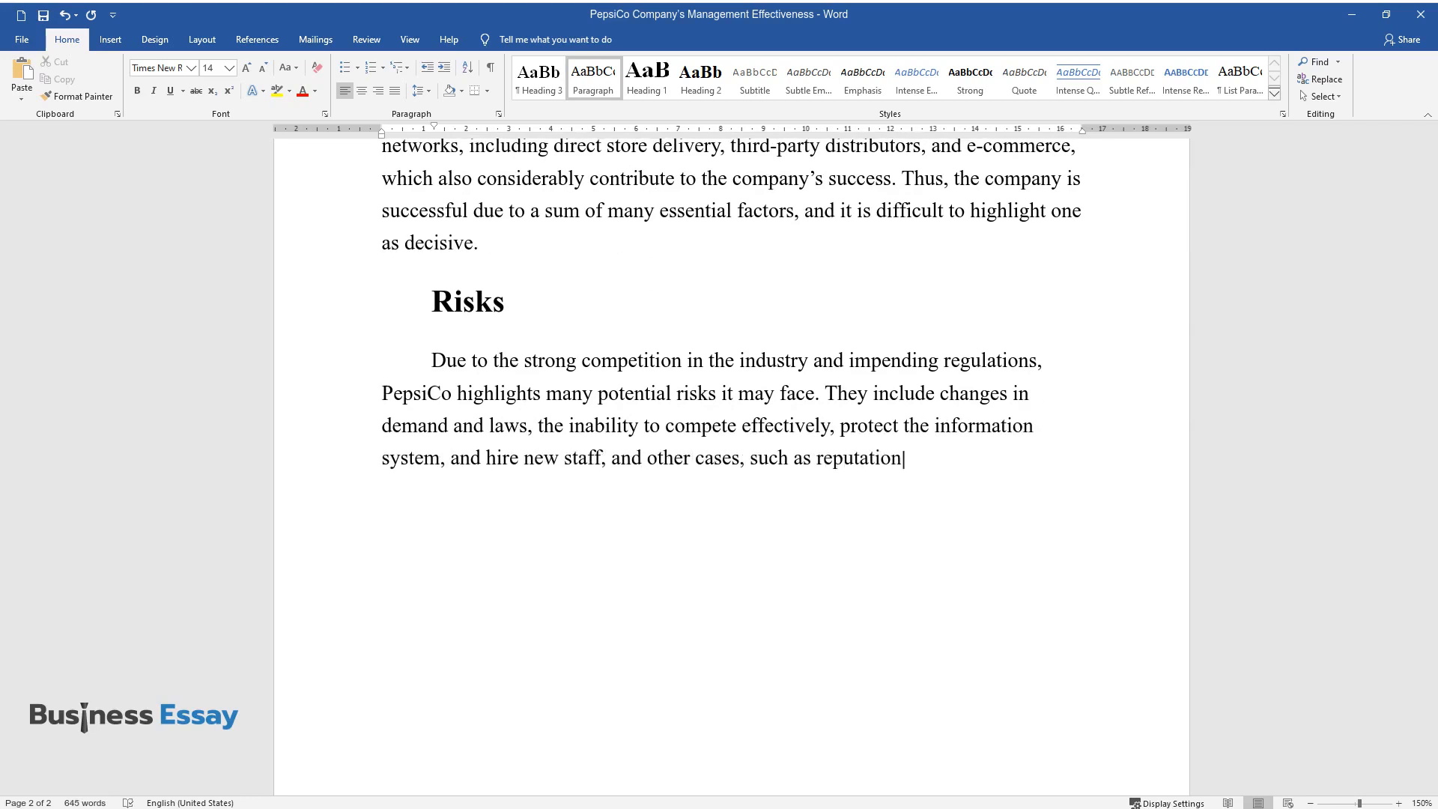
type("damage and climate change. In a")
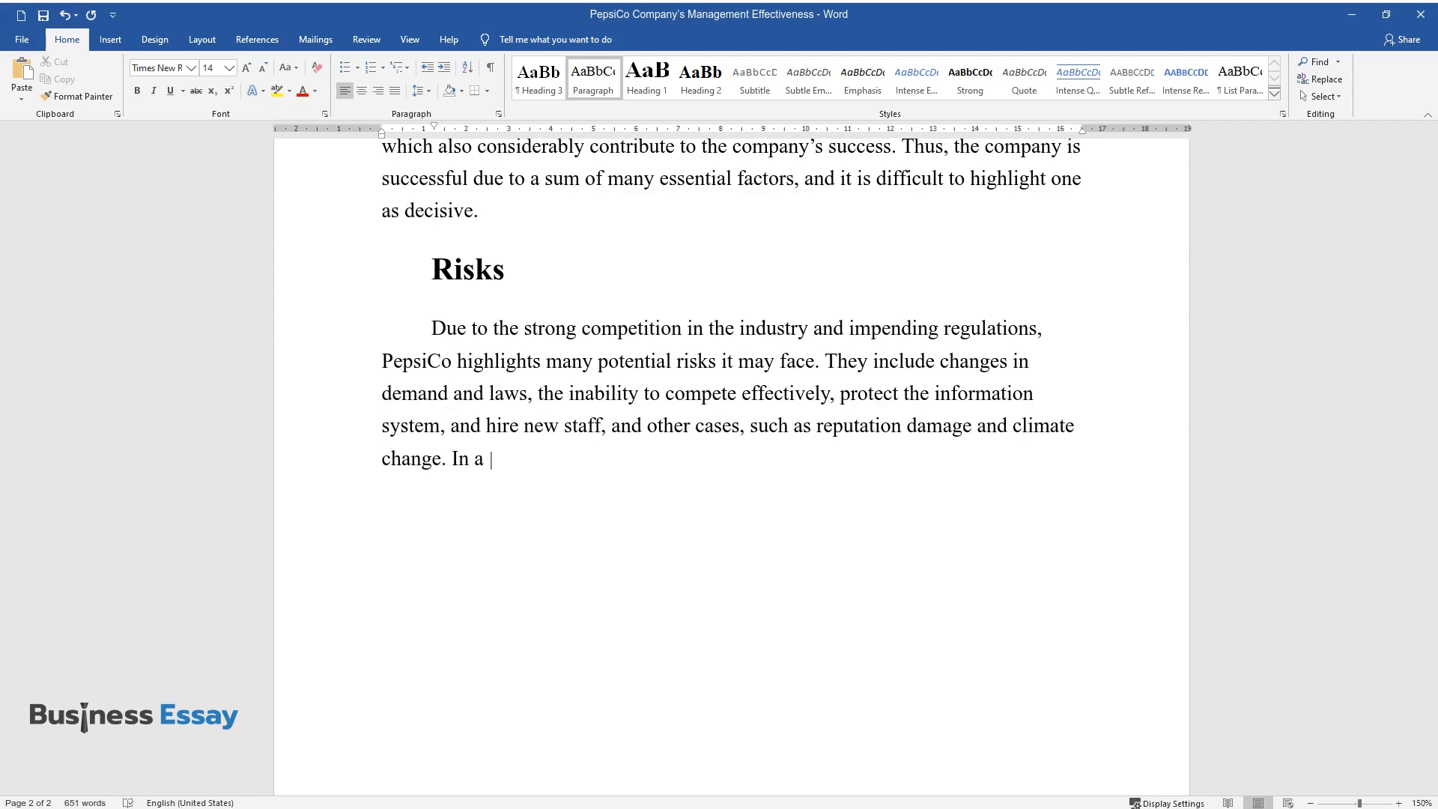
type("Manager's Discussion from this year, the company acknowledged that")
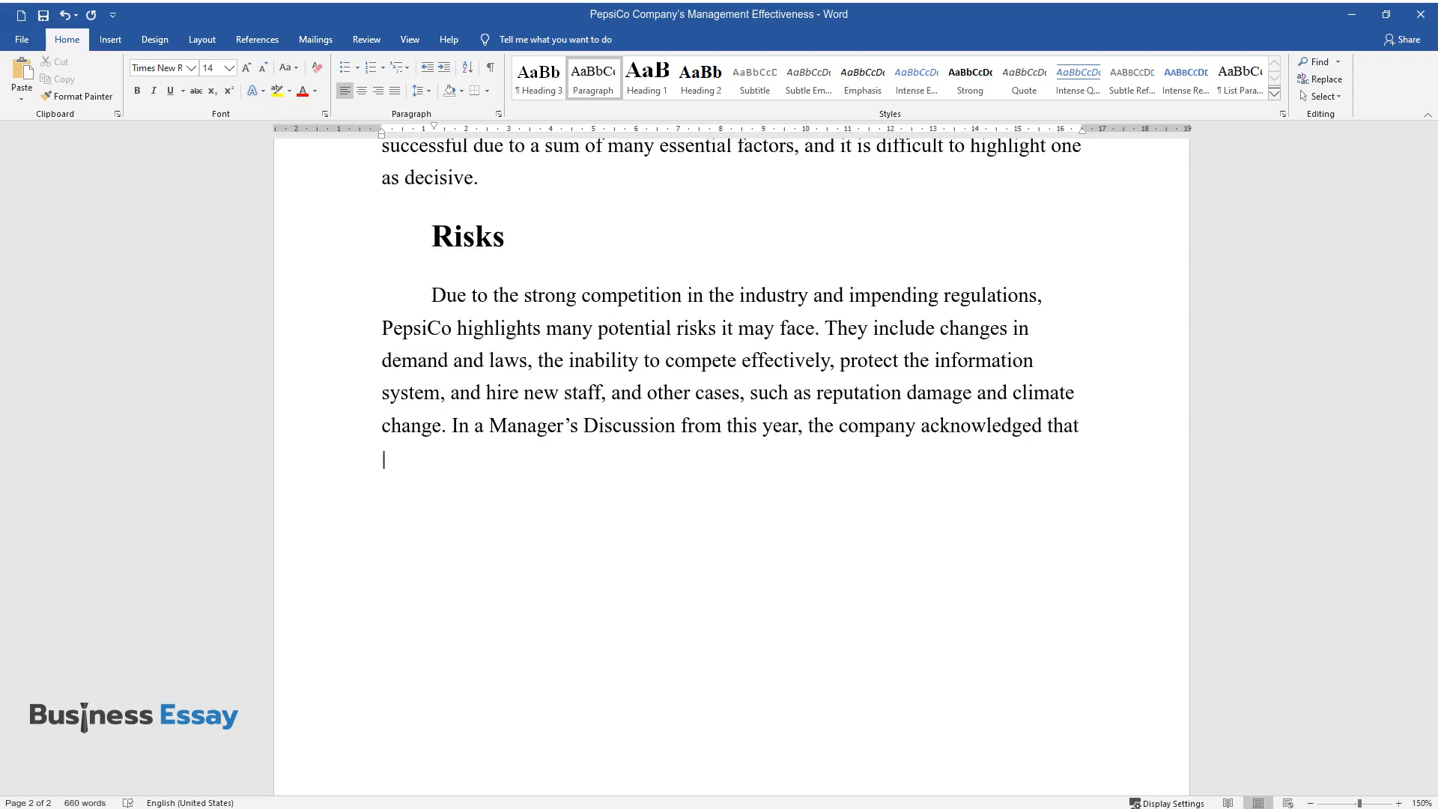
type("it was not prepared for the pande")
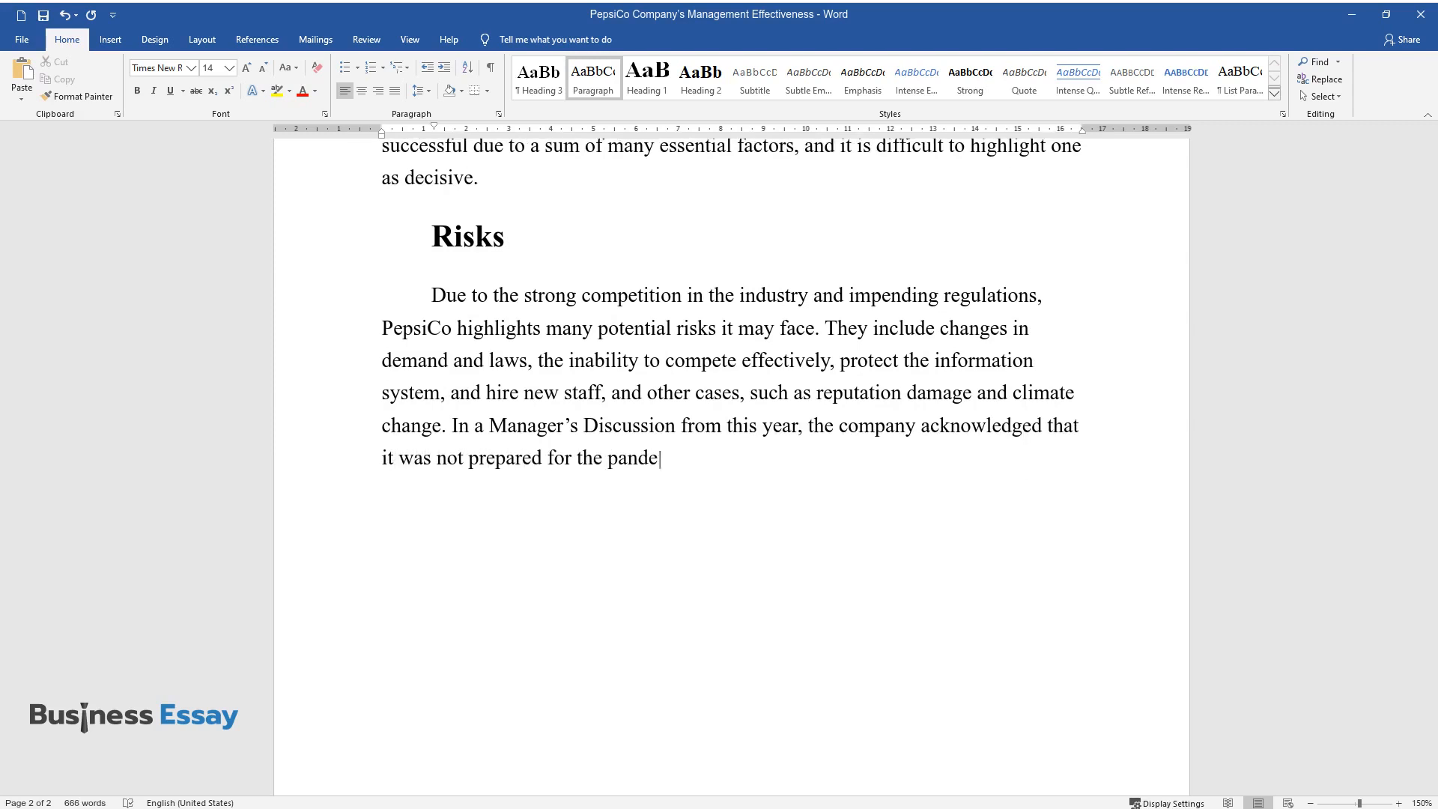
type("mic, which posed a significant ri")
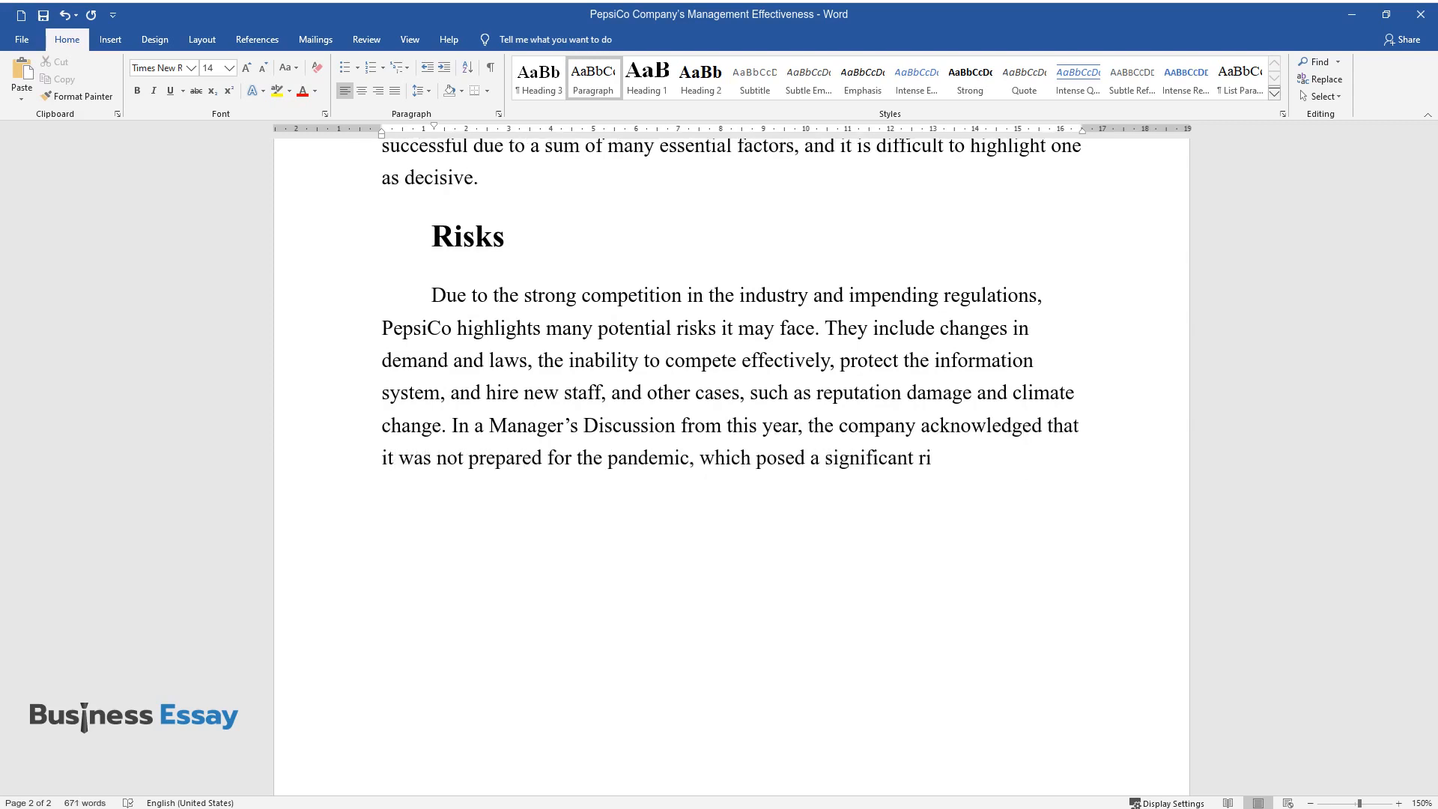
type("sk to operations.")
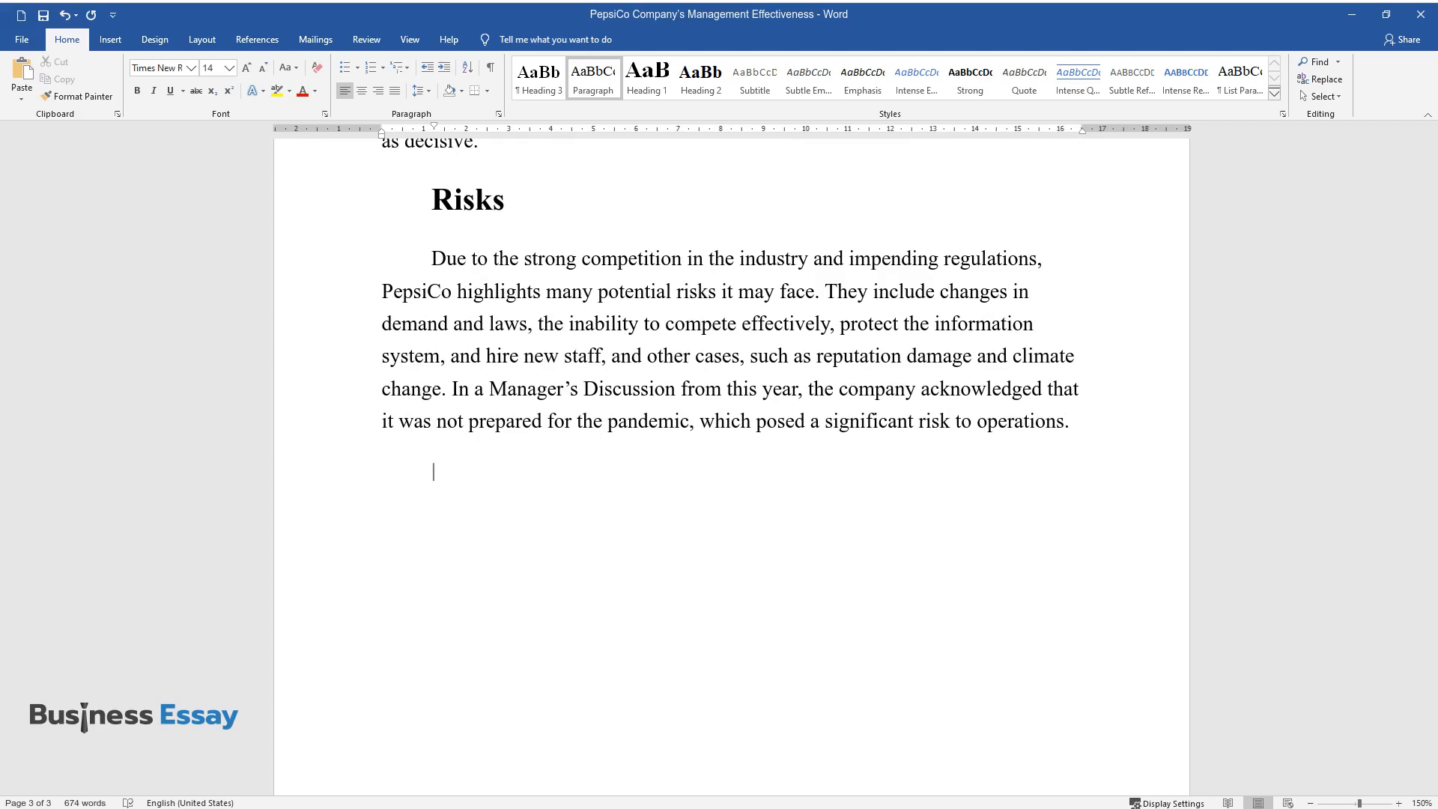
Write the 'However, according to Infront Analytics…' paragraph on PepsiCo's low risk and COVID-19 threats
type("However, according to Infront Anal")
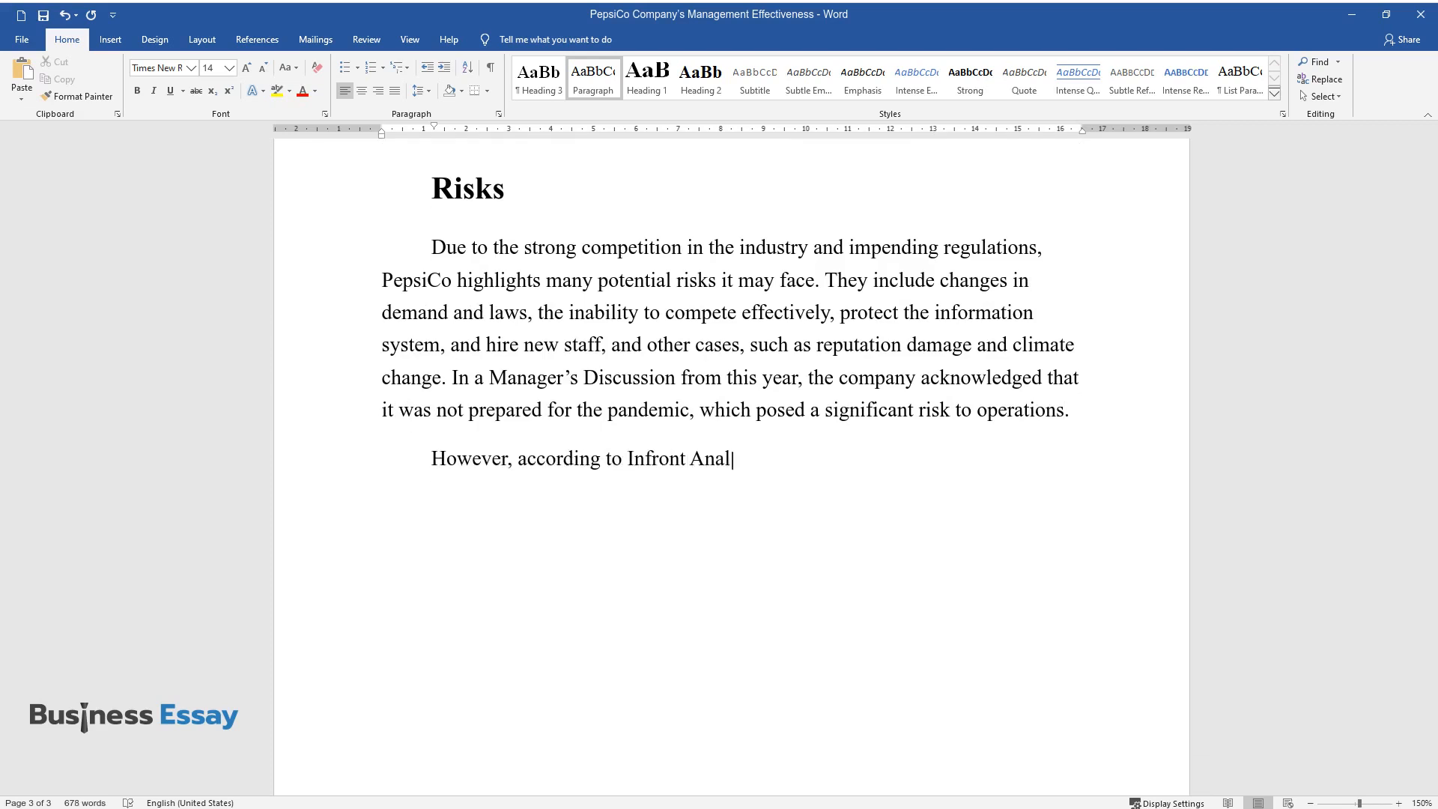
type("ytics, PepsiCo has a low risk of l")
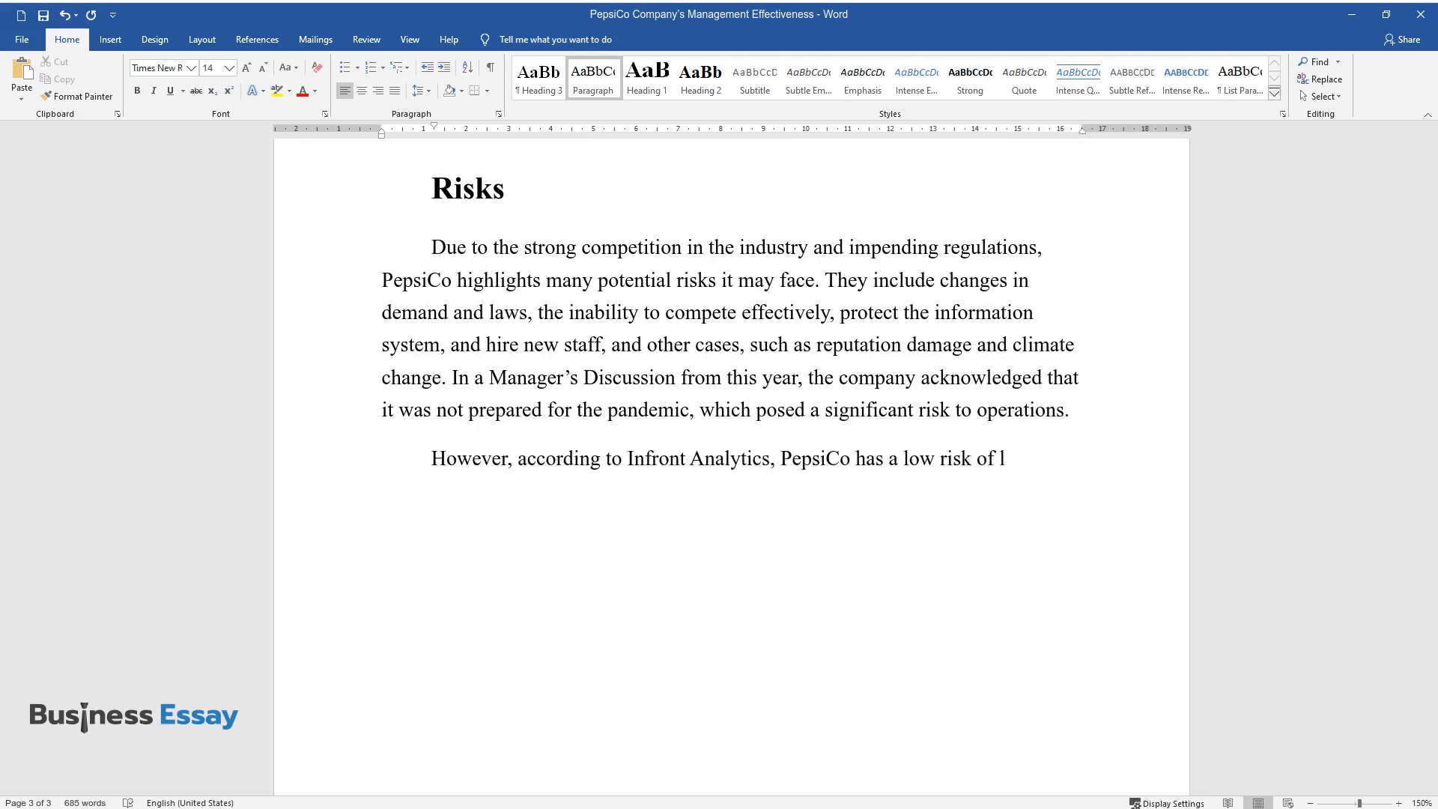
type("osing its stock attractiveness. It")
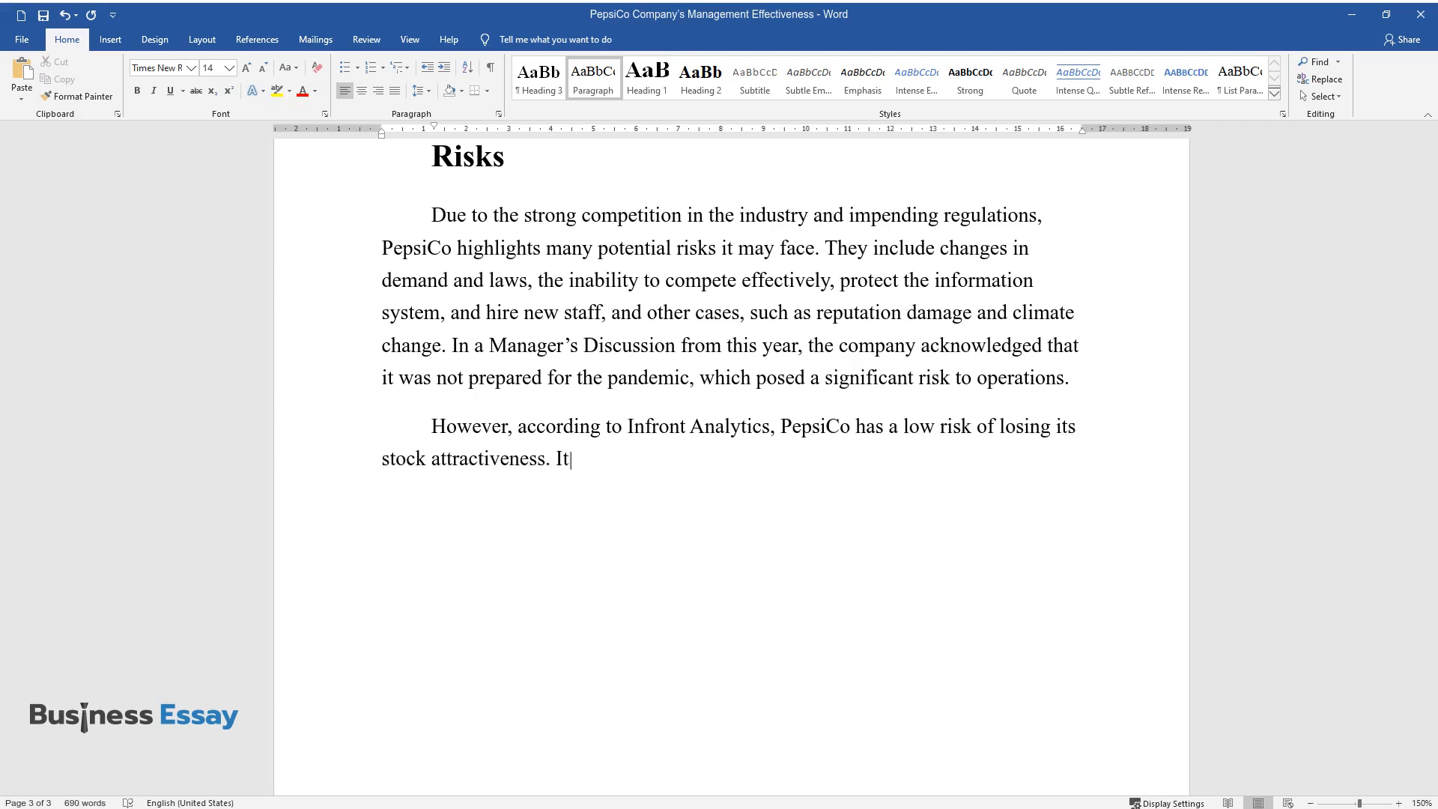
type("could mean that the company is careful and prepared fo")
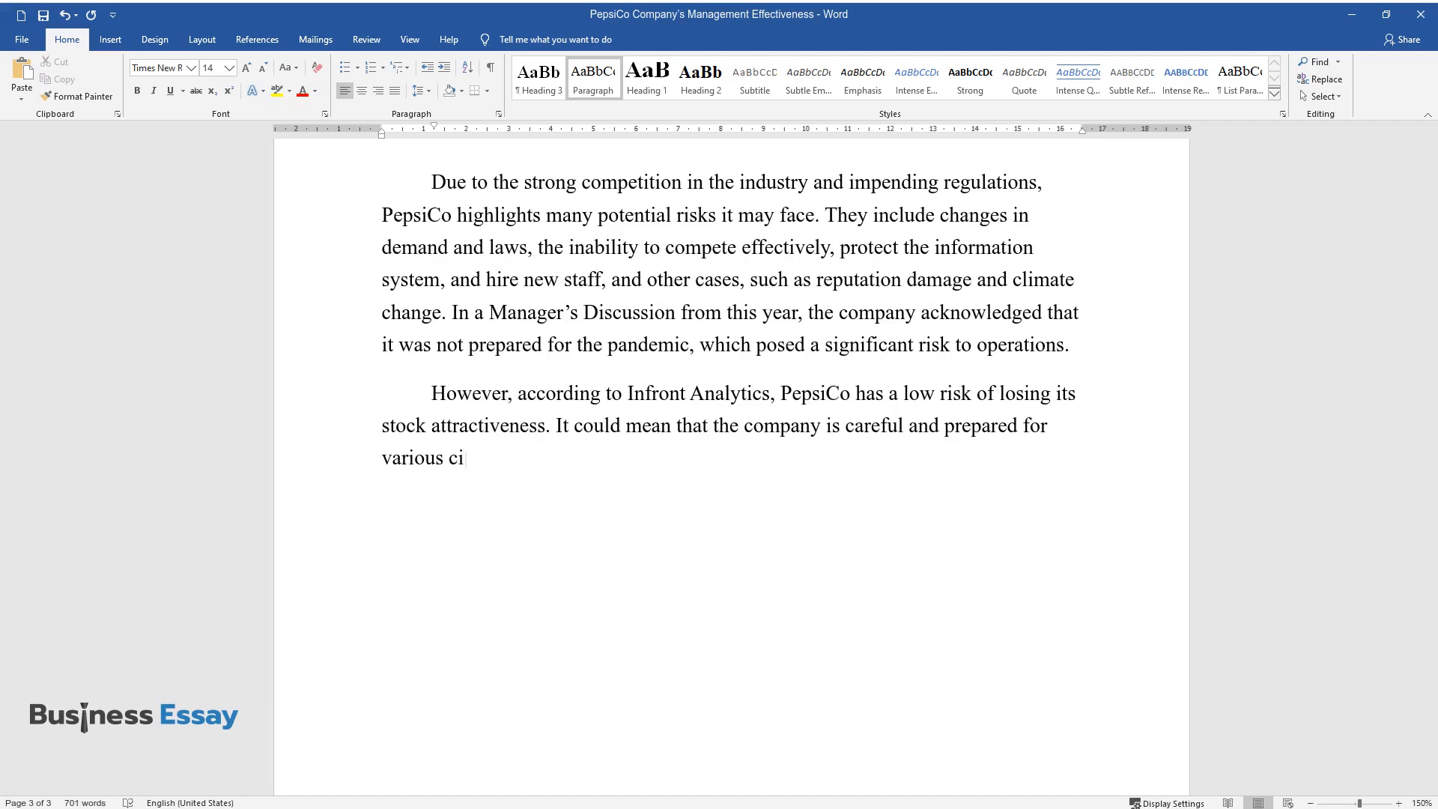
type("rcumstances by facilitating sustai")
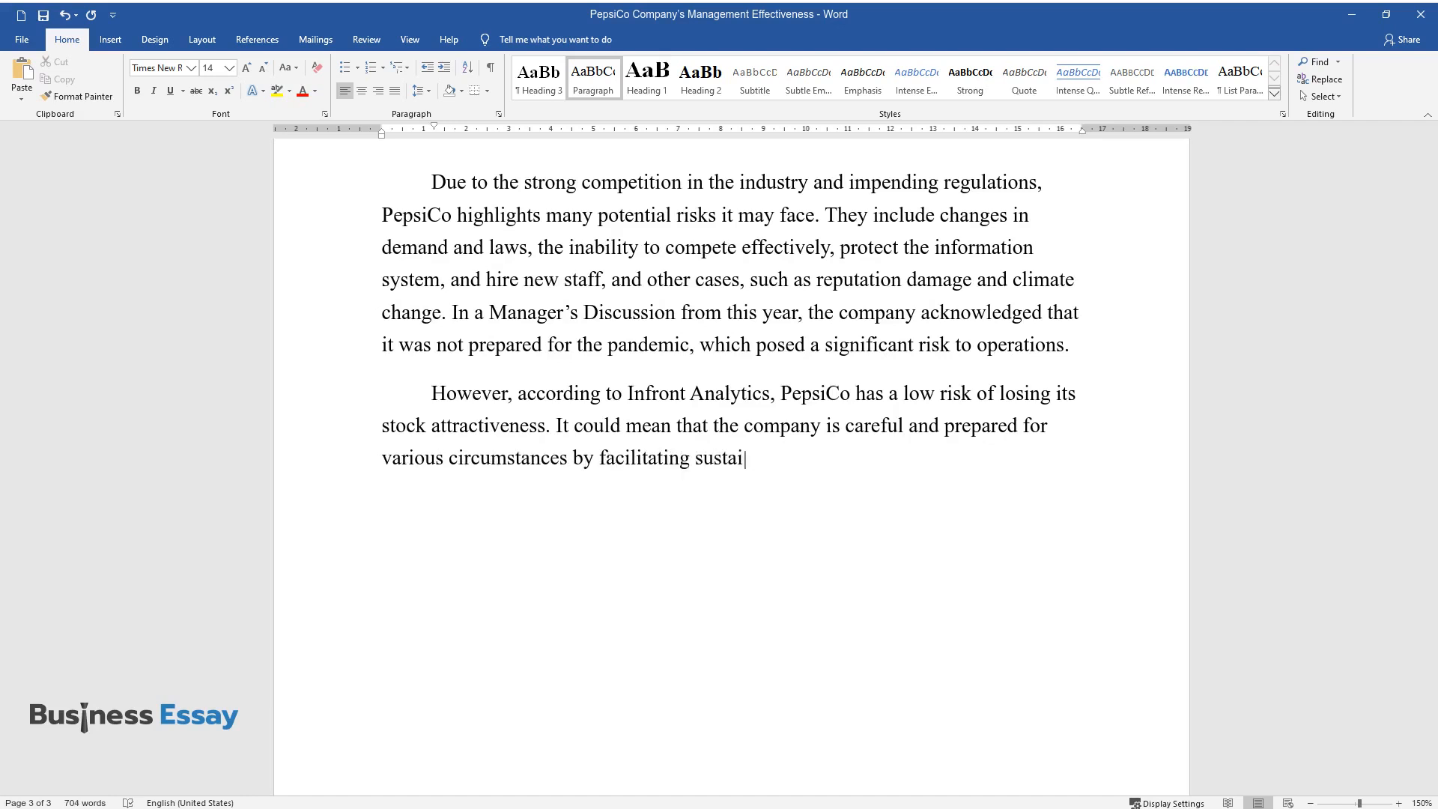
type("nability and gathering new talent,")
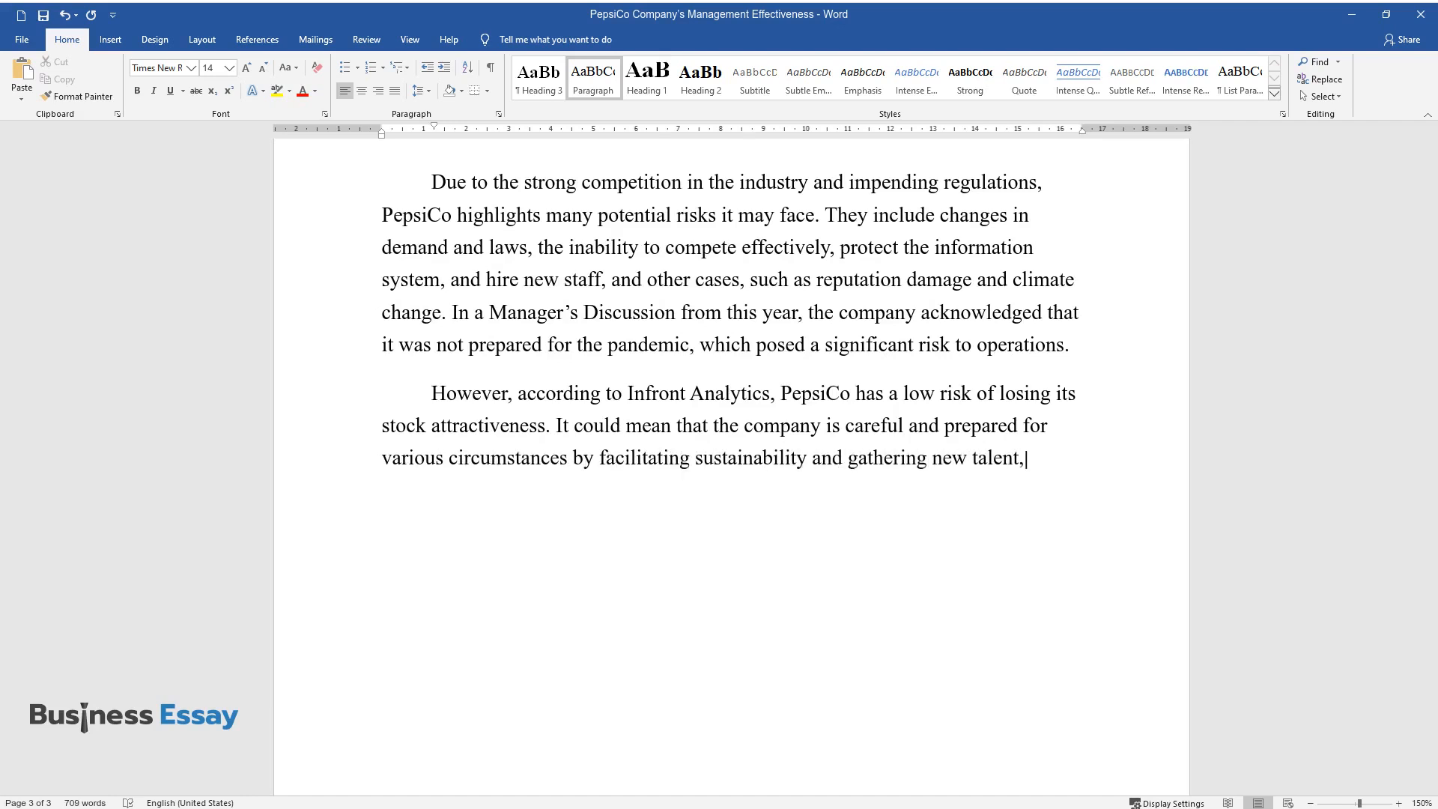
type("but the priority should be given")
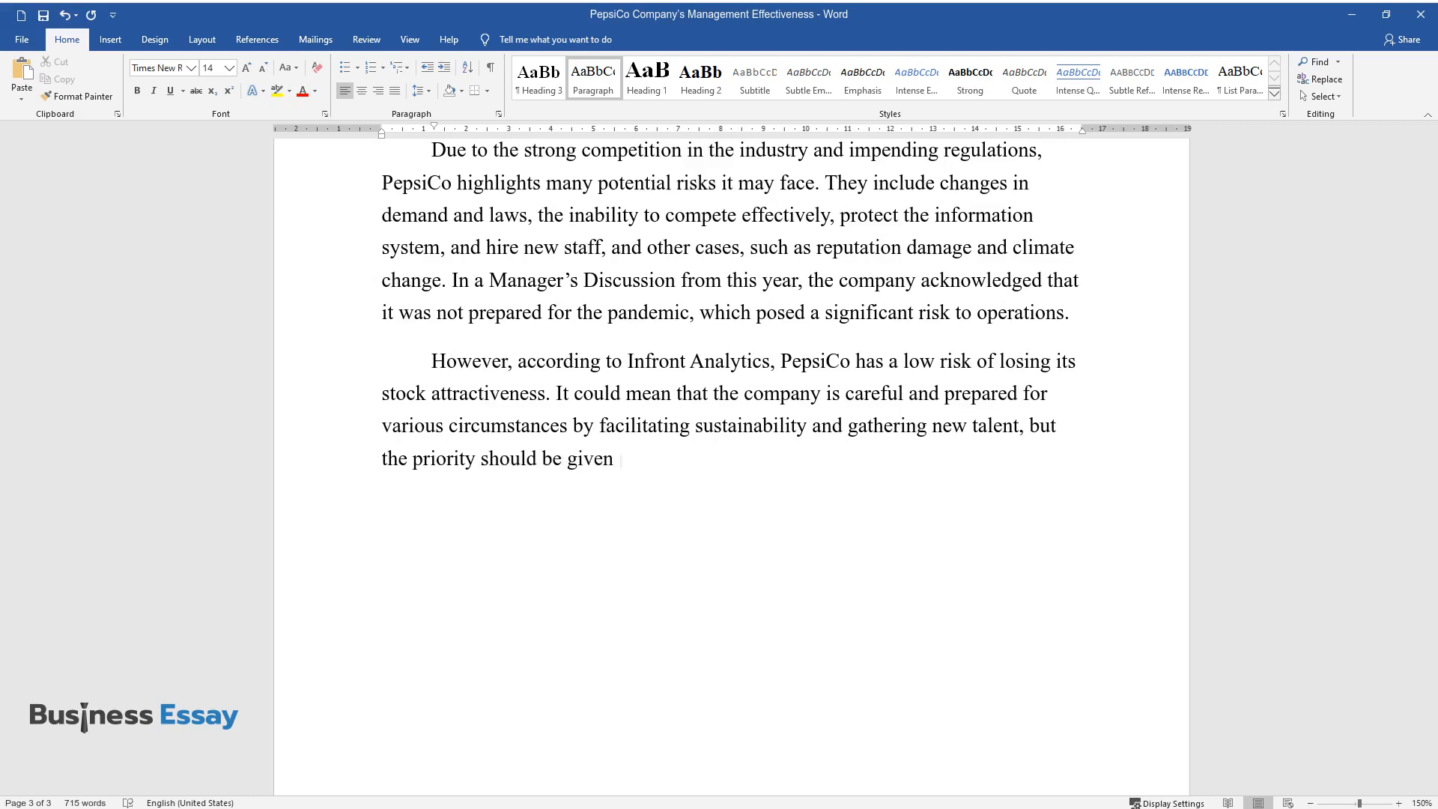
type("to unexpected threats, such as COVID-19.")
type("Manageme")
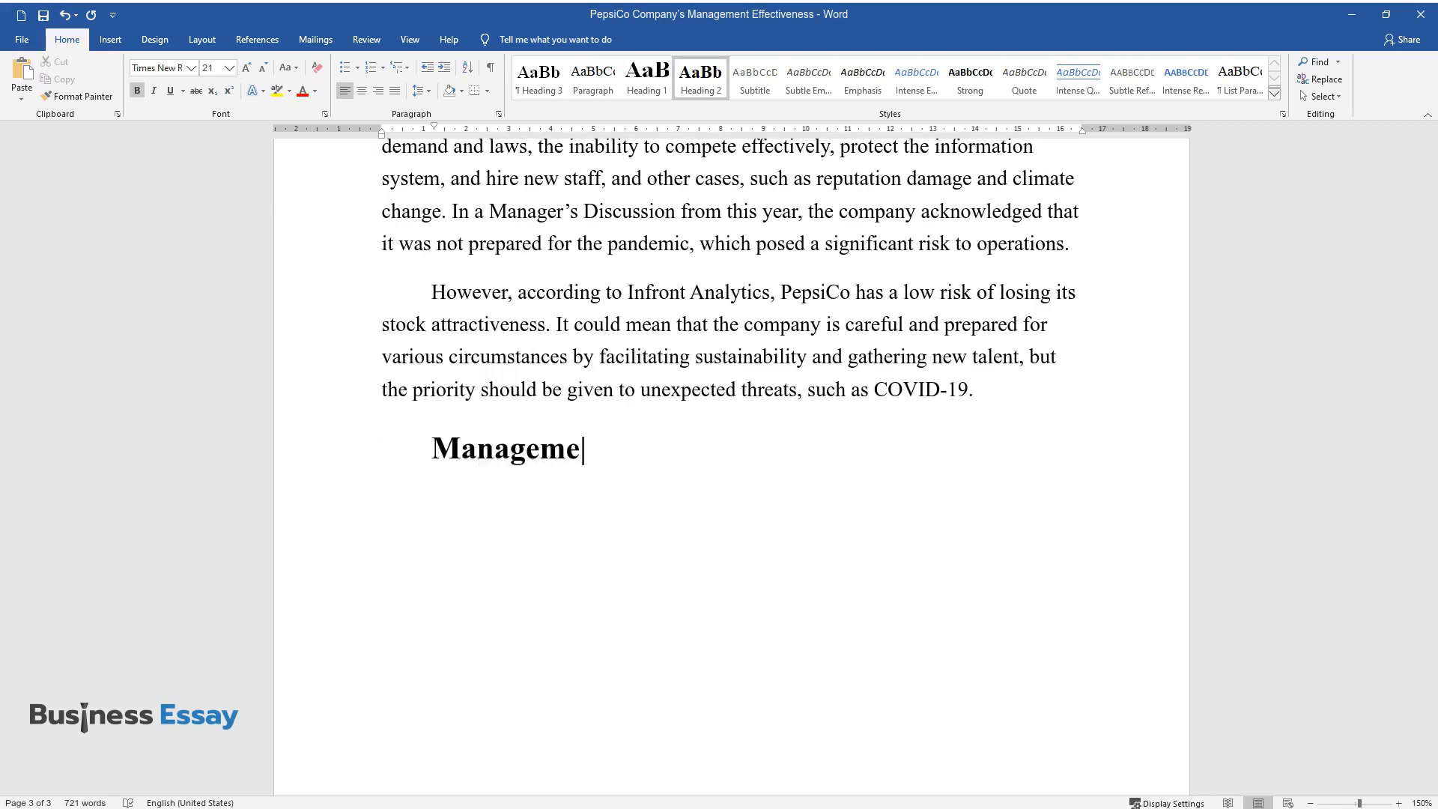
Complete the 'Management Effectiveness' heading and start the paragraph praising management's strategy
type("nt Effectiveness")
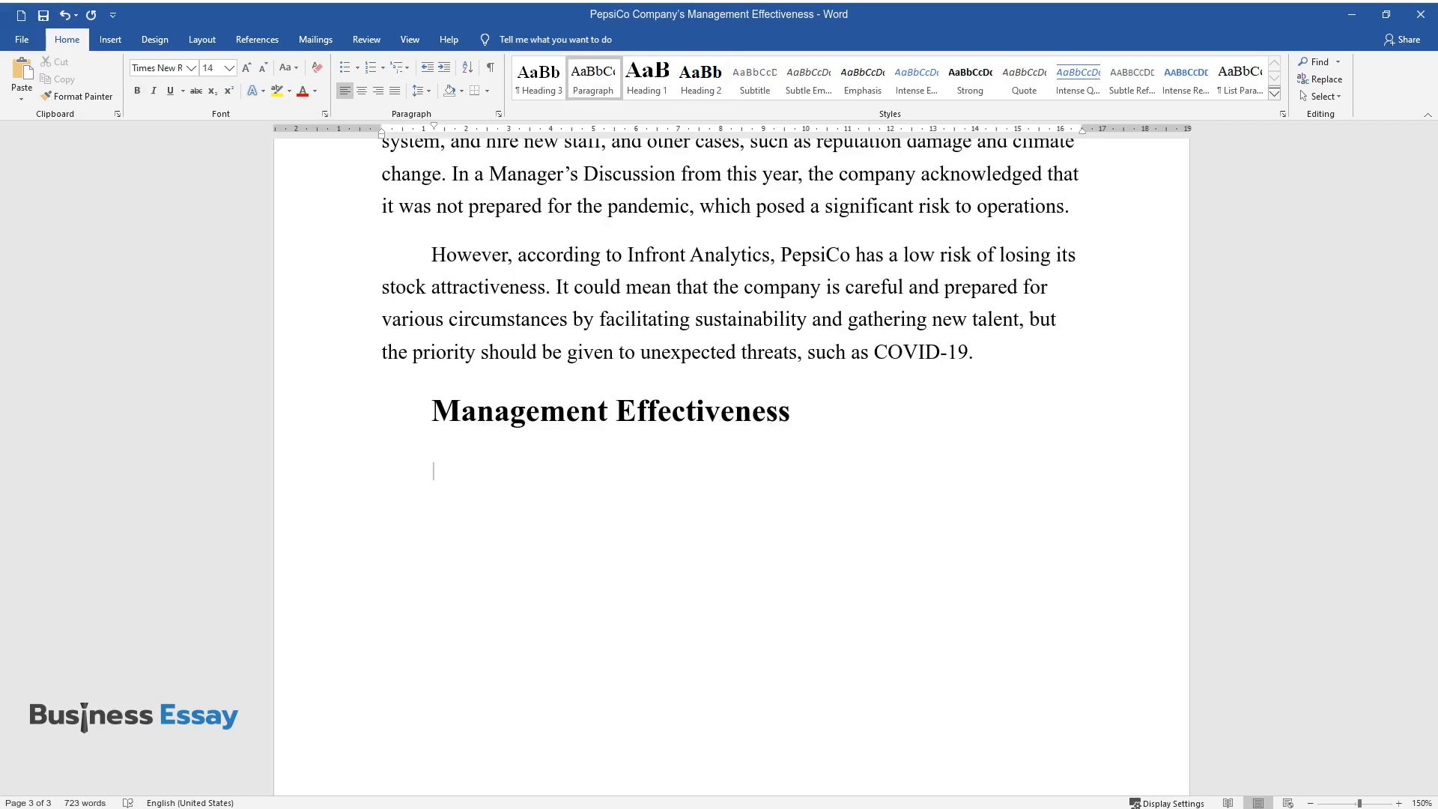
type("Considering the conclusions dr")
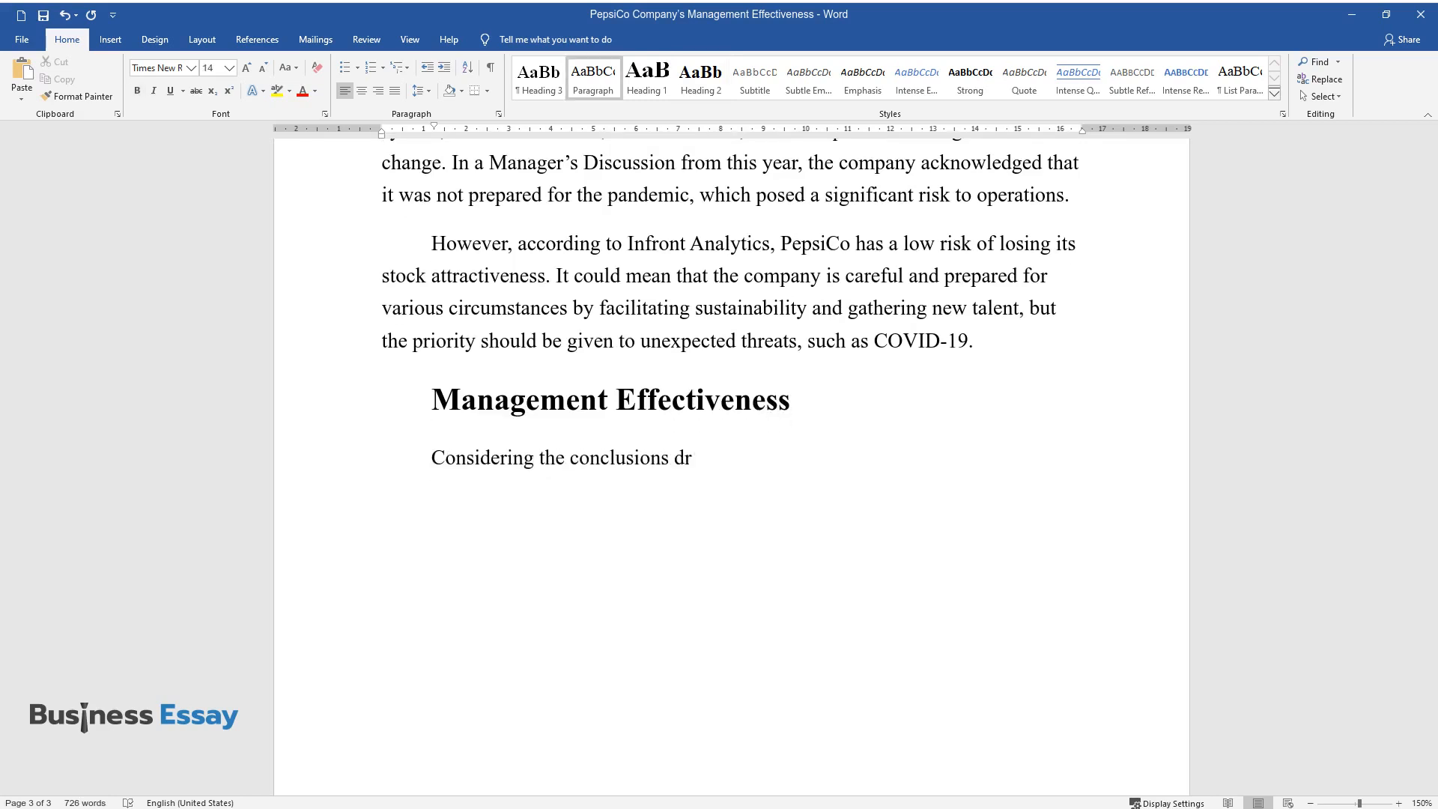
type("awn regarding other aspects of th")
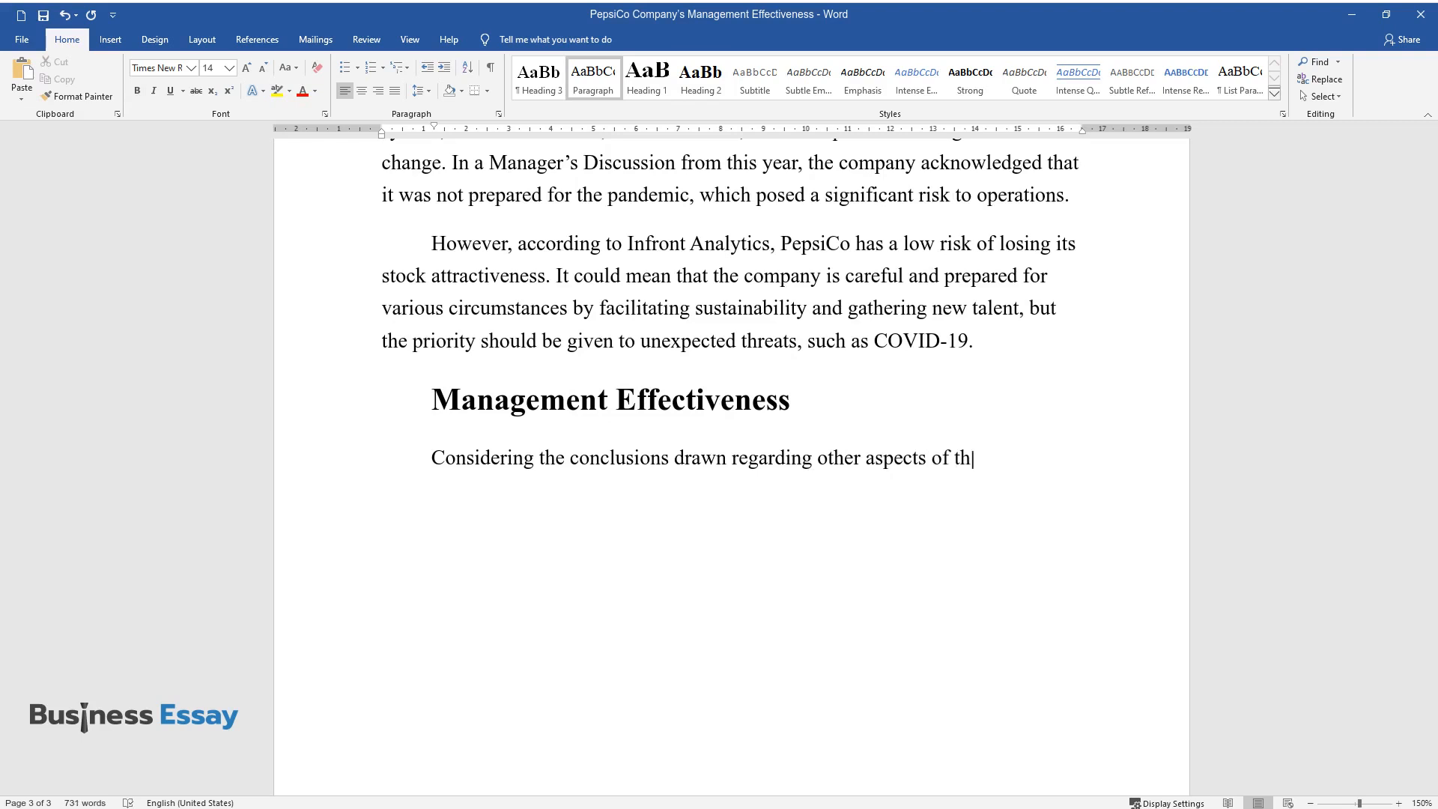
type("e company's analysis, it would se")
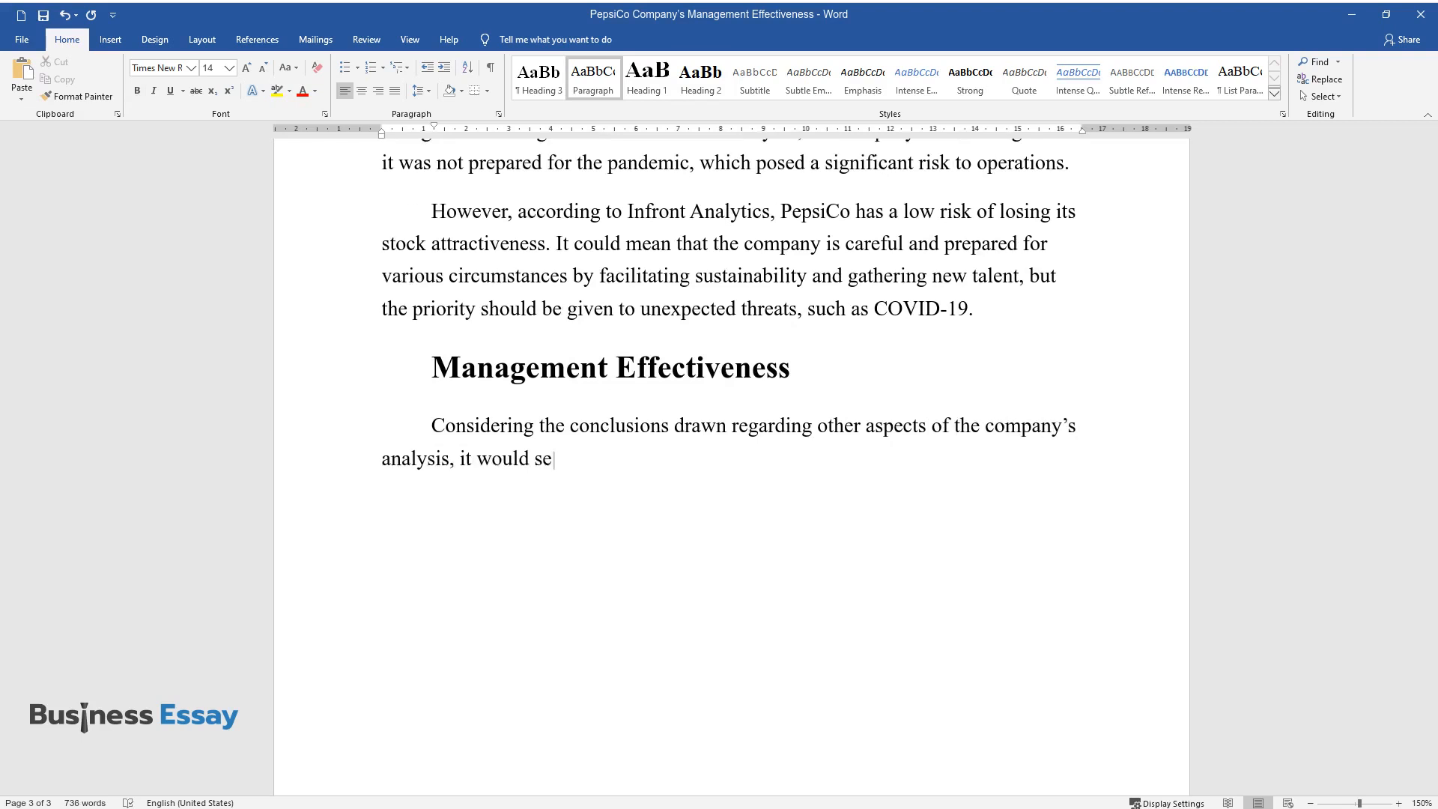
type("em that its management is effectiv")
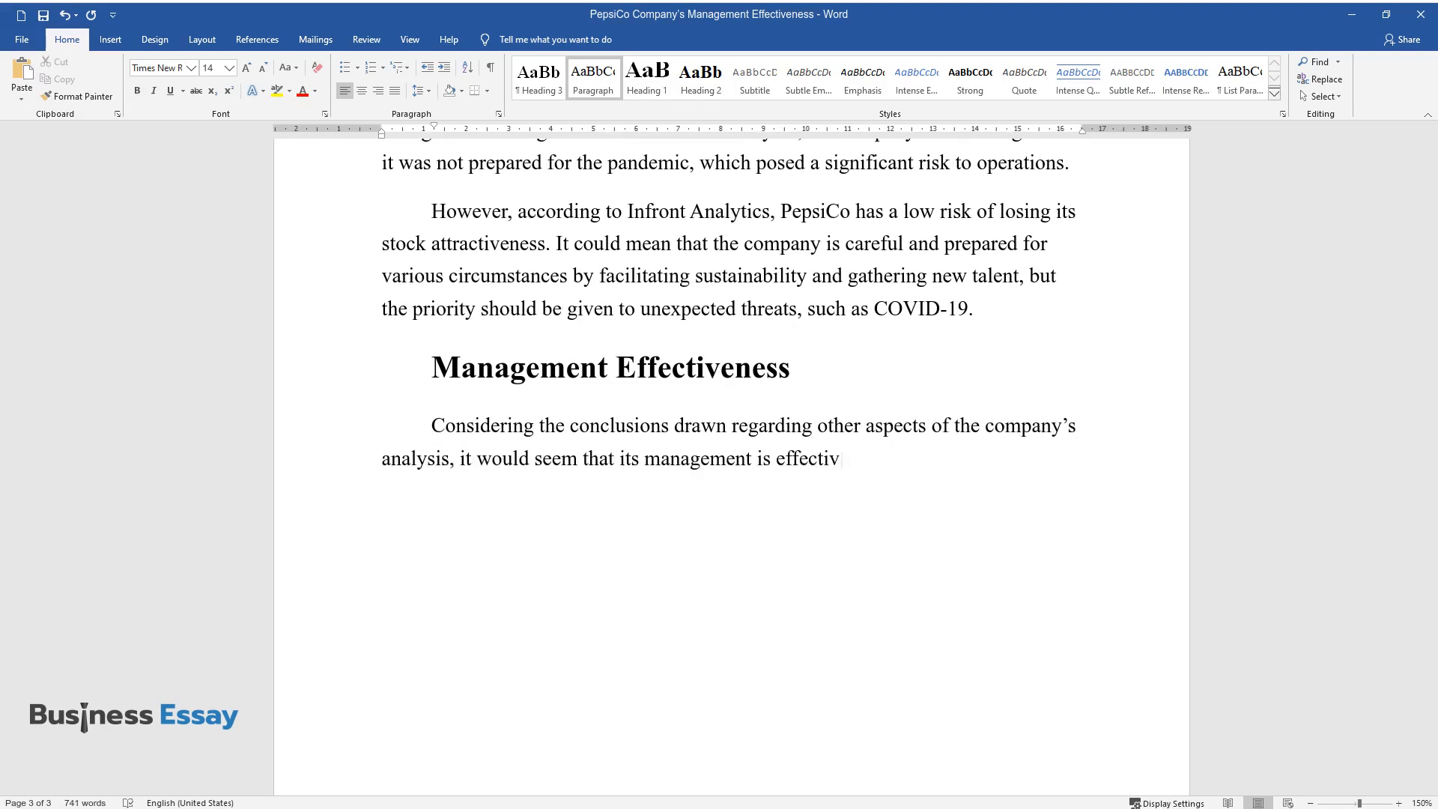
type("e at addressing critical issues a")
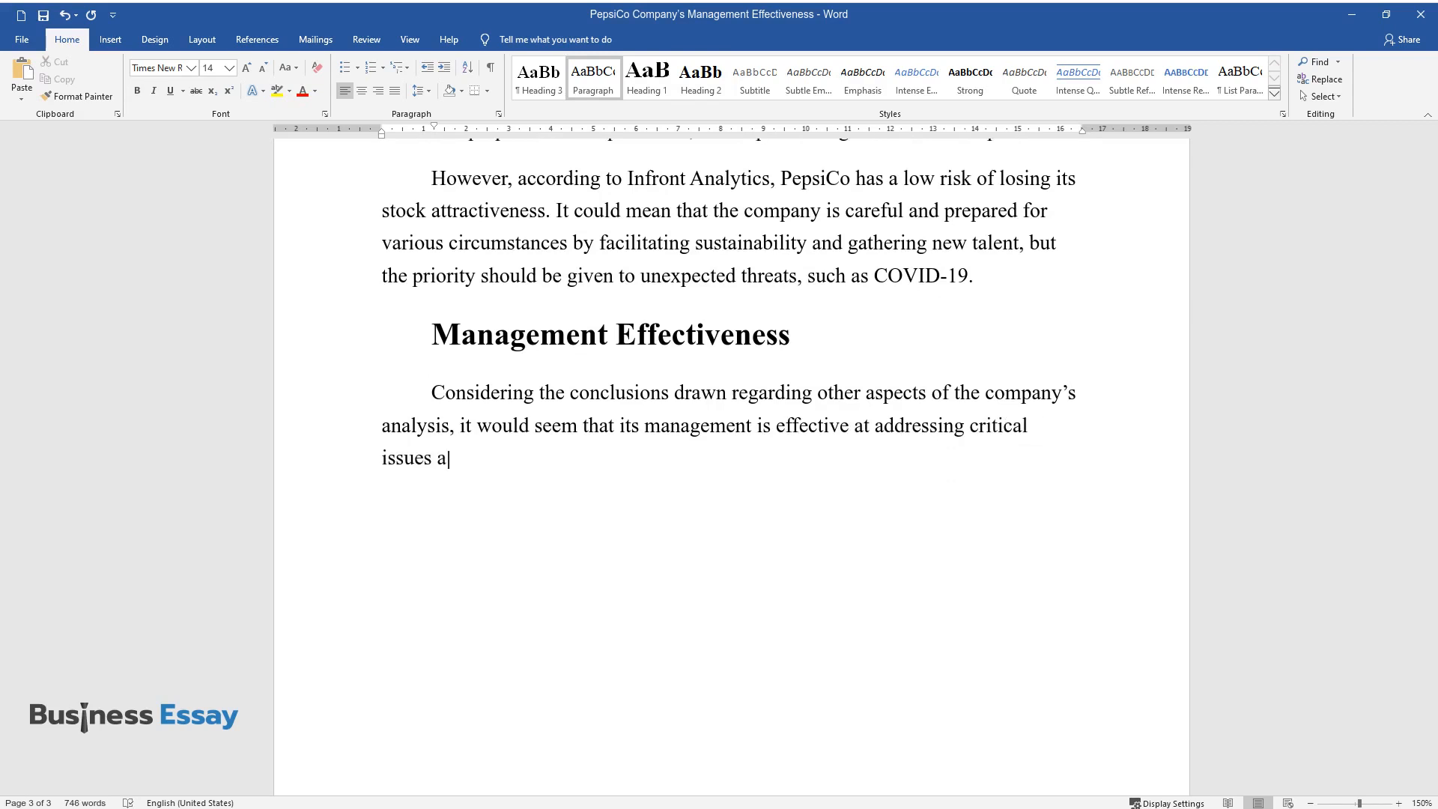
type("nd developing the strategy. Howev")
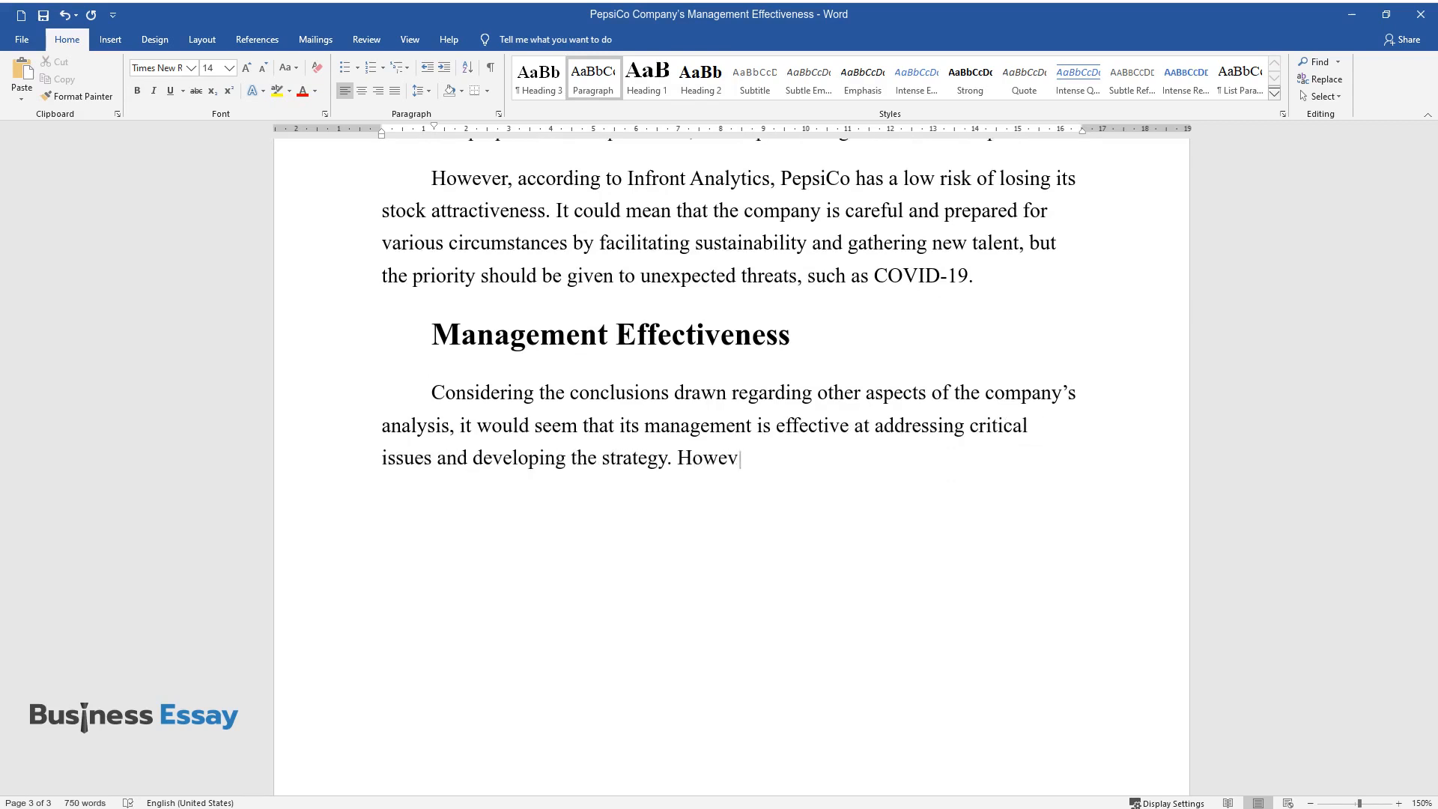
Describe costs rising versus 2018 alongside revenue growth, suggesting a transitional period
type("er, despite PepsiCo's desire to reduc")
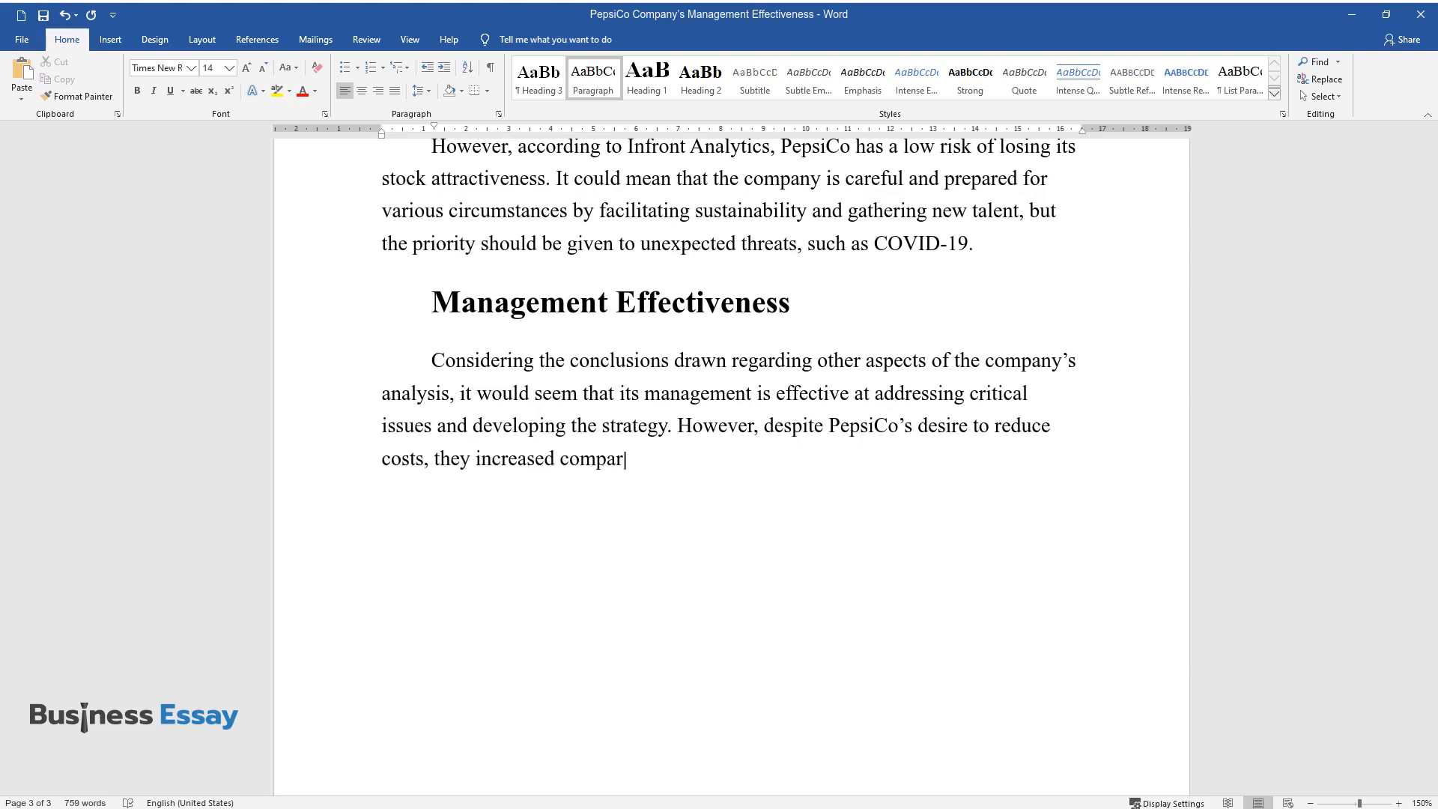
type("ed to 2018 in such departments as research and")
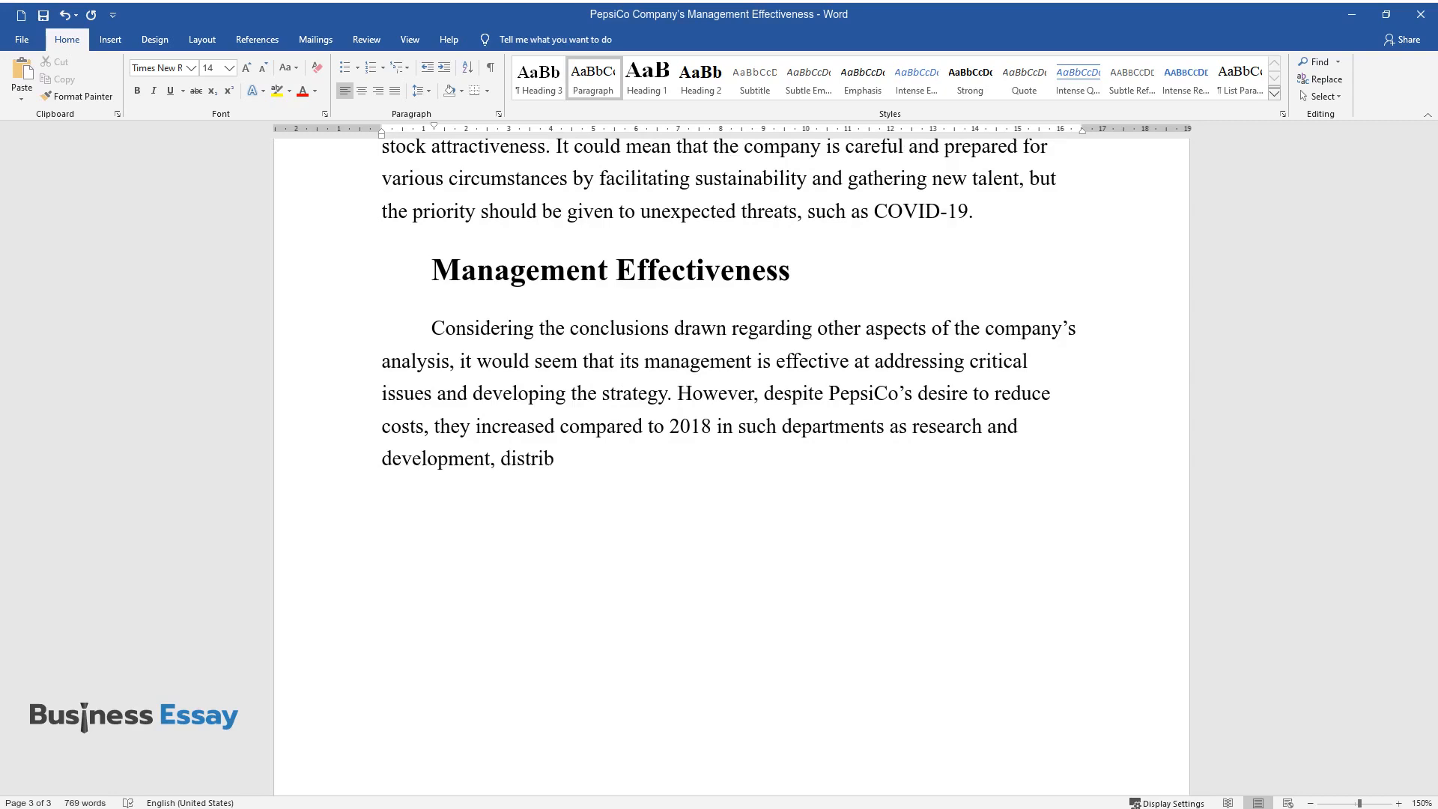
type("ution, and advertising, while decreasing for software.")
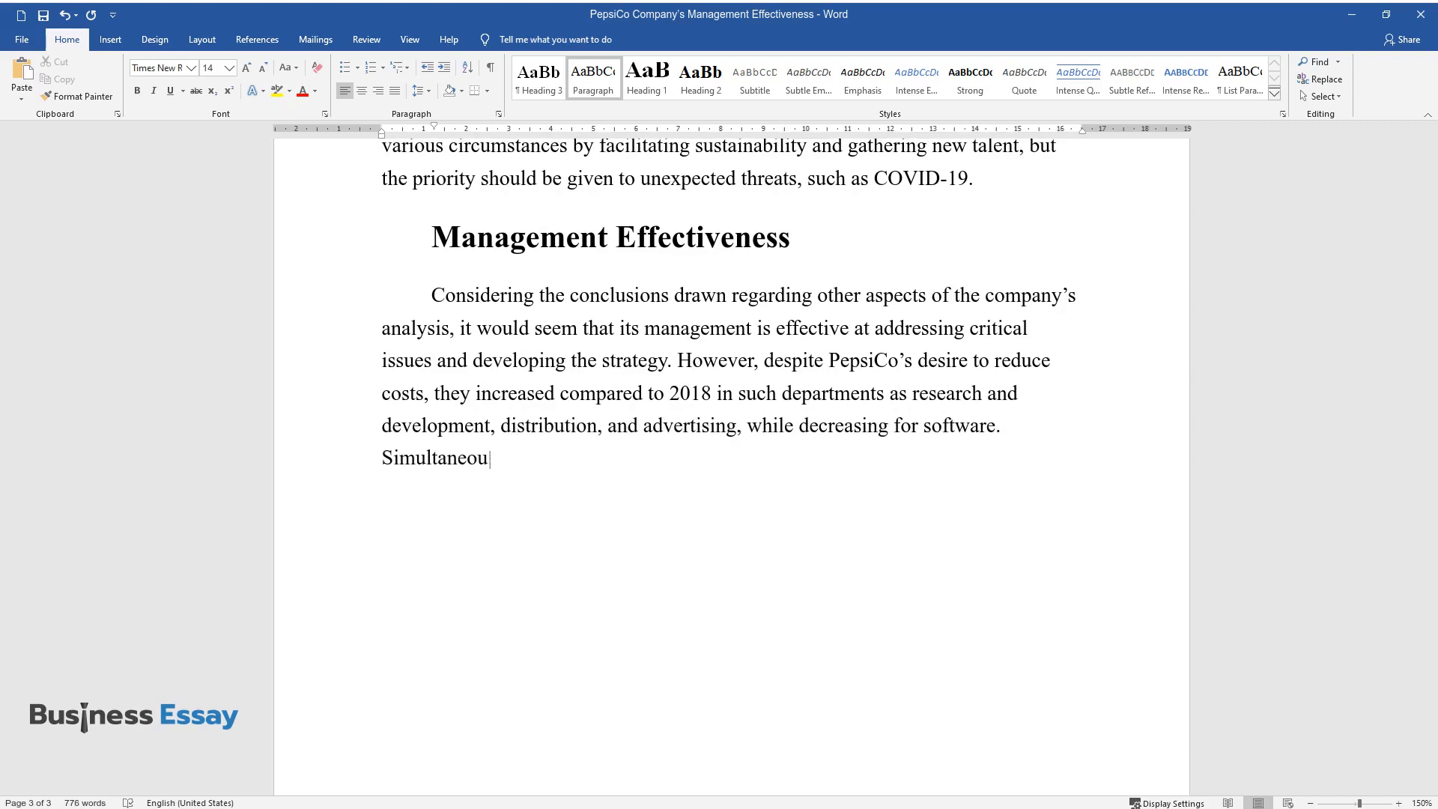
type("sly, the revenue also had an incre")
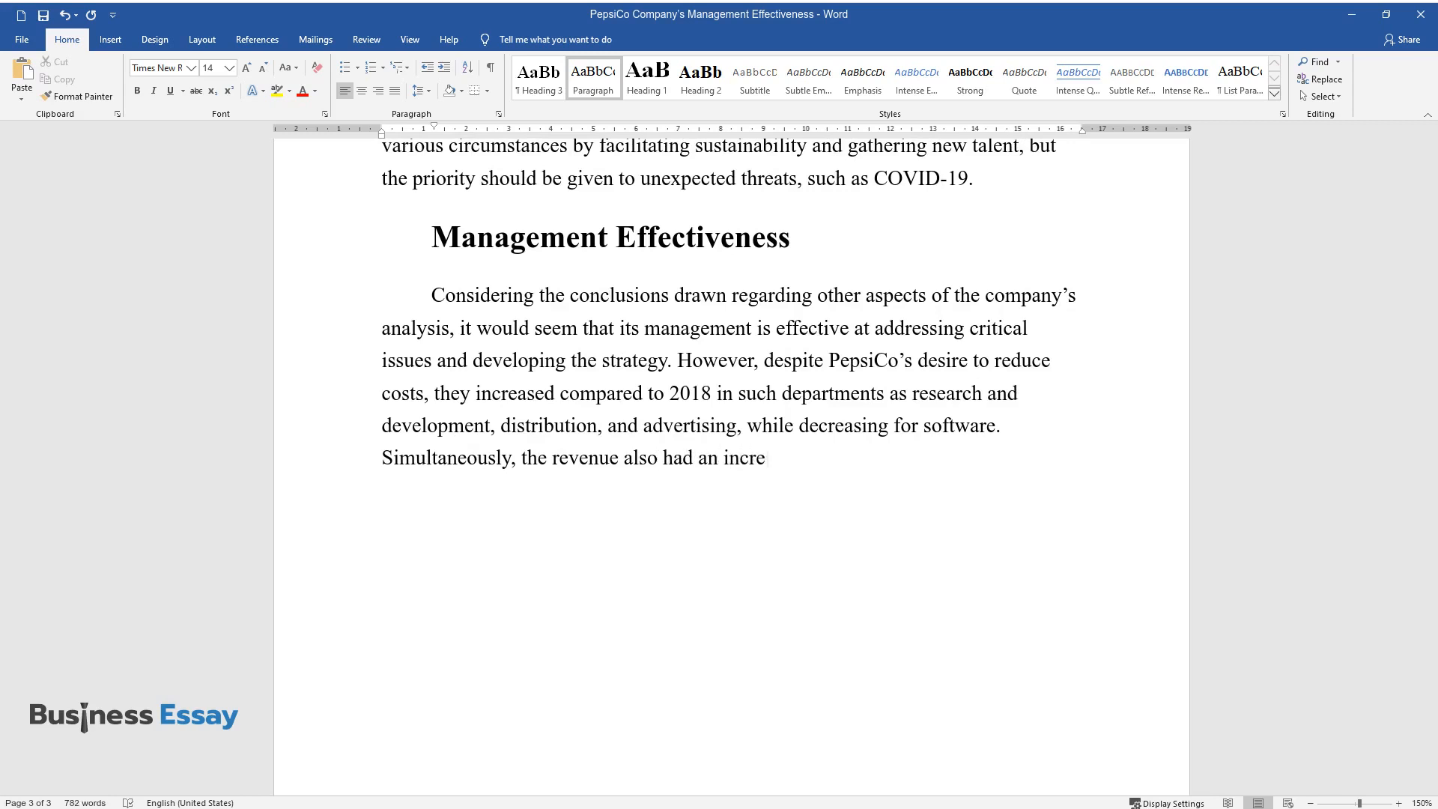
type("ase, and it appears that the comp")
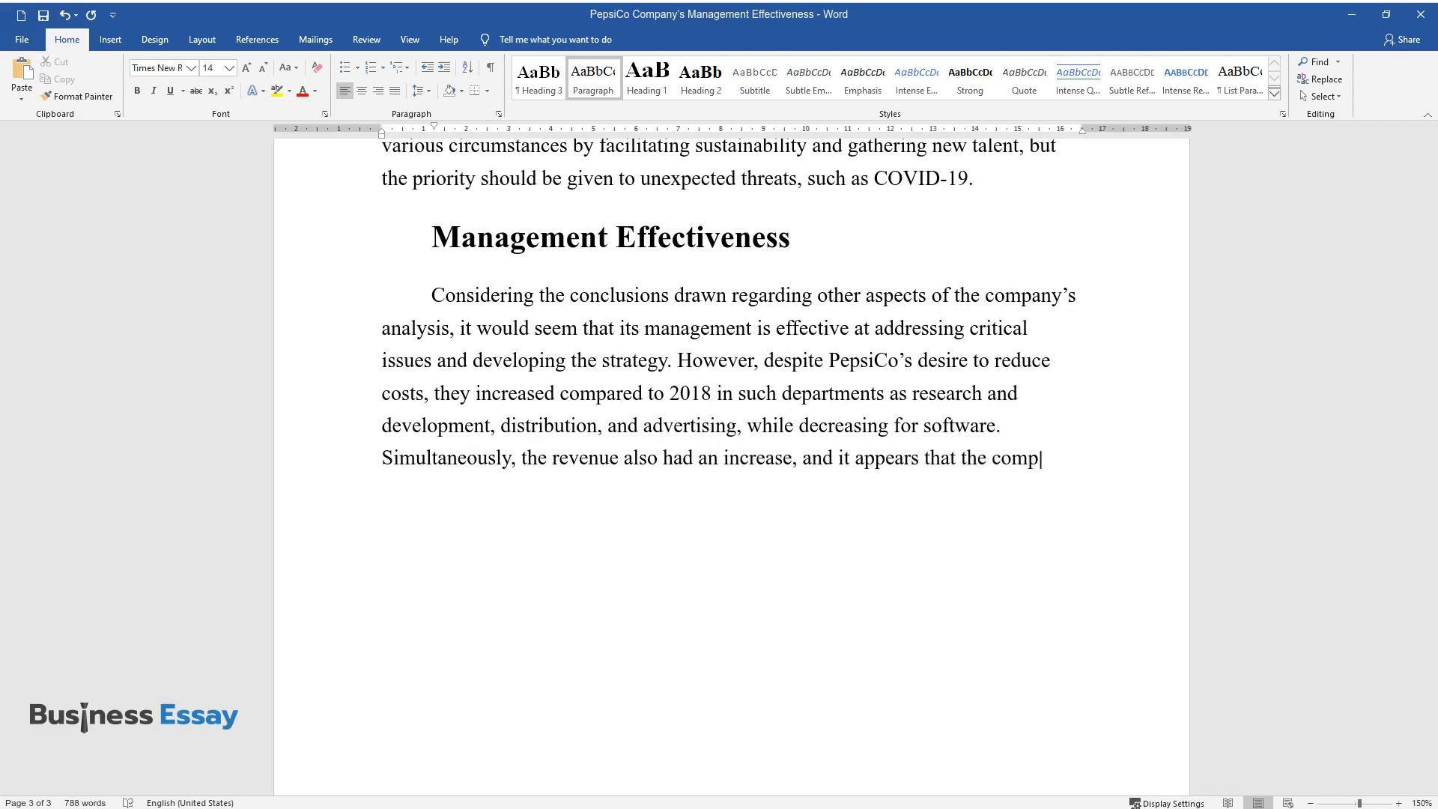
type("any is in a transitional period,")
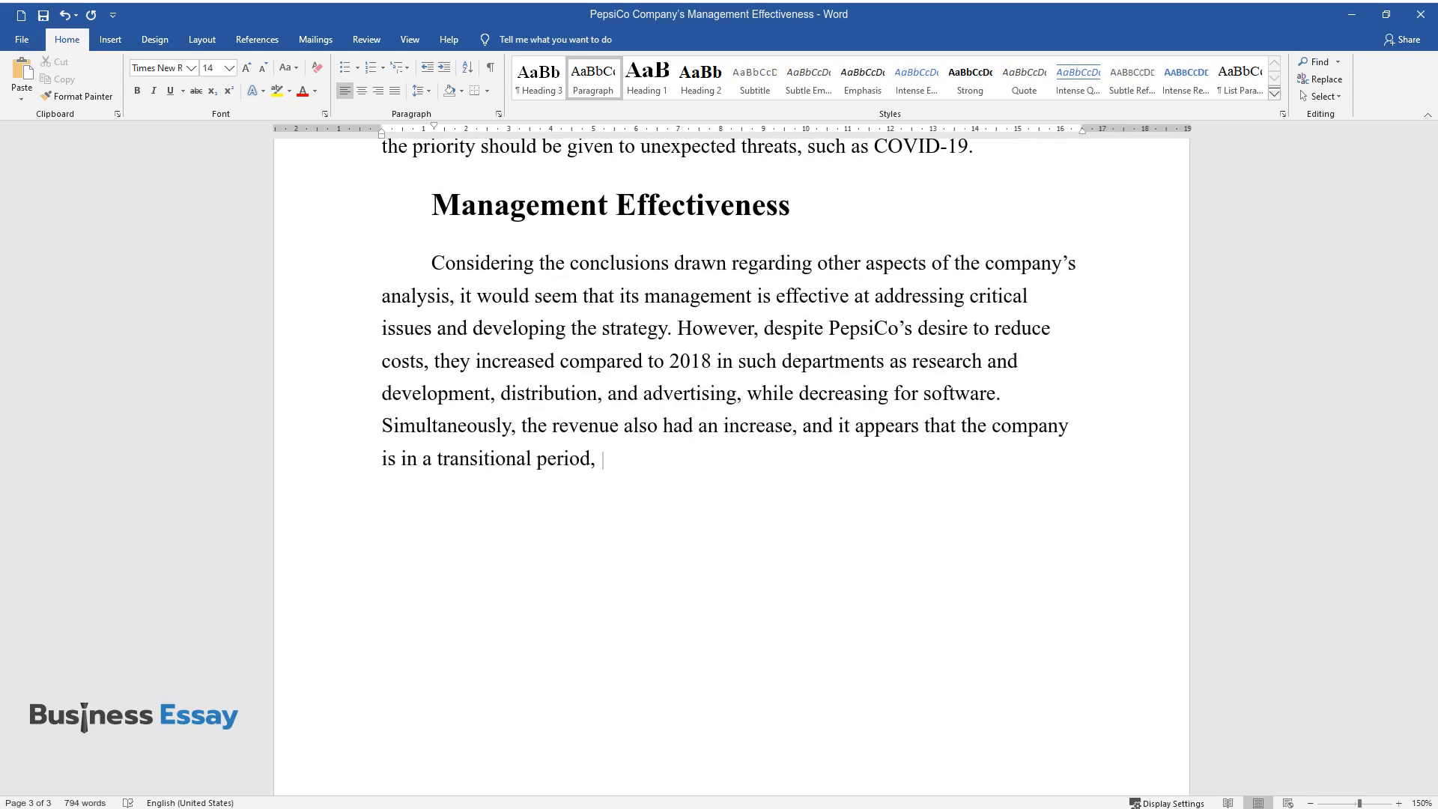
type("as the current costs are directed at the innovations to")
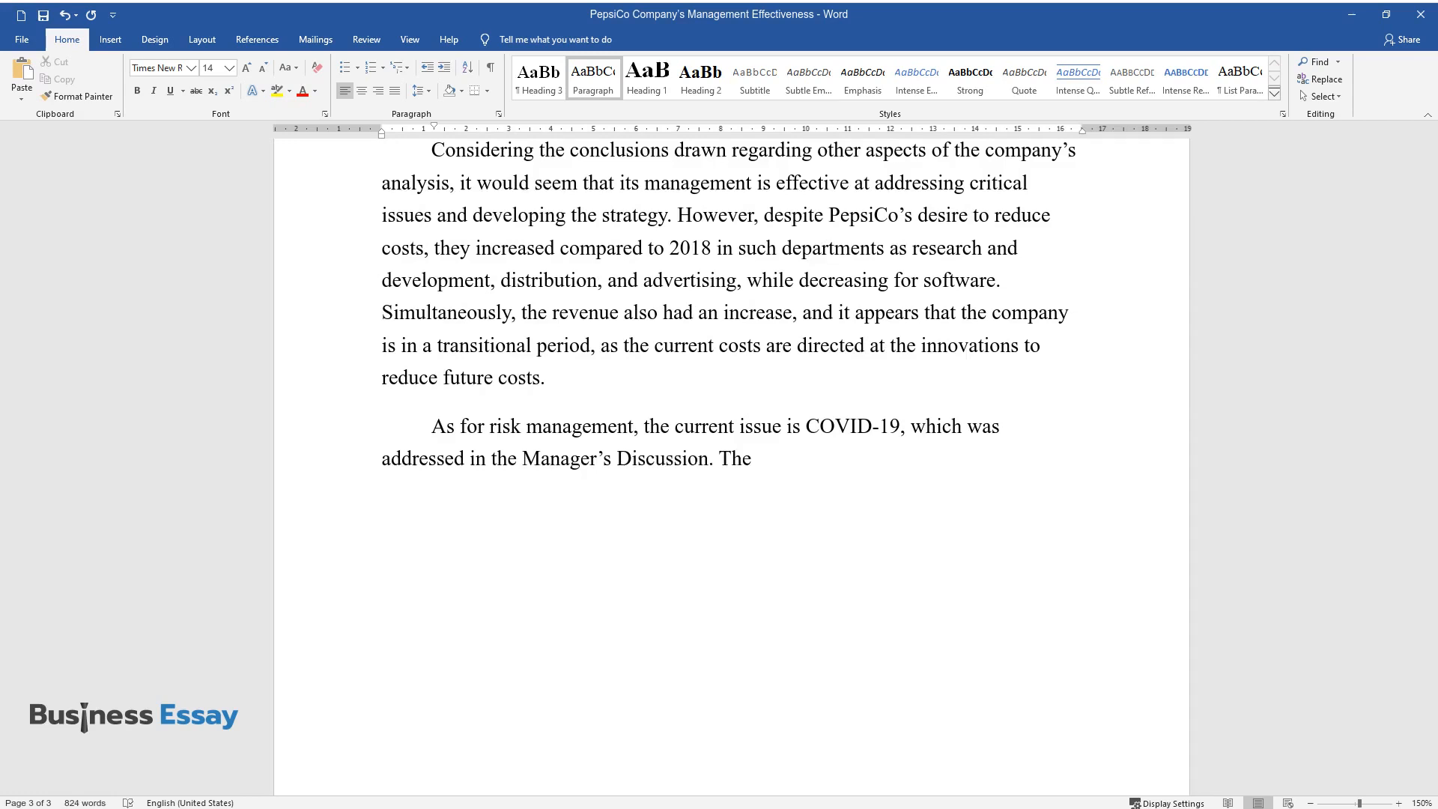
Write the COVID-19 paragraph on supply chains and staff adaptation, starting 'In conclusion…'
type("temporary answer was to rely on supply chains by maximizing their pot")
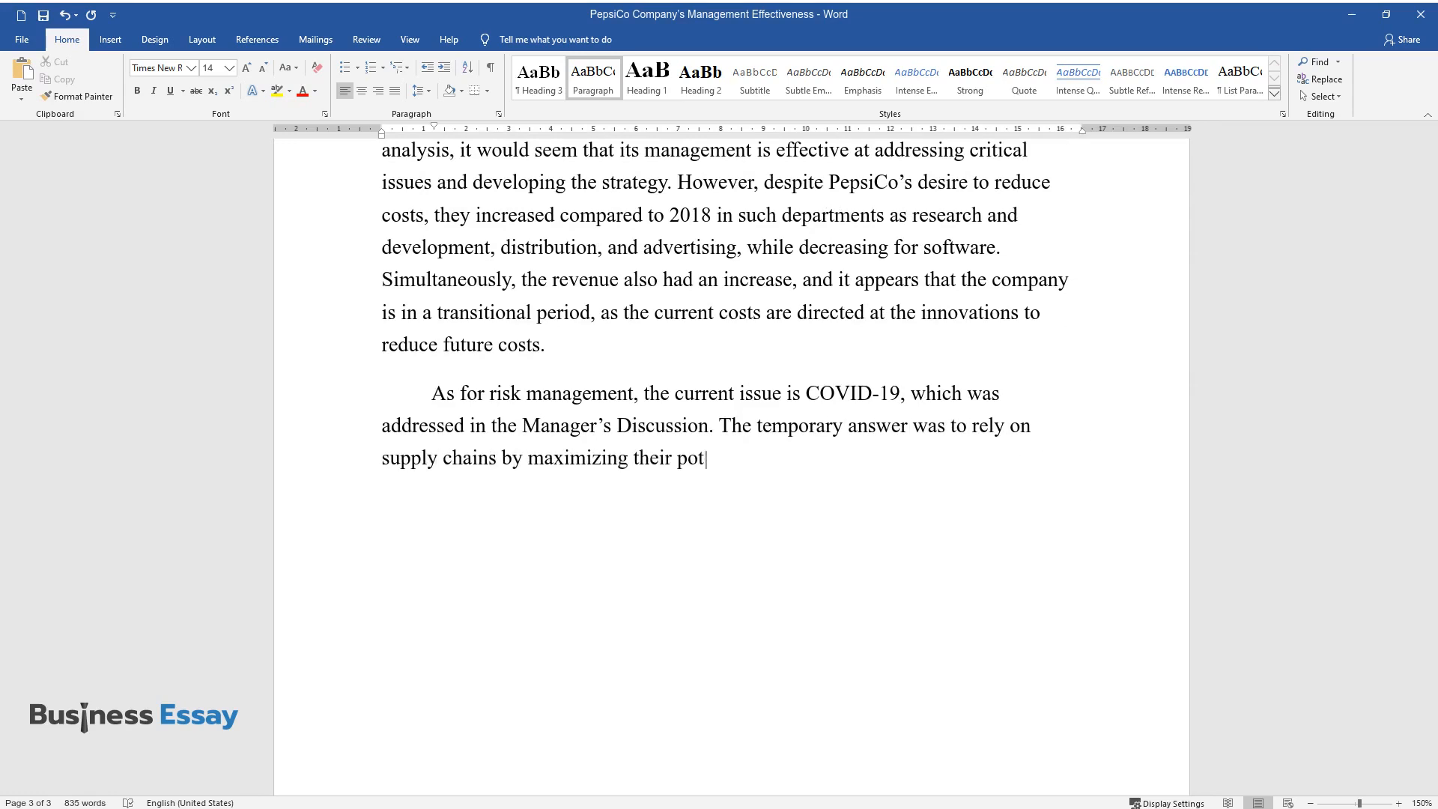
type("ential and the company's staff, which is")
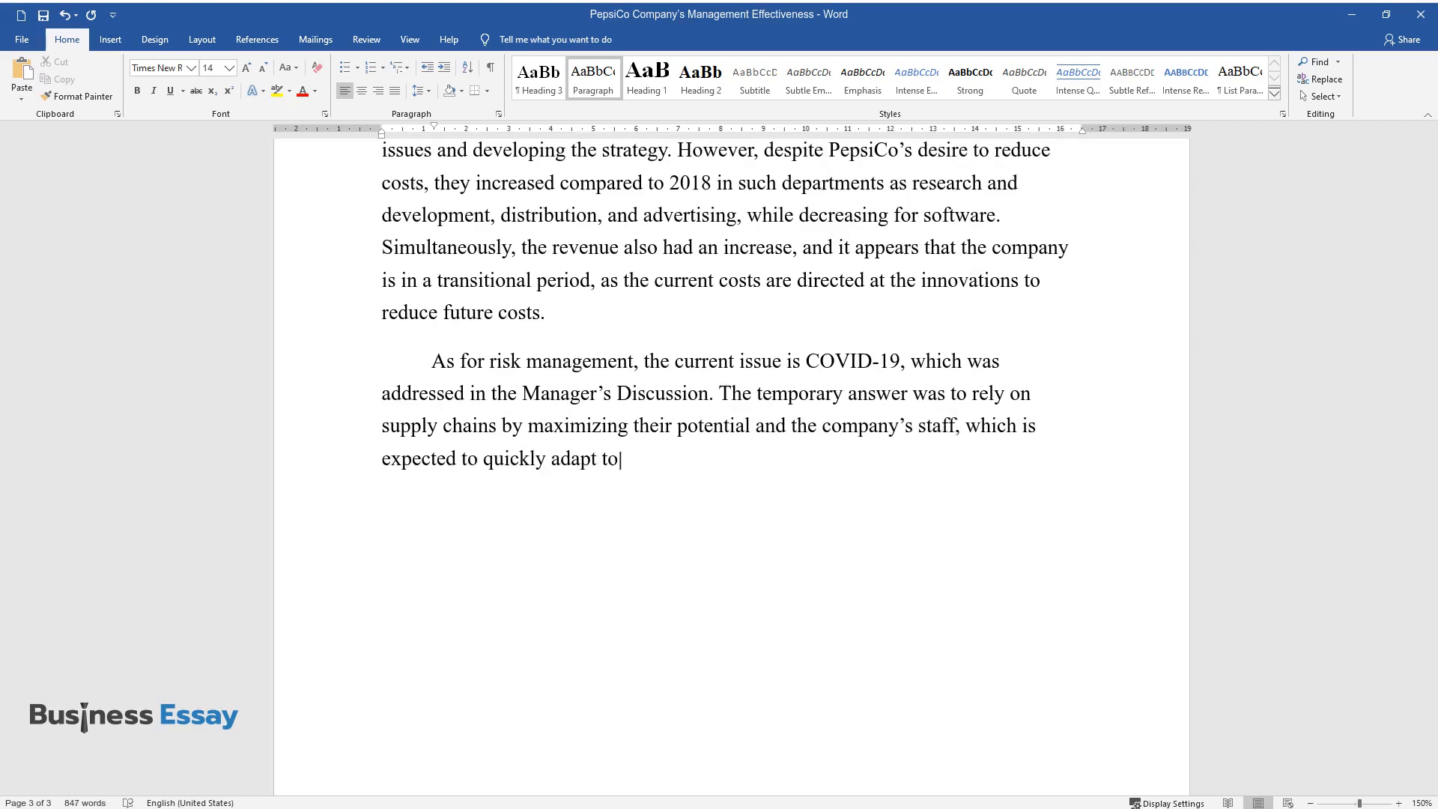
type("the situation. The strategy's effectiveness will be")
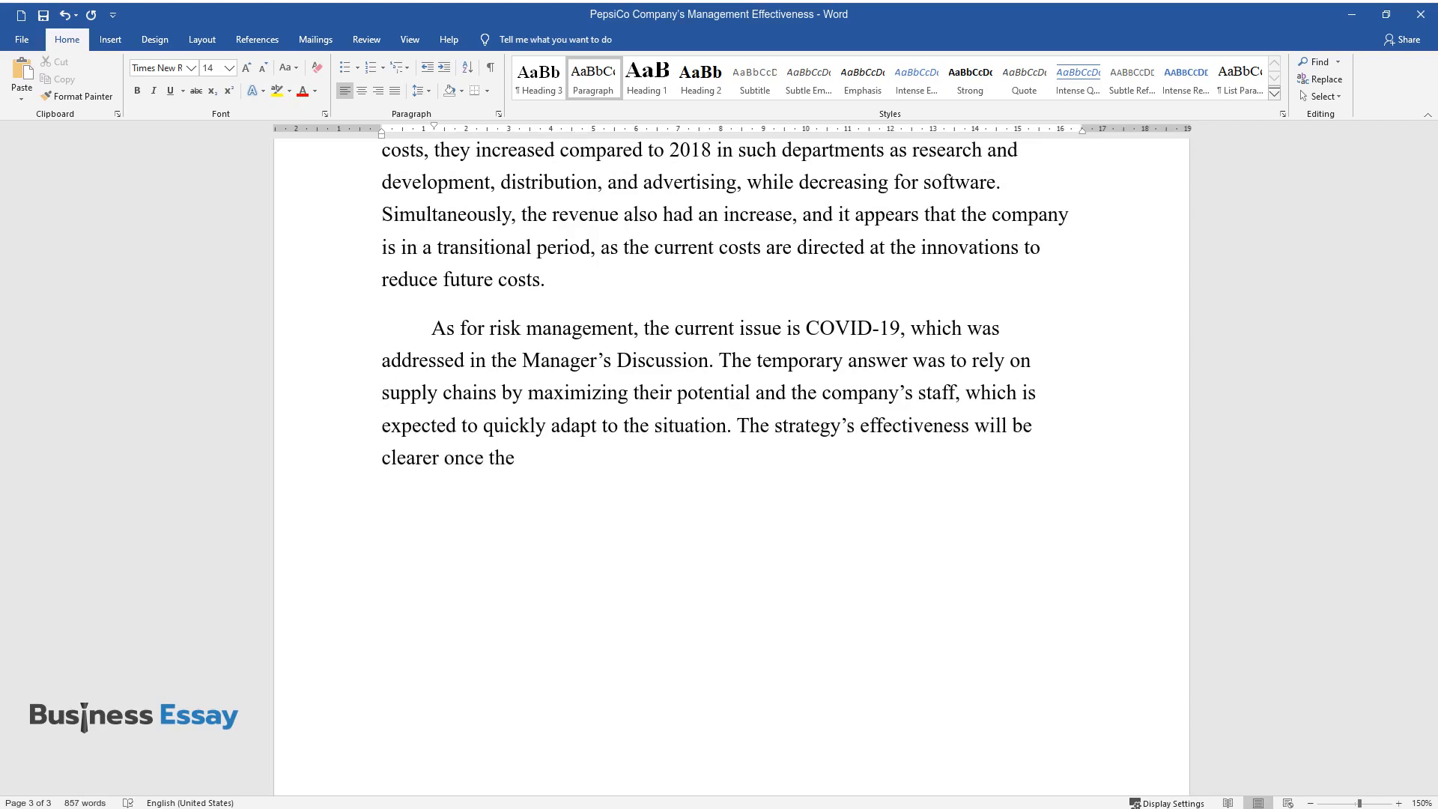
type("new report is released. In conclusion, the management")
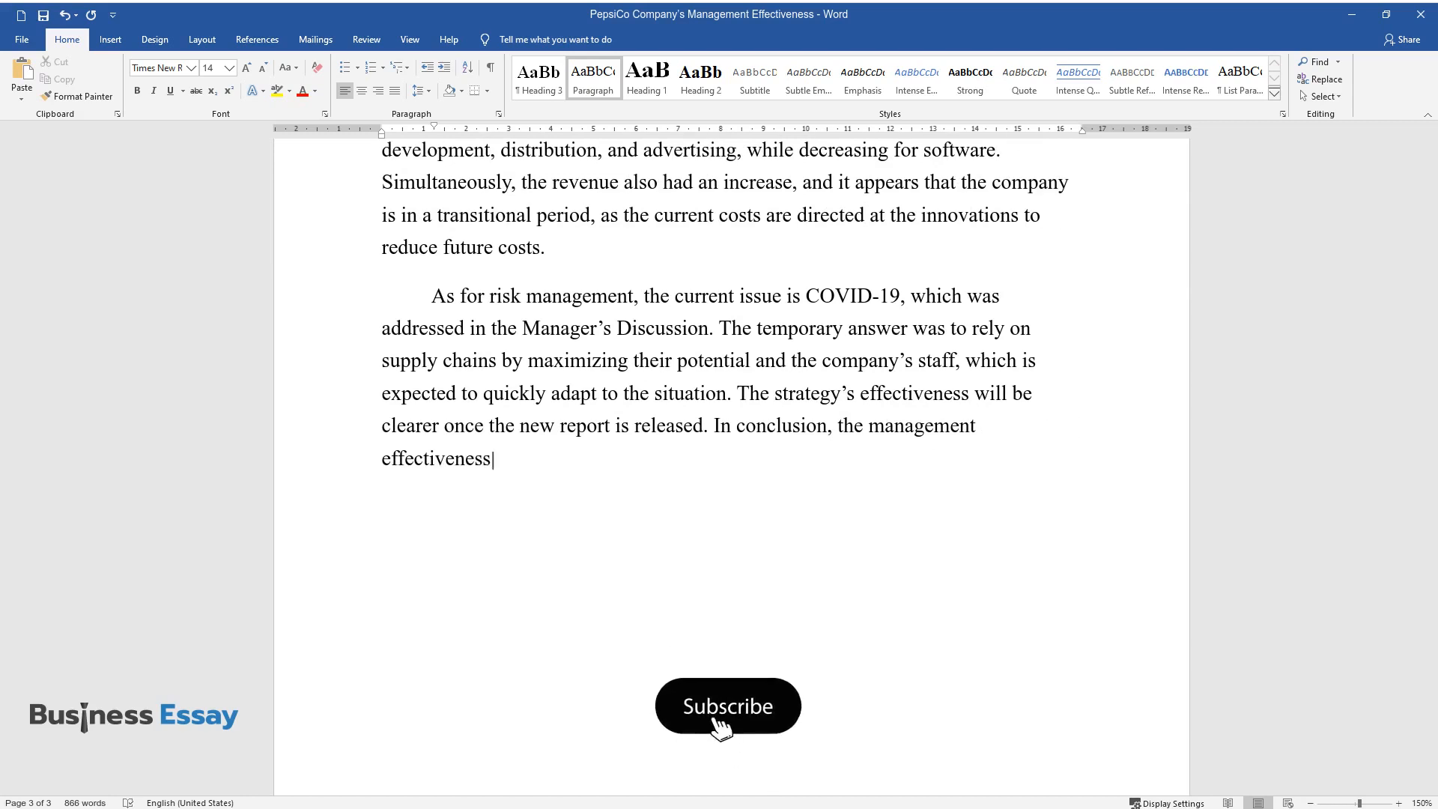
left_click(727, 706)
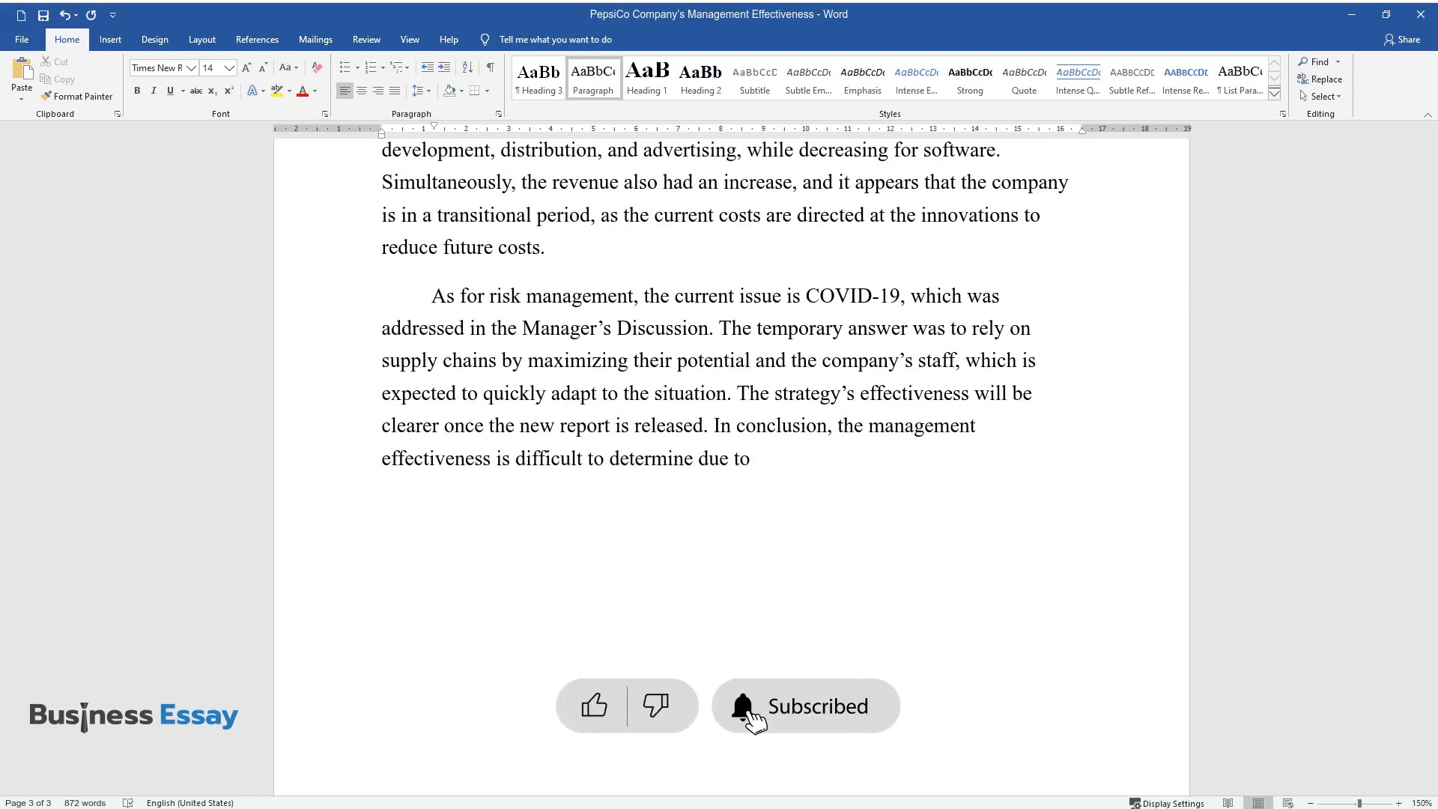